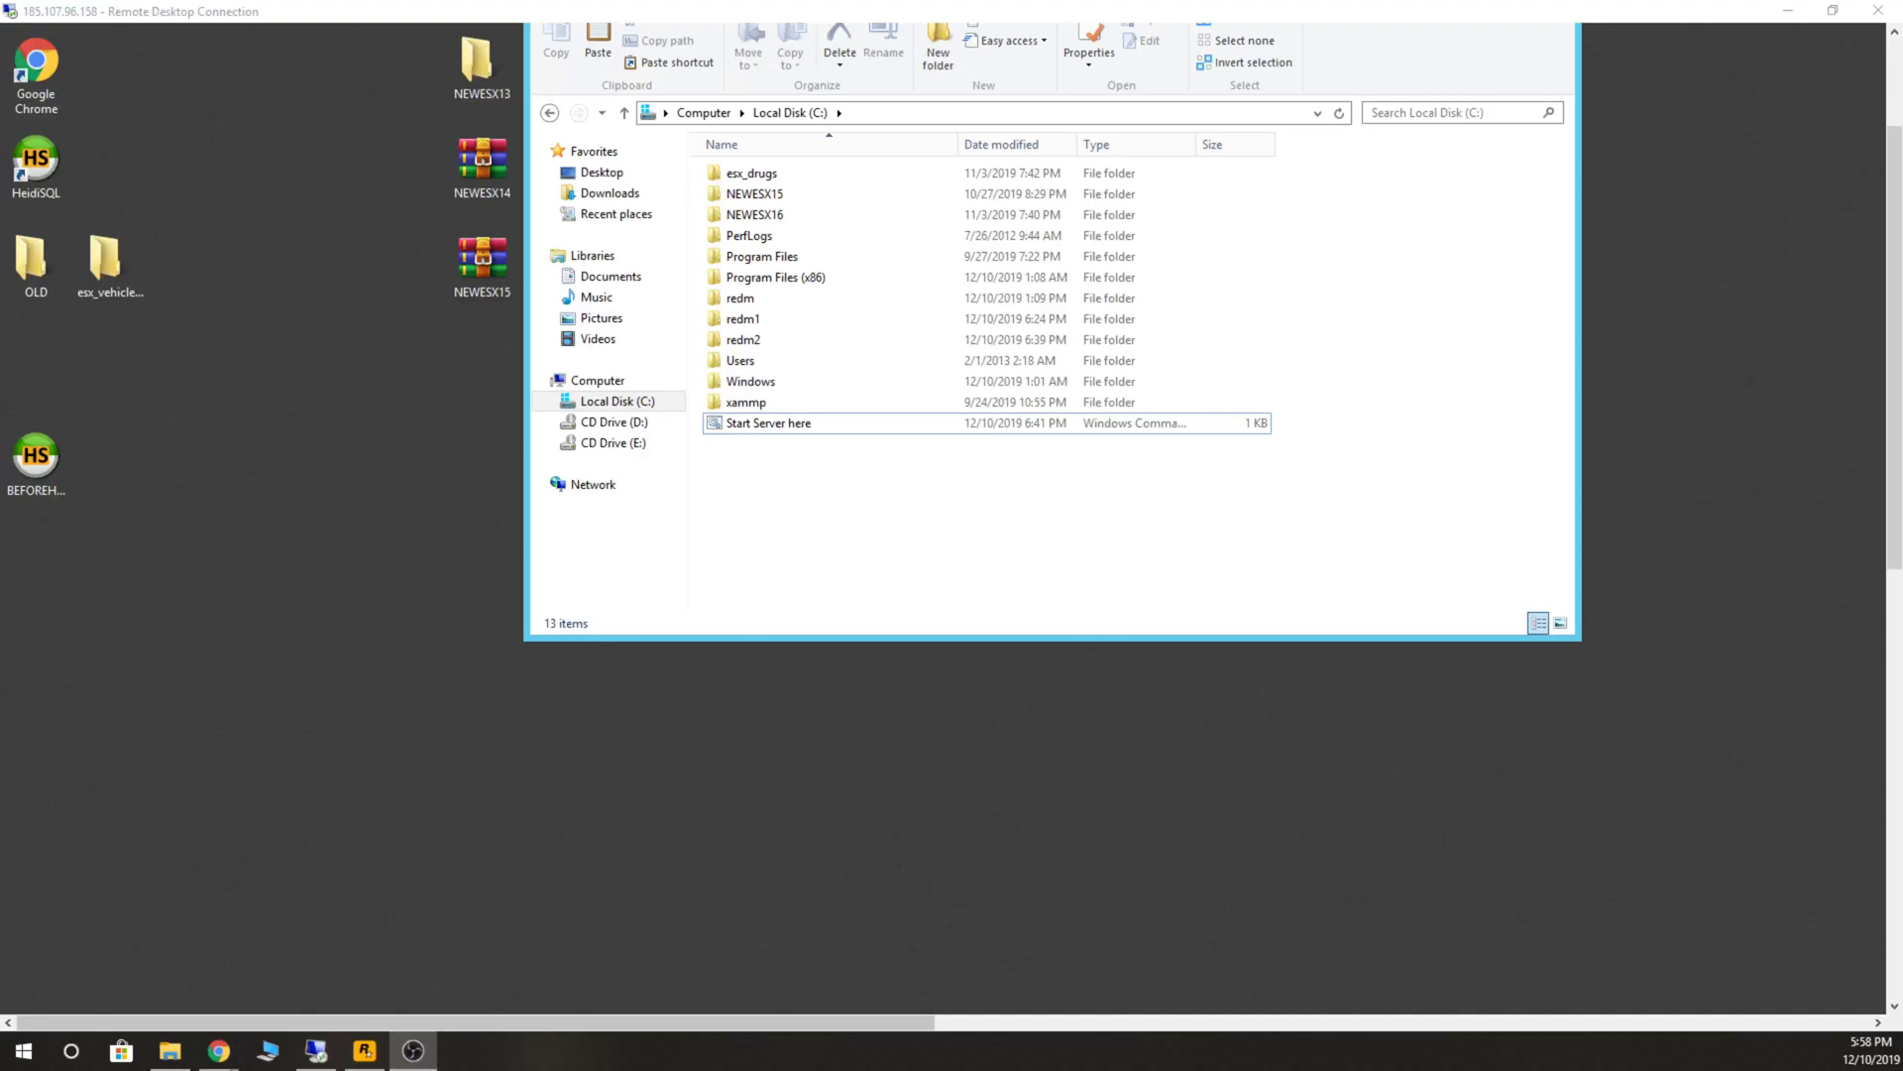
{"action": "mouse_move", "coordinate": [1152, 611]}
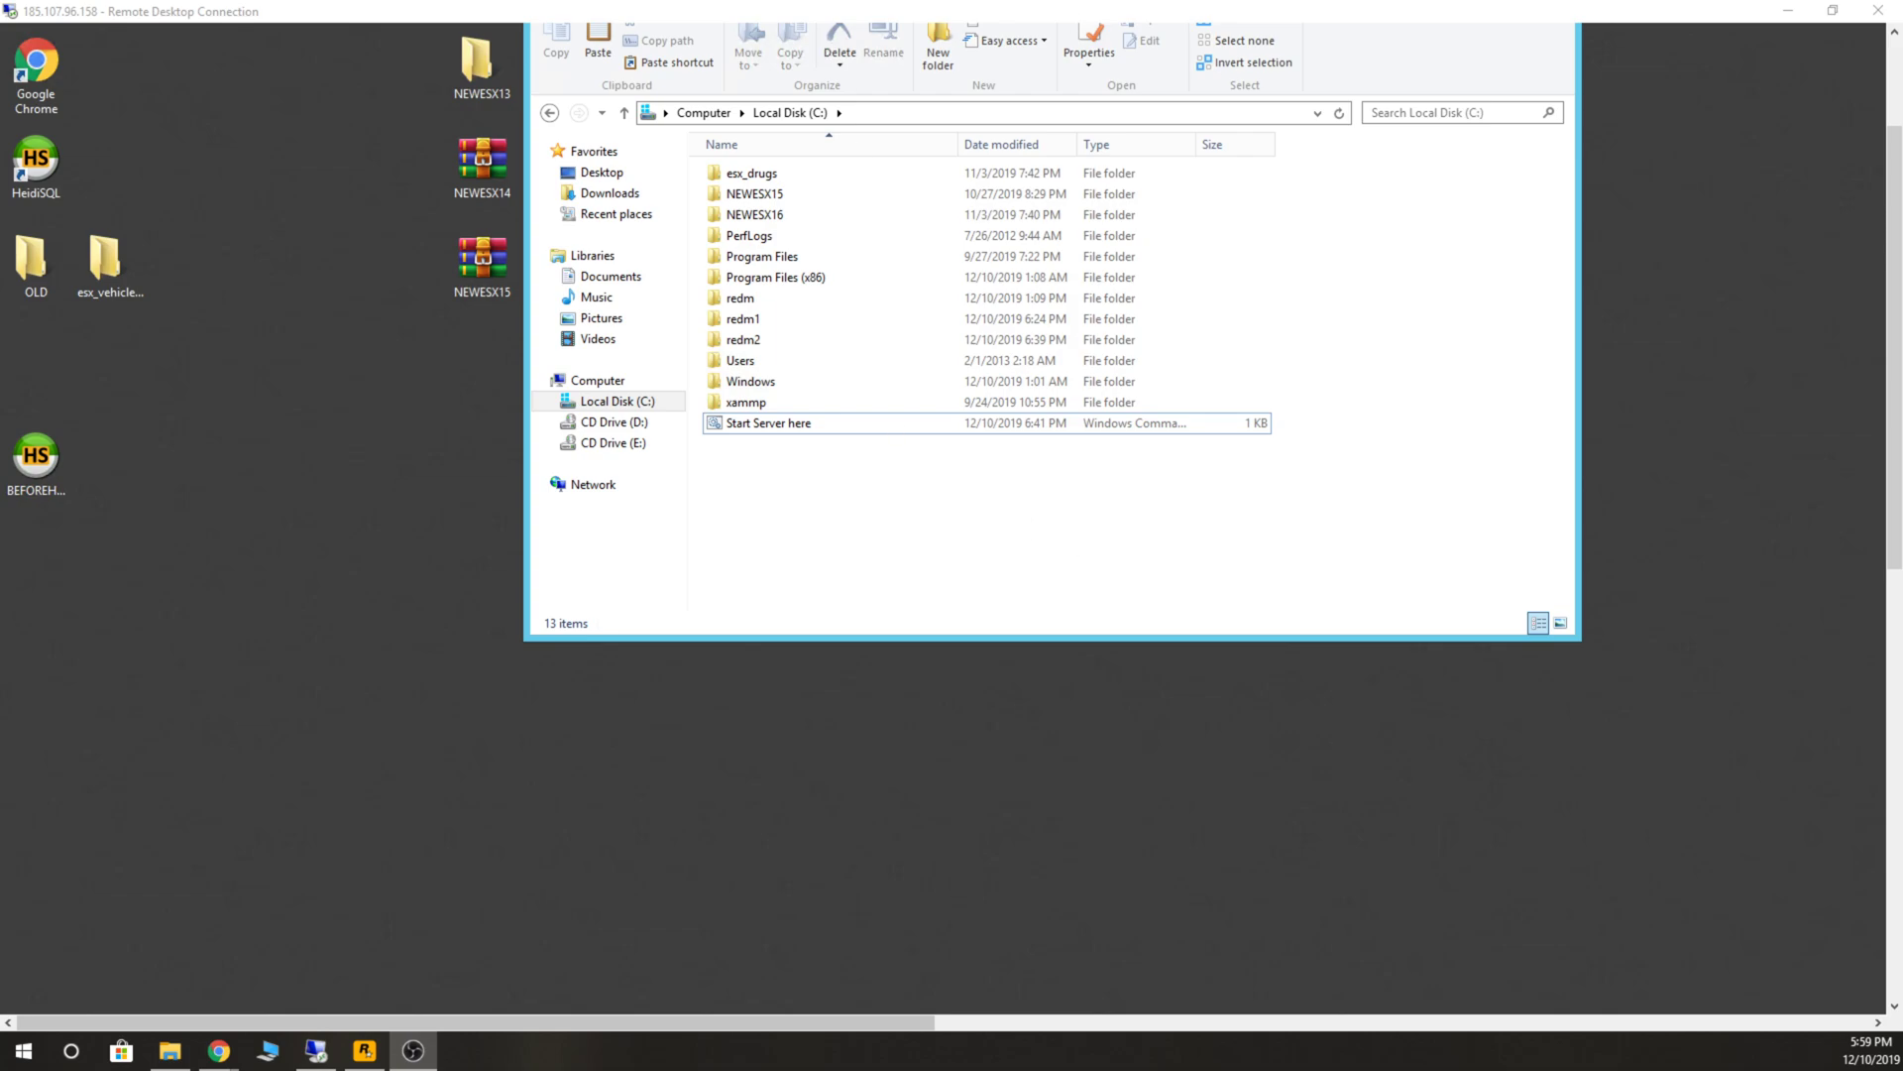
{"action": "mouse_move", "coordinate": [403, 759]}
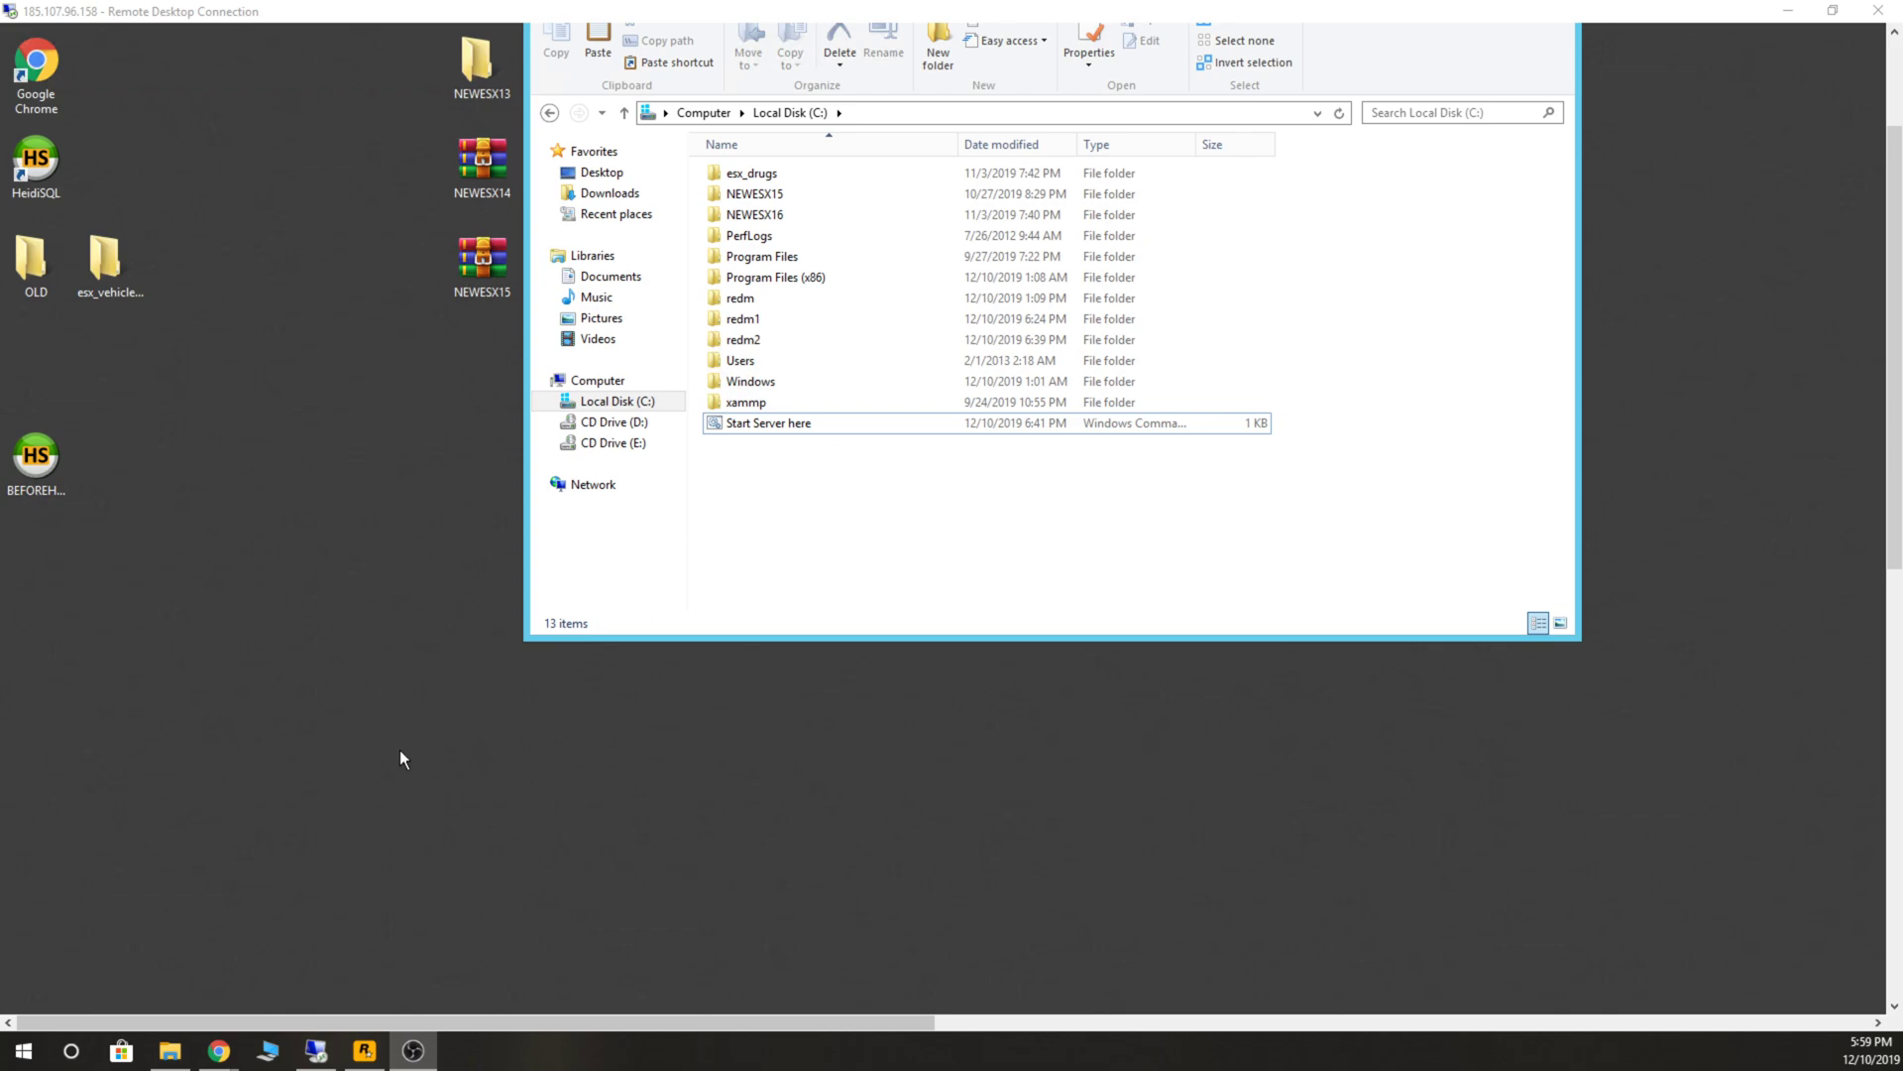
Create a desktop folder named redm3, then bring Discord's redm-hello channel back in view.
{"action": "right_click", "coordinate": [402, 759]}
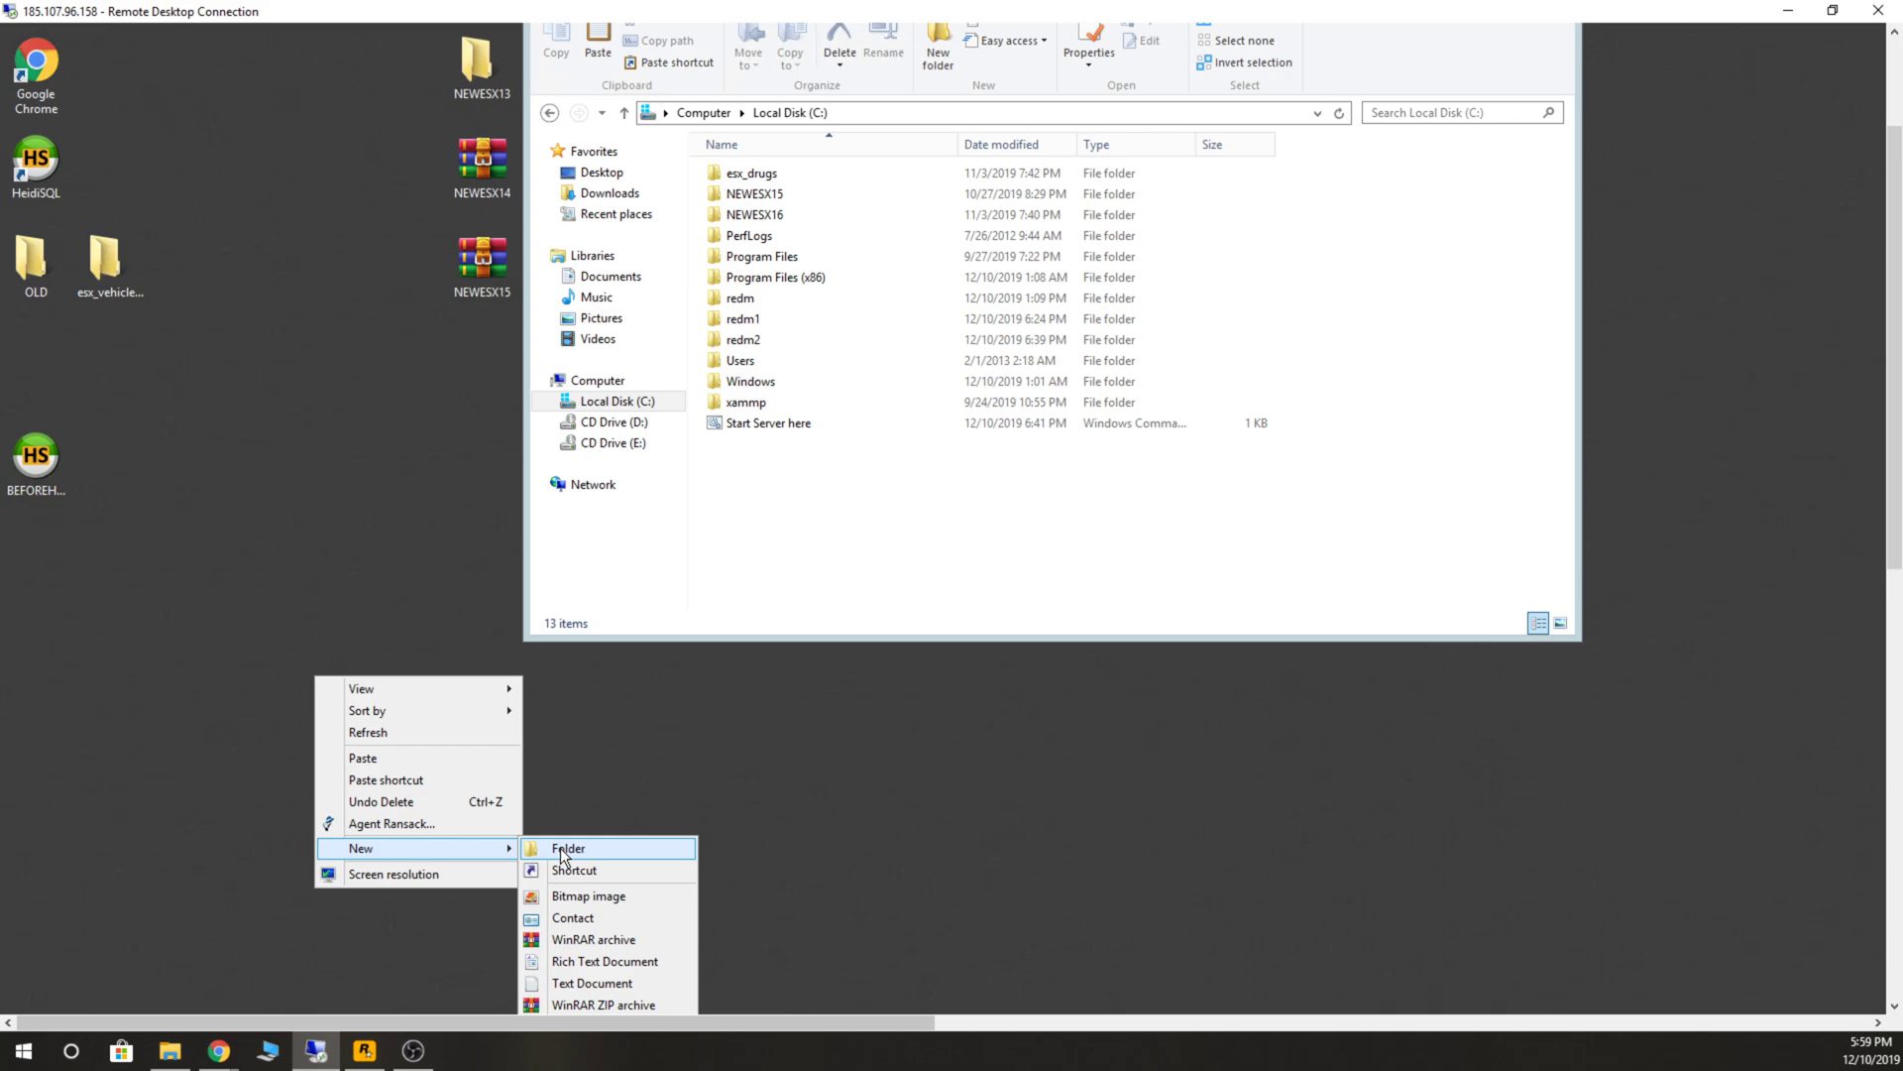
{"action": "left_click", "coordinate": [567, 847]}
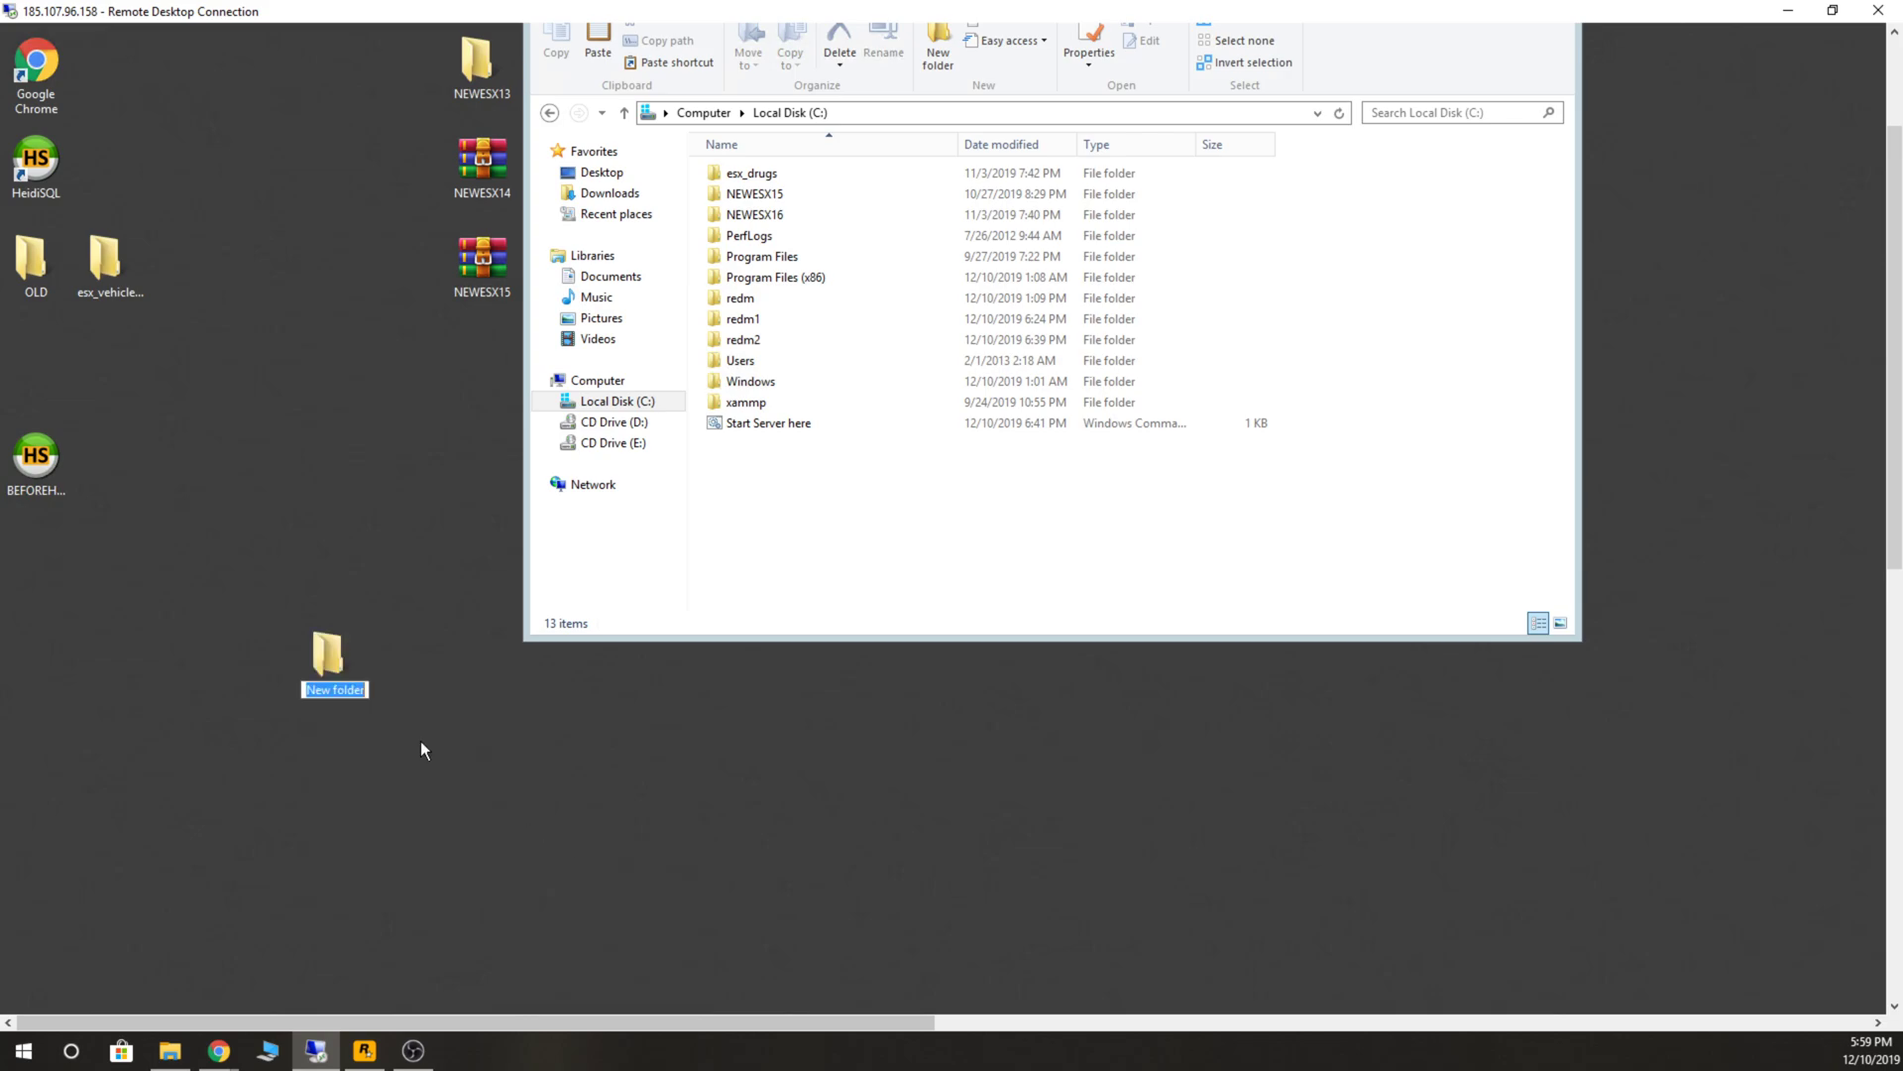
{"action": "type", "text": "redm3"}
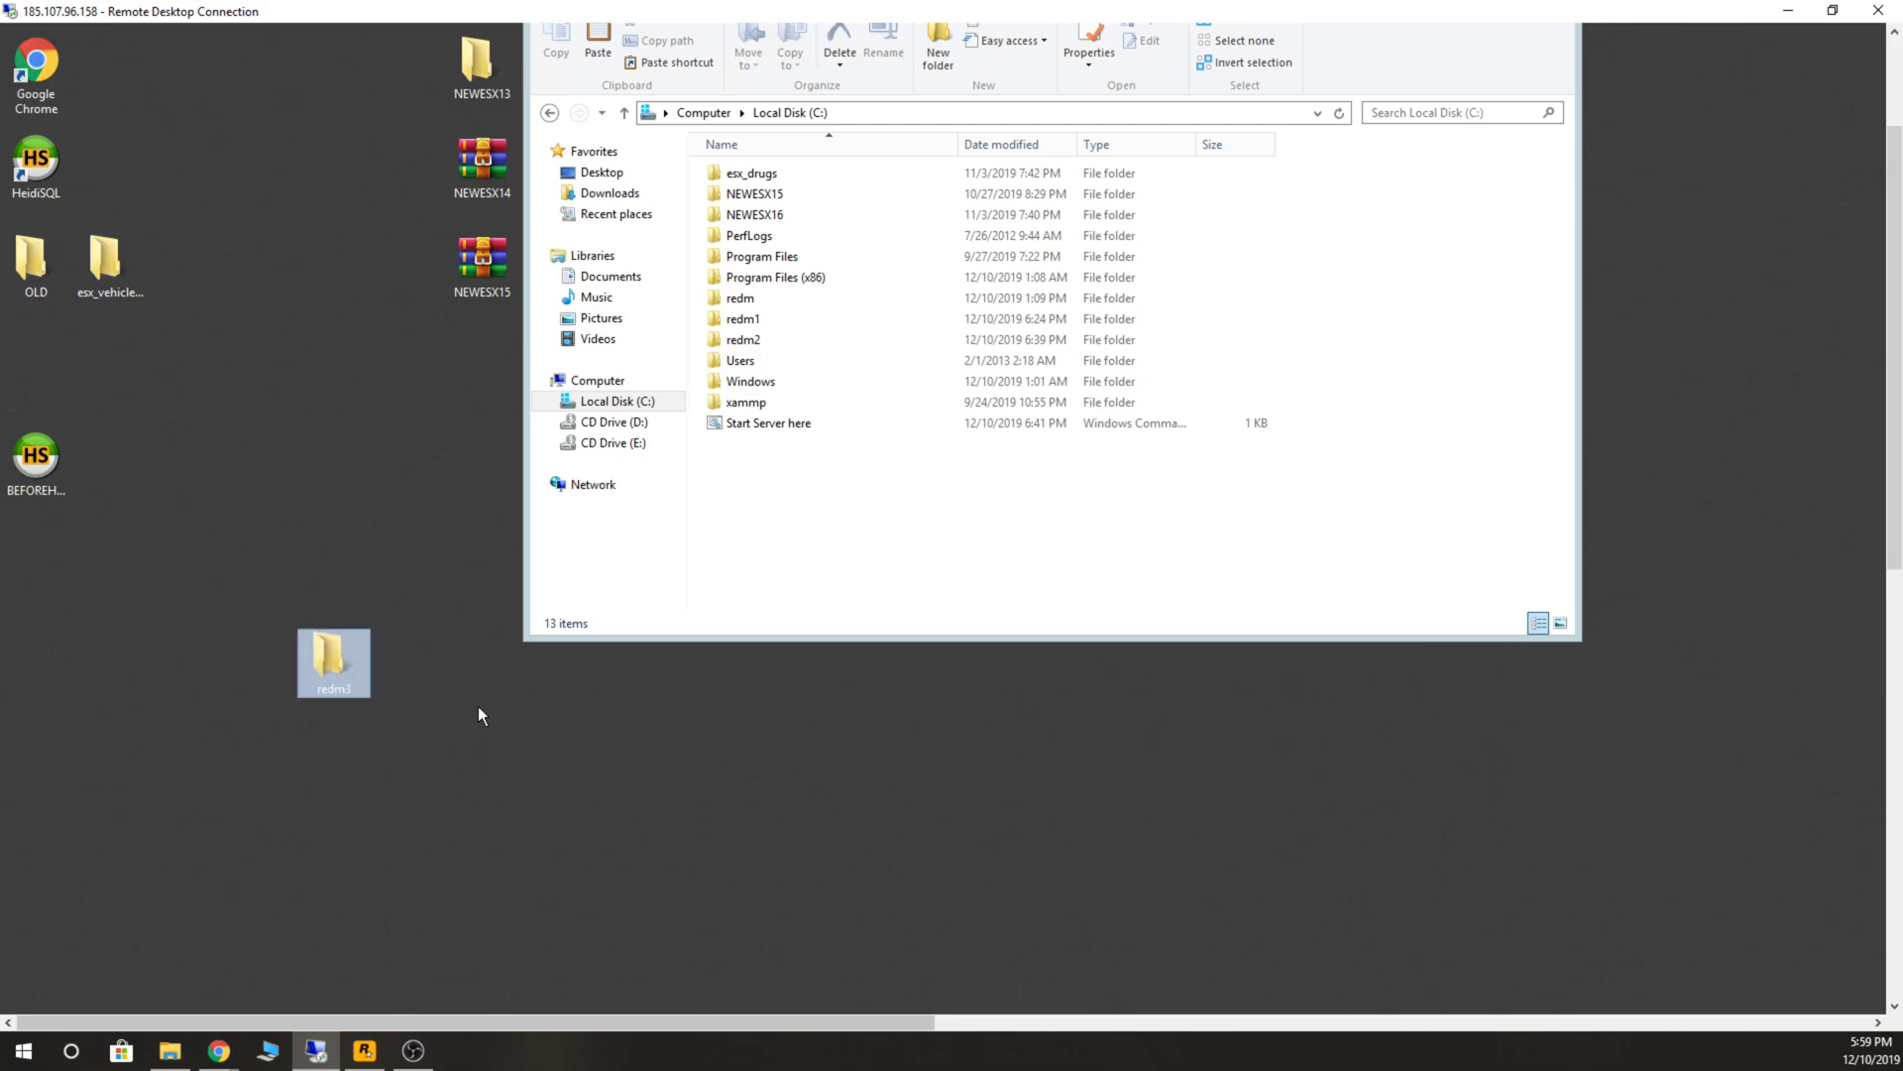
{"action": "left_click", "coordinate": [744, 317]}
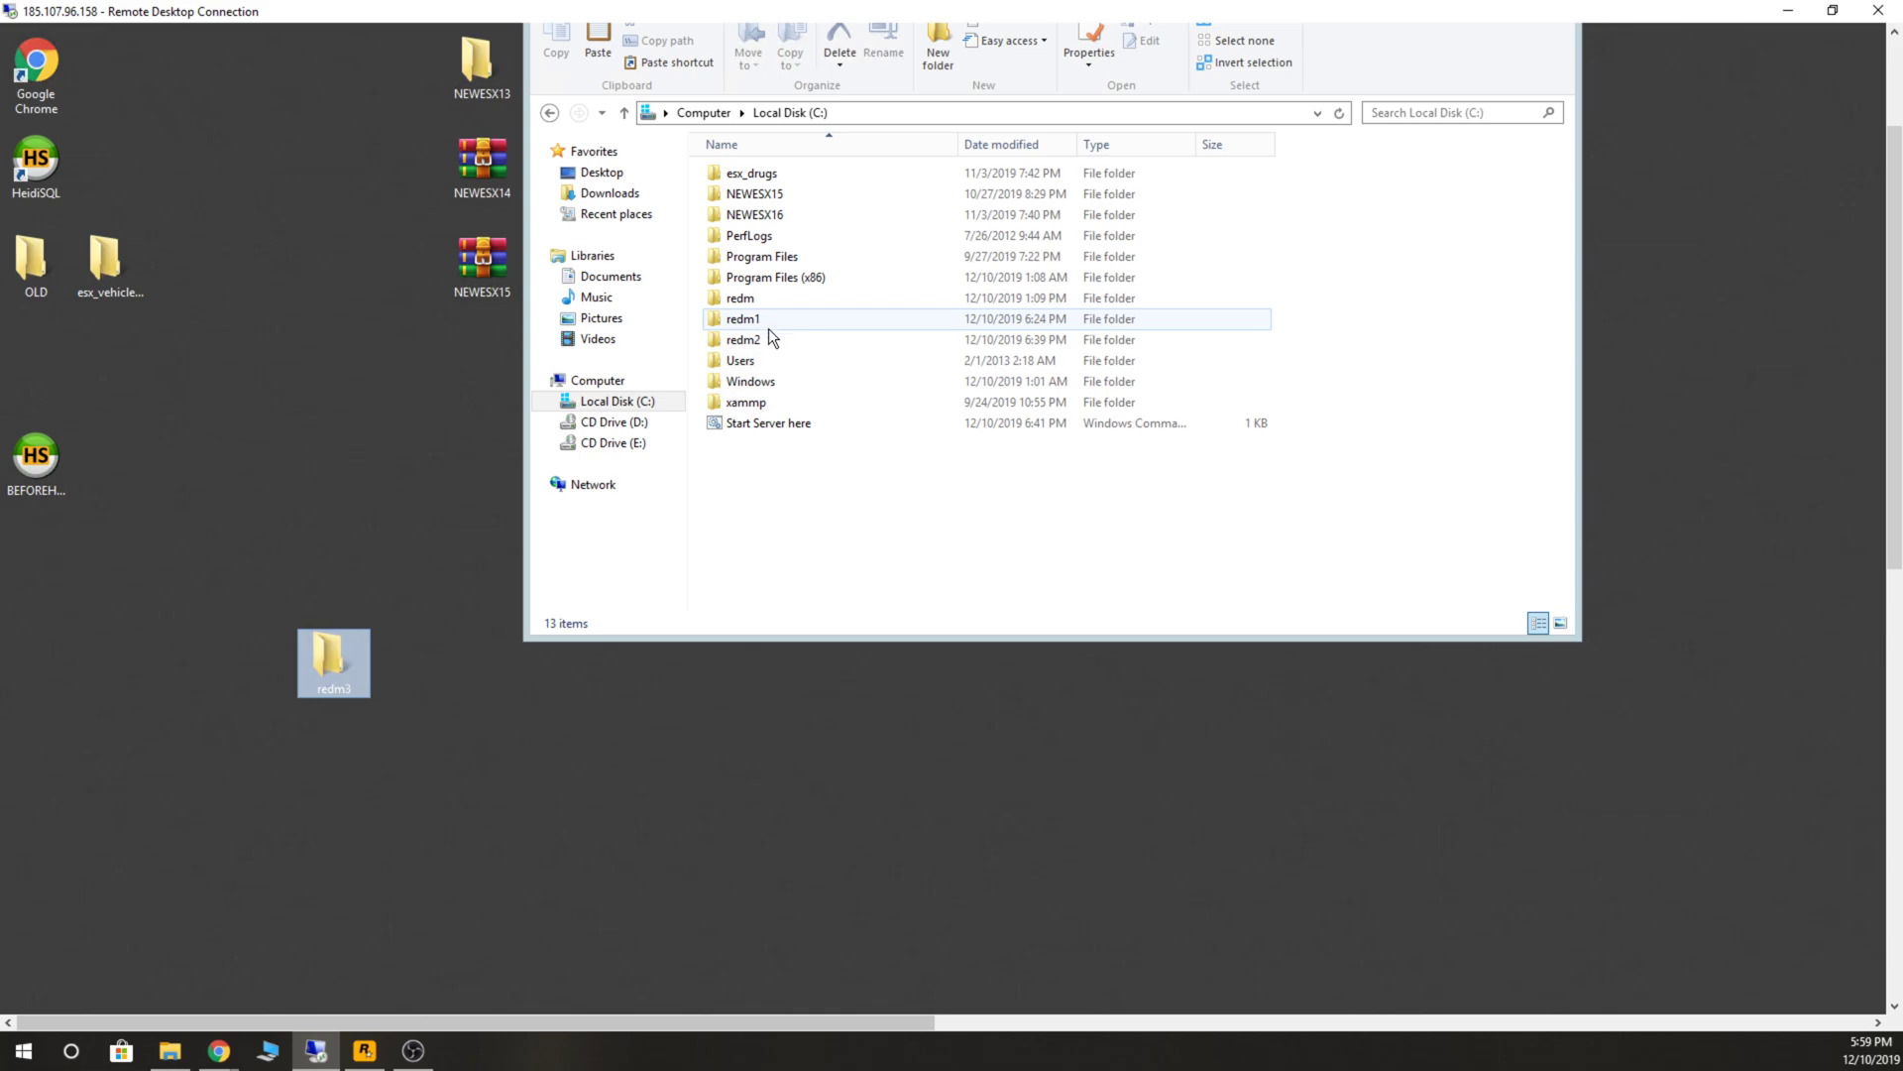
{"action": "left_click", "coordinate": [369, 571]}
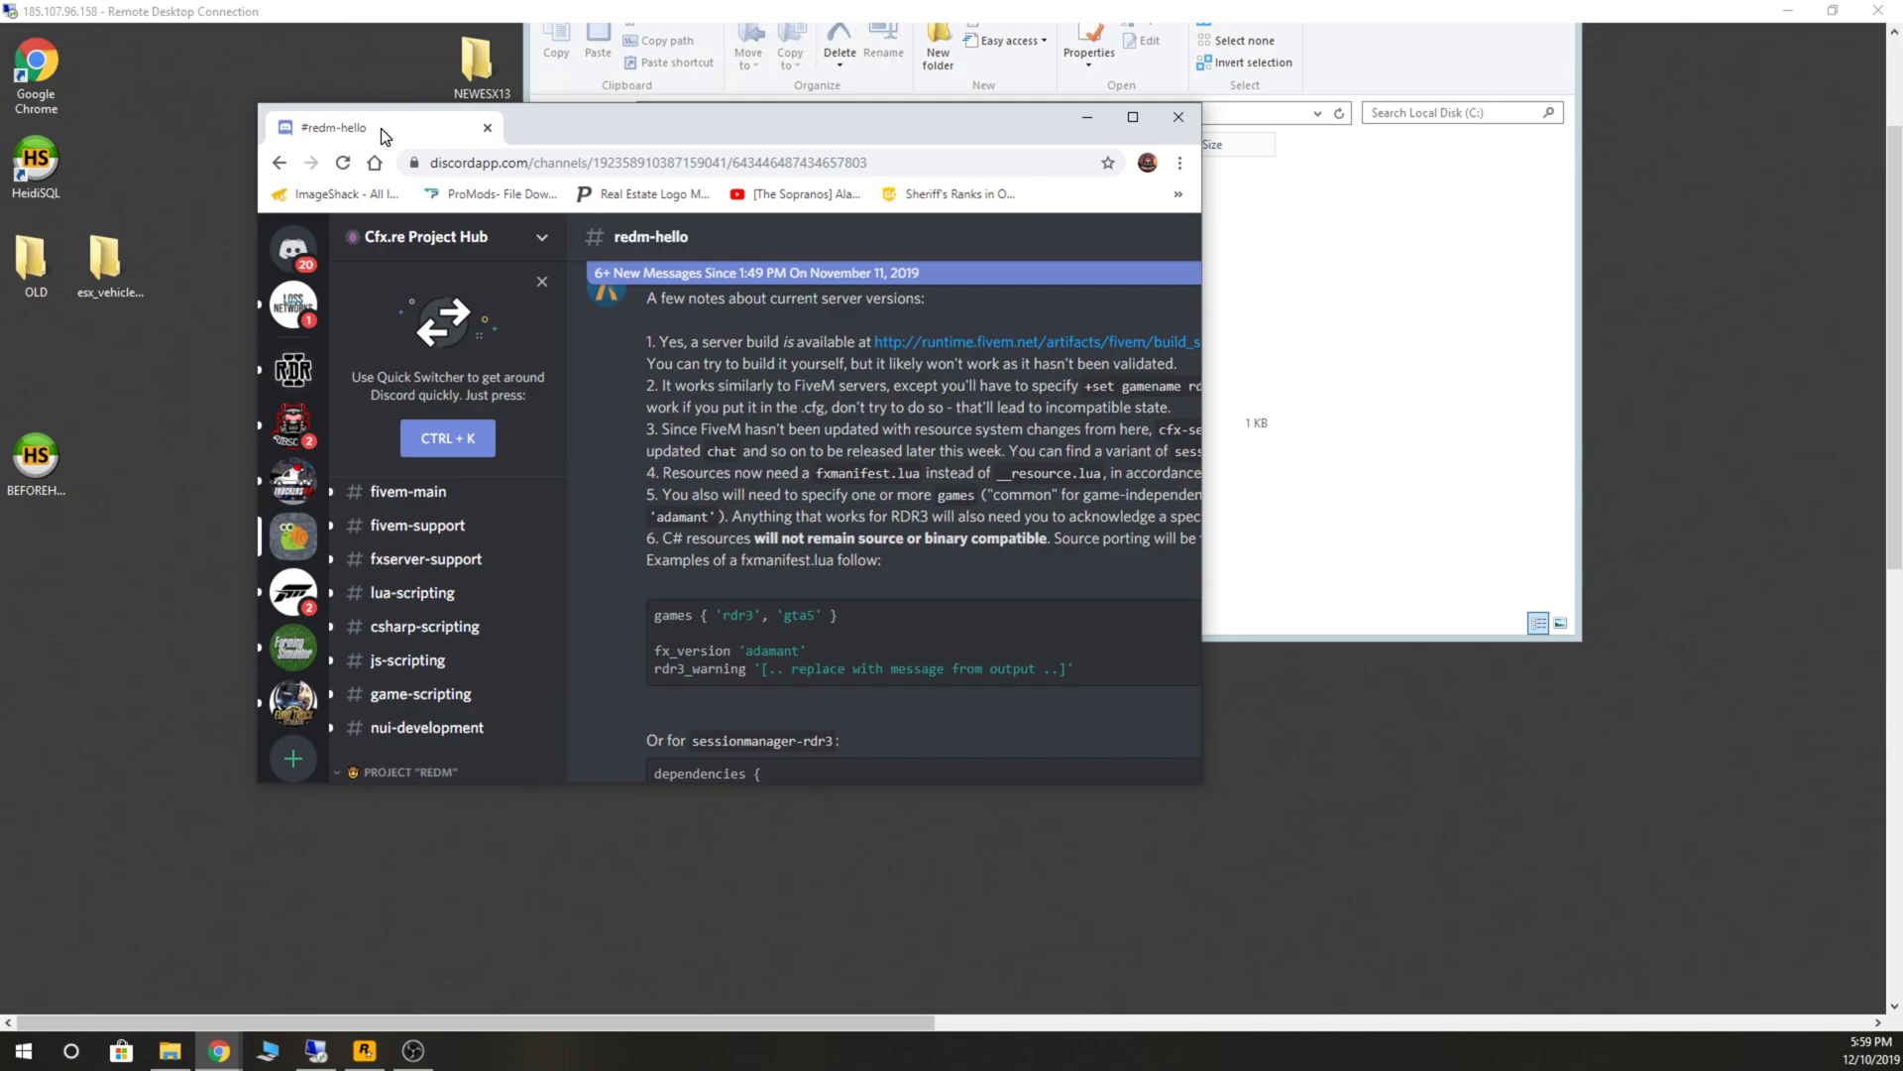
Minimize the Discord window after copying the RDR3 build link.
{"action": "left_click", "coordinate": [1132, 117]}
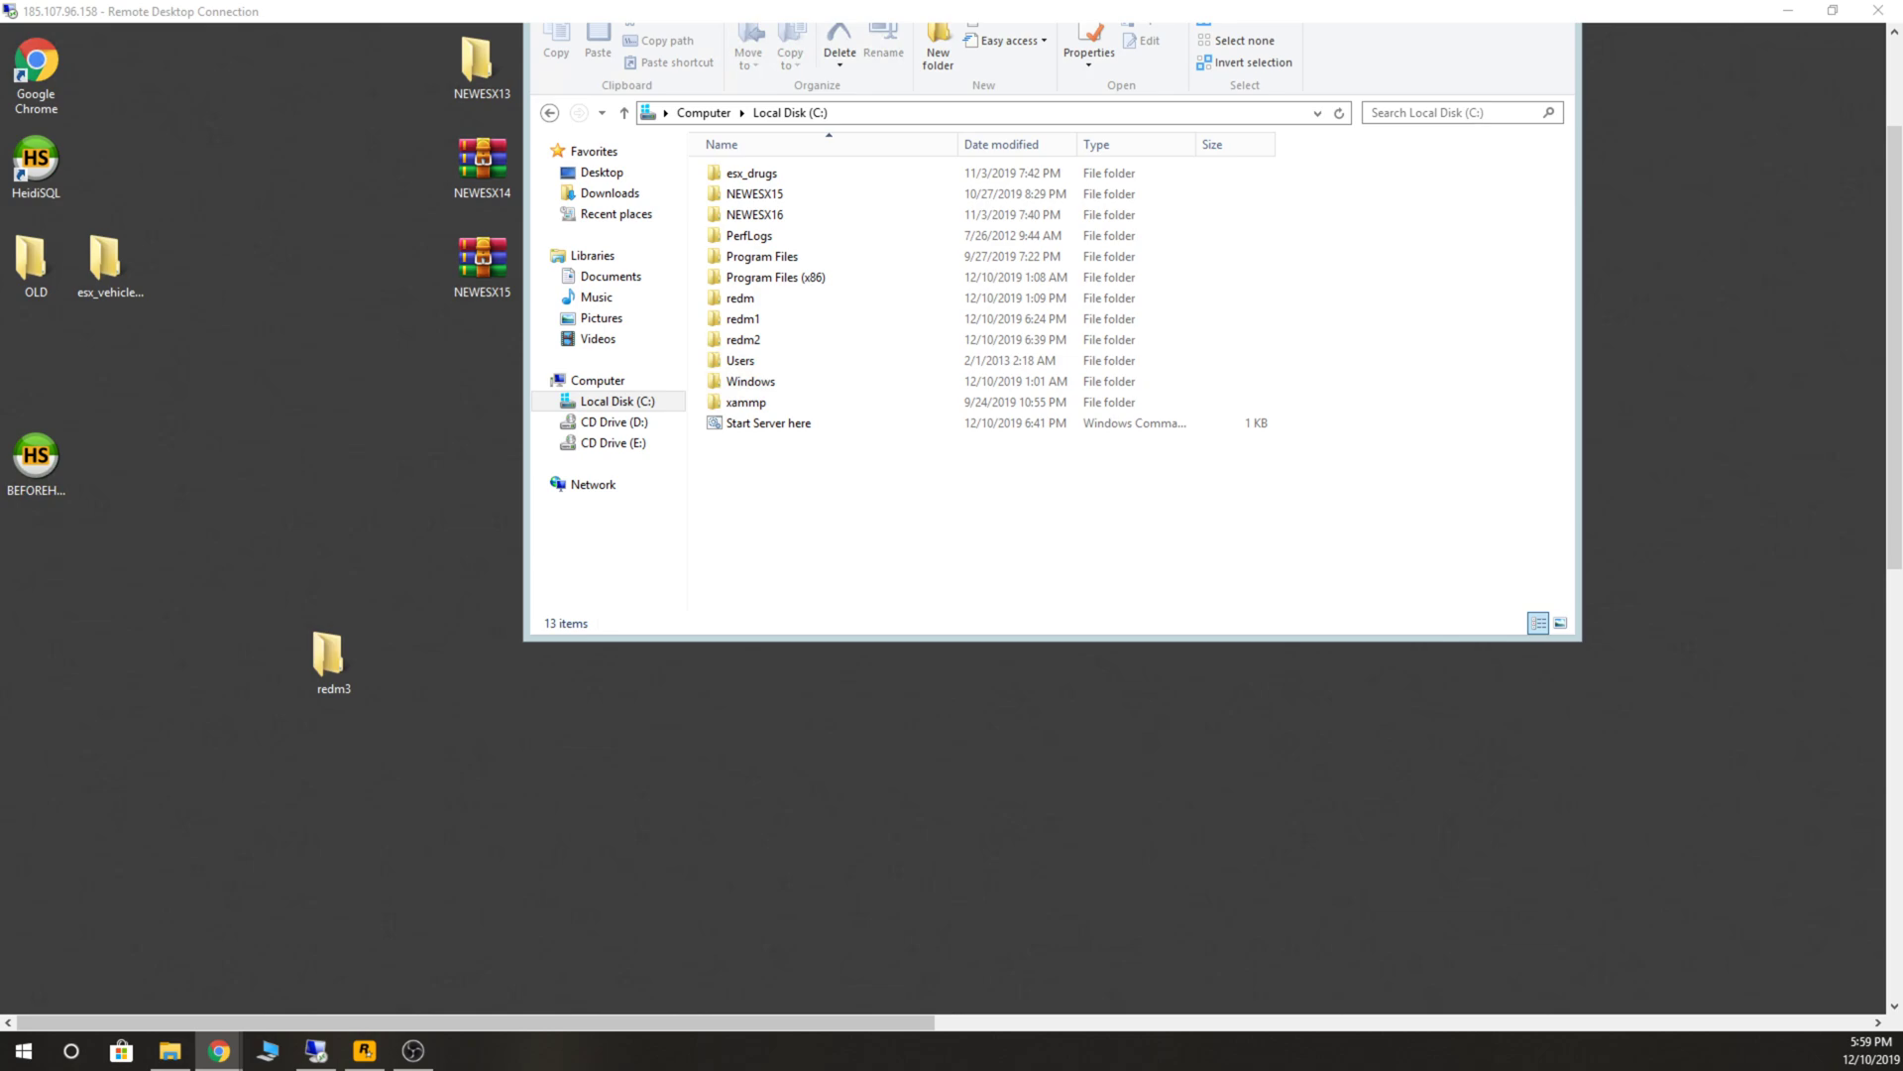
{"action": "mouse_move", "coordinate": [975, 652]}
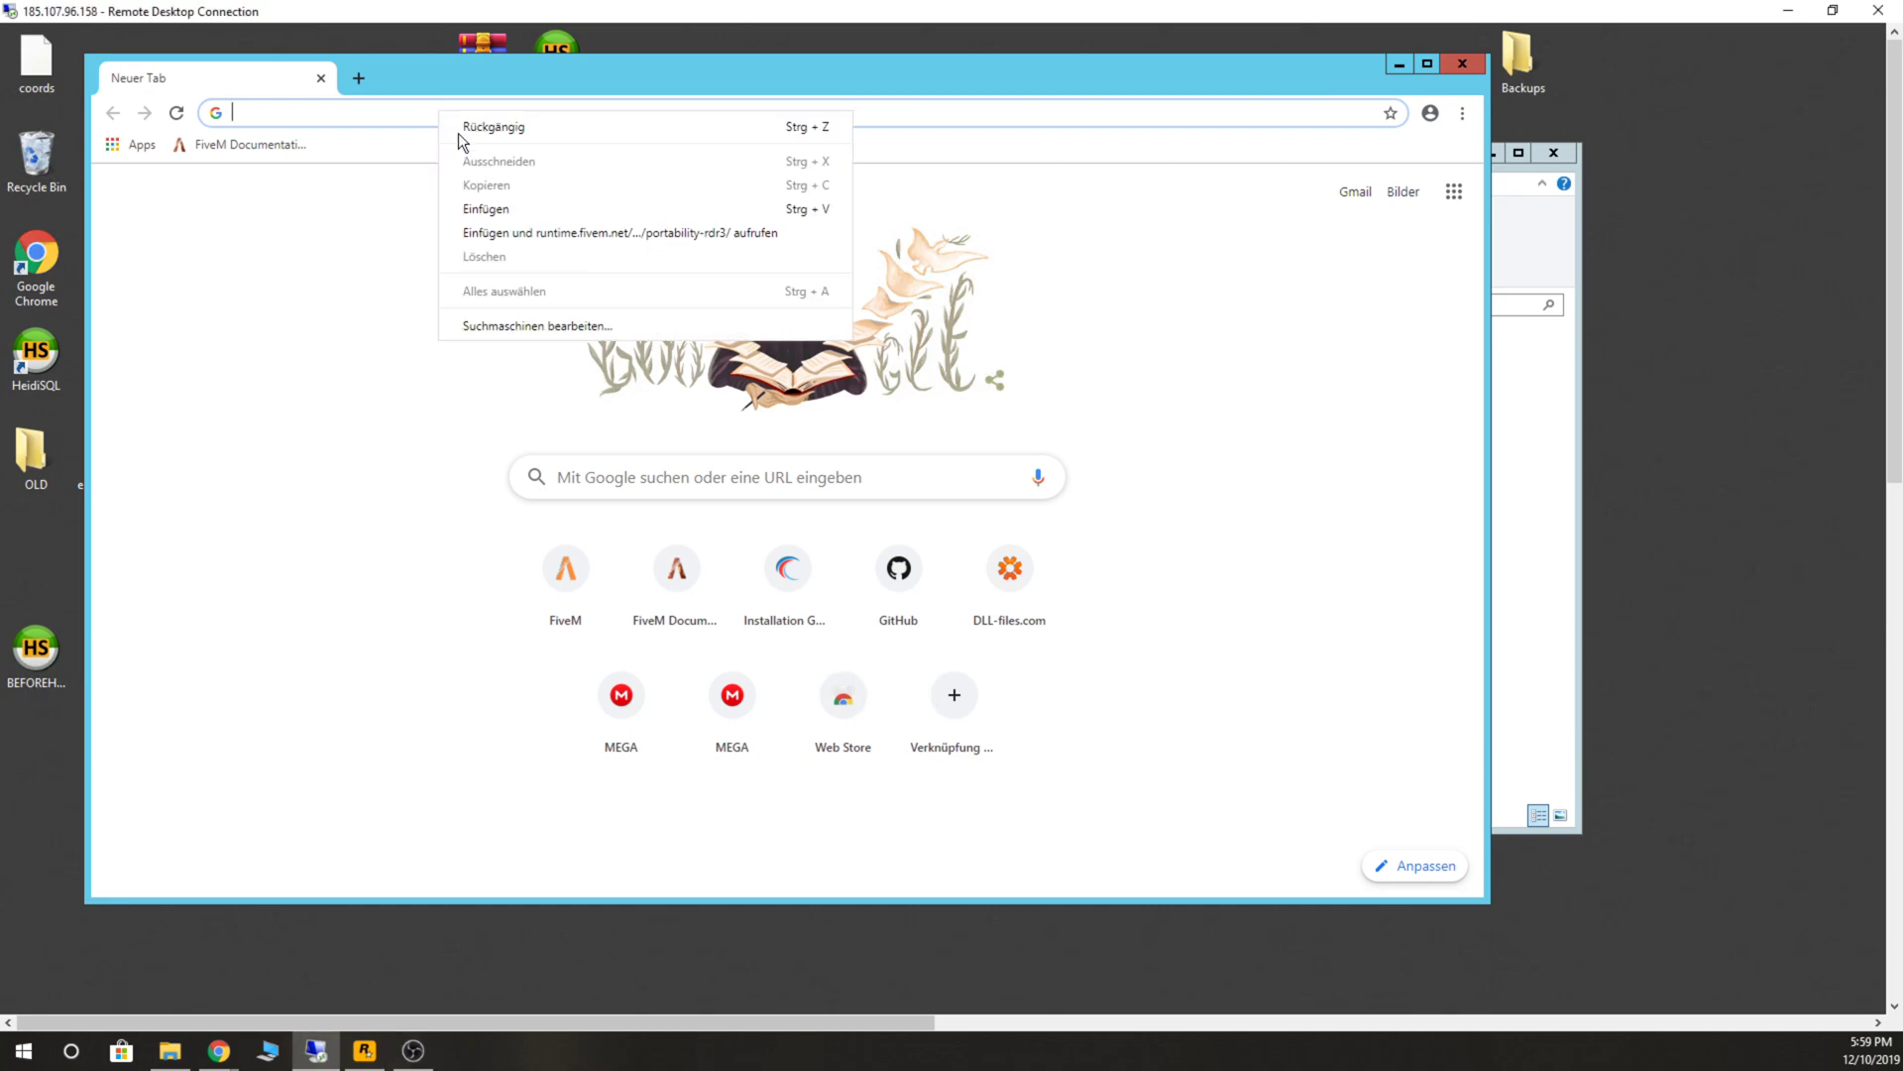
Paste-and-go to the RDR3 builds page and download build 1787 as server.zip.
{"action": "left_click", "coordinate": [618, 232]}
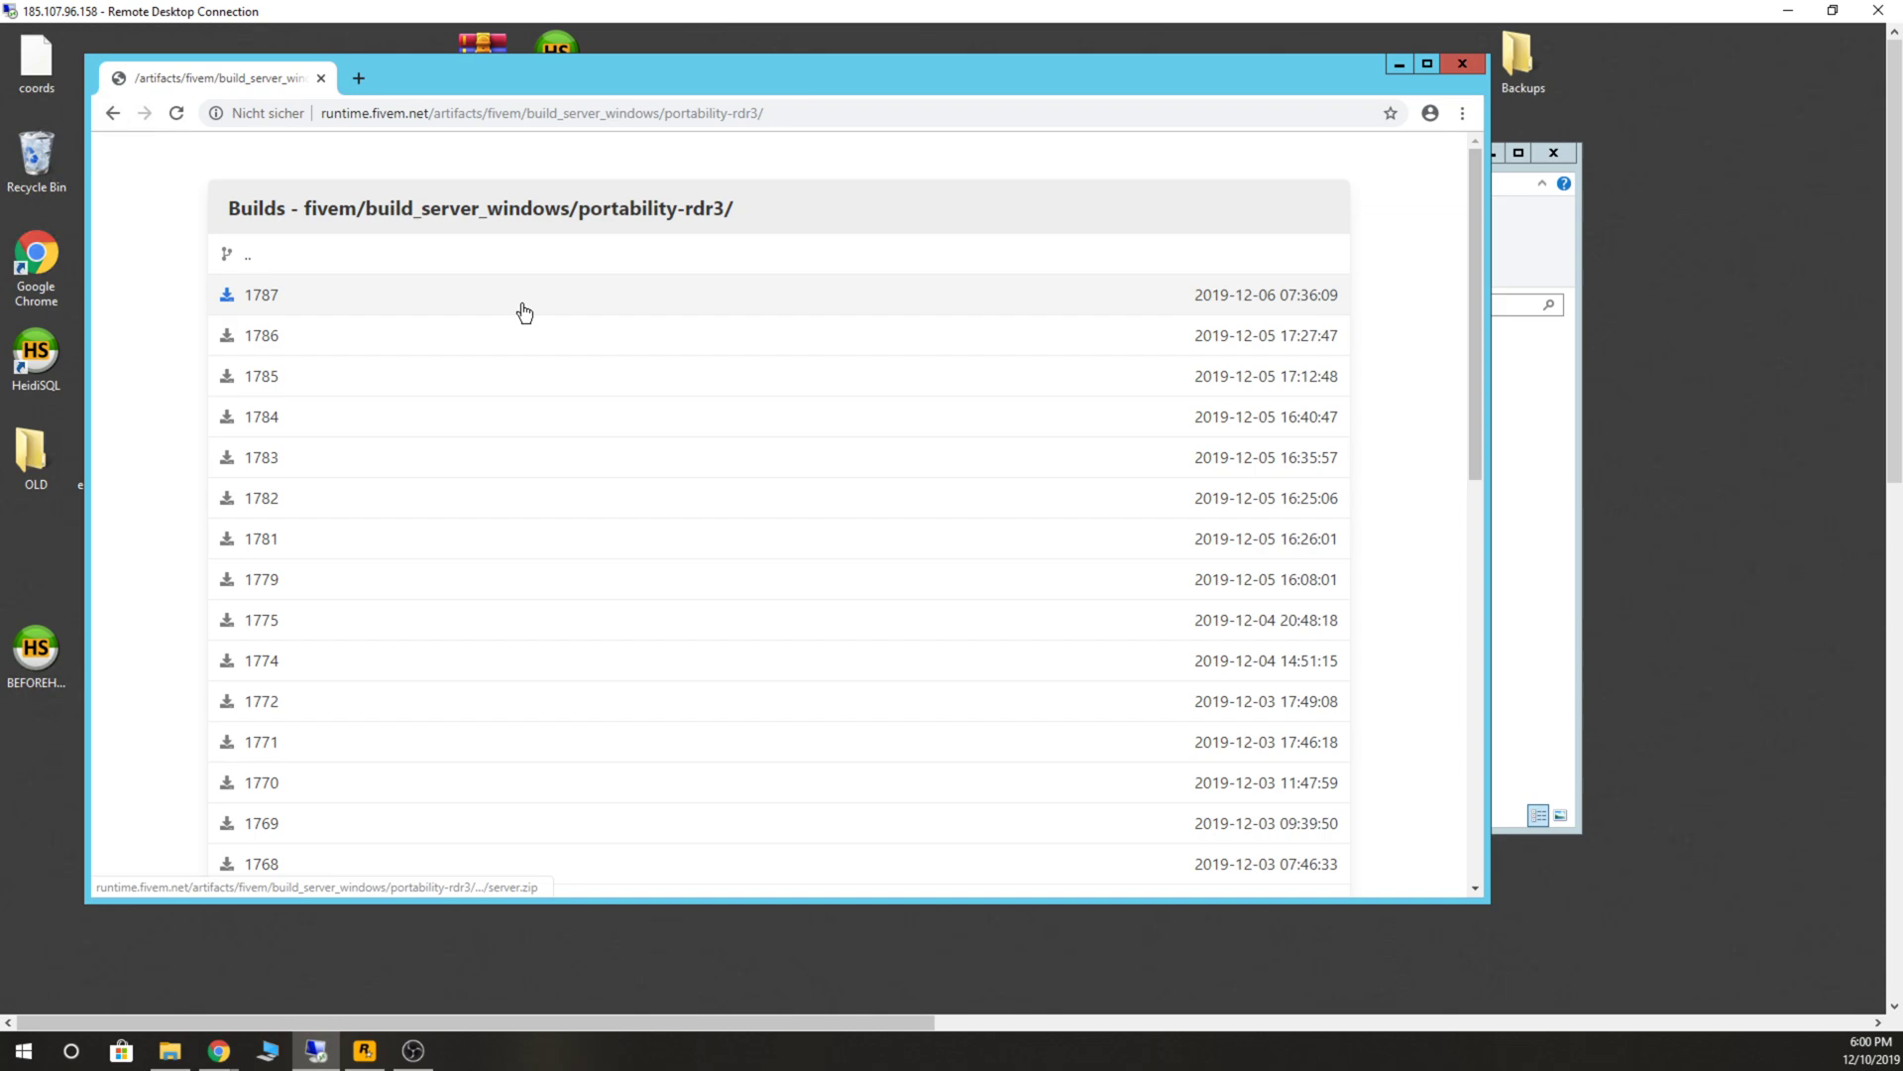
{"action": "mouse_move", "coordinate": [260, 299]}
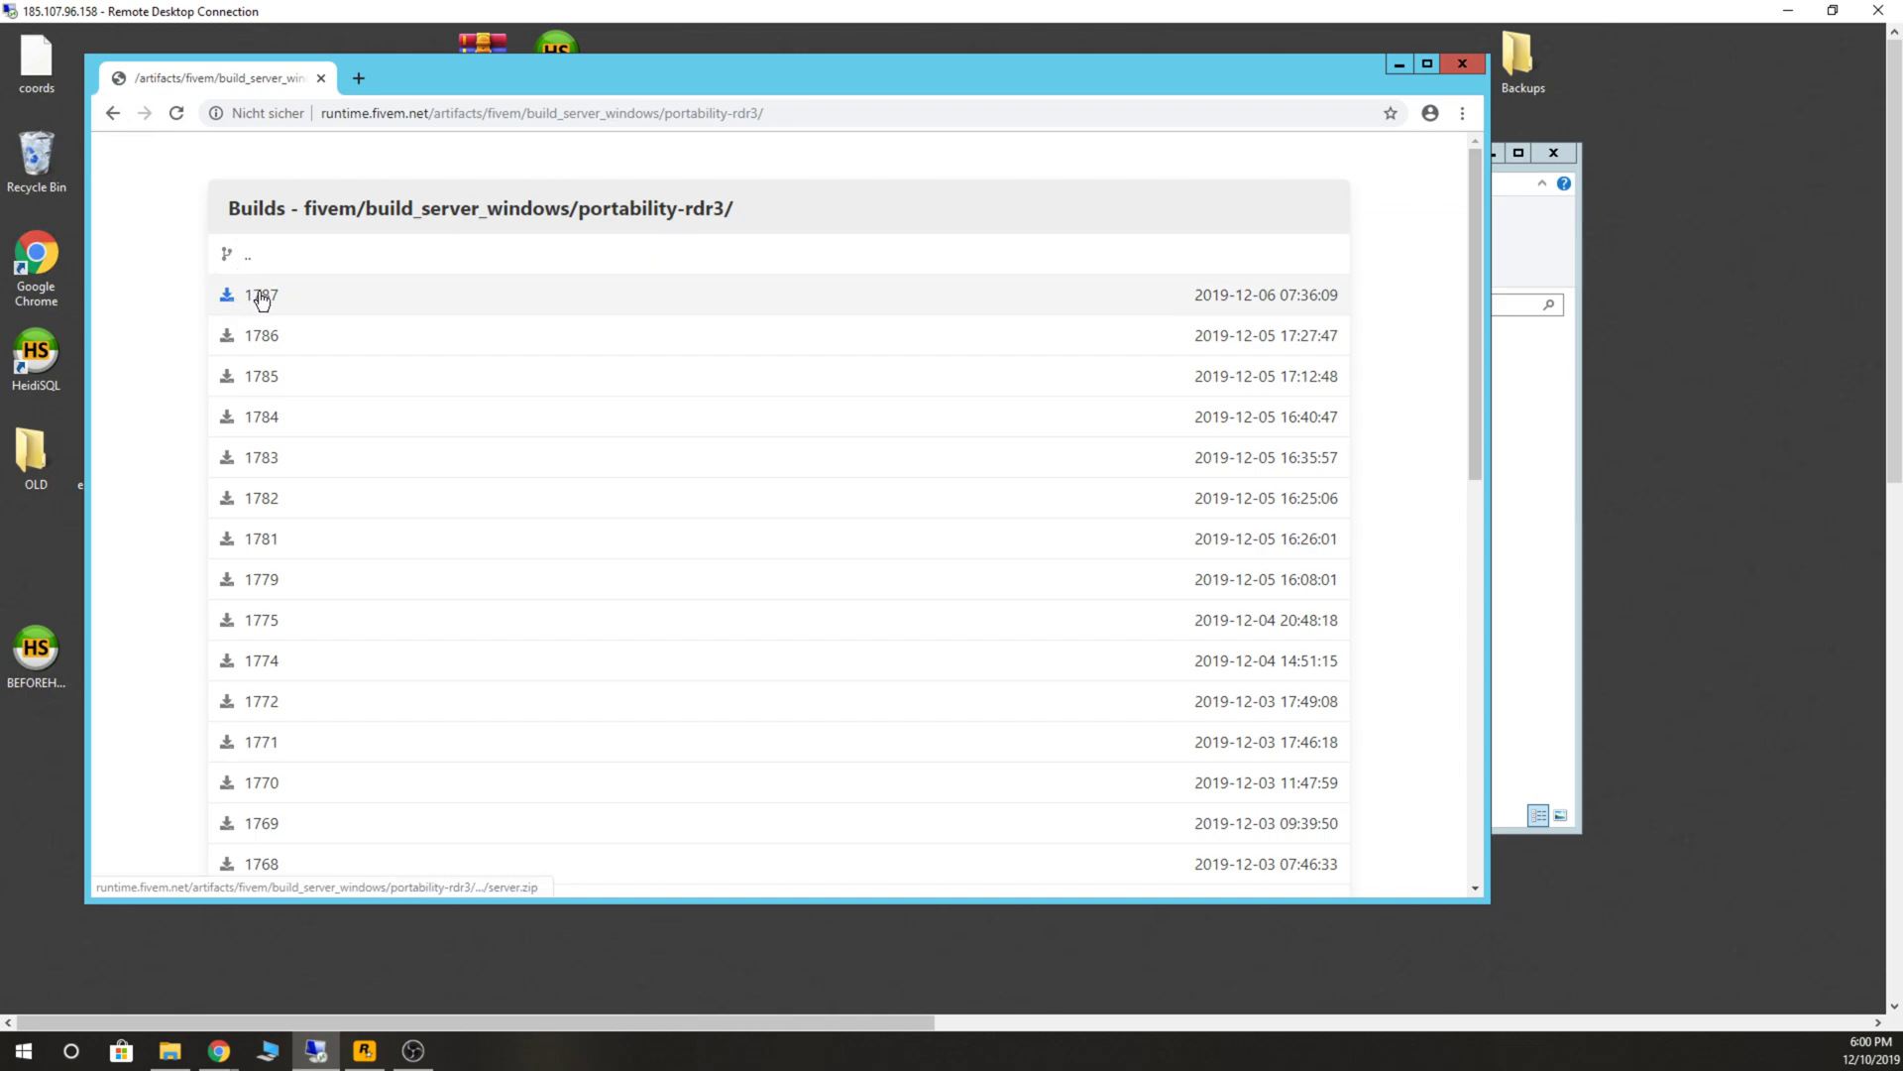
{"action": "left_click", "coordinate": [260, 295]}
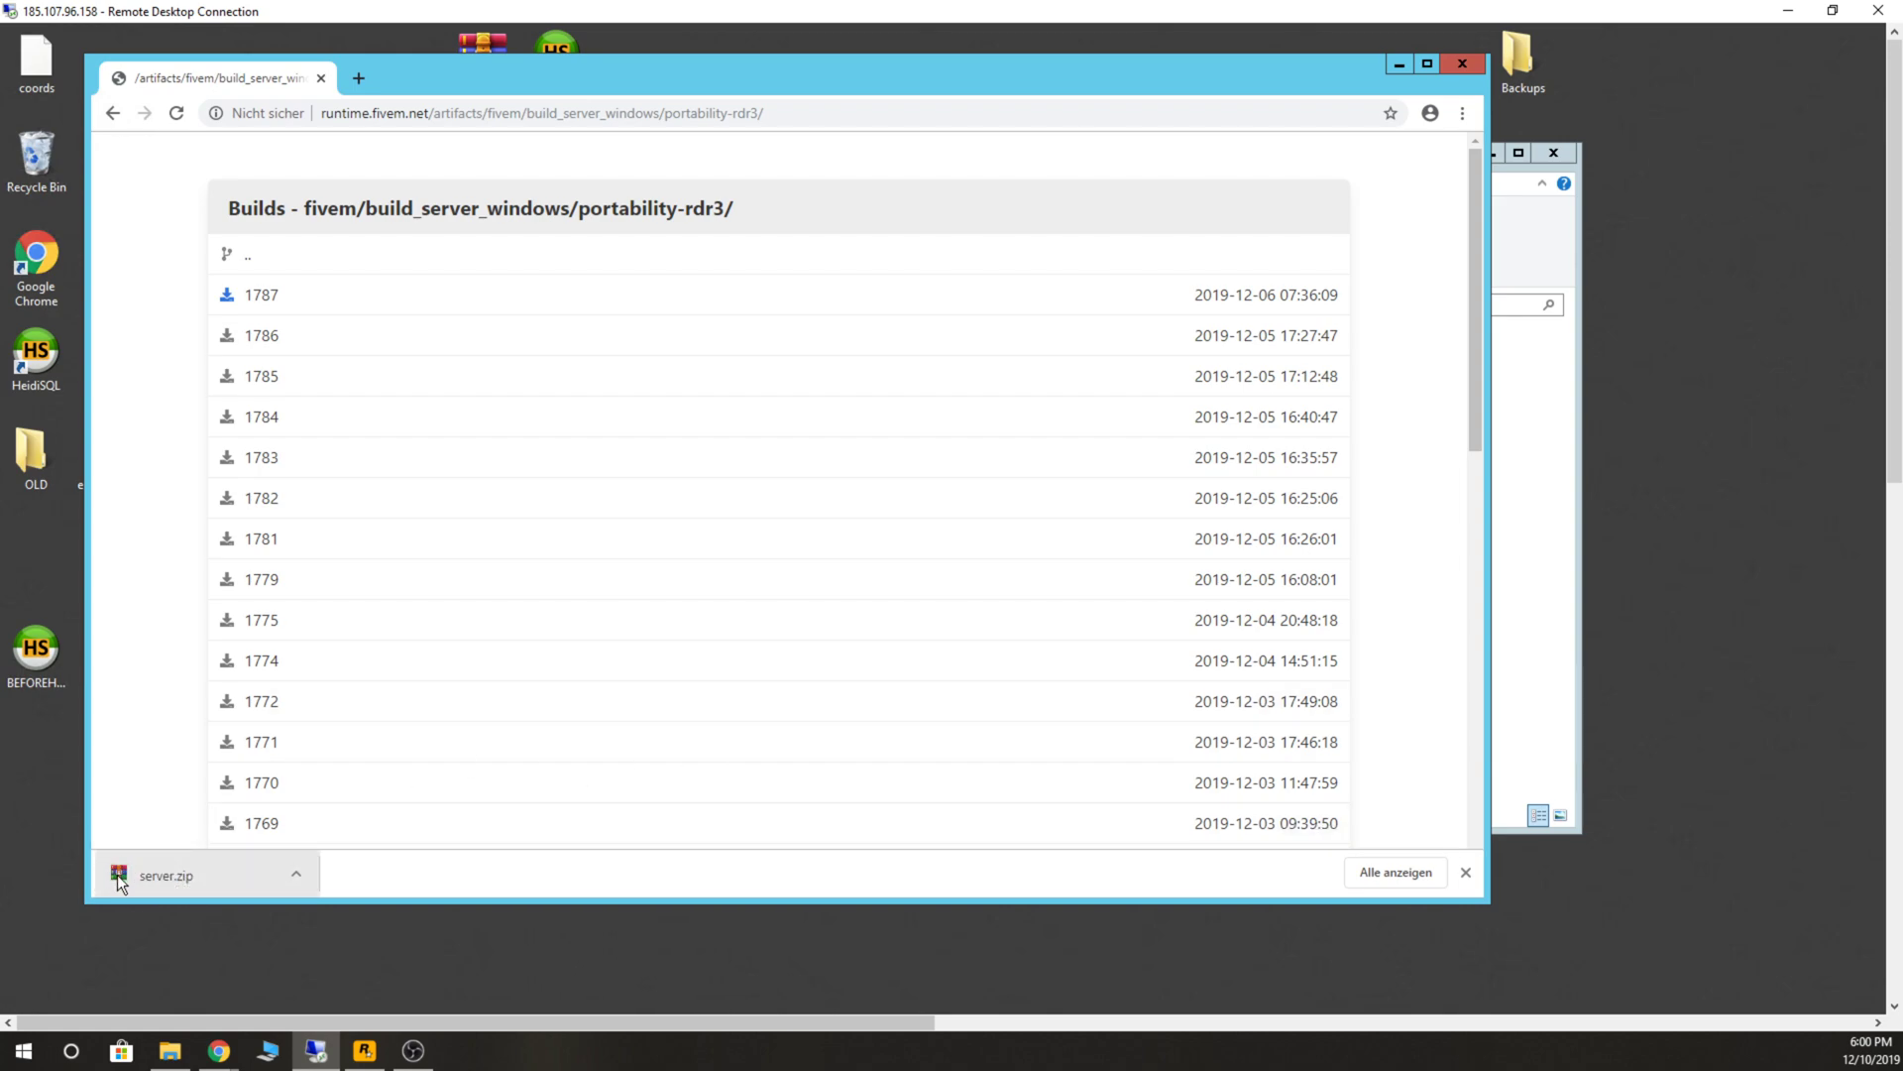
{"action": "mouse_move", "coordinate": [1420, 130]}
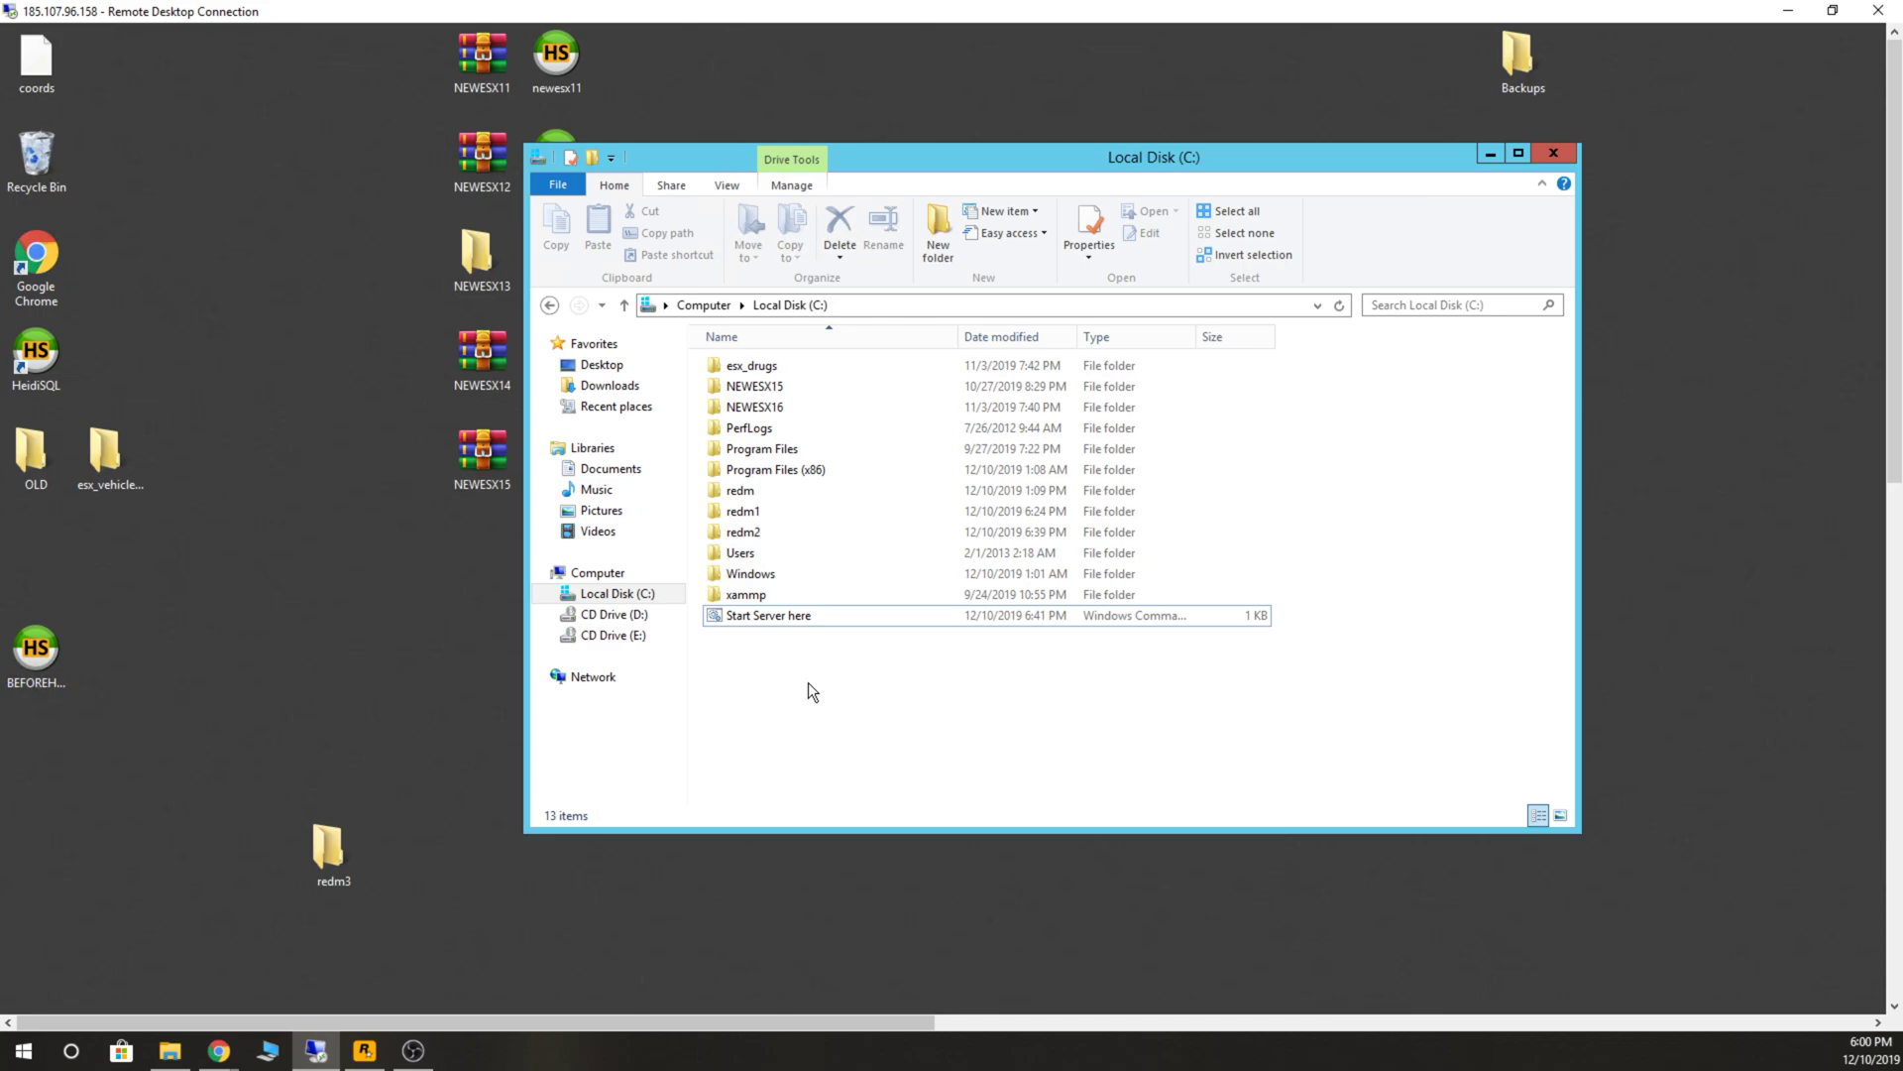
Delete the older duplicate archives in Downloads and select server.zip.
{"action": "left_click", "coordinate": [611, 385]}
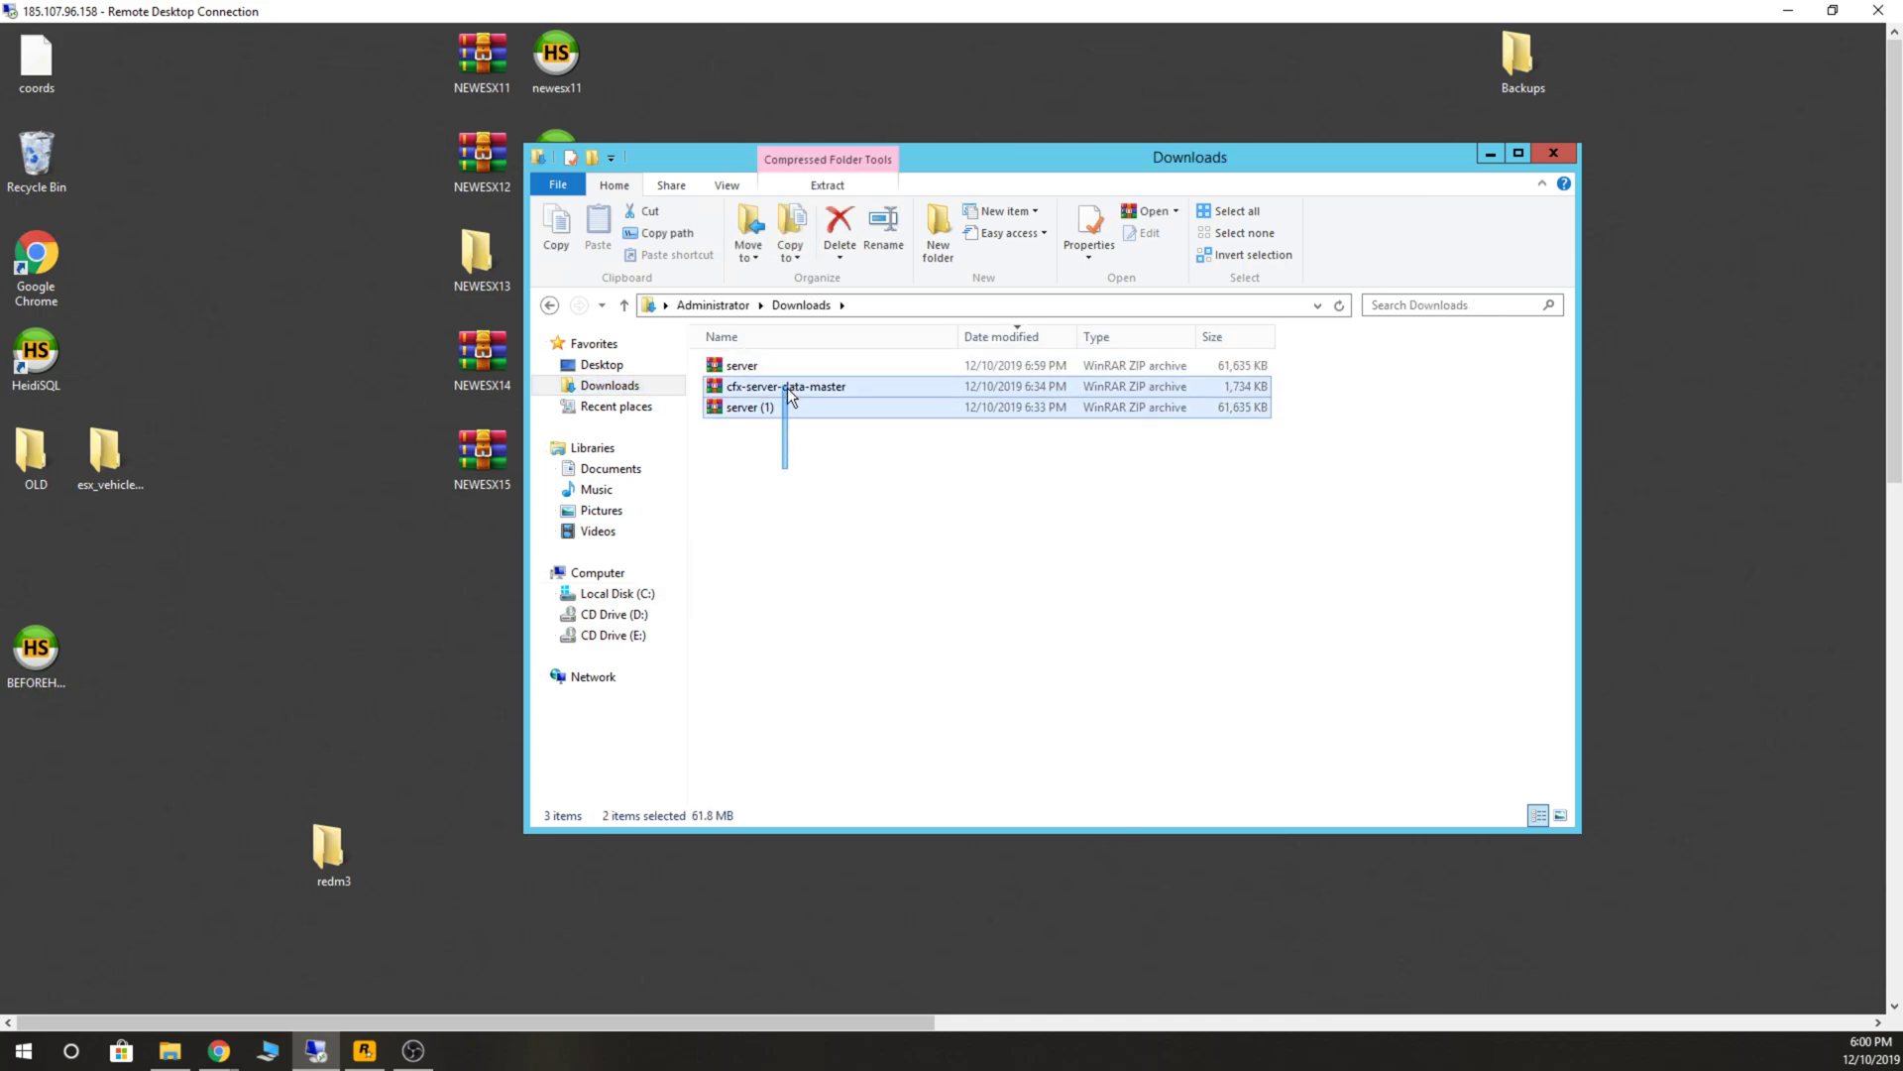
{"action": "left_click", "coordinate": [839, 224]}
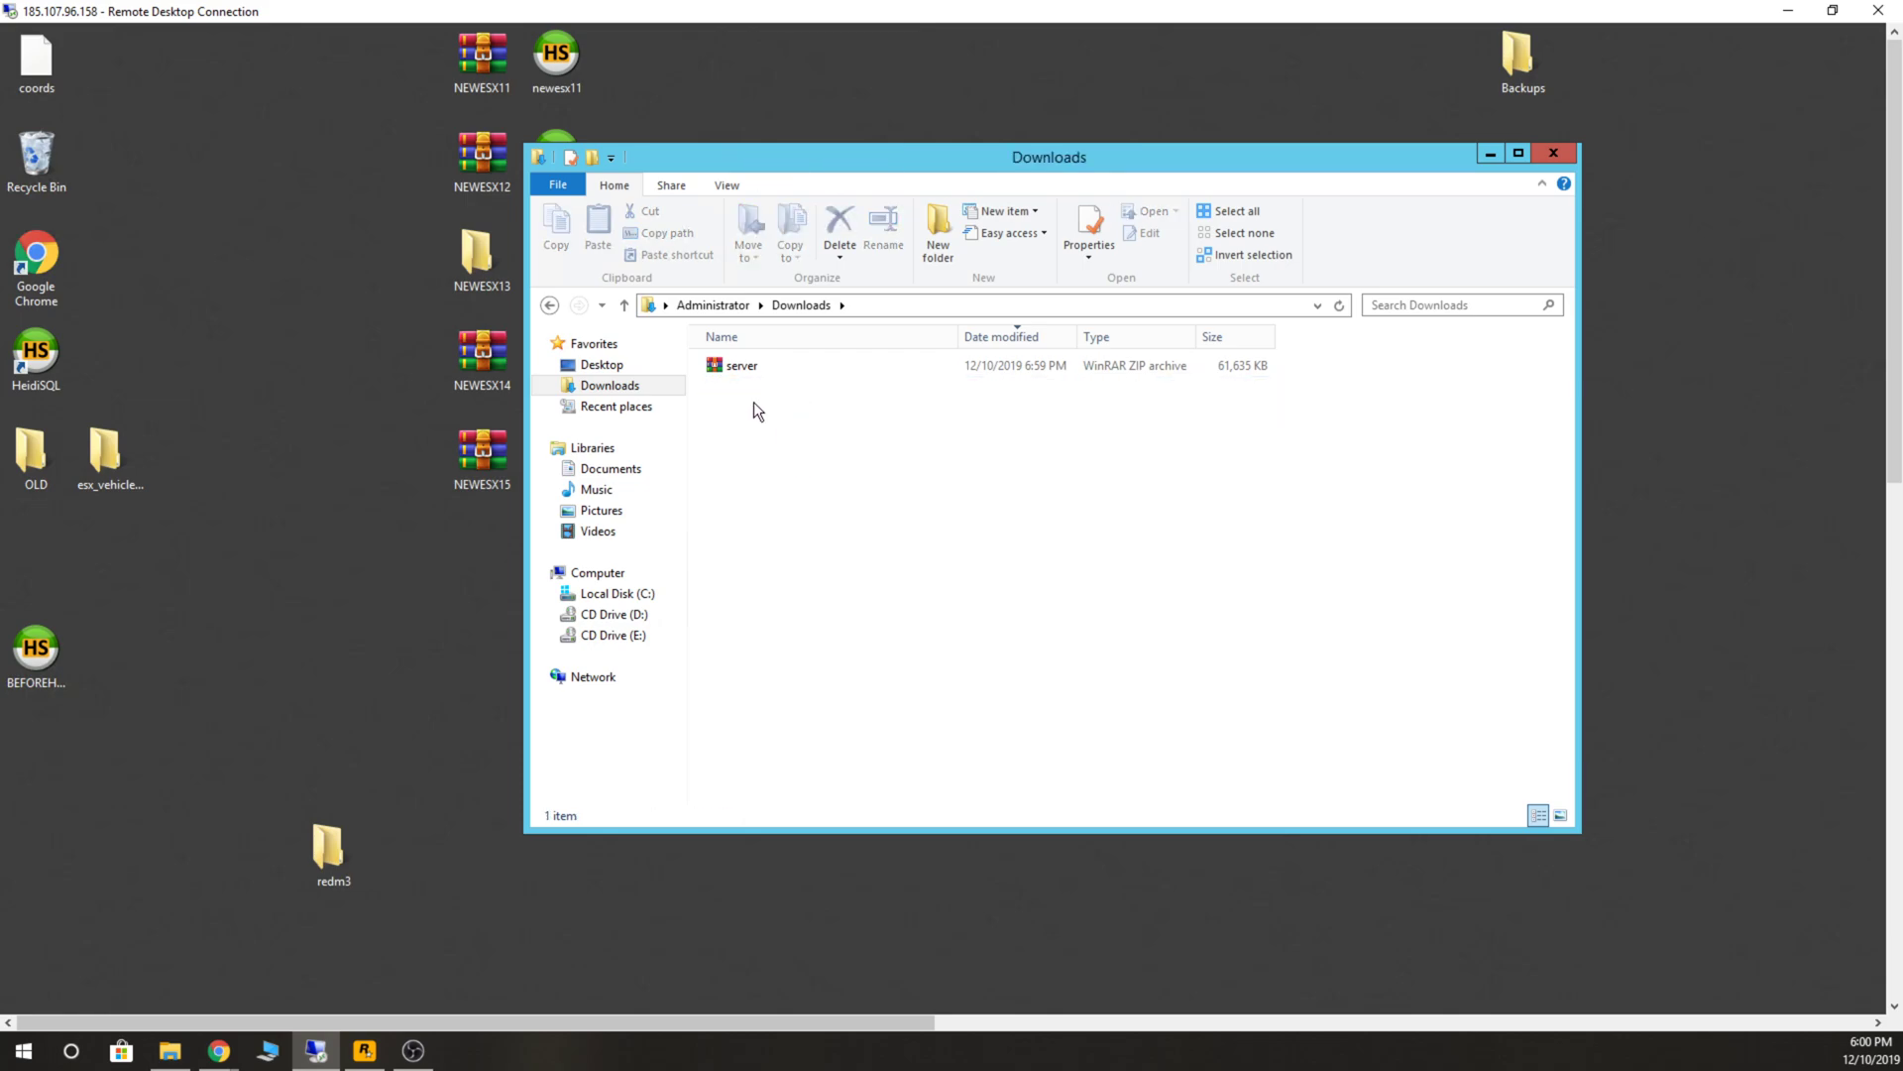
{"action": "left_click", "coordinate": [744, 365]}
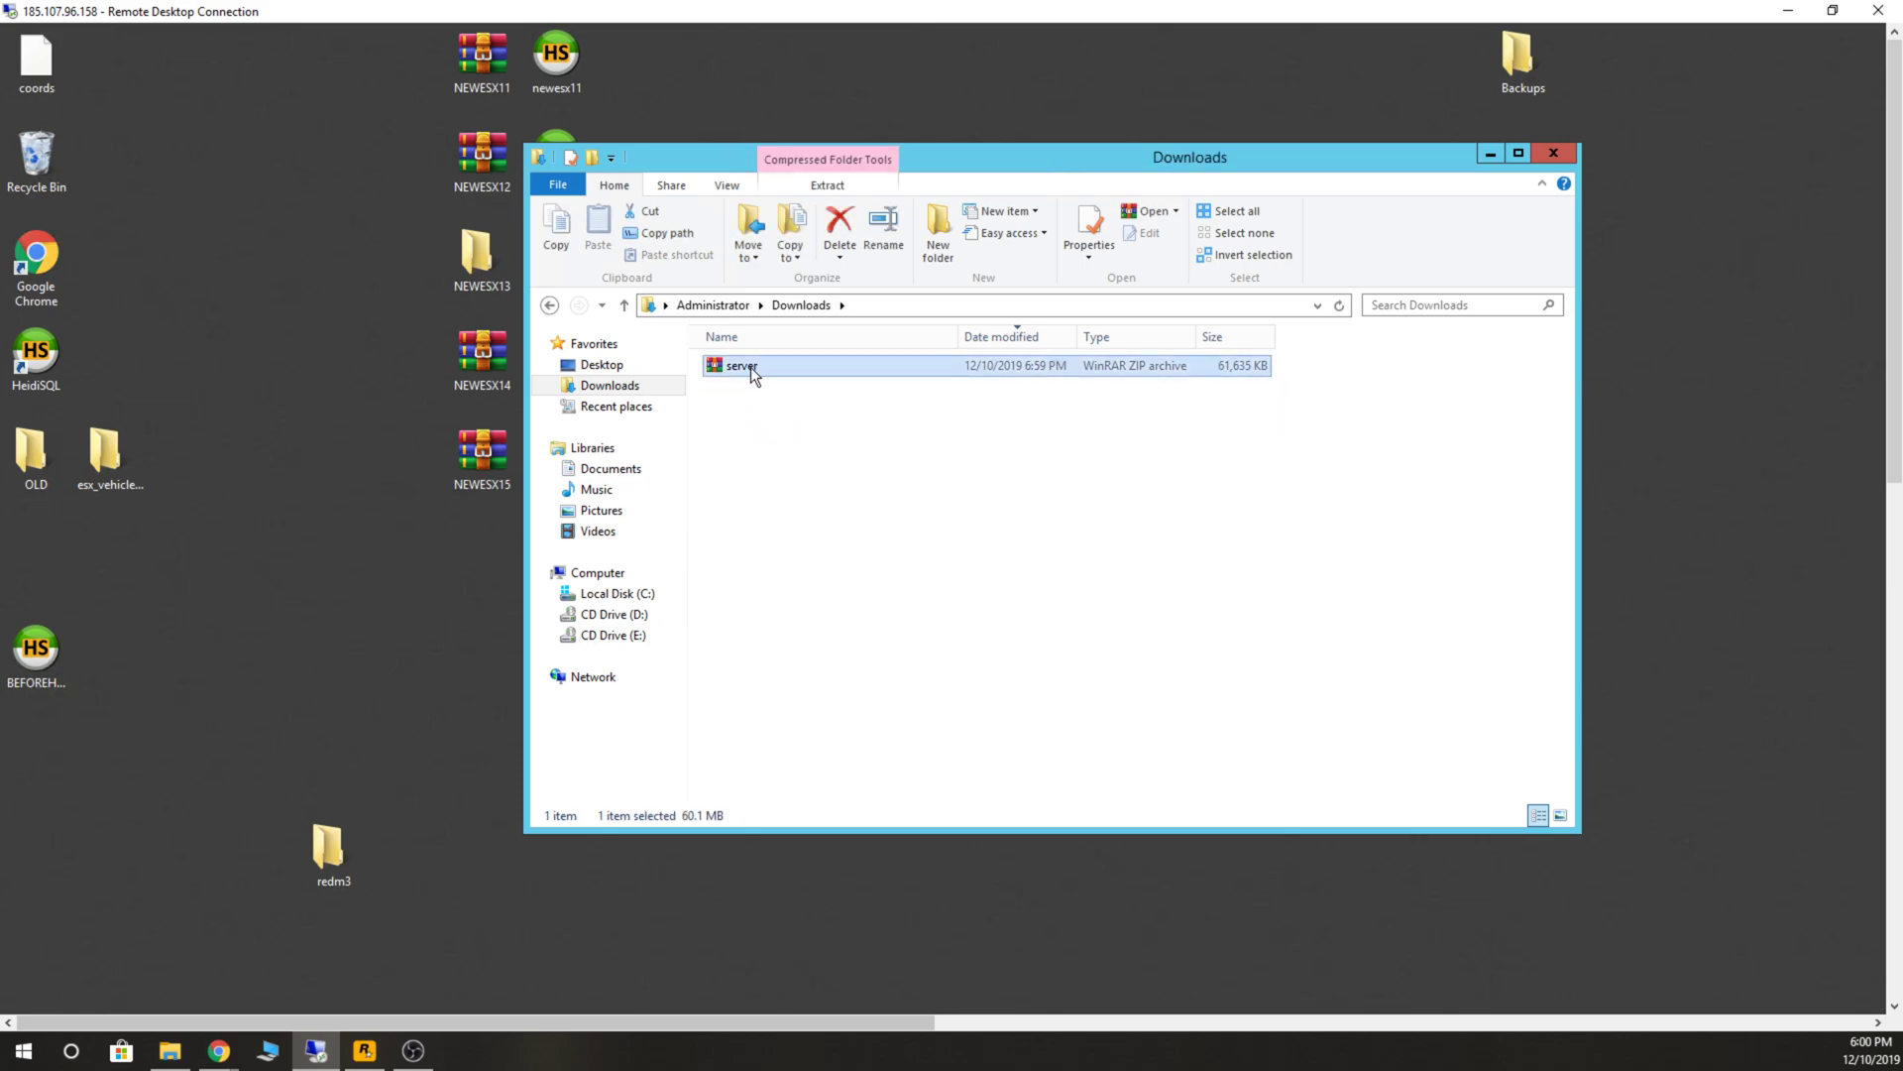
{"action": "mouse_move", "coordinate": [345, 872]}
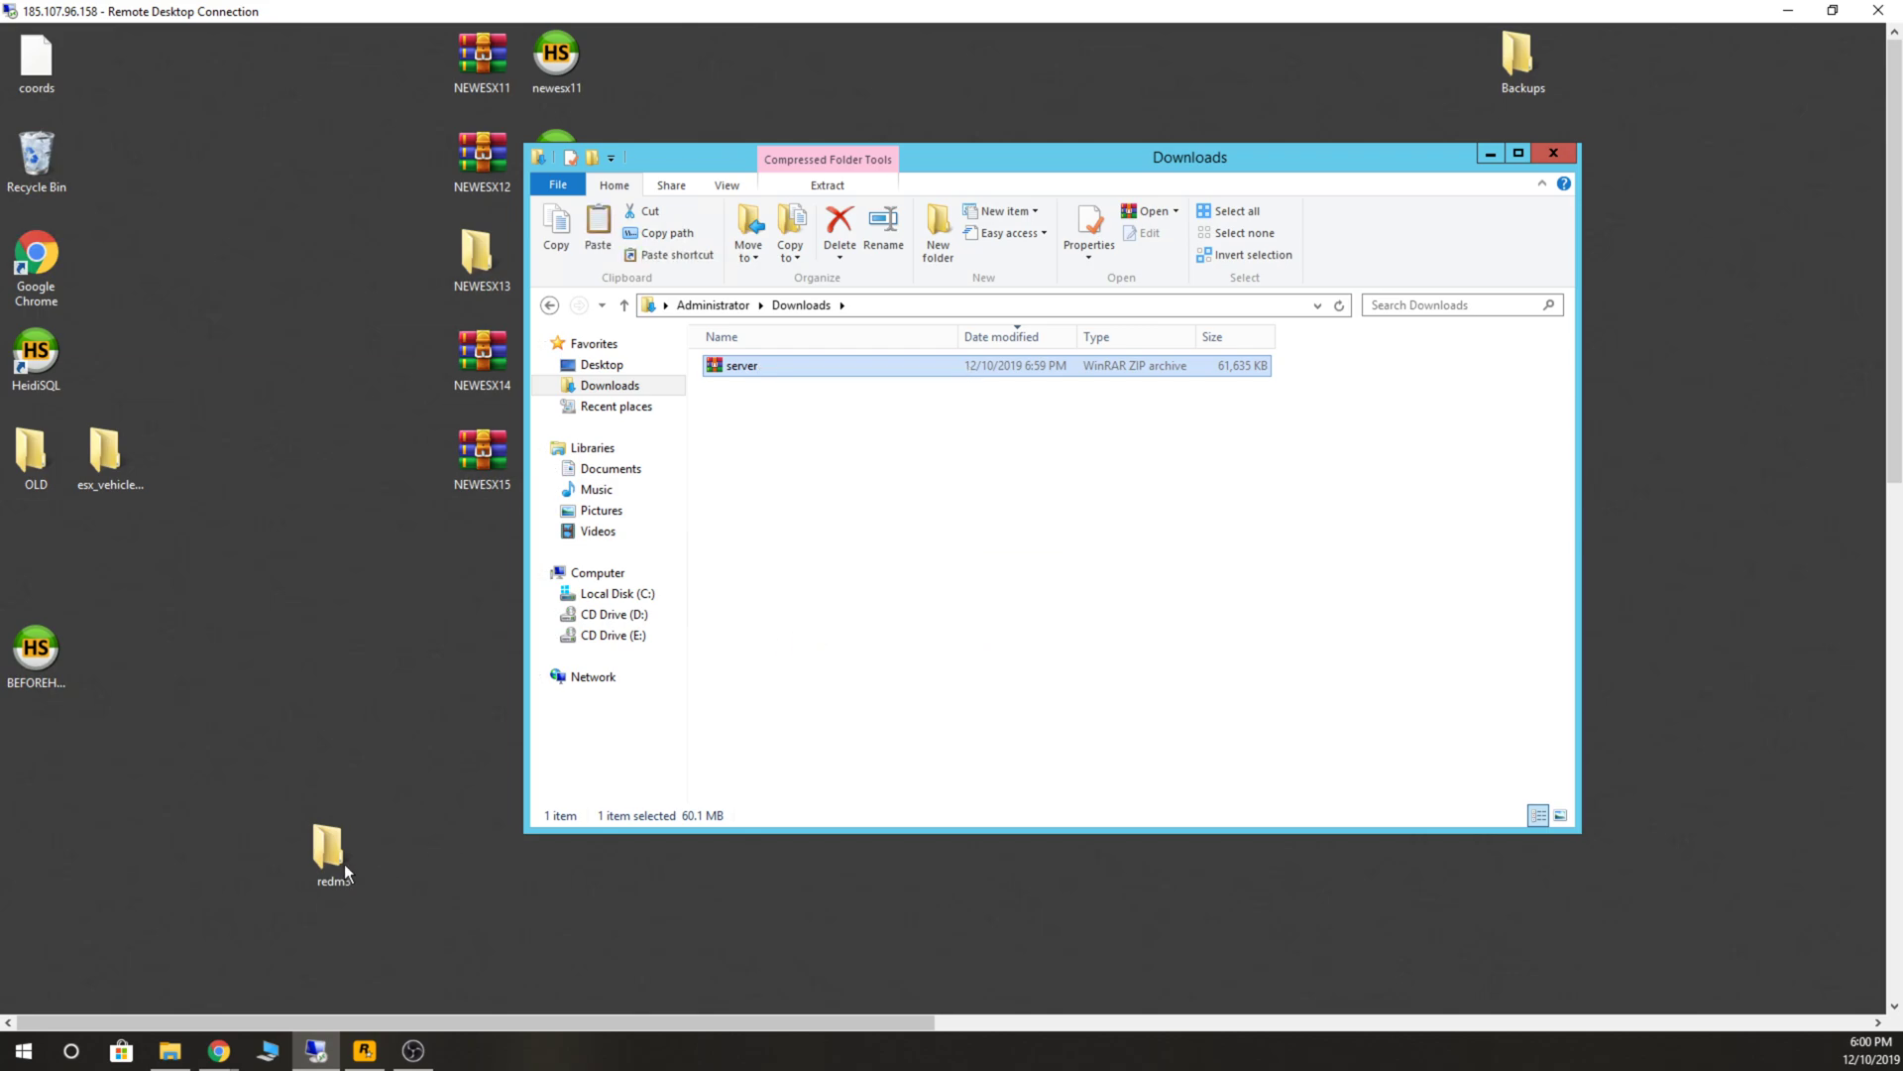
Extract server.zip into the redm3 folder, giving it the 49 server files.
{"action": "double_click", "coordinate": [331, 845]}
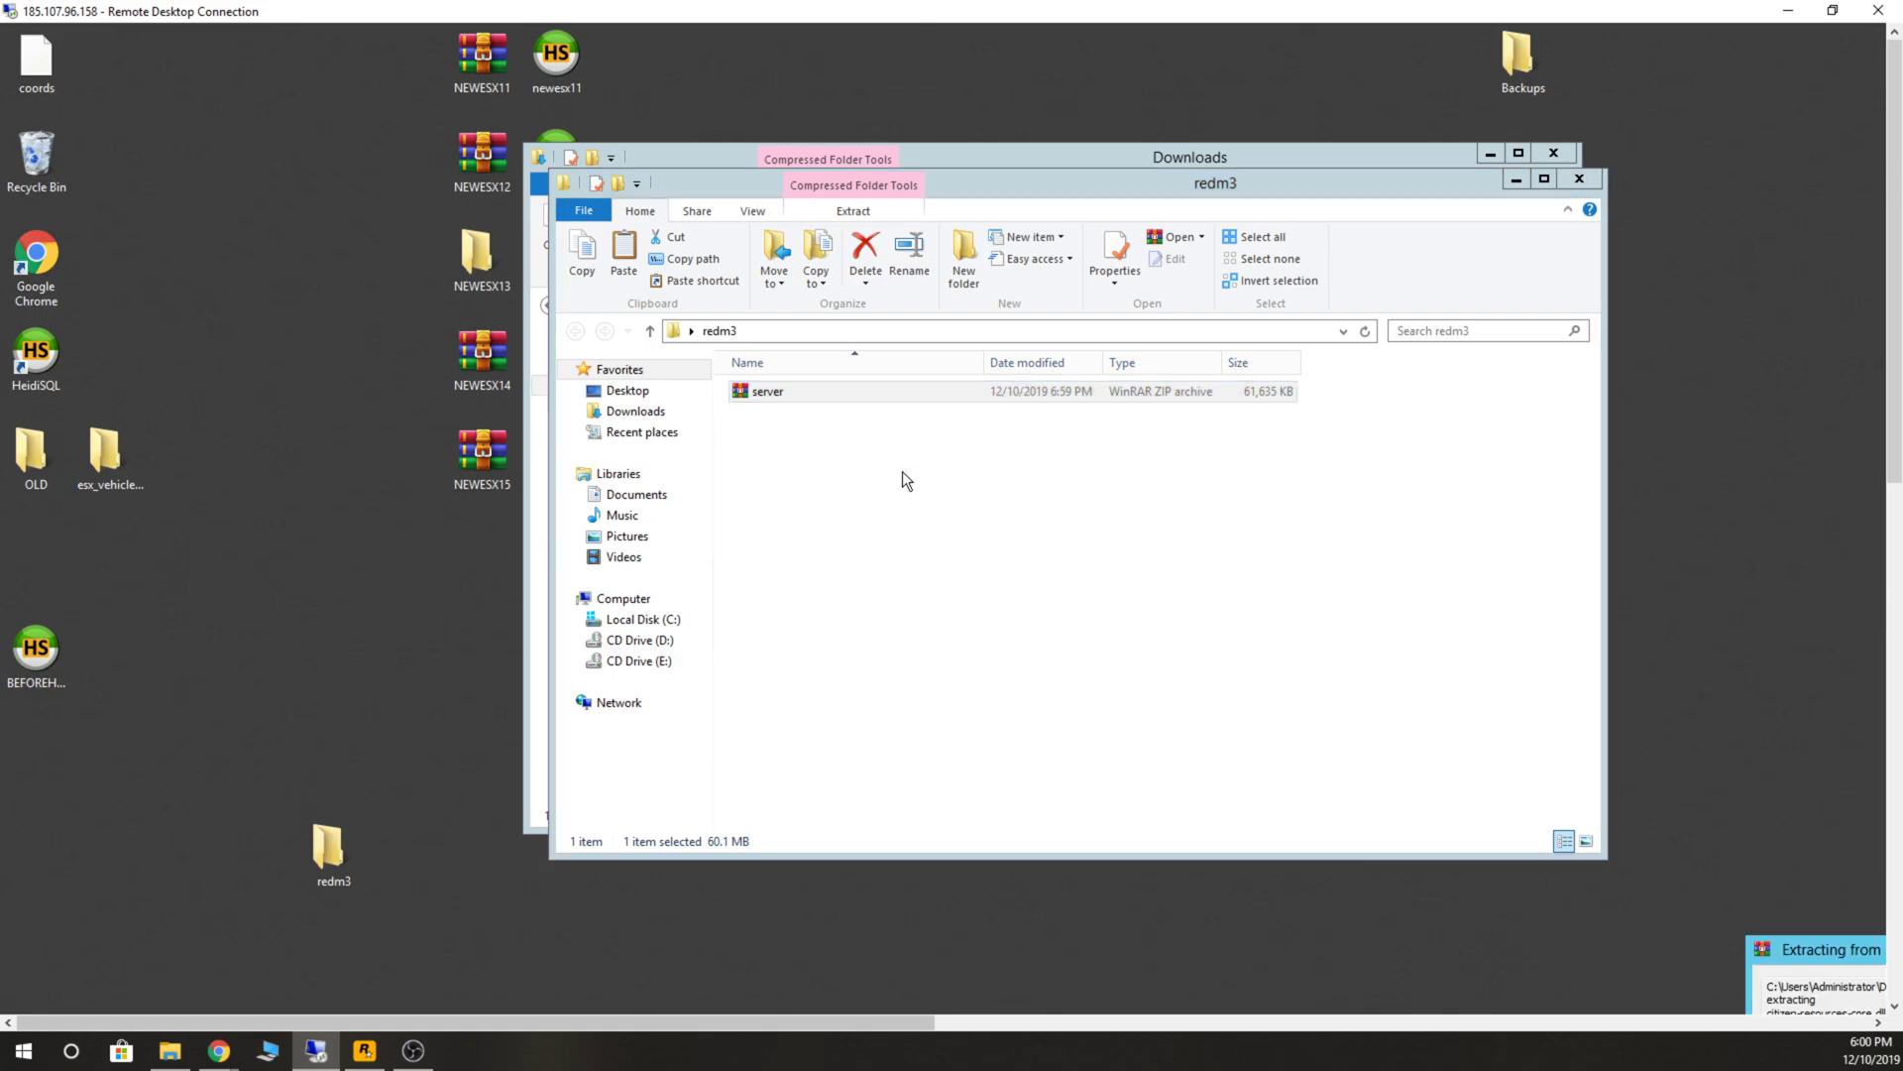
{"action": "double_click", "coordinate": [769, 390]}
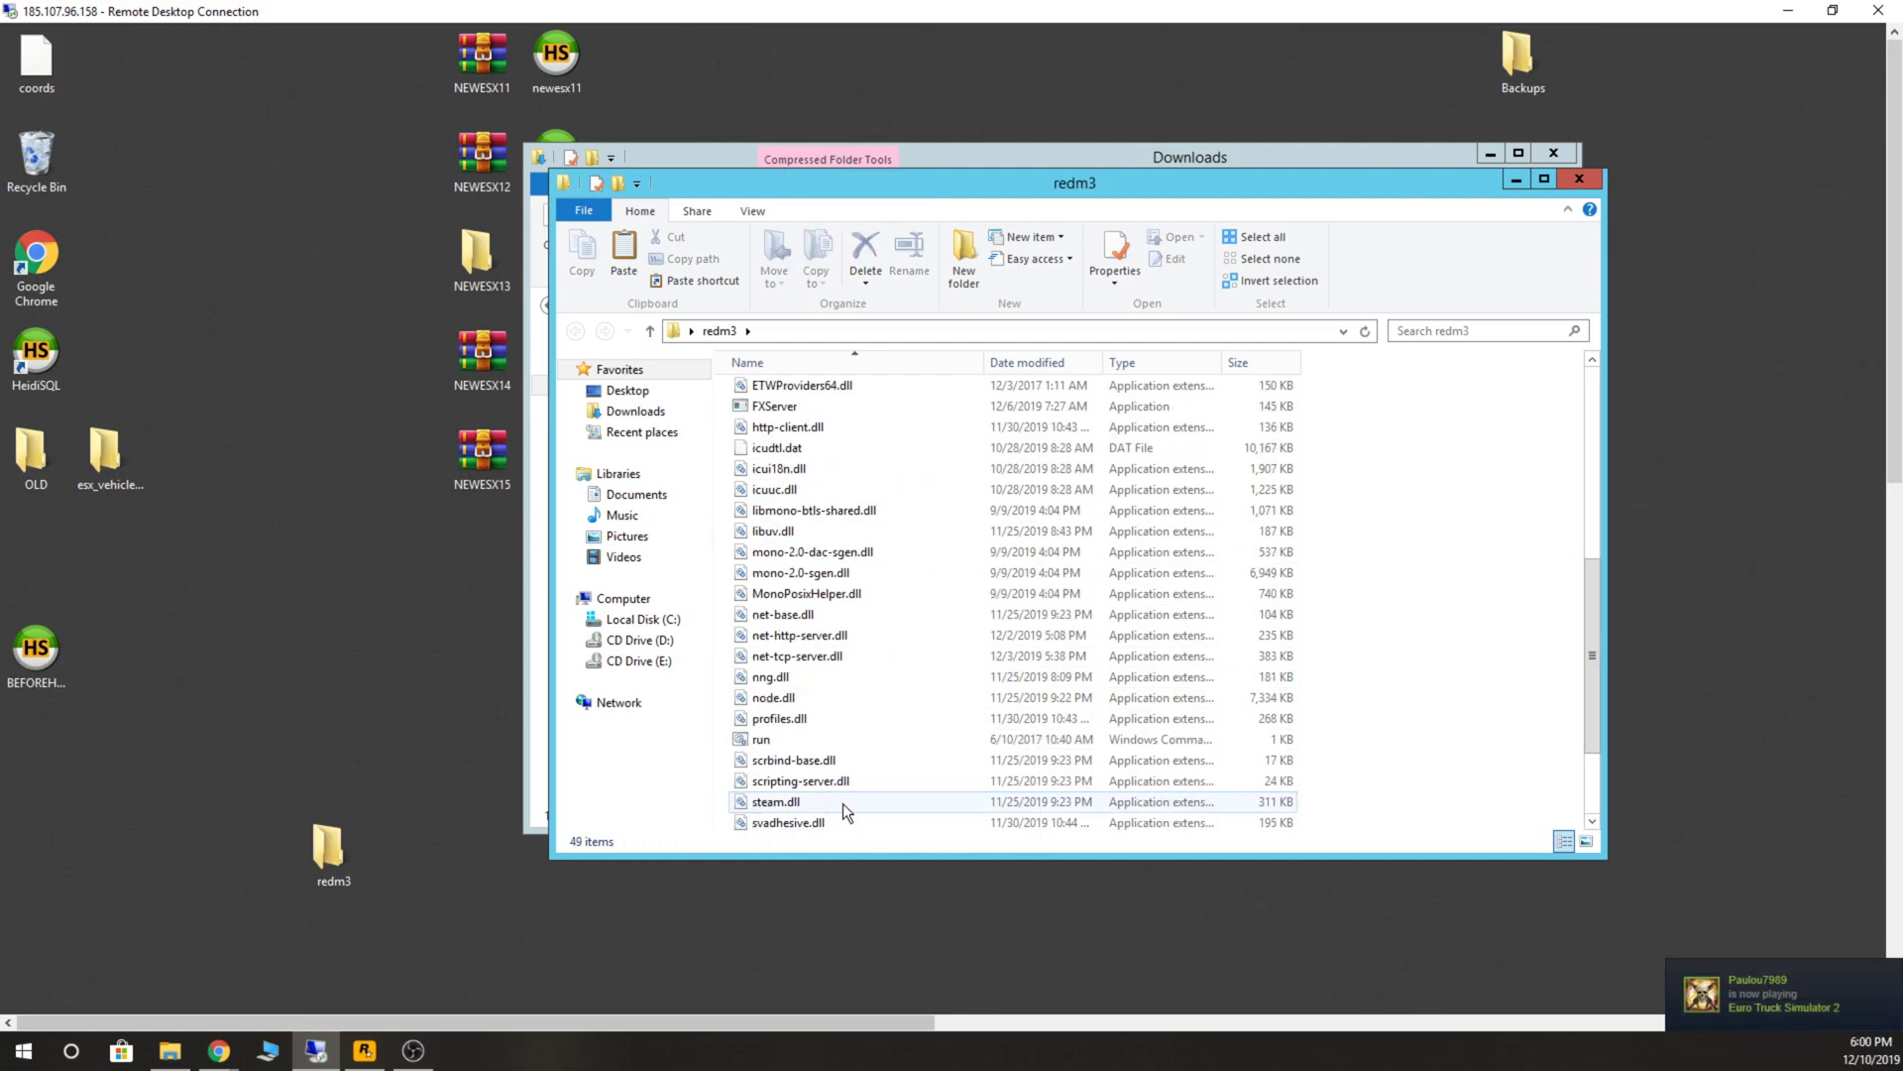
{"action": "scroll", "scroll_direction": "up", "scroll_amount": 3}
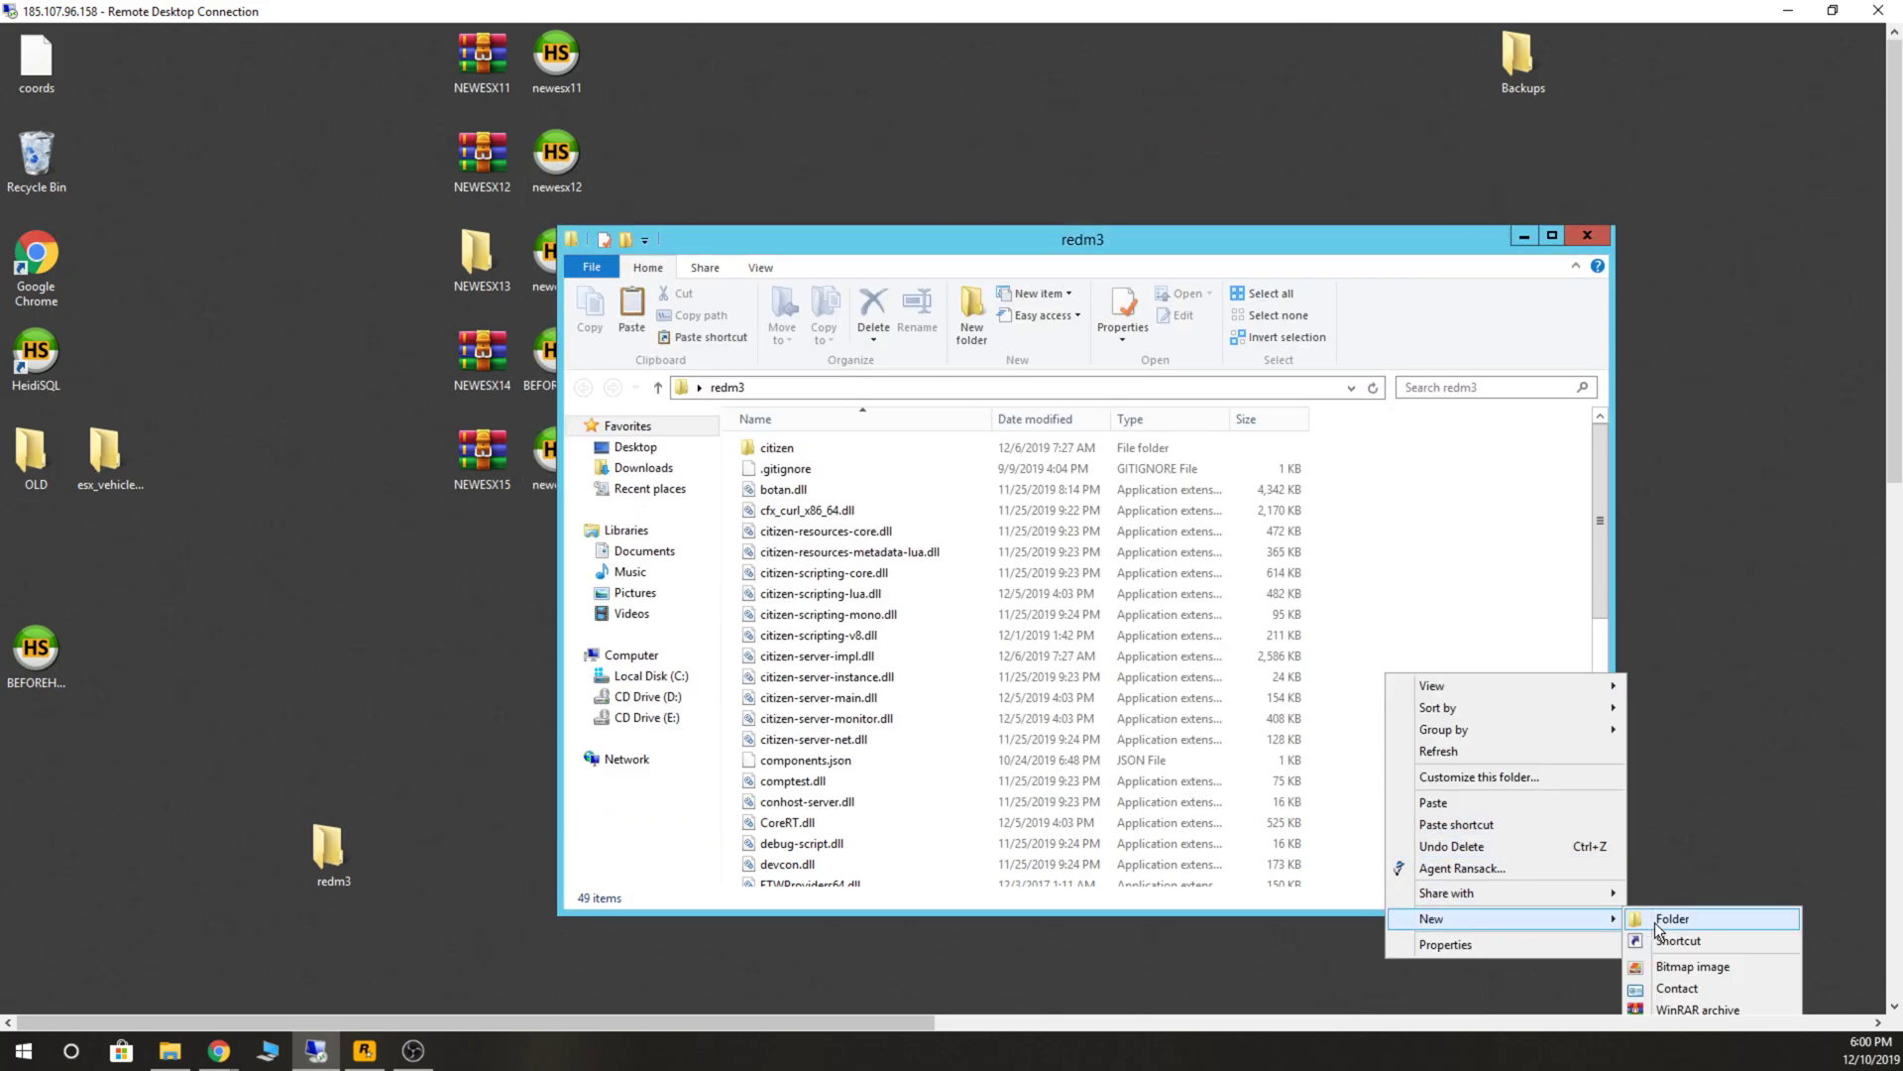
Create an empty server-data folder inside redm3, check it, then switch to fivem.net in Chrome.
{"action": "left_click", "coordinate": [1674, 918]}
{"action": "type", "text": "server-"}
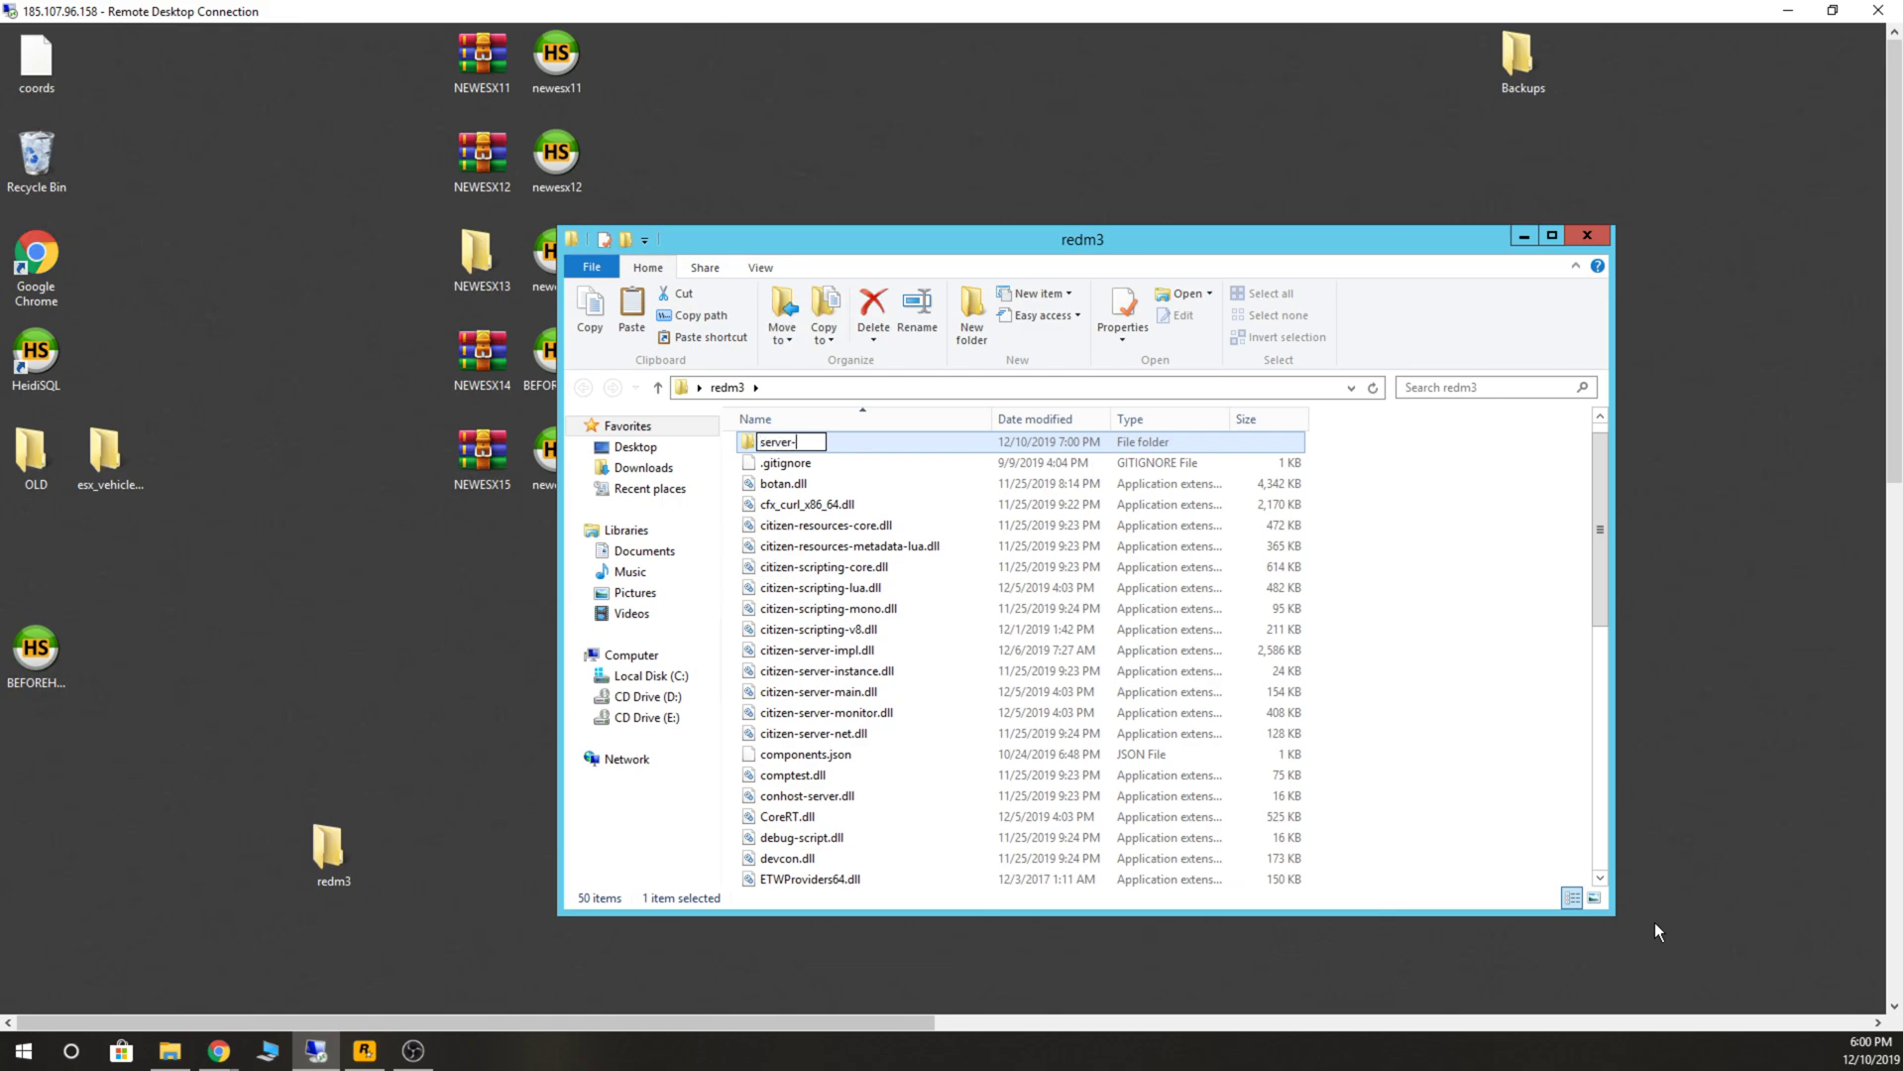
{"action": "type", "text": "data"}
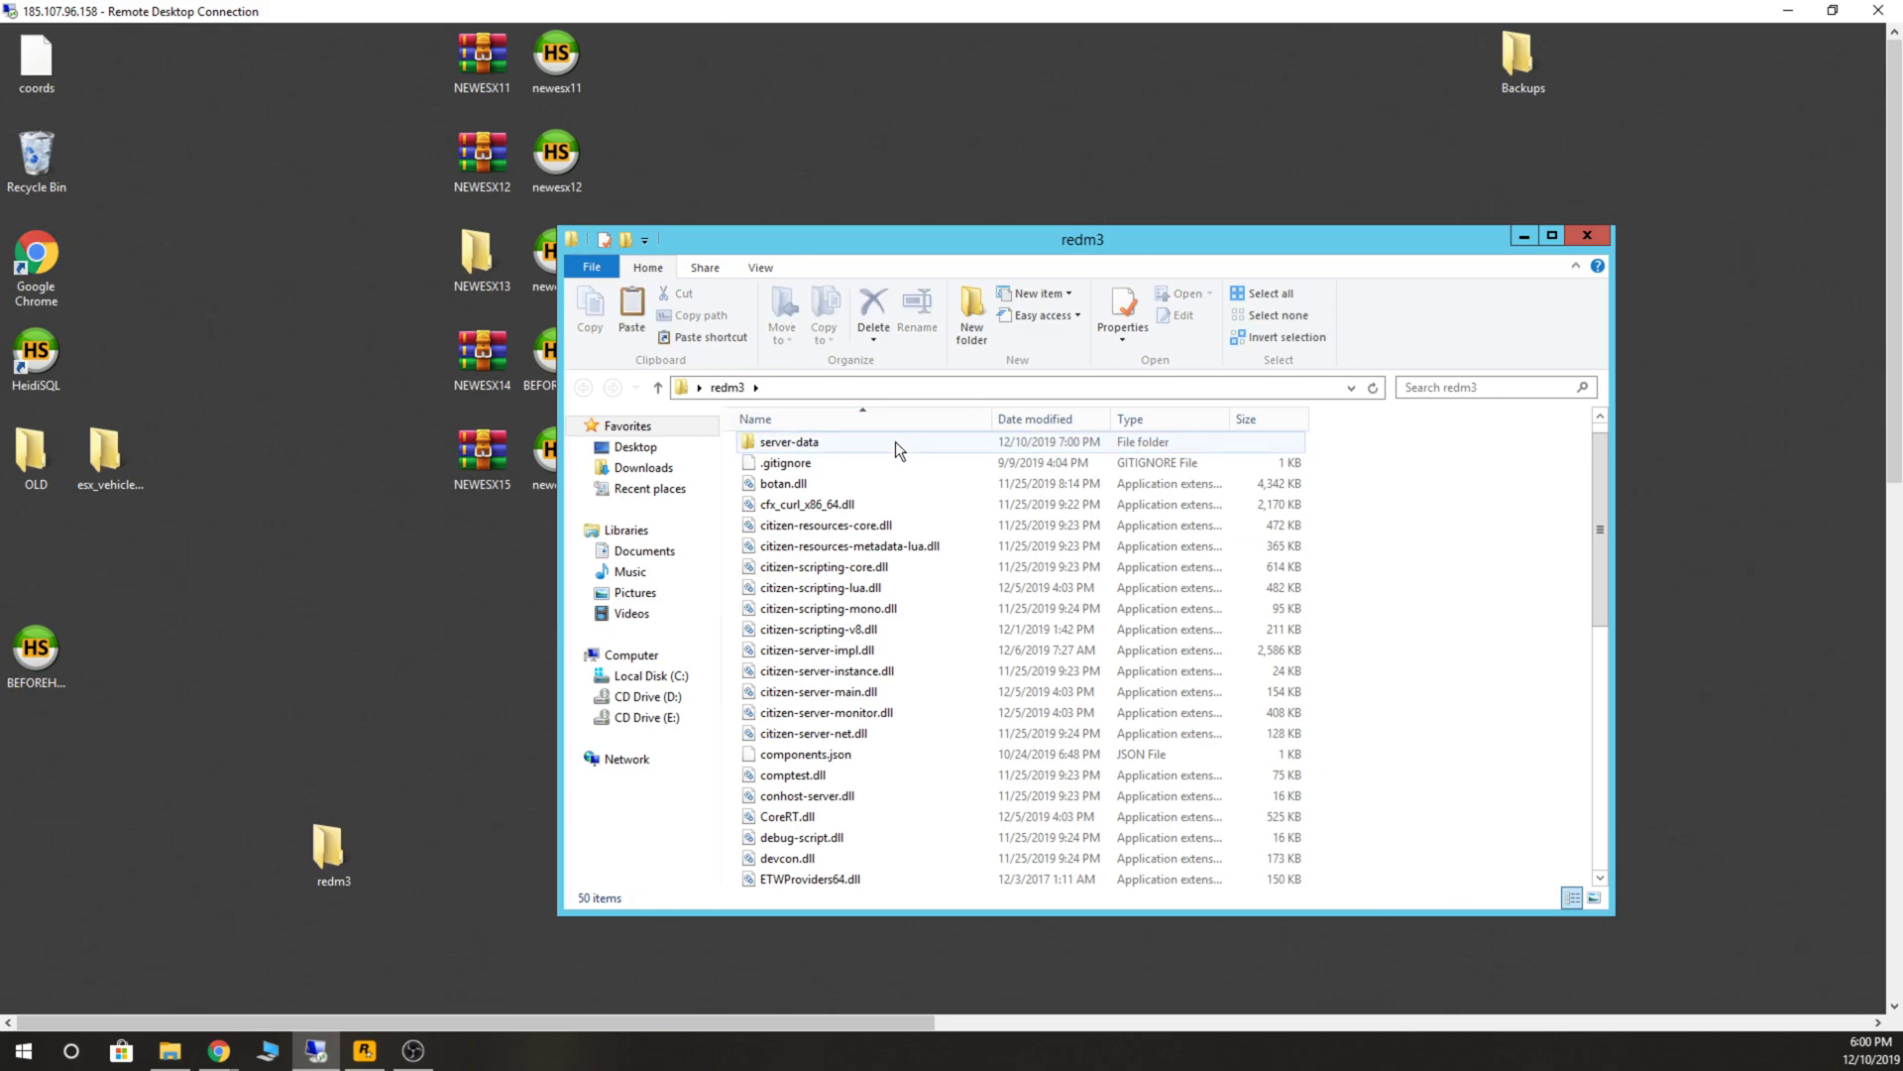
{"action": "double_click", "coordinate": [789, 440]}
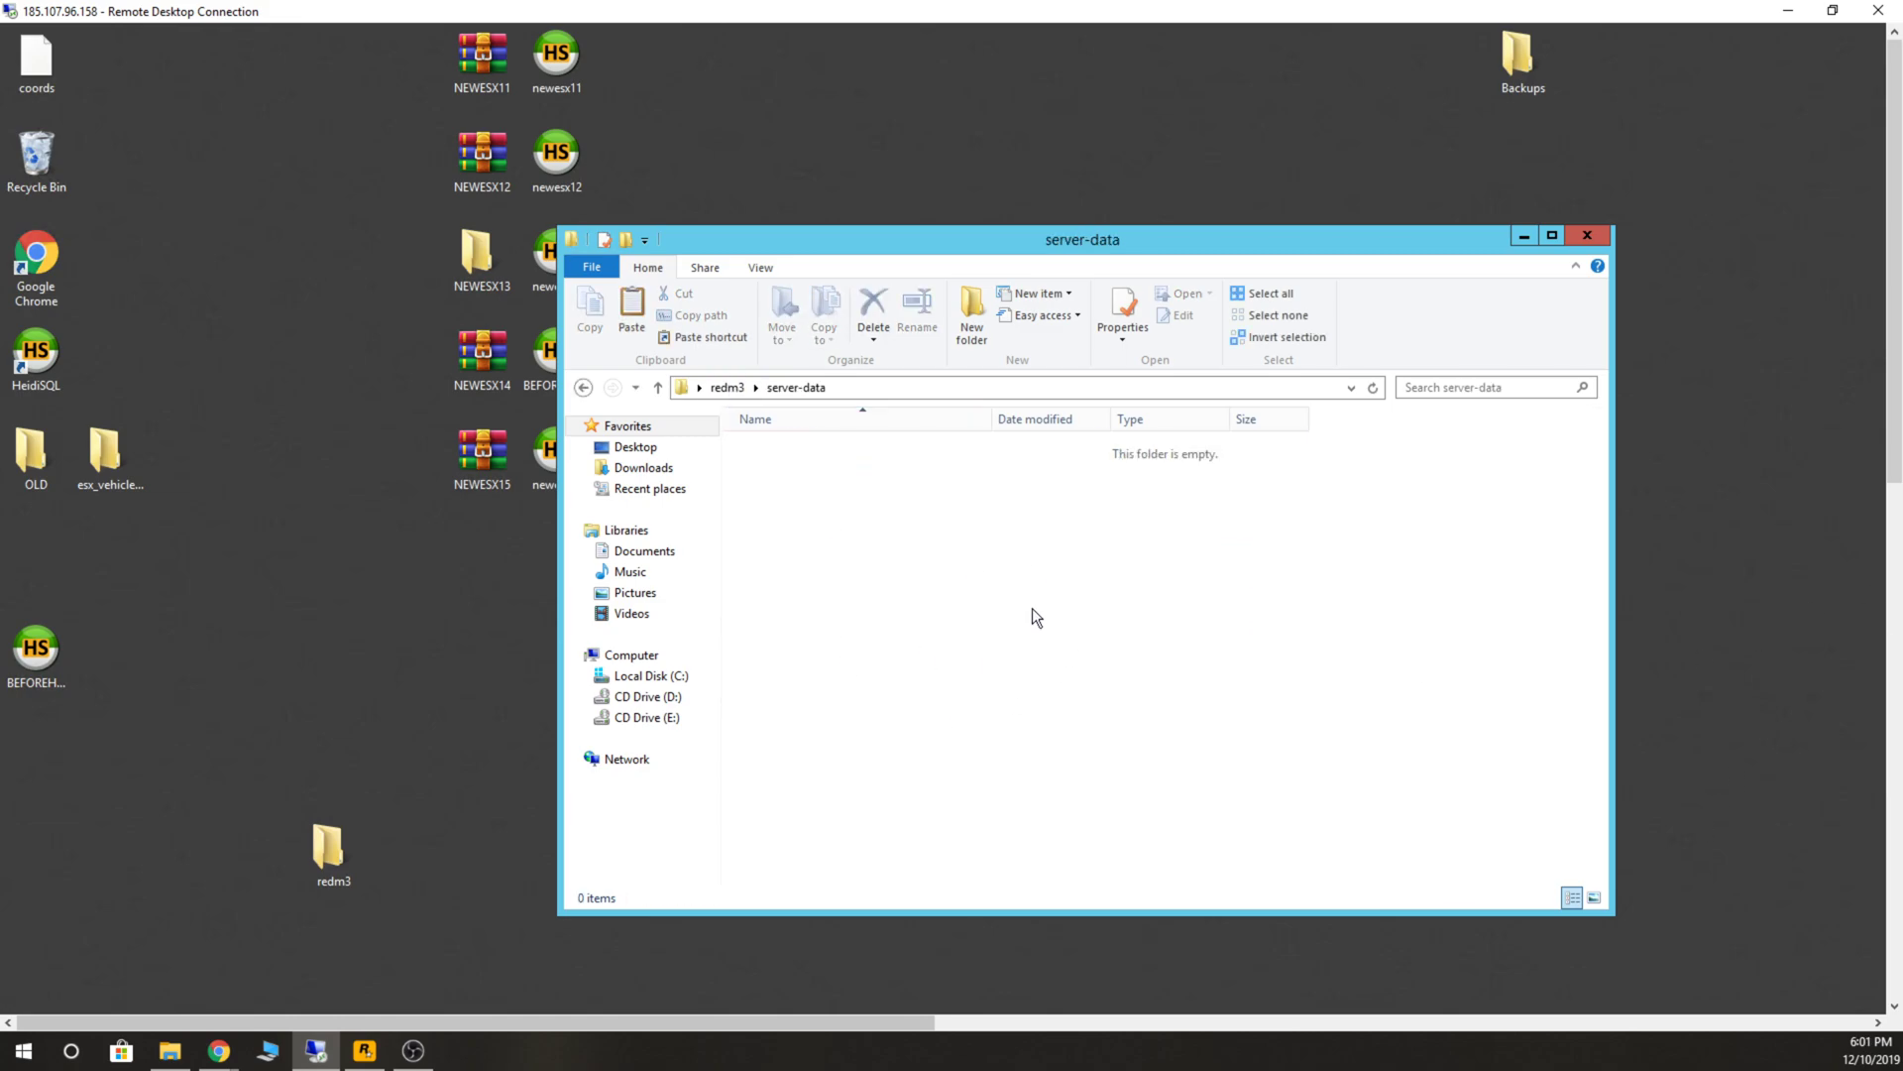
{"action": "left_click", "coordinate": [656, 387]}
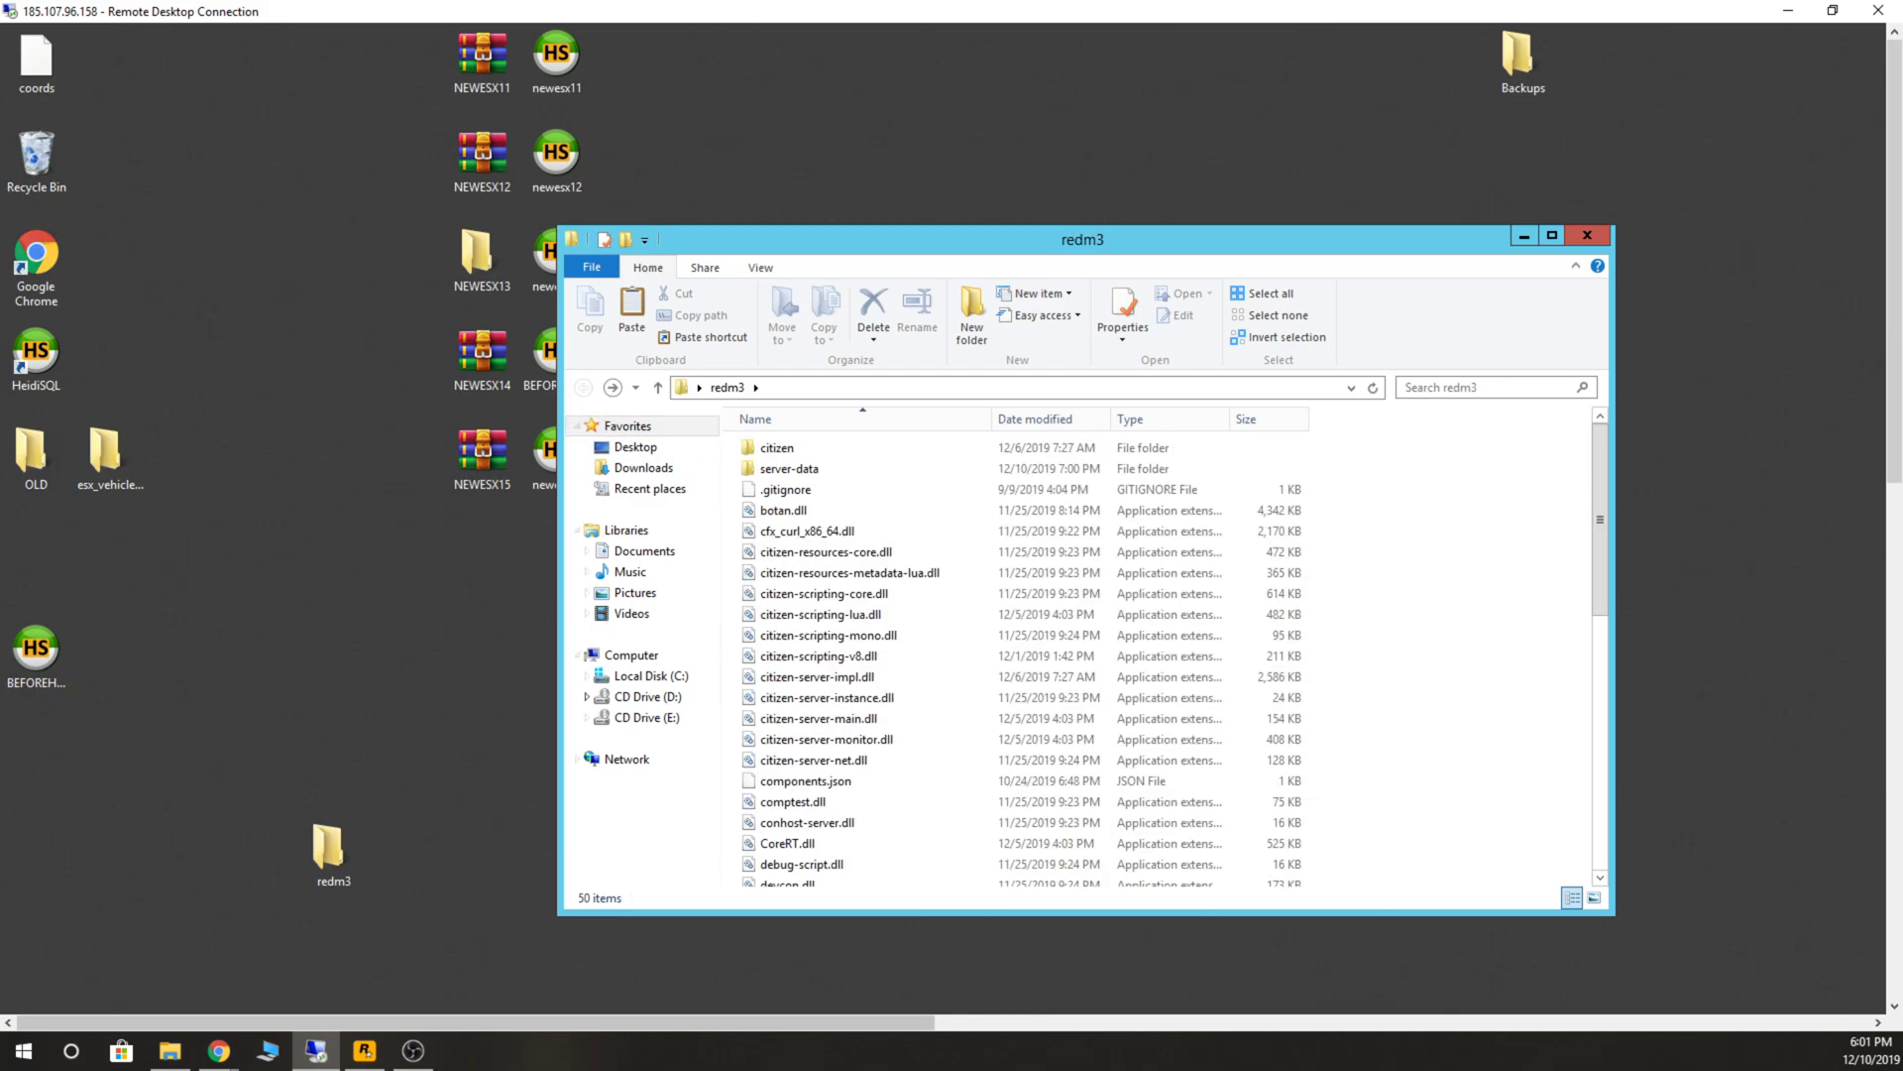
{"action": "left_click", "coordinate": [36, 255]}
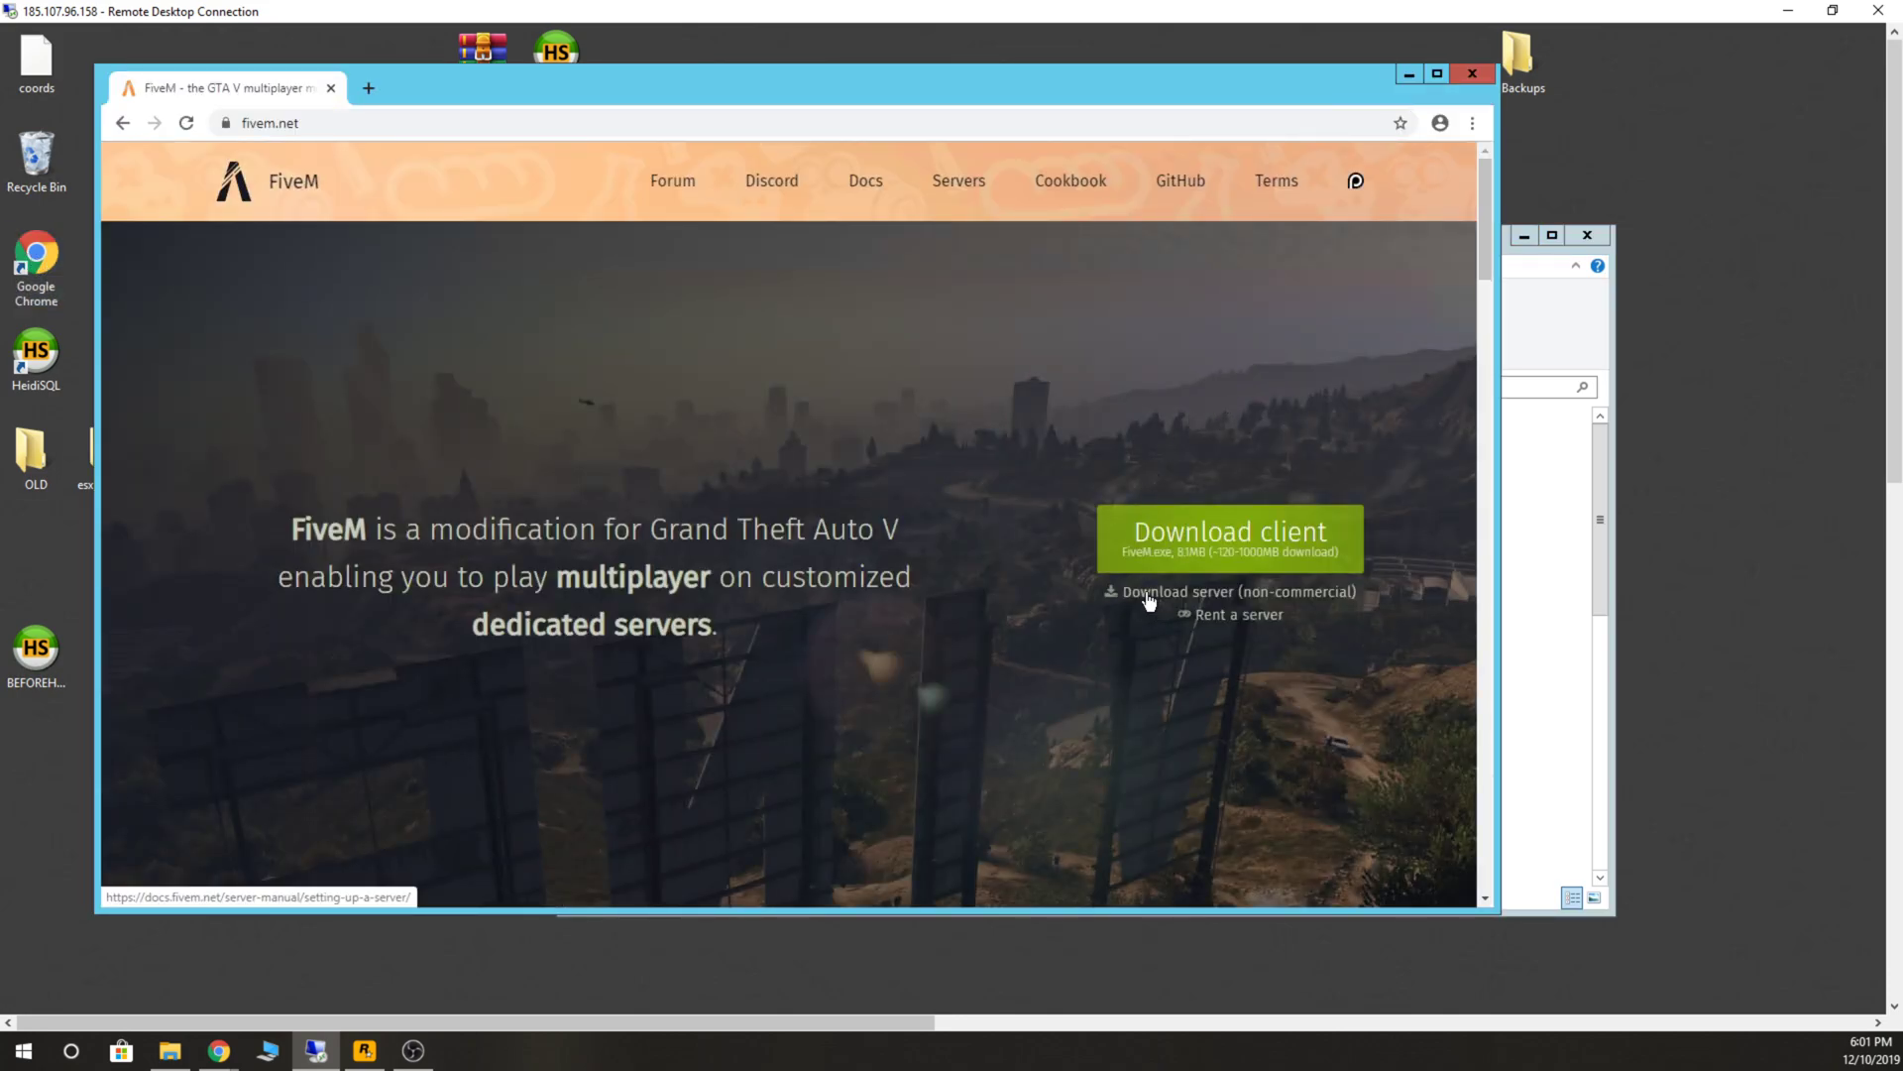
From the FiveM setup guide, reach the cfx-server-data GitHub repo and download it as a ZIP.
{"action": "left_click", "coordinate": [1237, 591]}
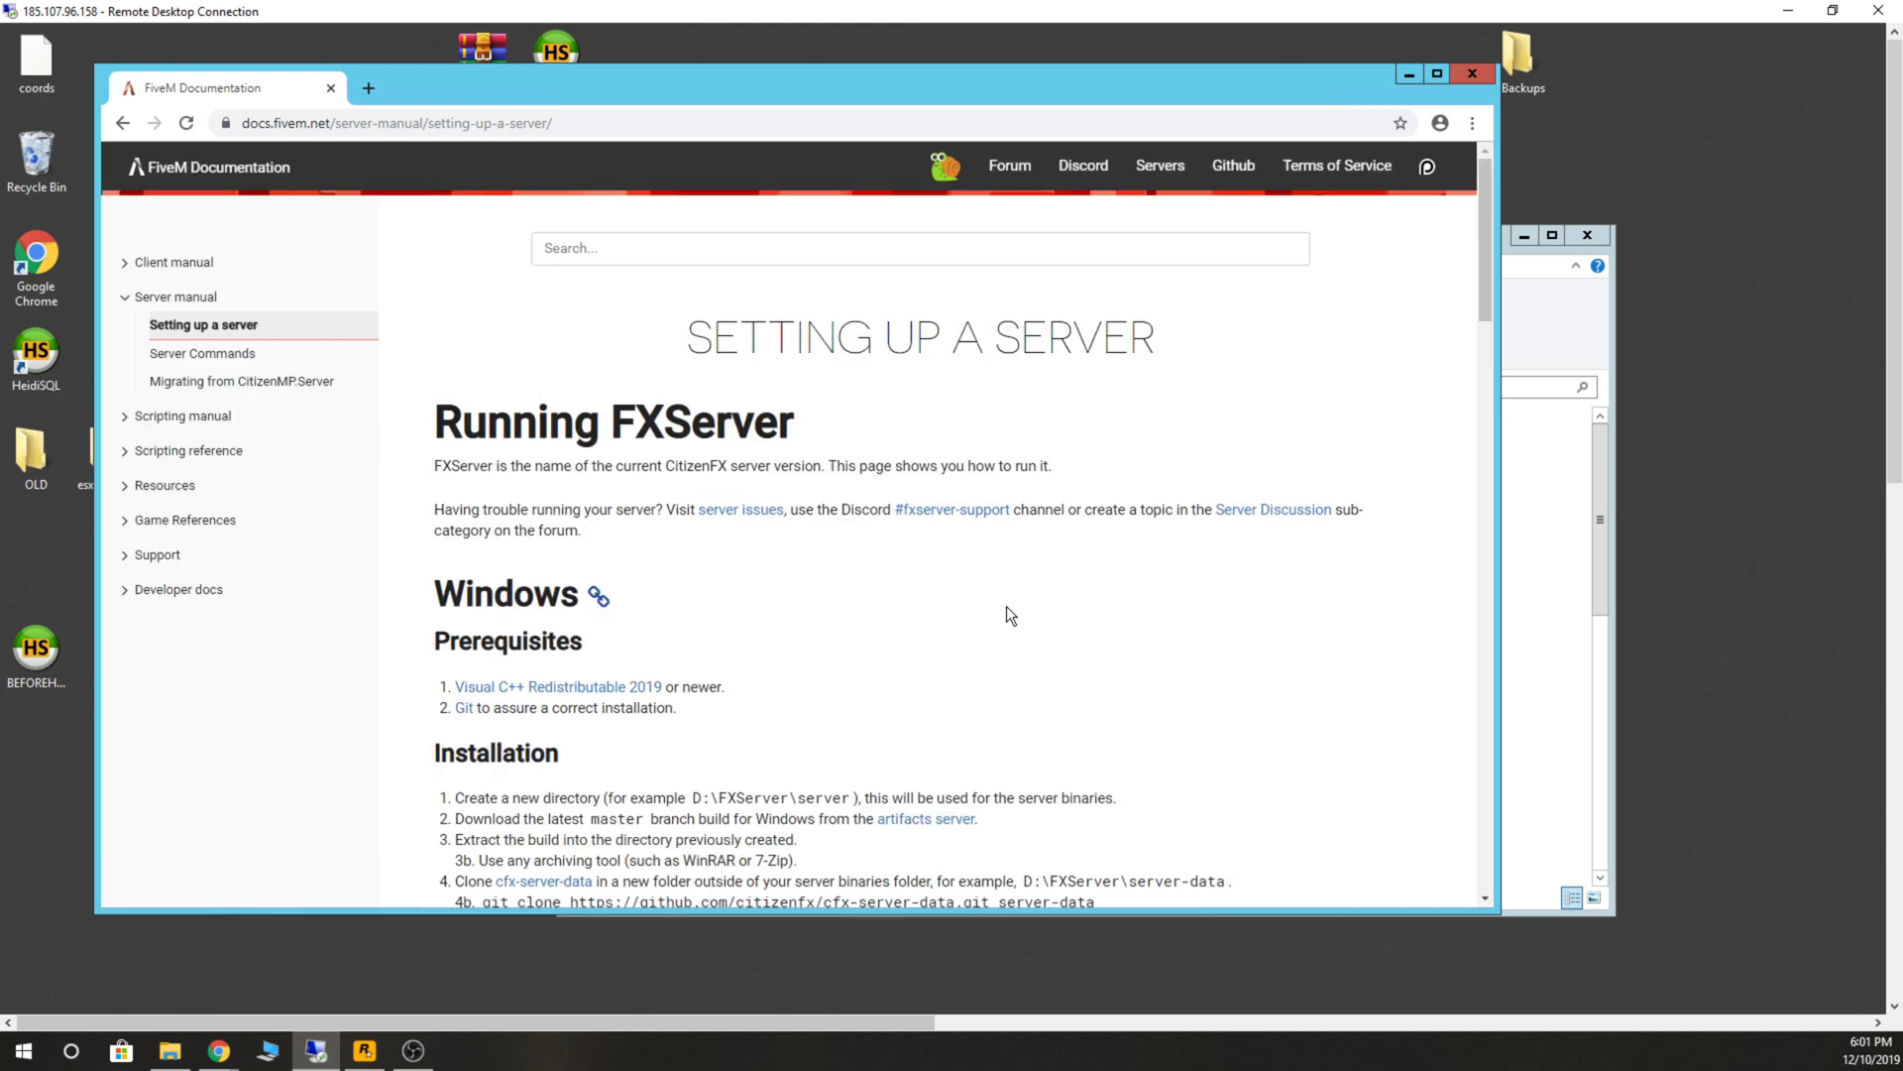
{"action": "scroll", "scroll_direction": "down", "scroll_amount": 3}
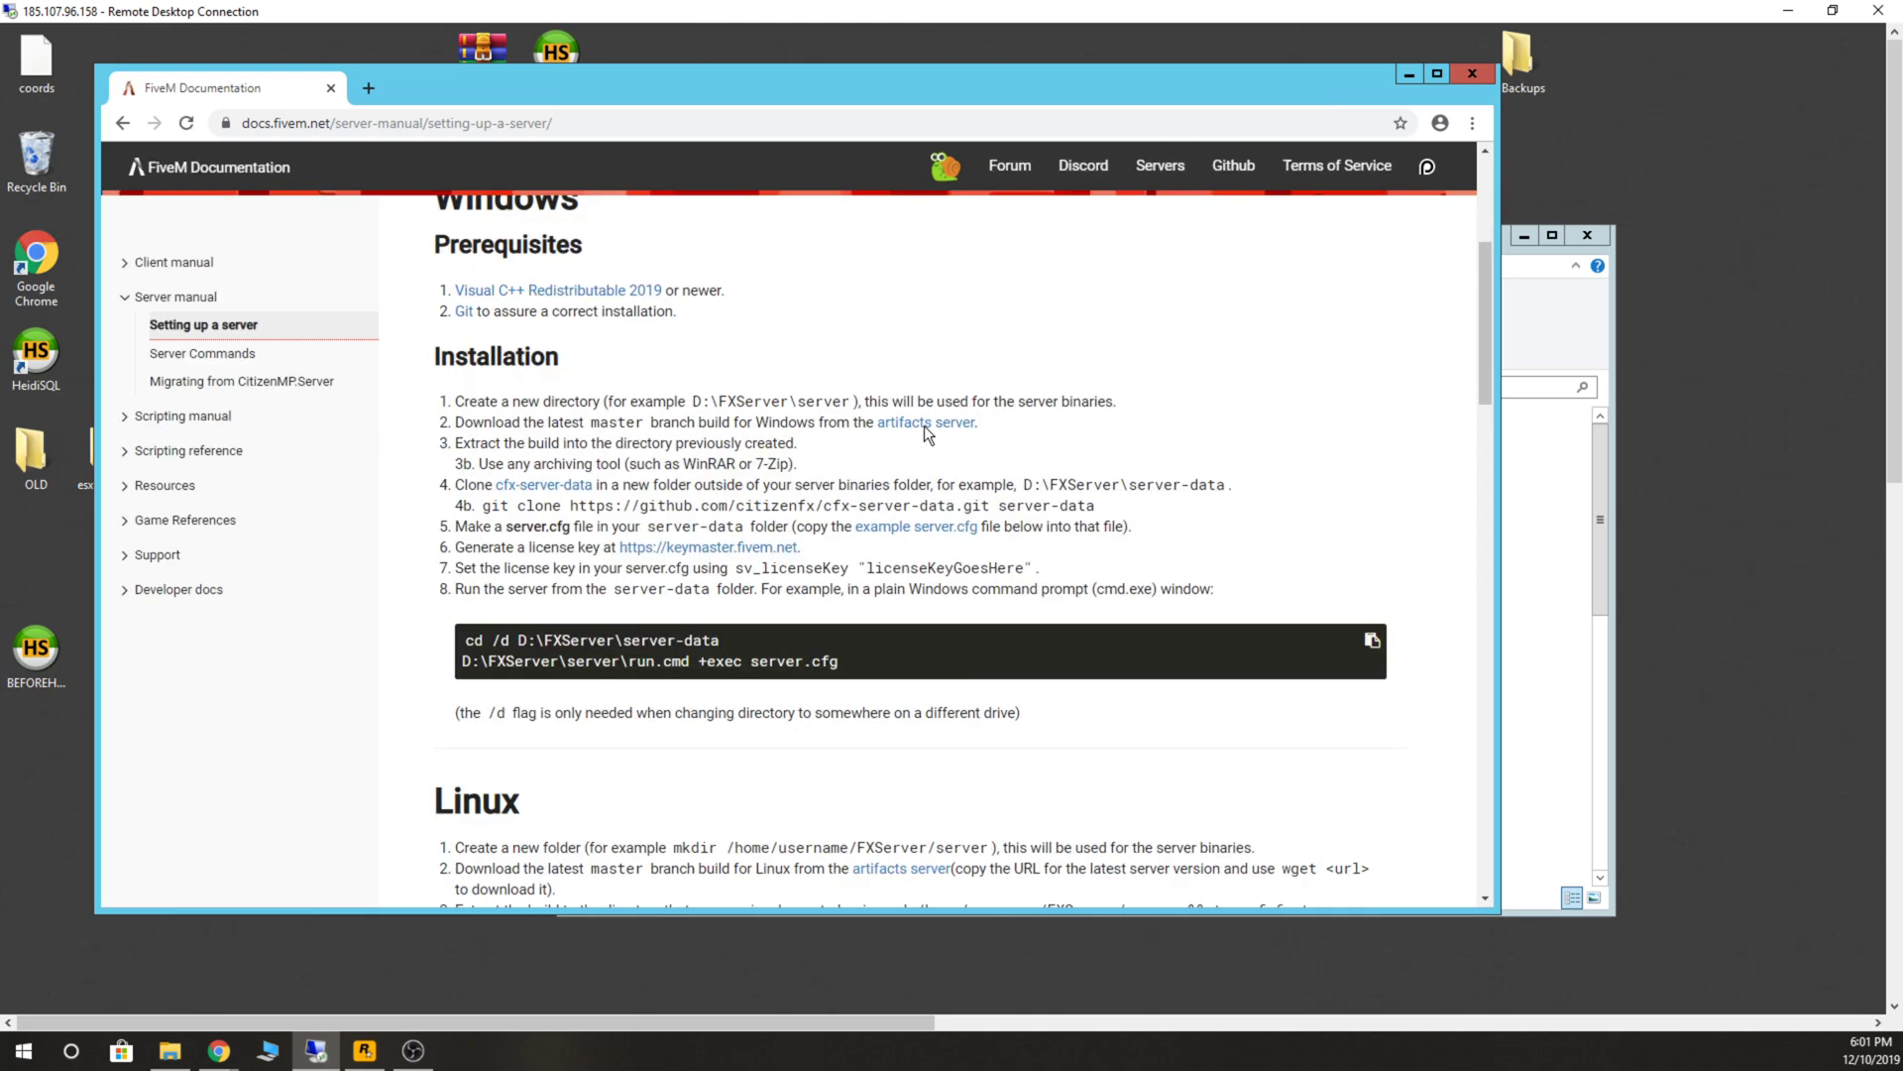
{"action": "mouse_move", "coordinate": [541, 484]}
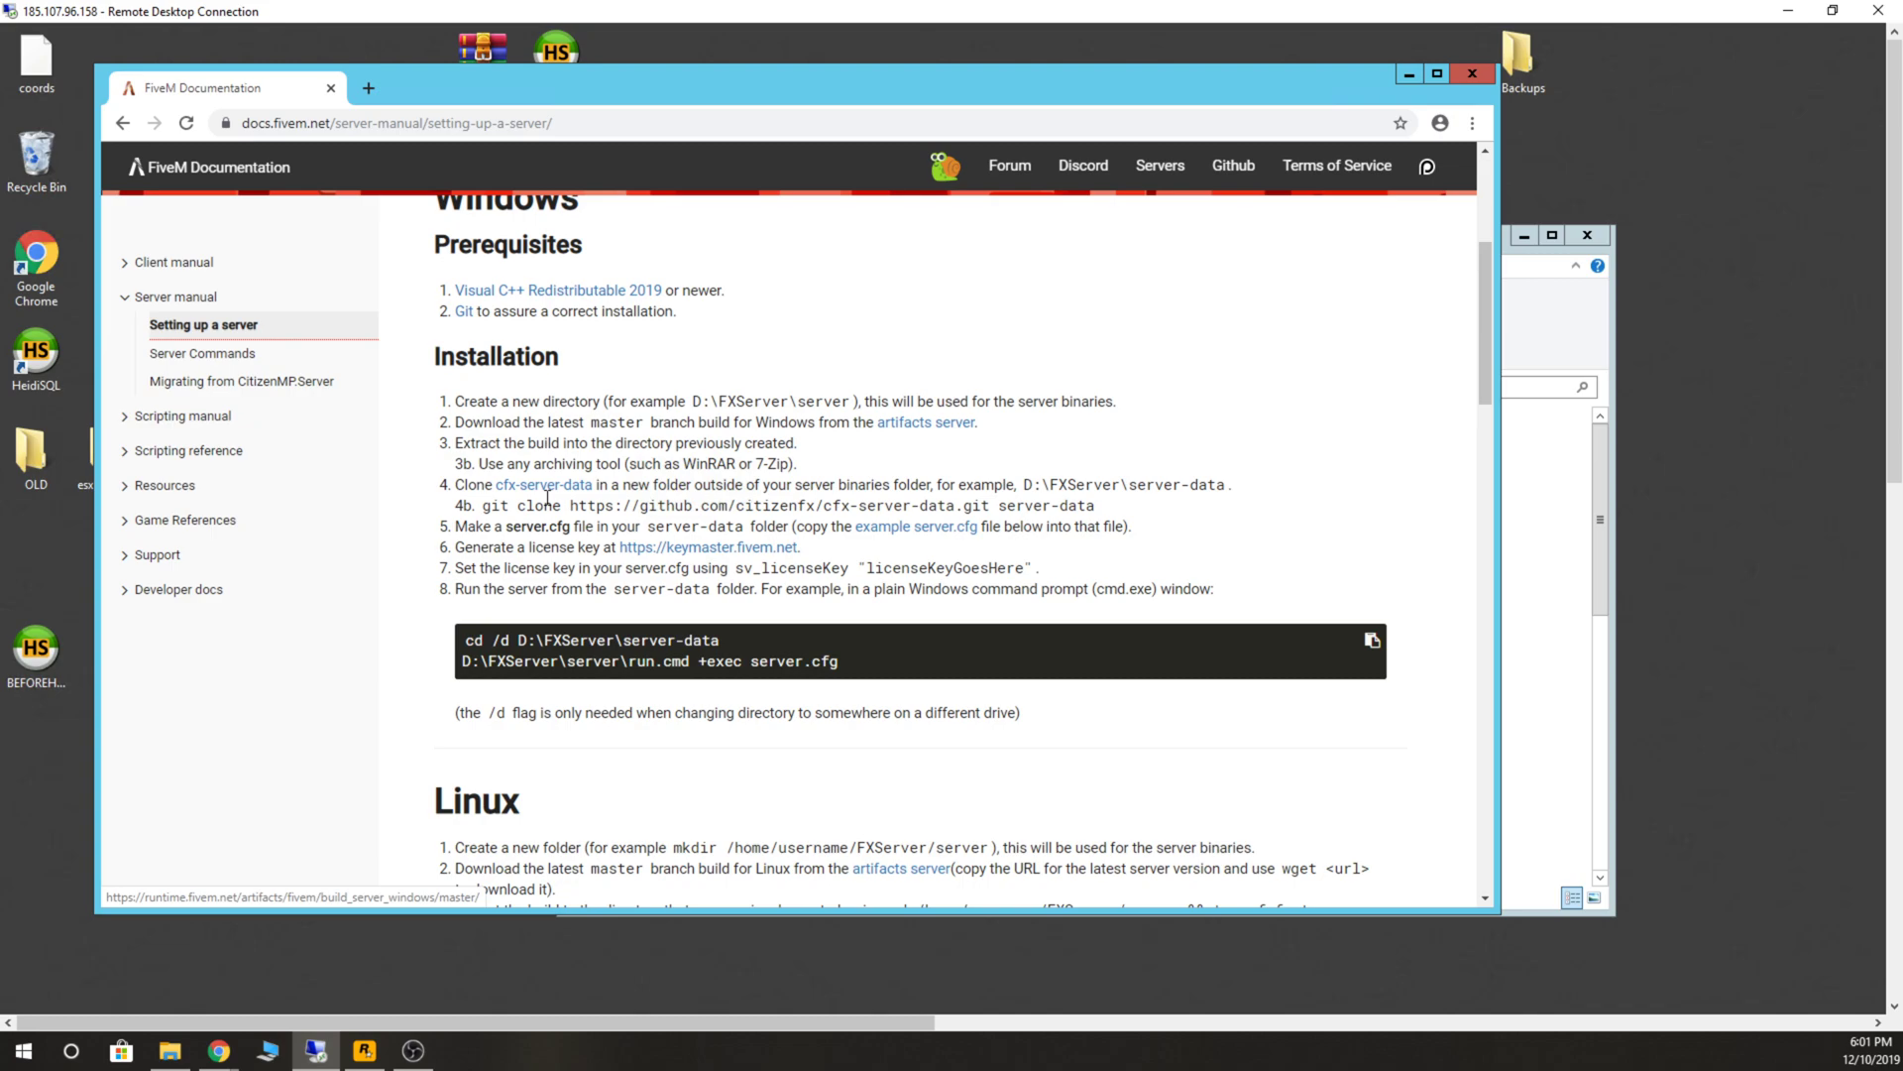
{"action": "left_click", "coordinate": [541, 484]}
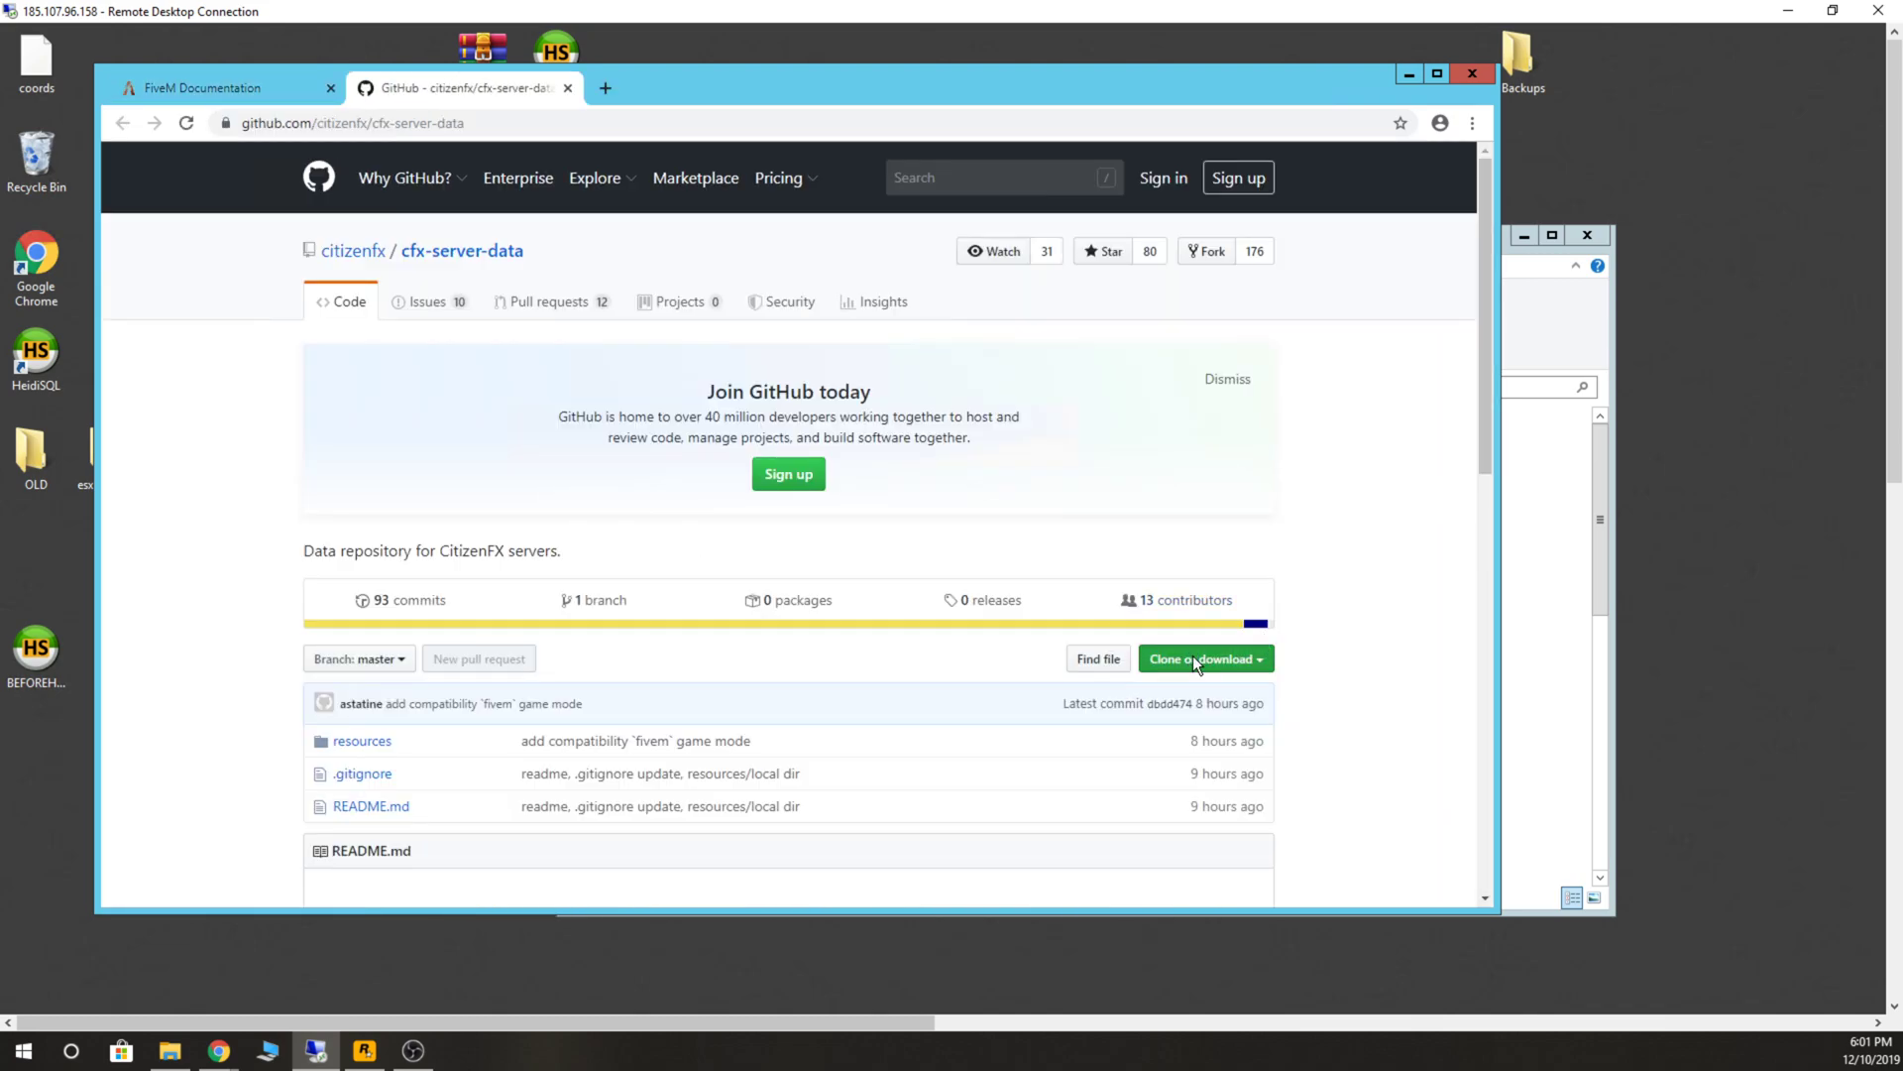
{"action": "left_click", "coordinate": [1199, 658]}
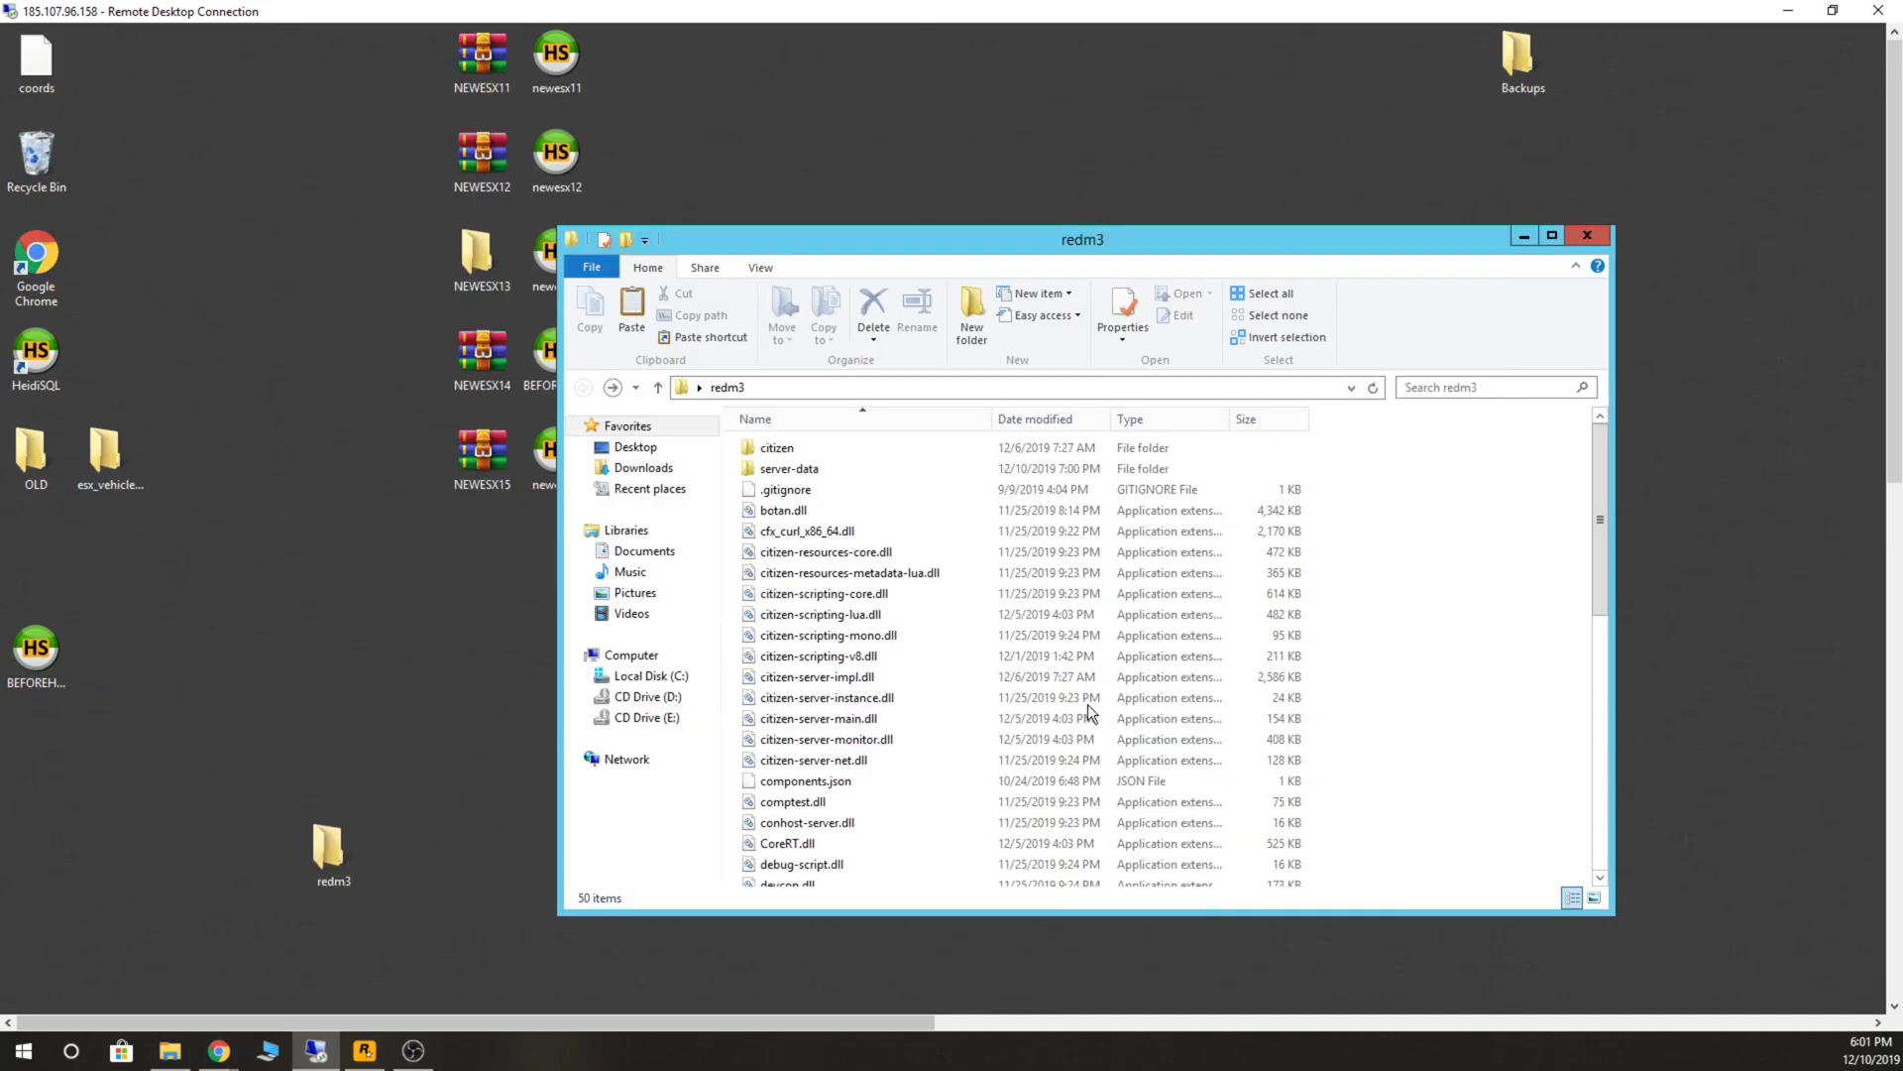
Open the cfx-server-data-master zip in Downloads, copy its resources folder, and open redm3.
{"action": "left_click", "coordinate": [644, 468]}
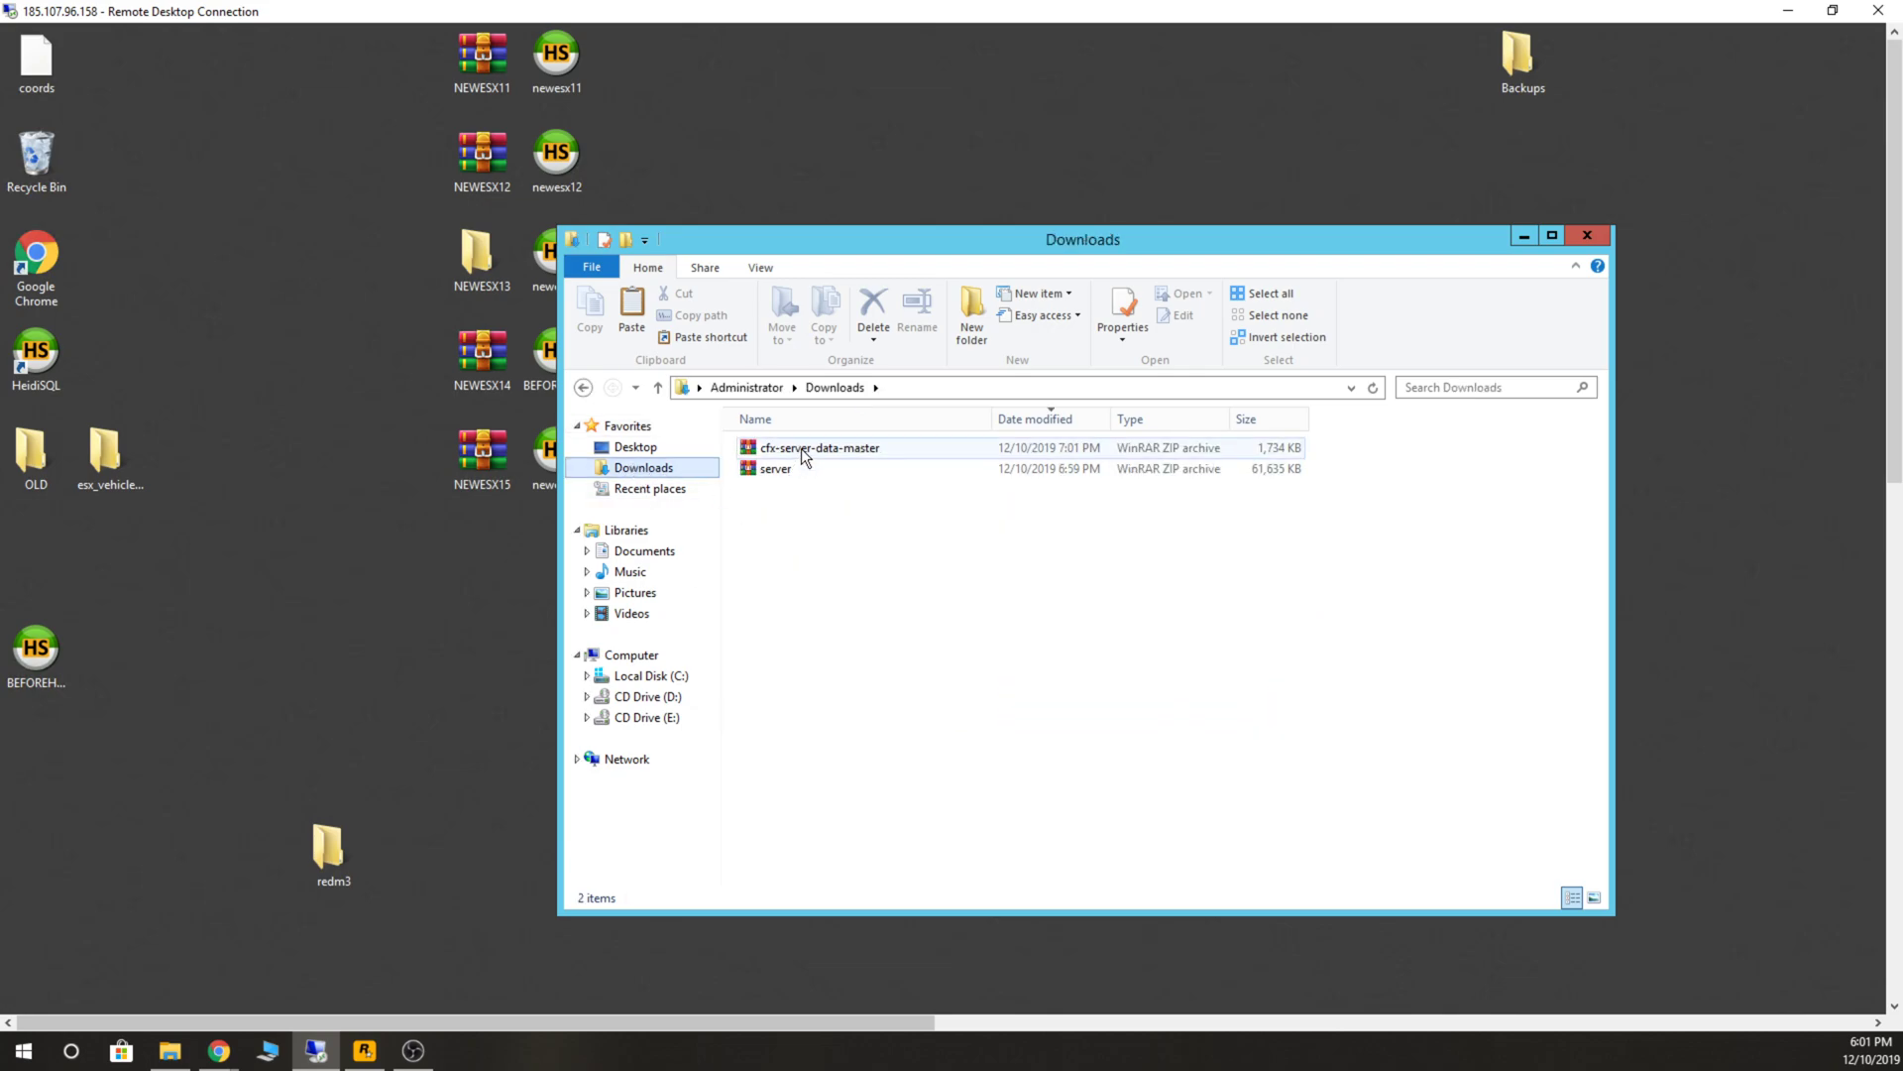
{"action": "left_click", "coordinate": [819, 448]}
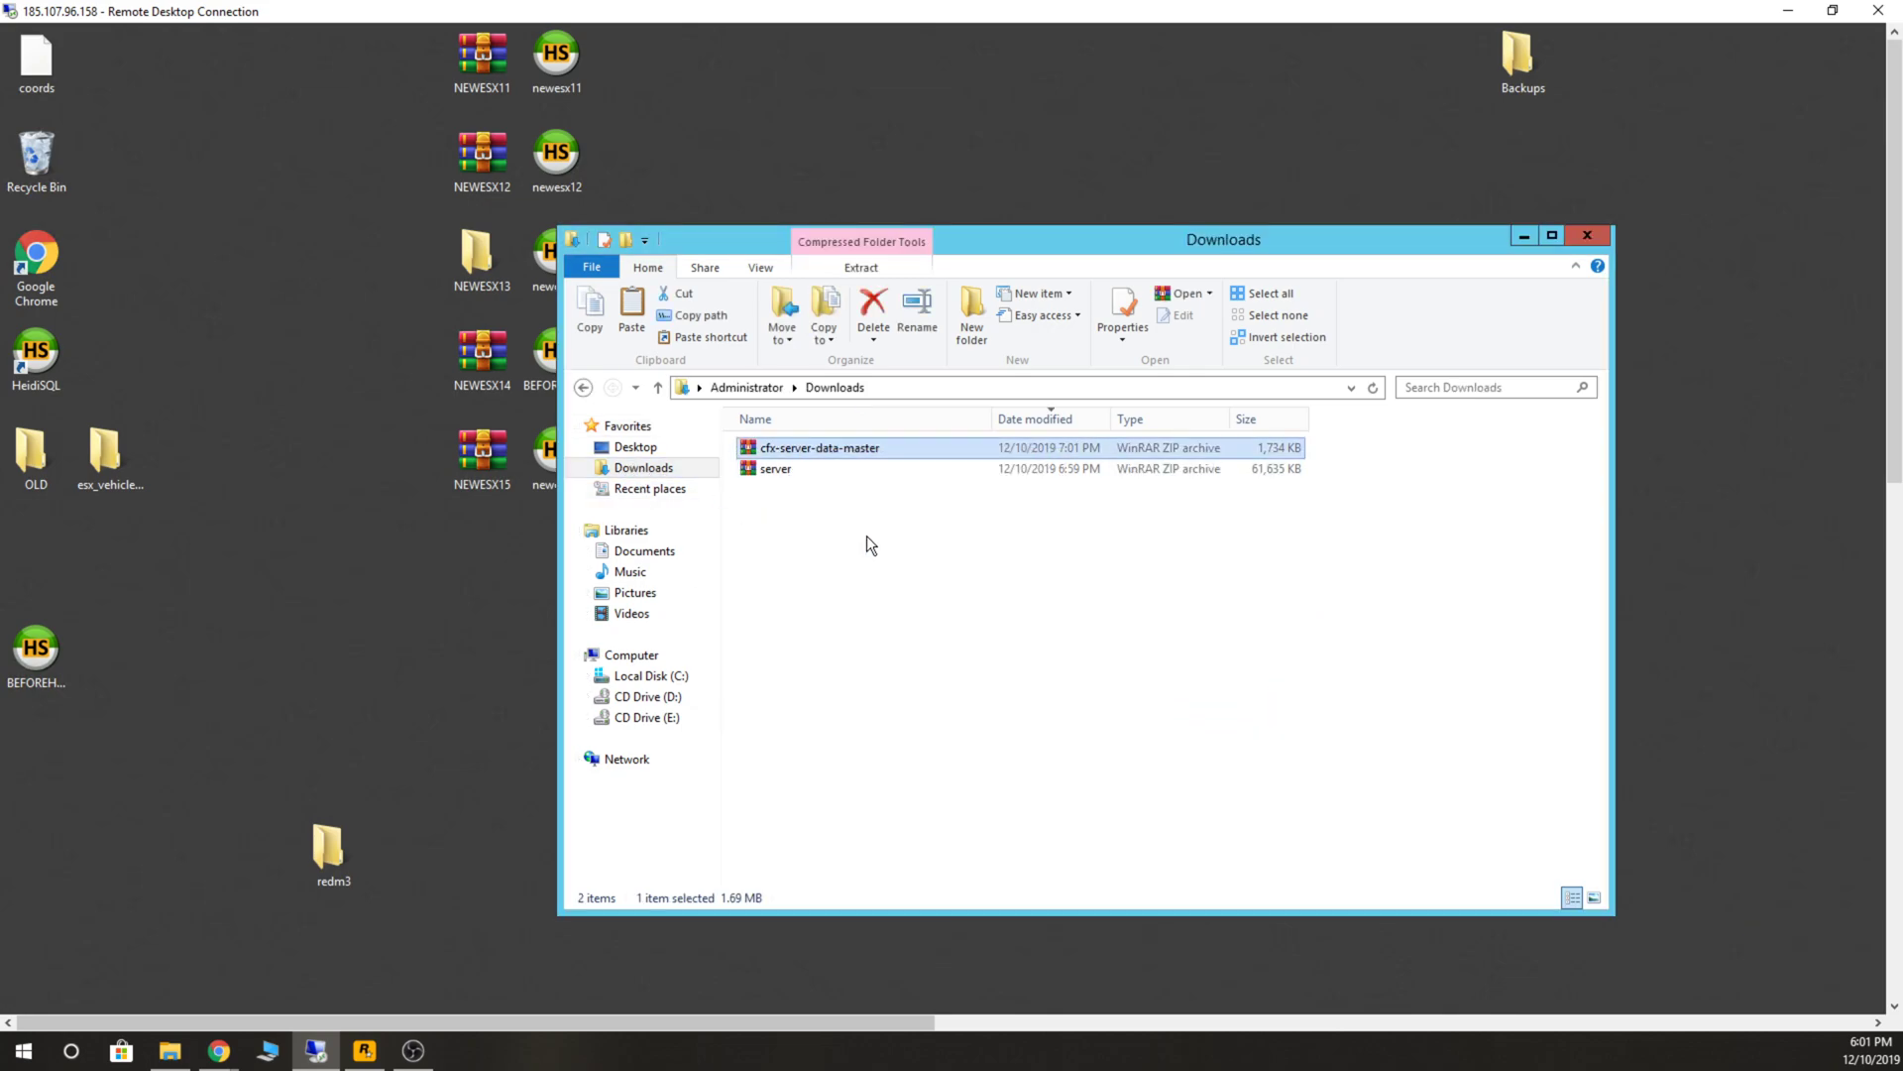
{"action": "double_click", "coordinate": [819, 448]}
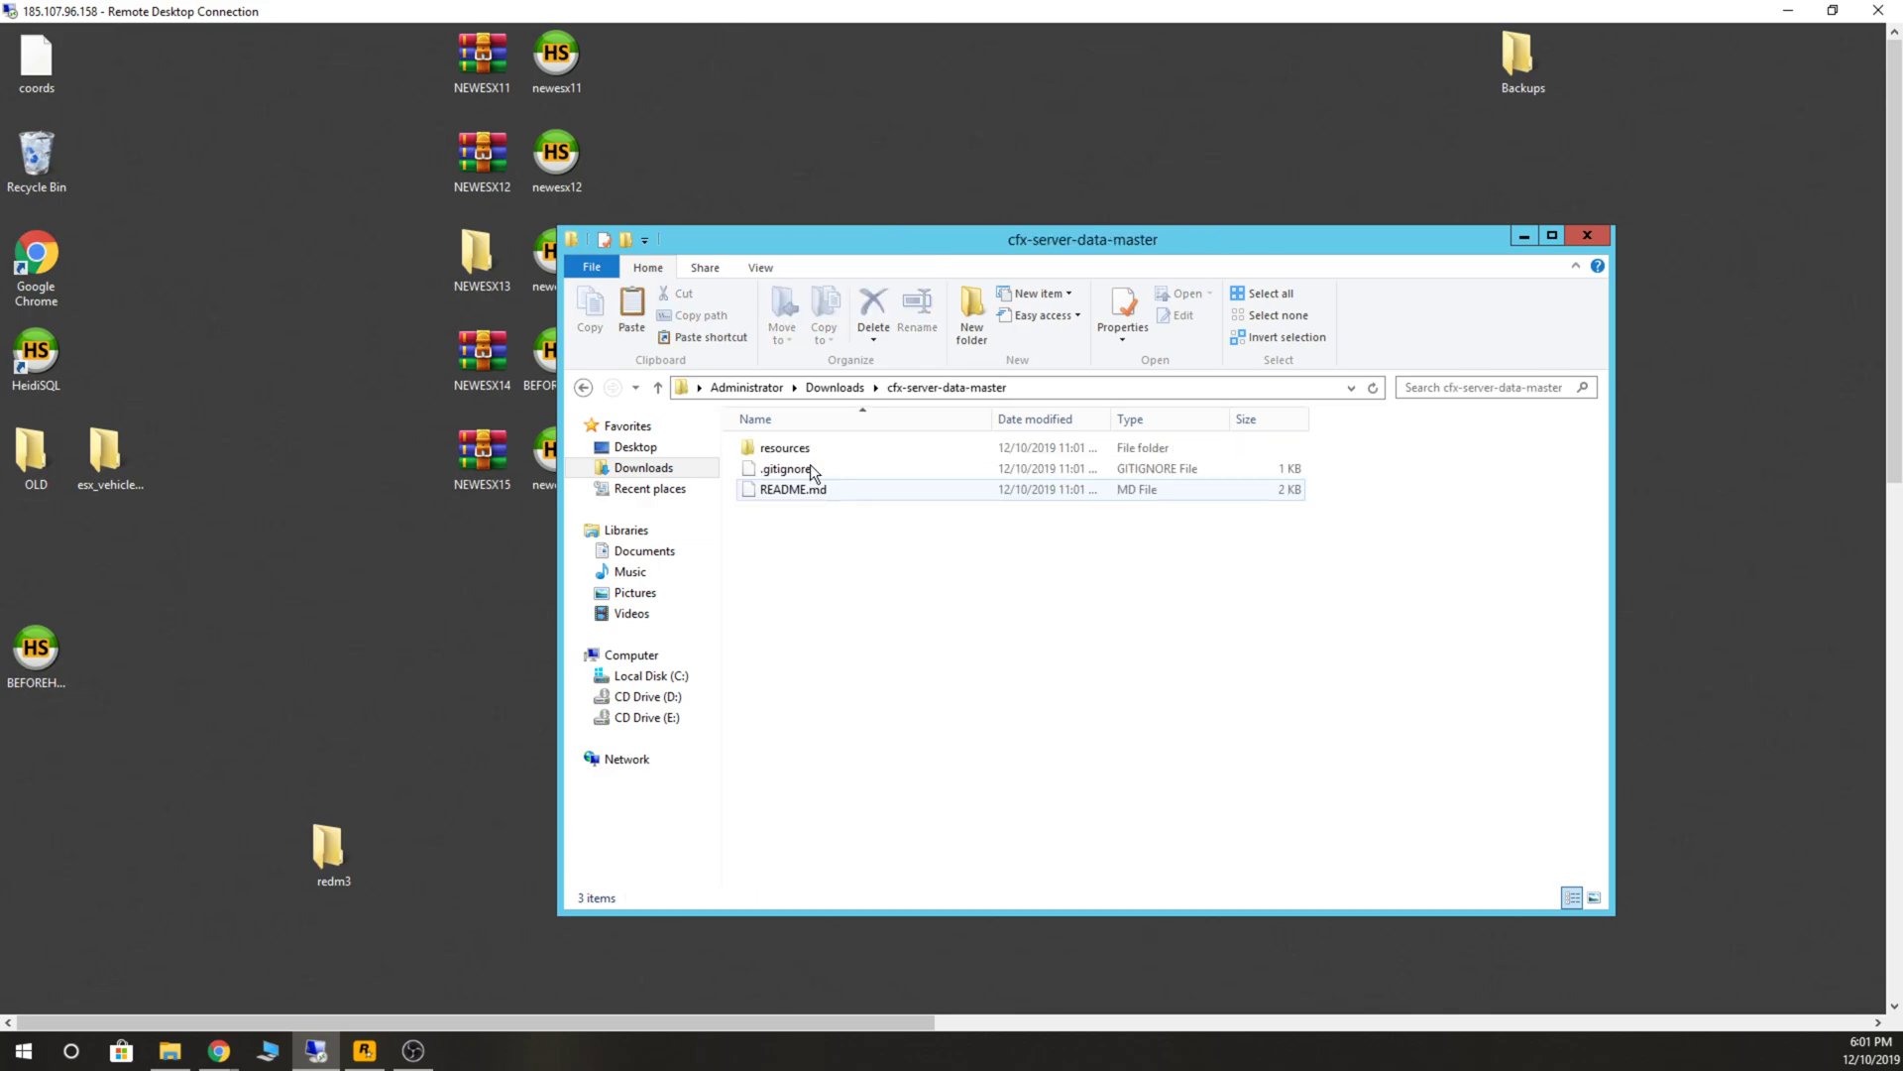
{"action": "right_click", "coordinate": [784, 446]}
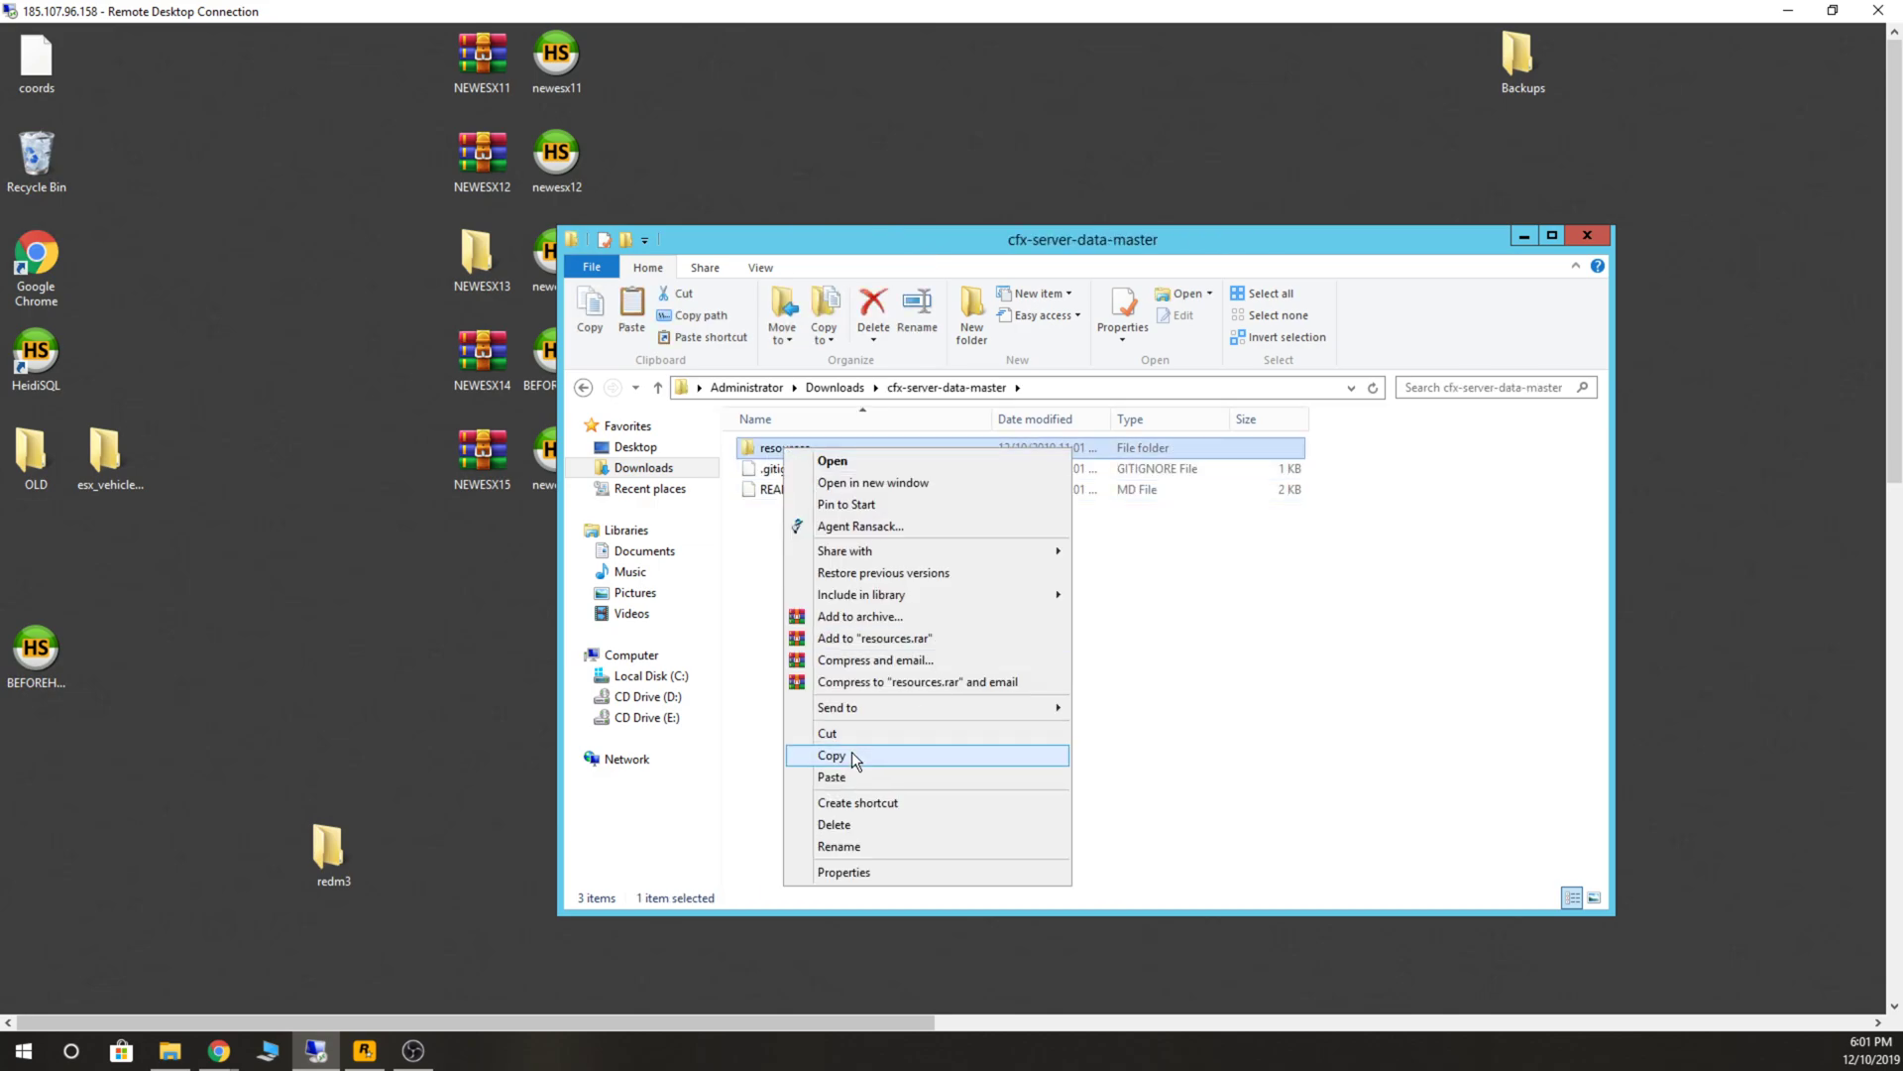
{"action": "left_click", "coordinate": [831, 756]}
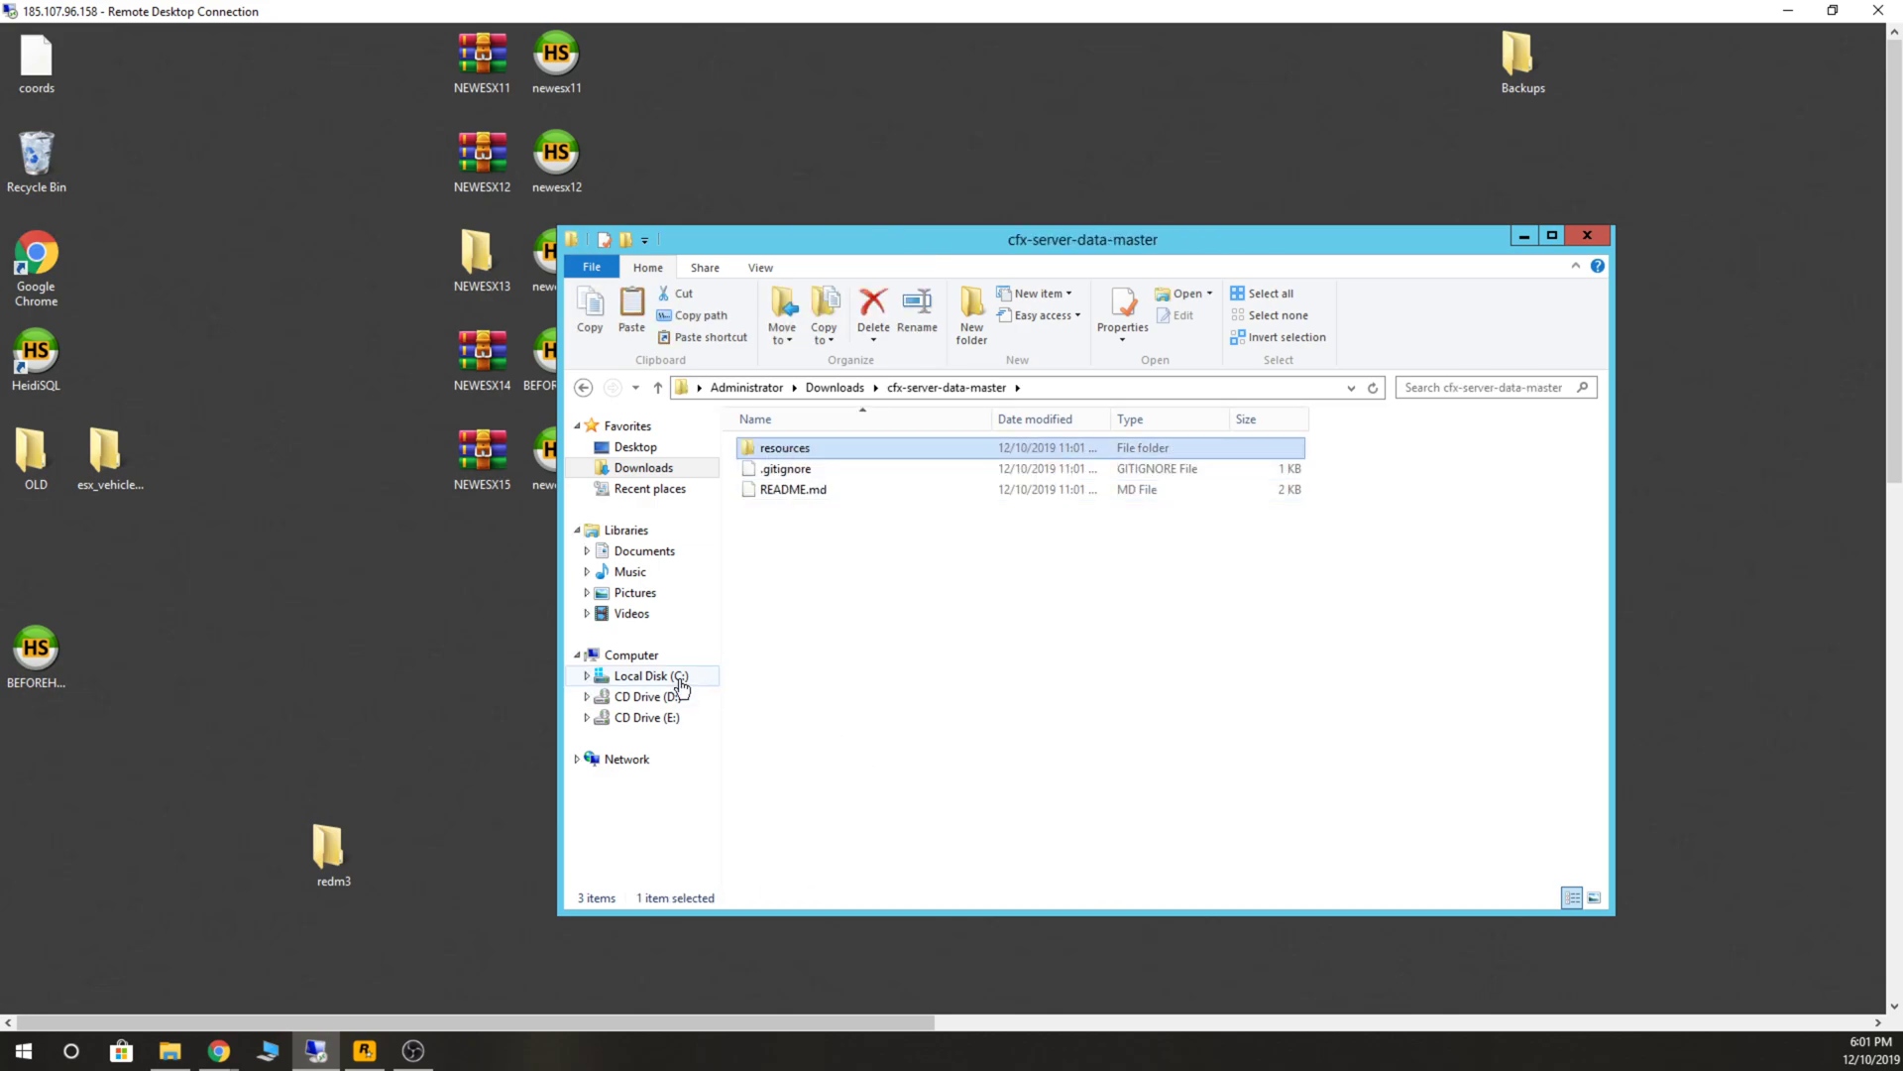
{"action": "double_click", "coordinate": [331, 845]}
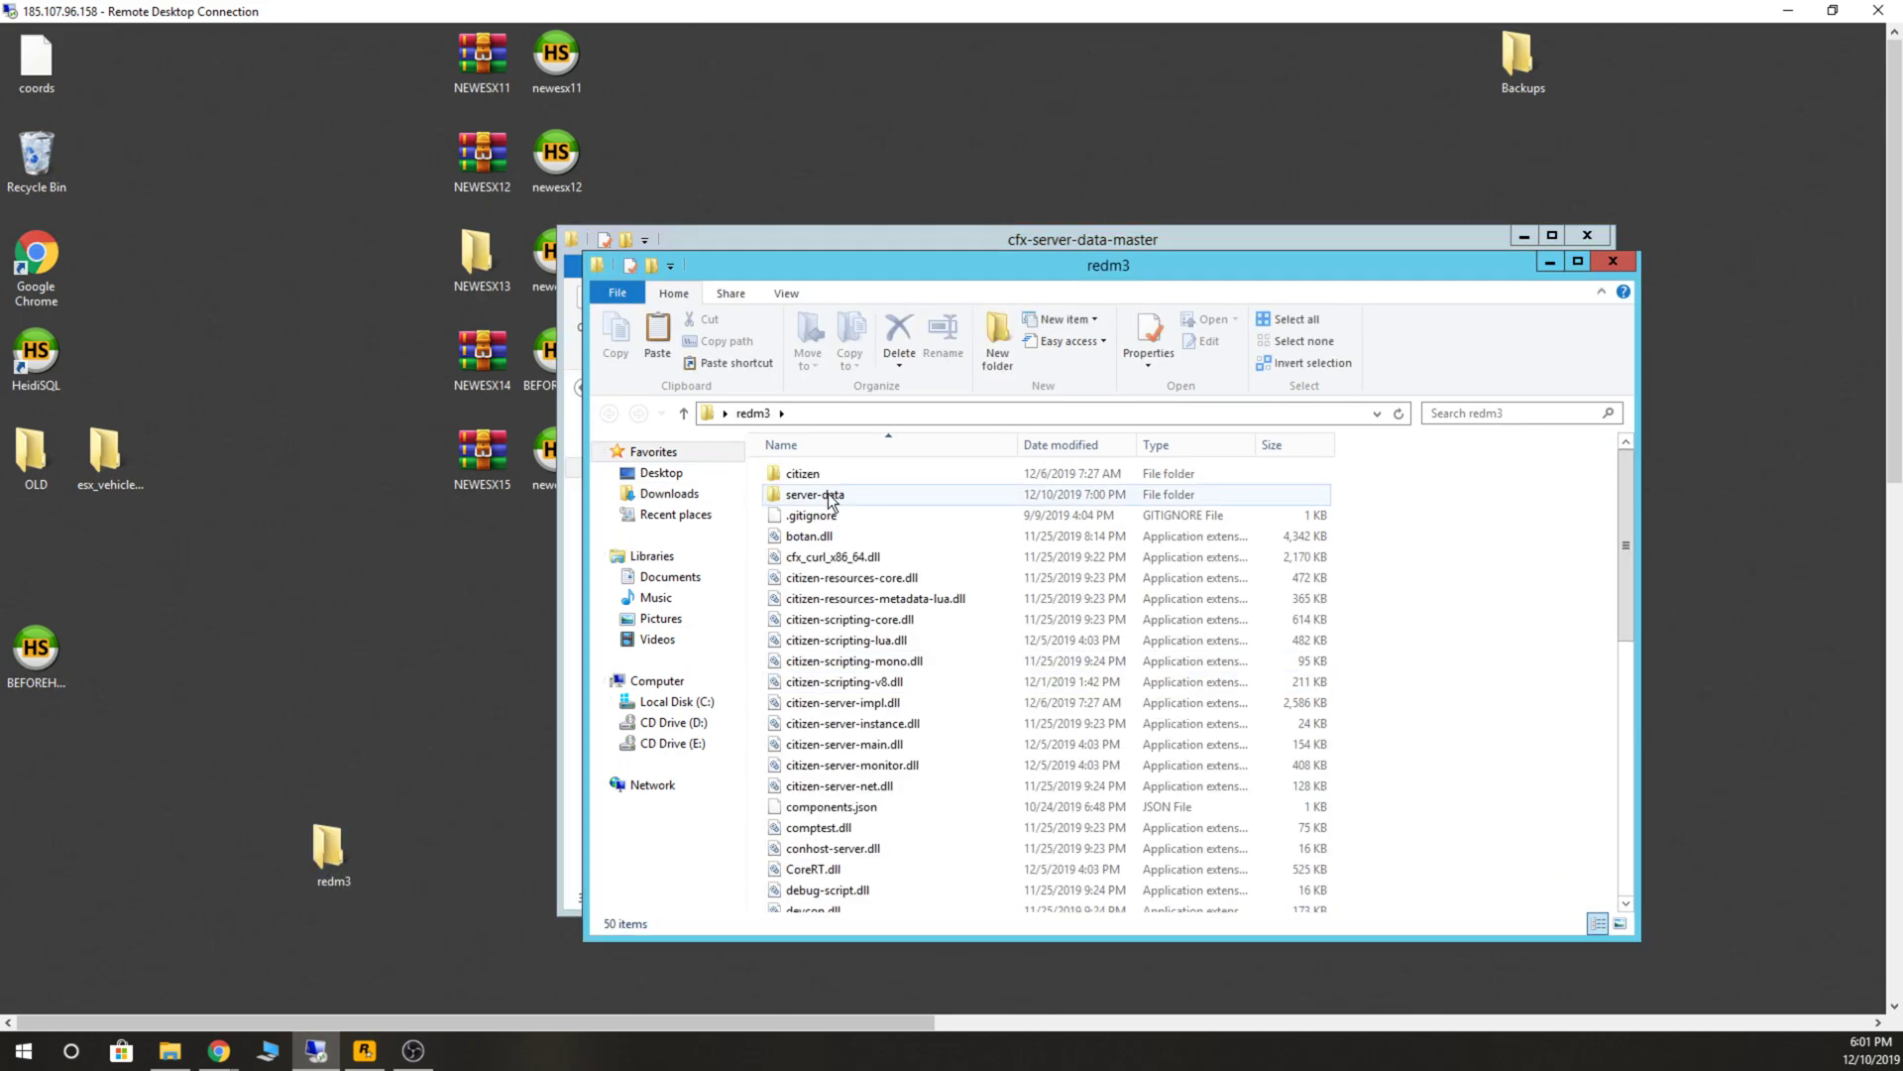
Paste the resources folder into redm3's server-data and check its six subfolders.
{"action": "double_click", "coordinate": [813, 494]}
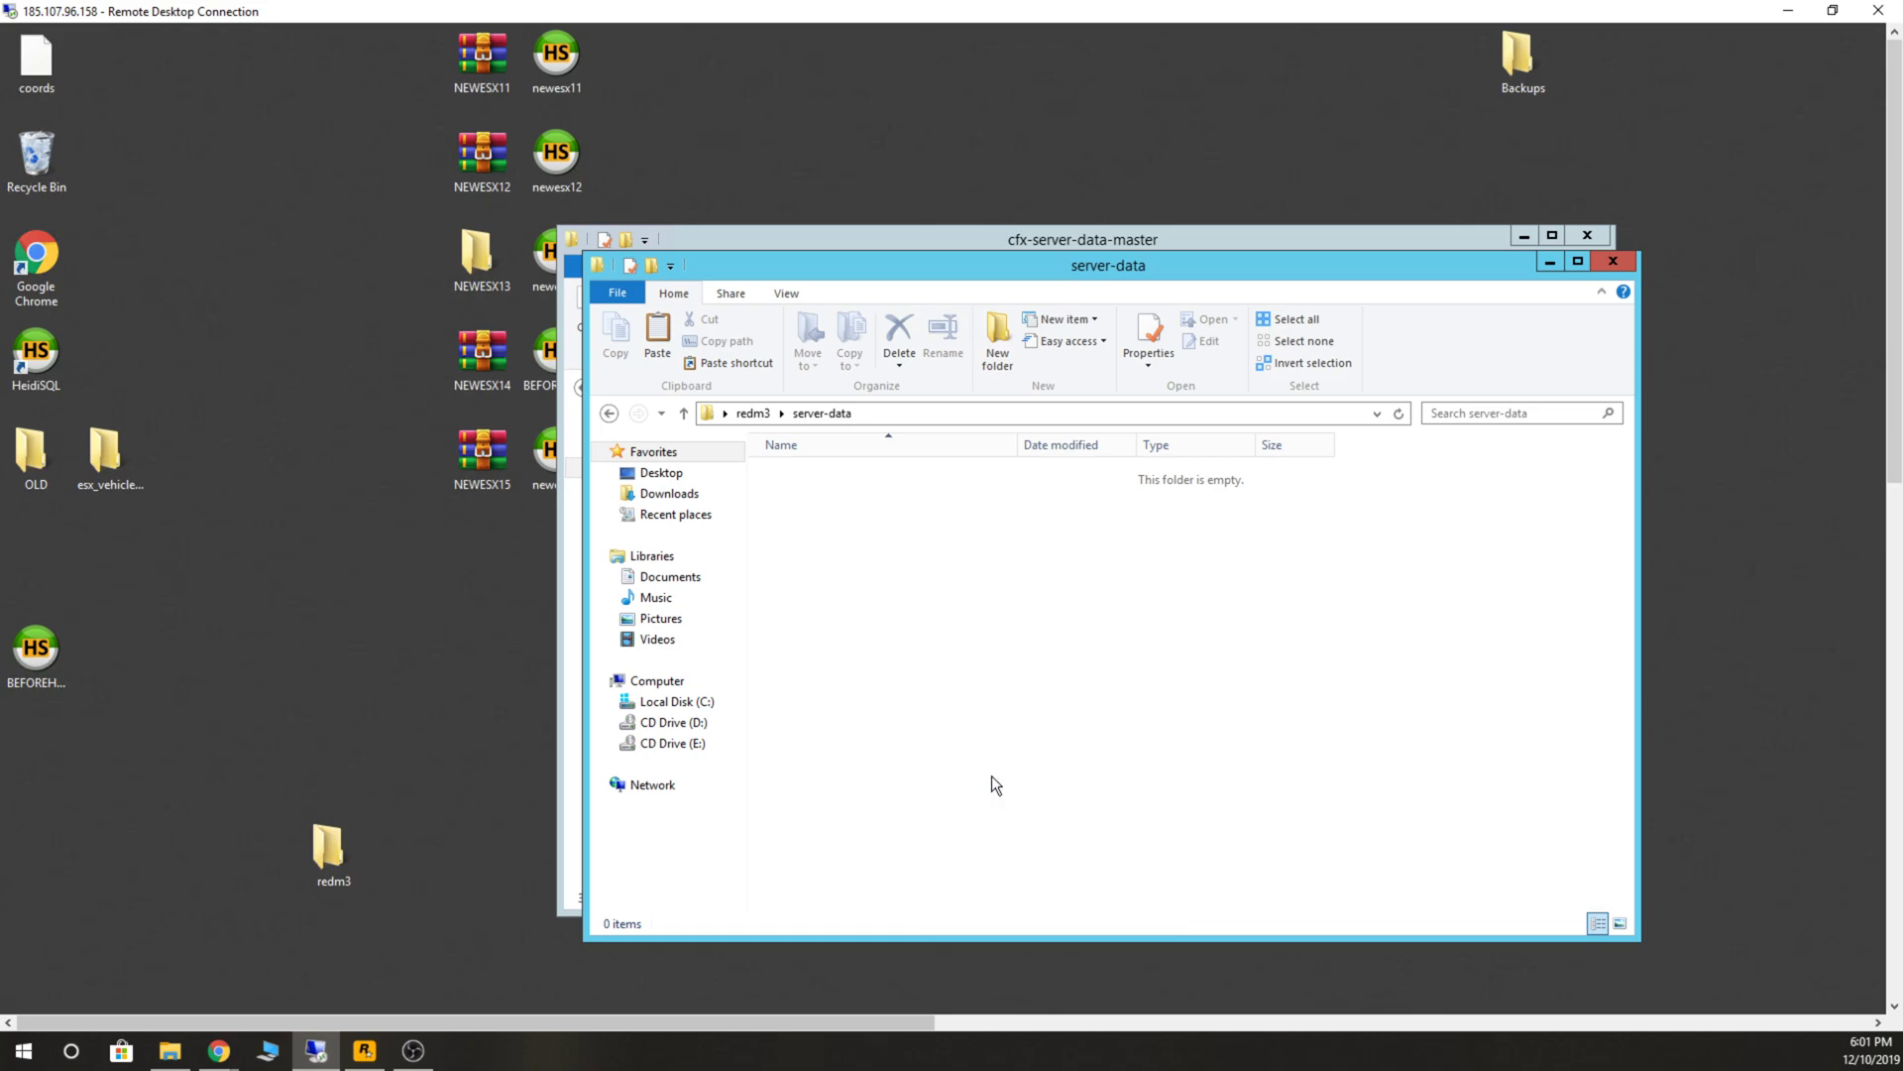
{"action": "left_click", "coordinate": [809, 474]}
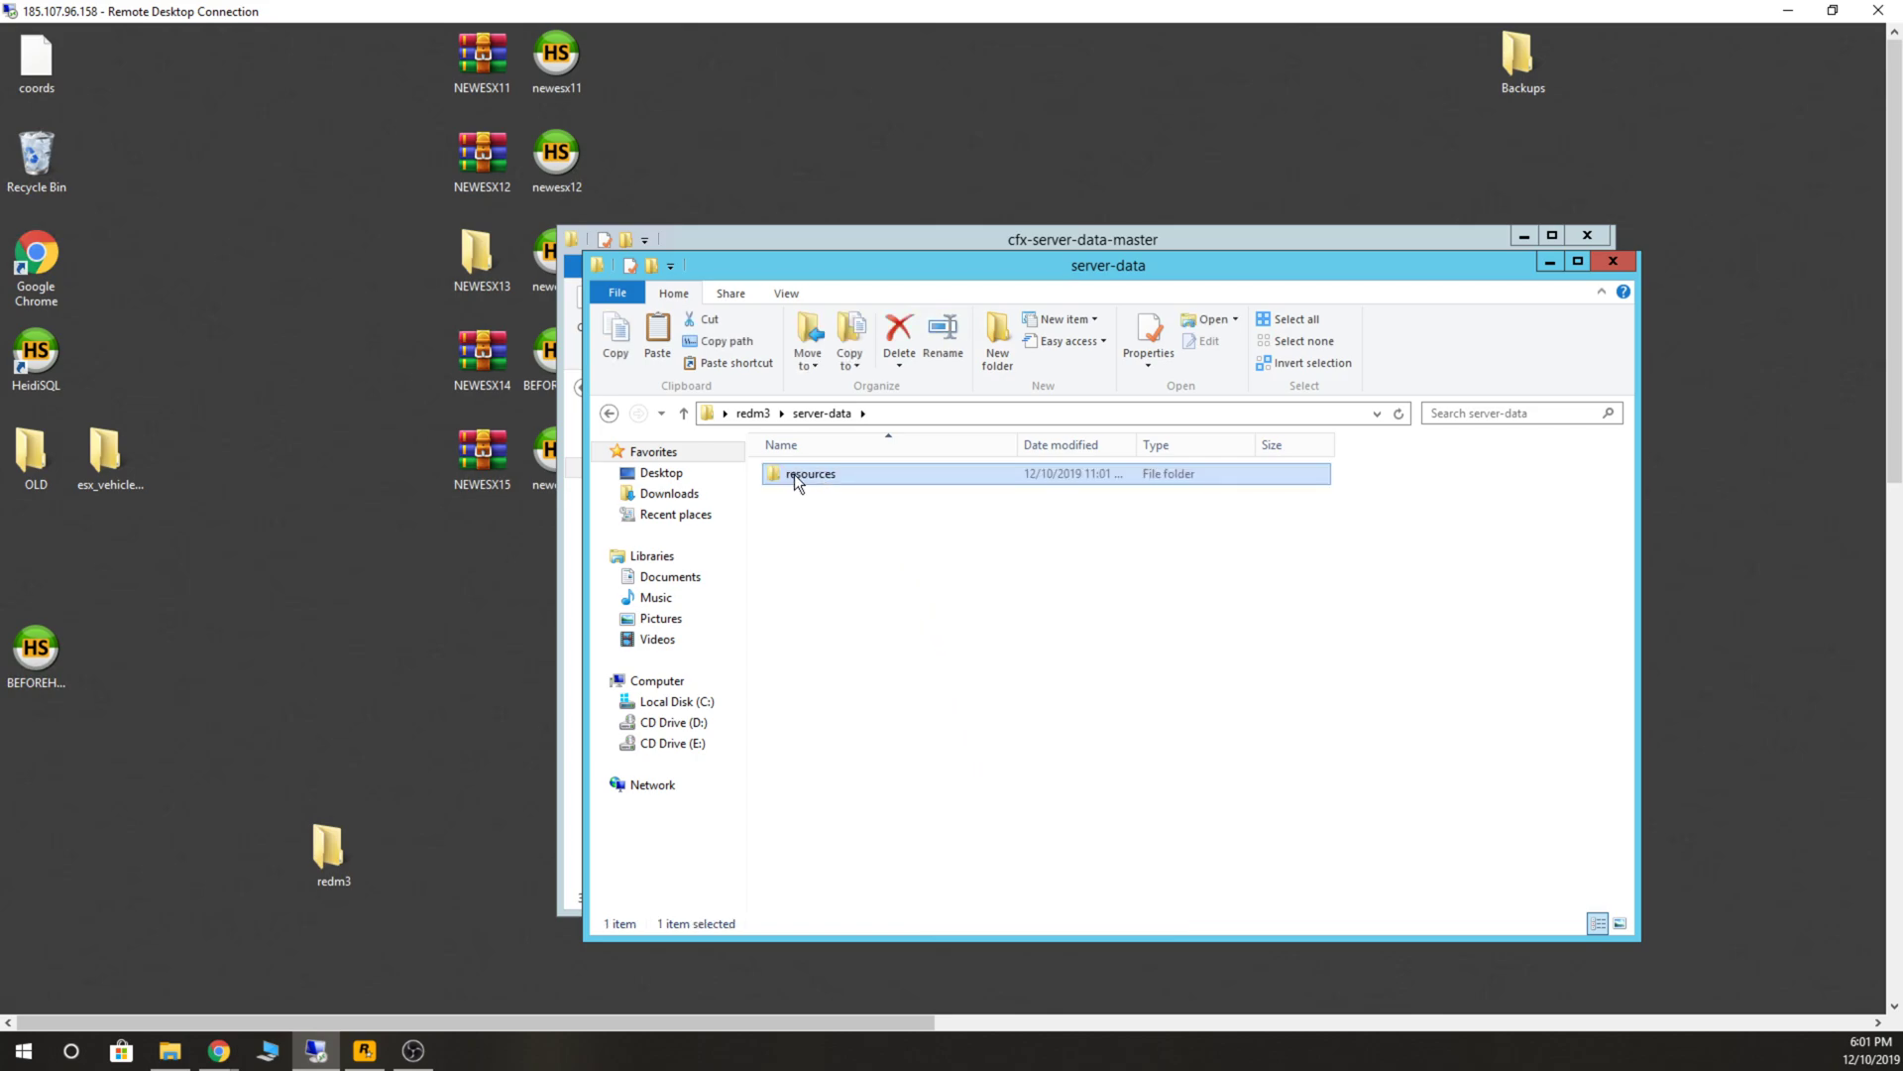
{"action": "double_click", "coordinate": [809, 474]}
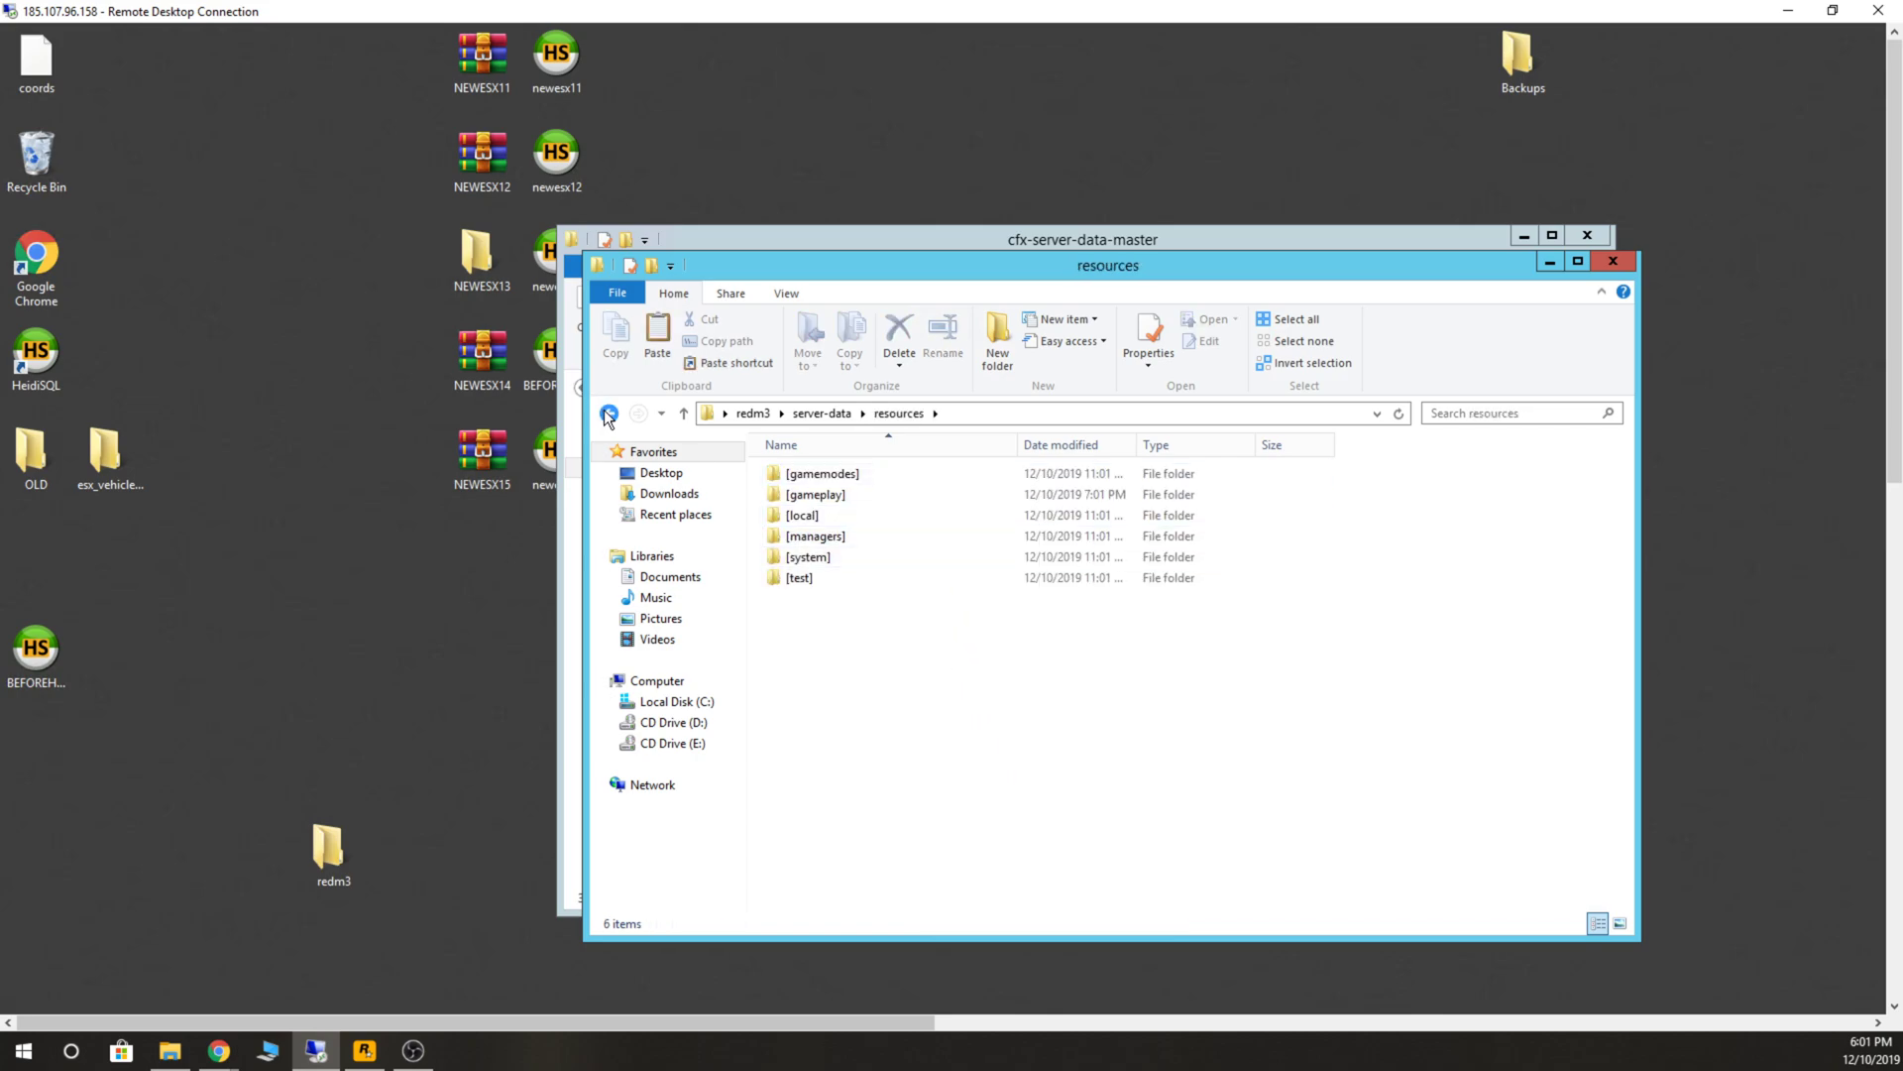
{"action": "mouse_move", "coordinate": [608, 412]}
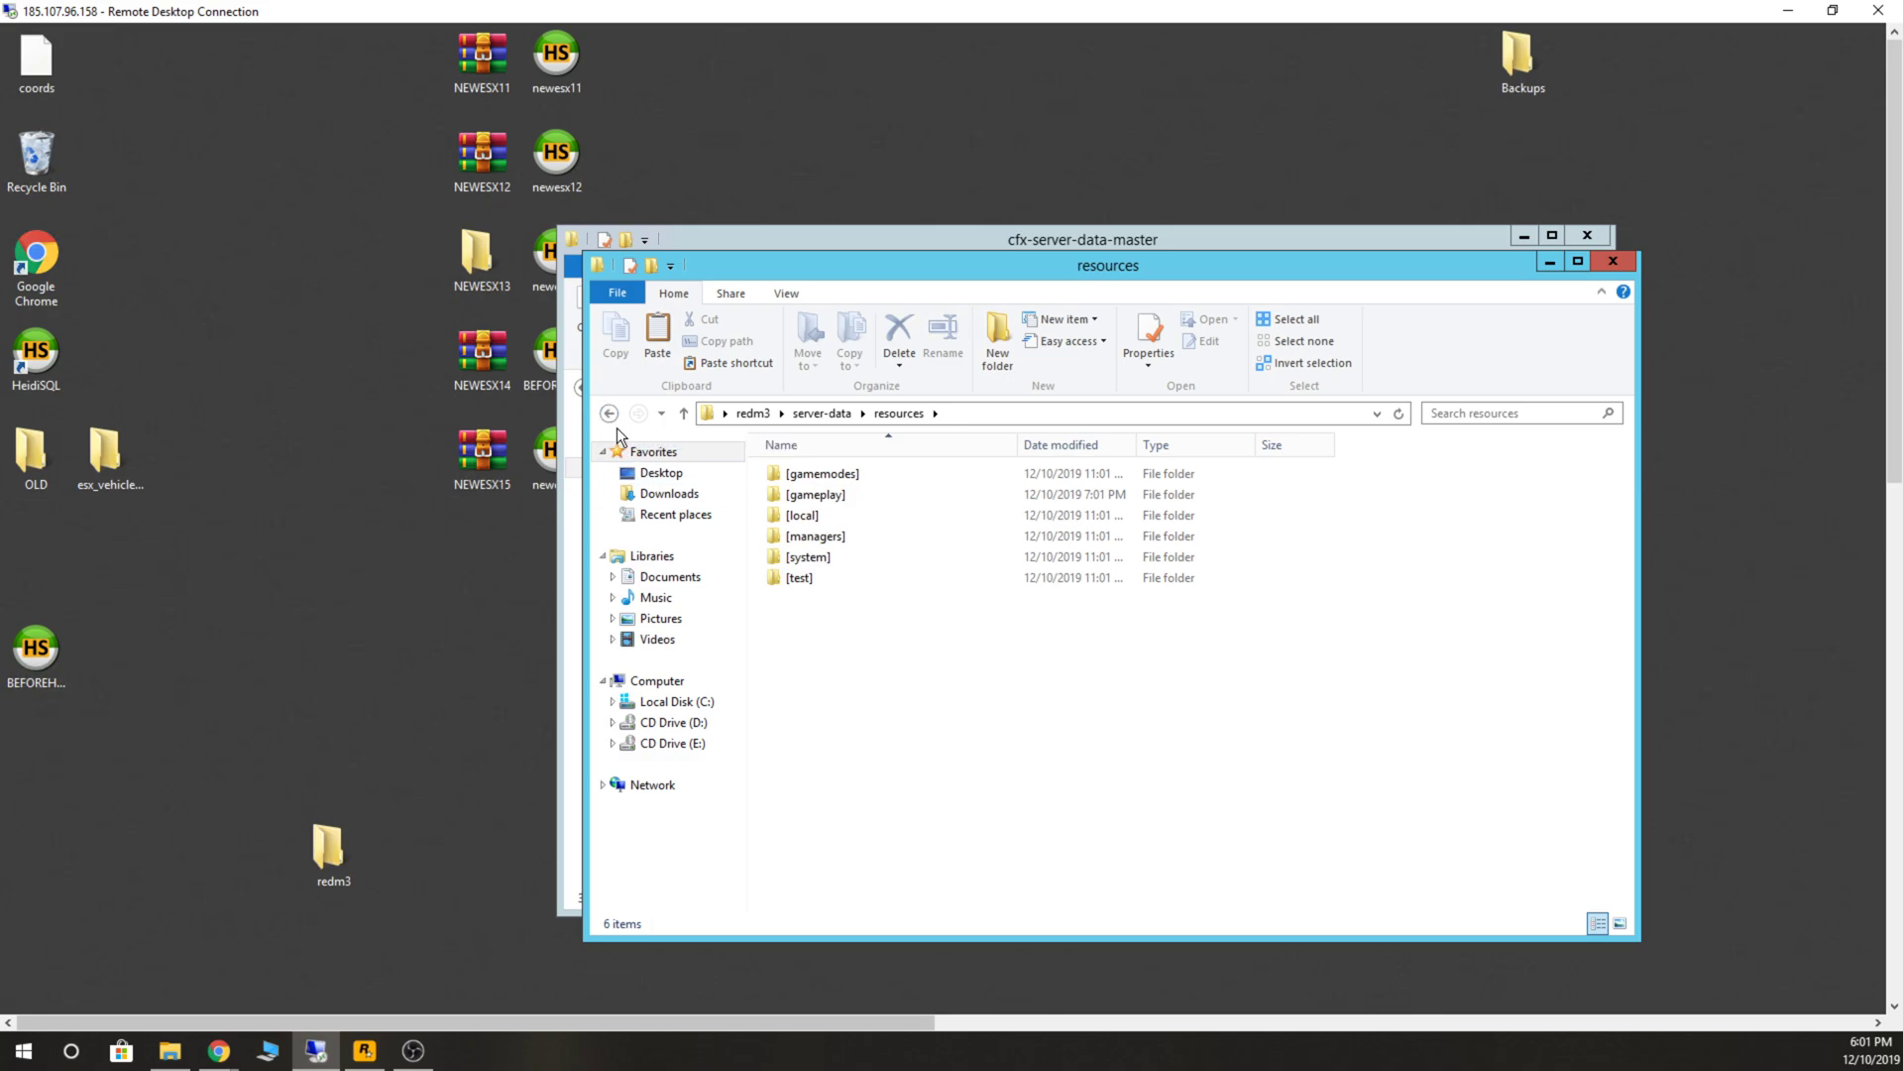
{"action": "mouse_move", "coordinate": [609, 412]}
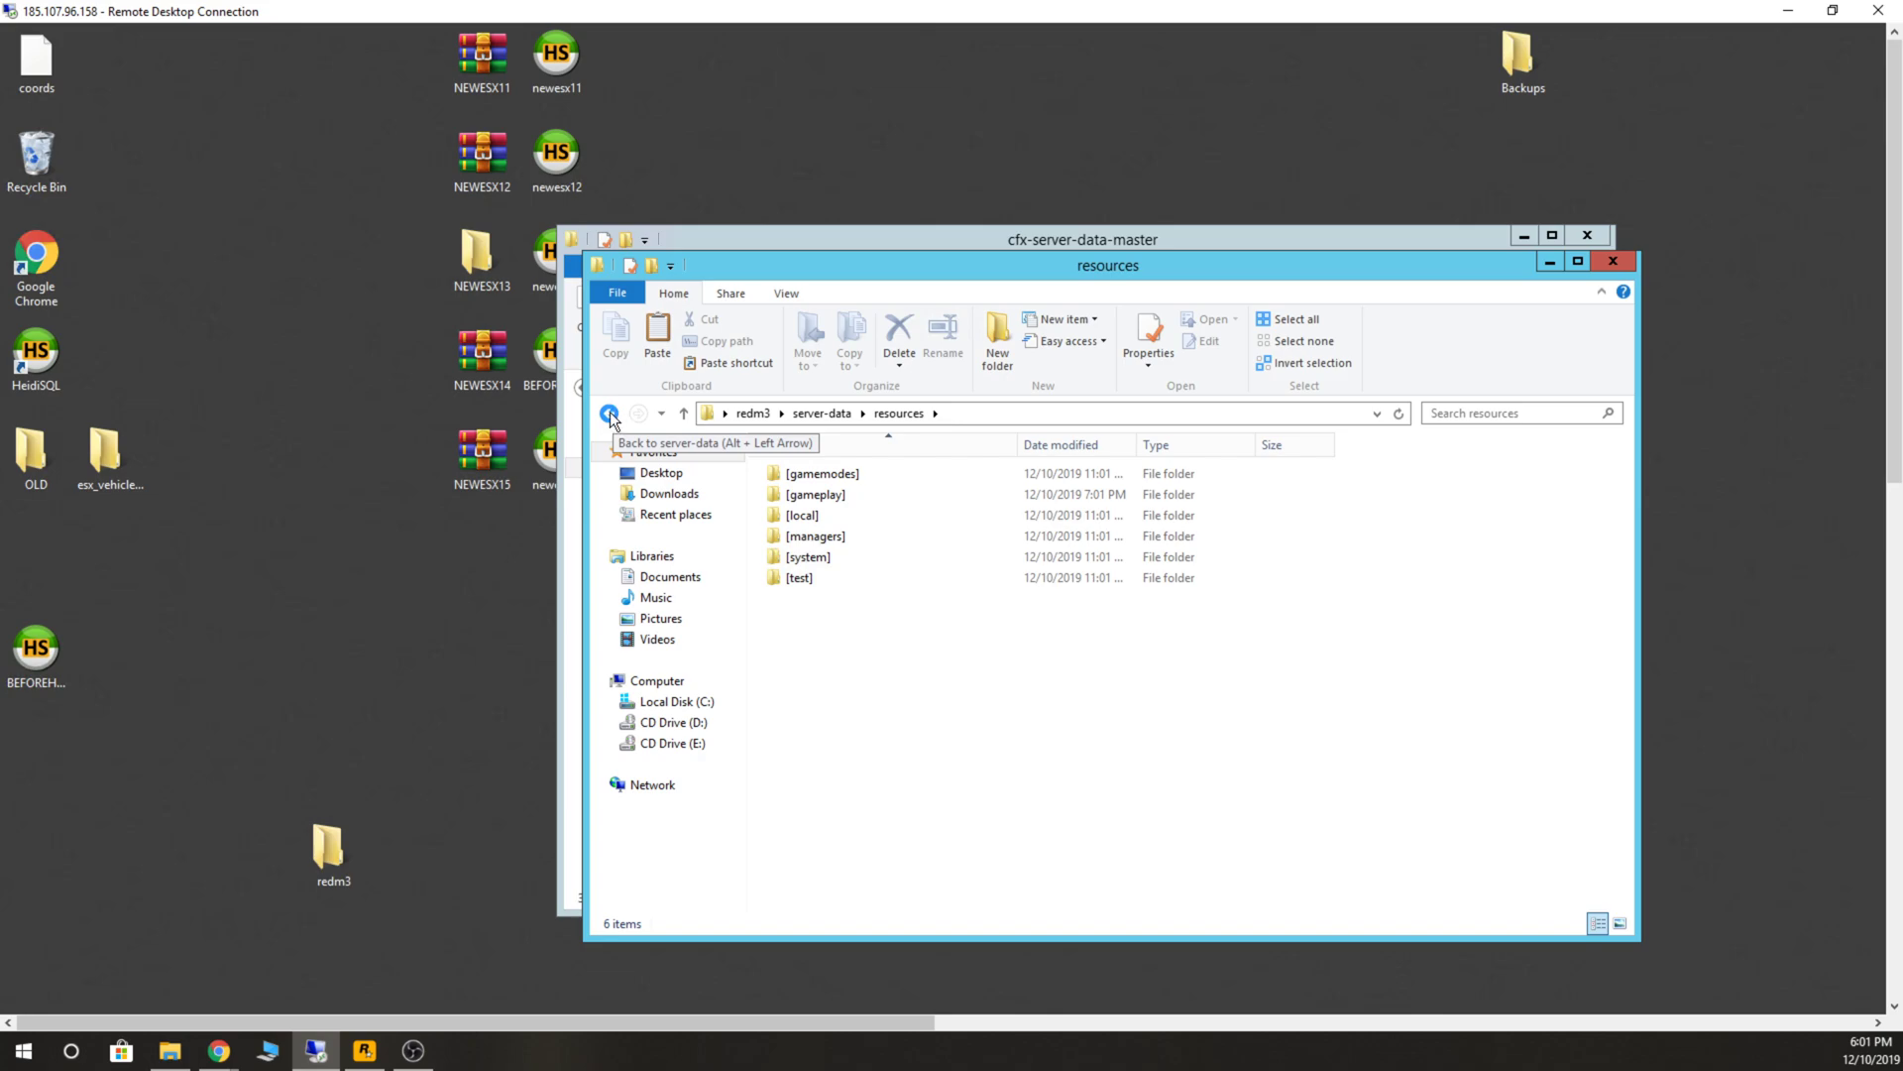
{"action": "mouse_move", "coordinate": [610, 415]}
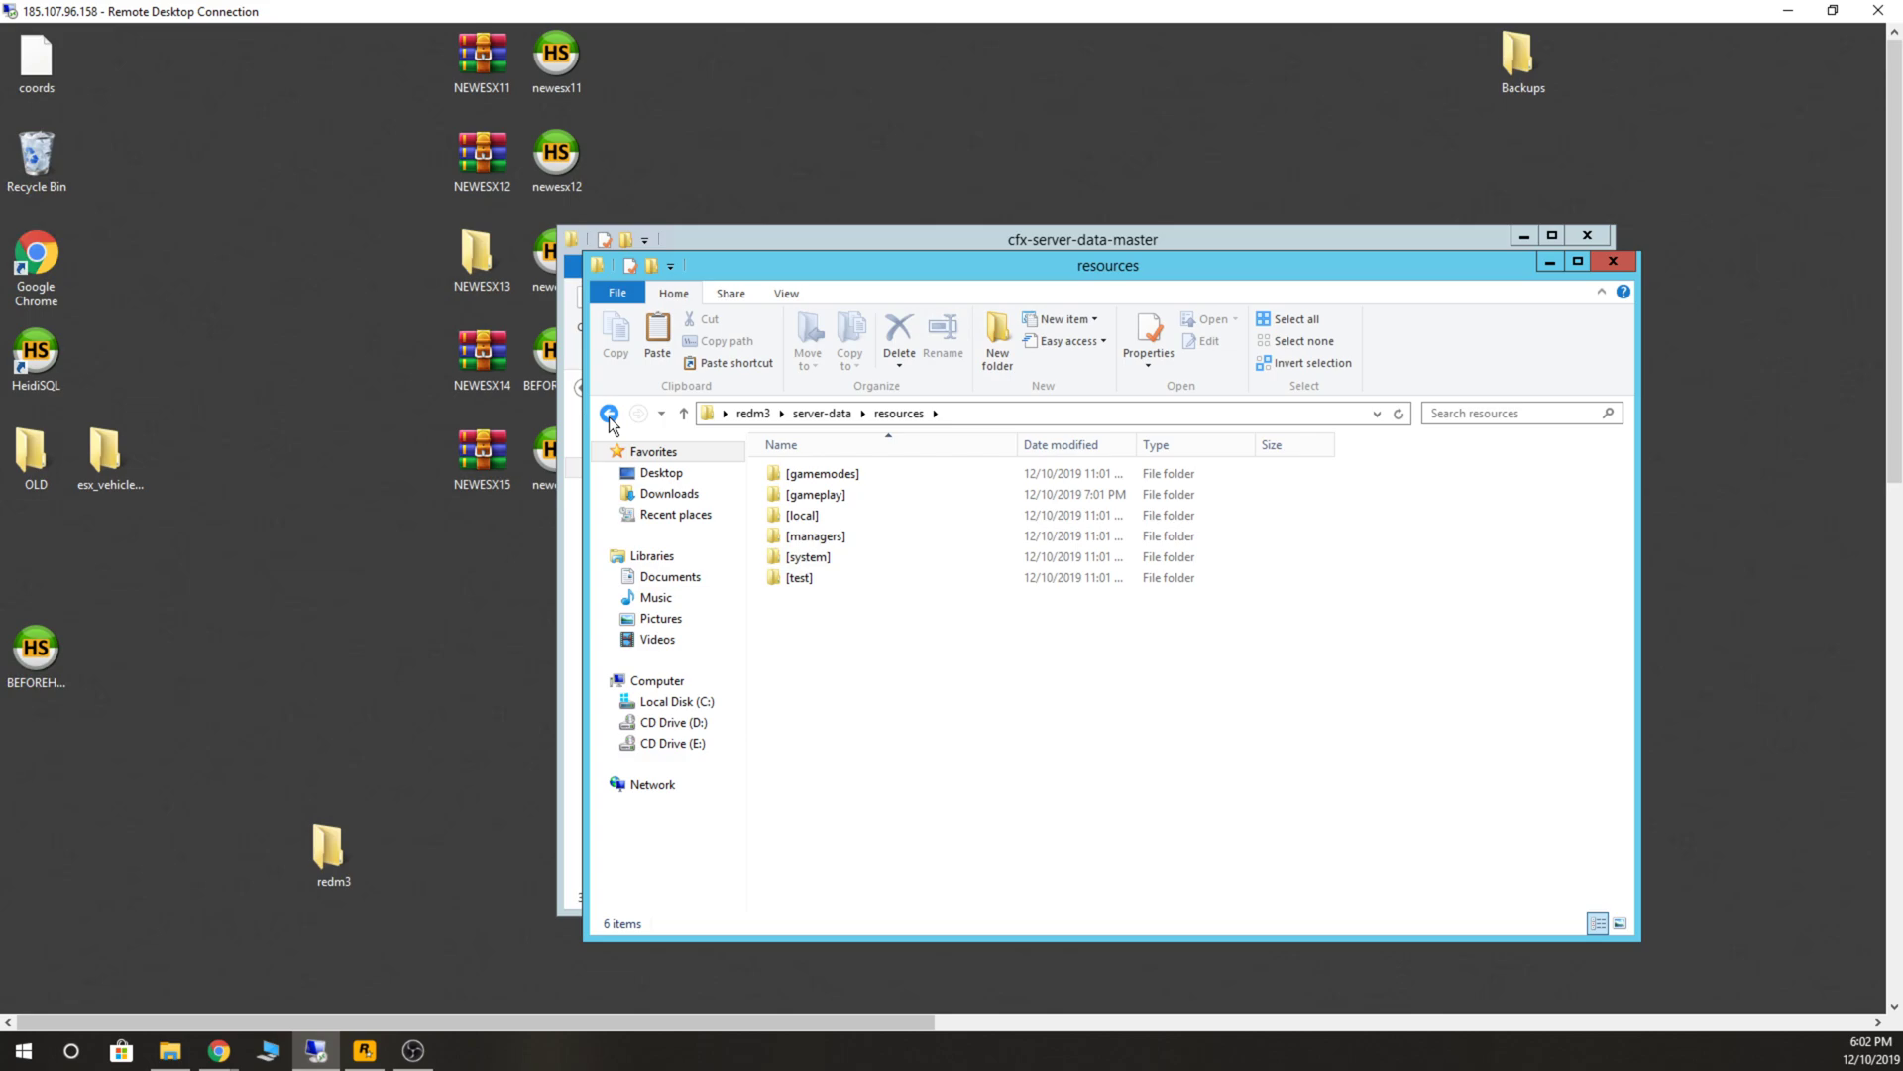
{"action": "left_click", "coordinate": [609, 412]}
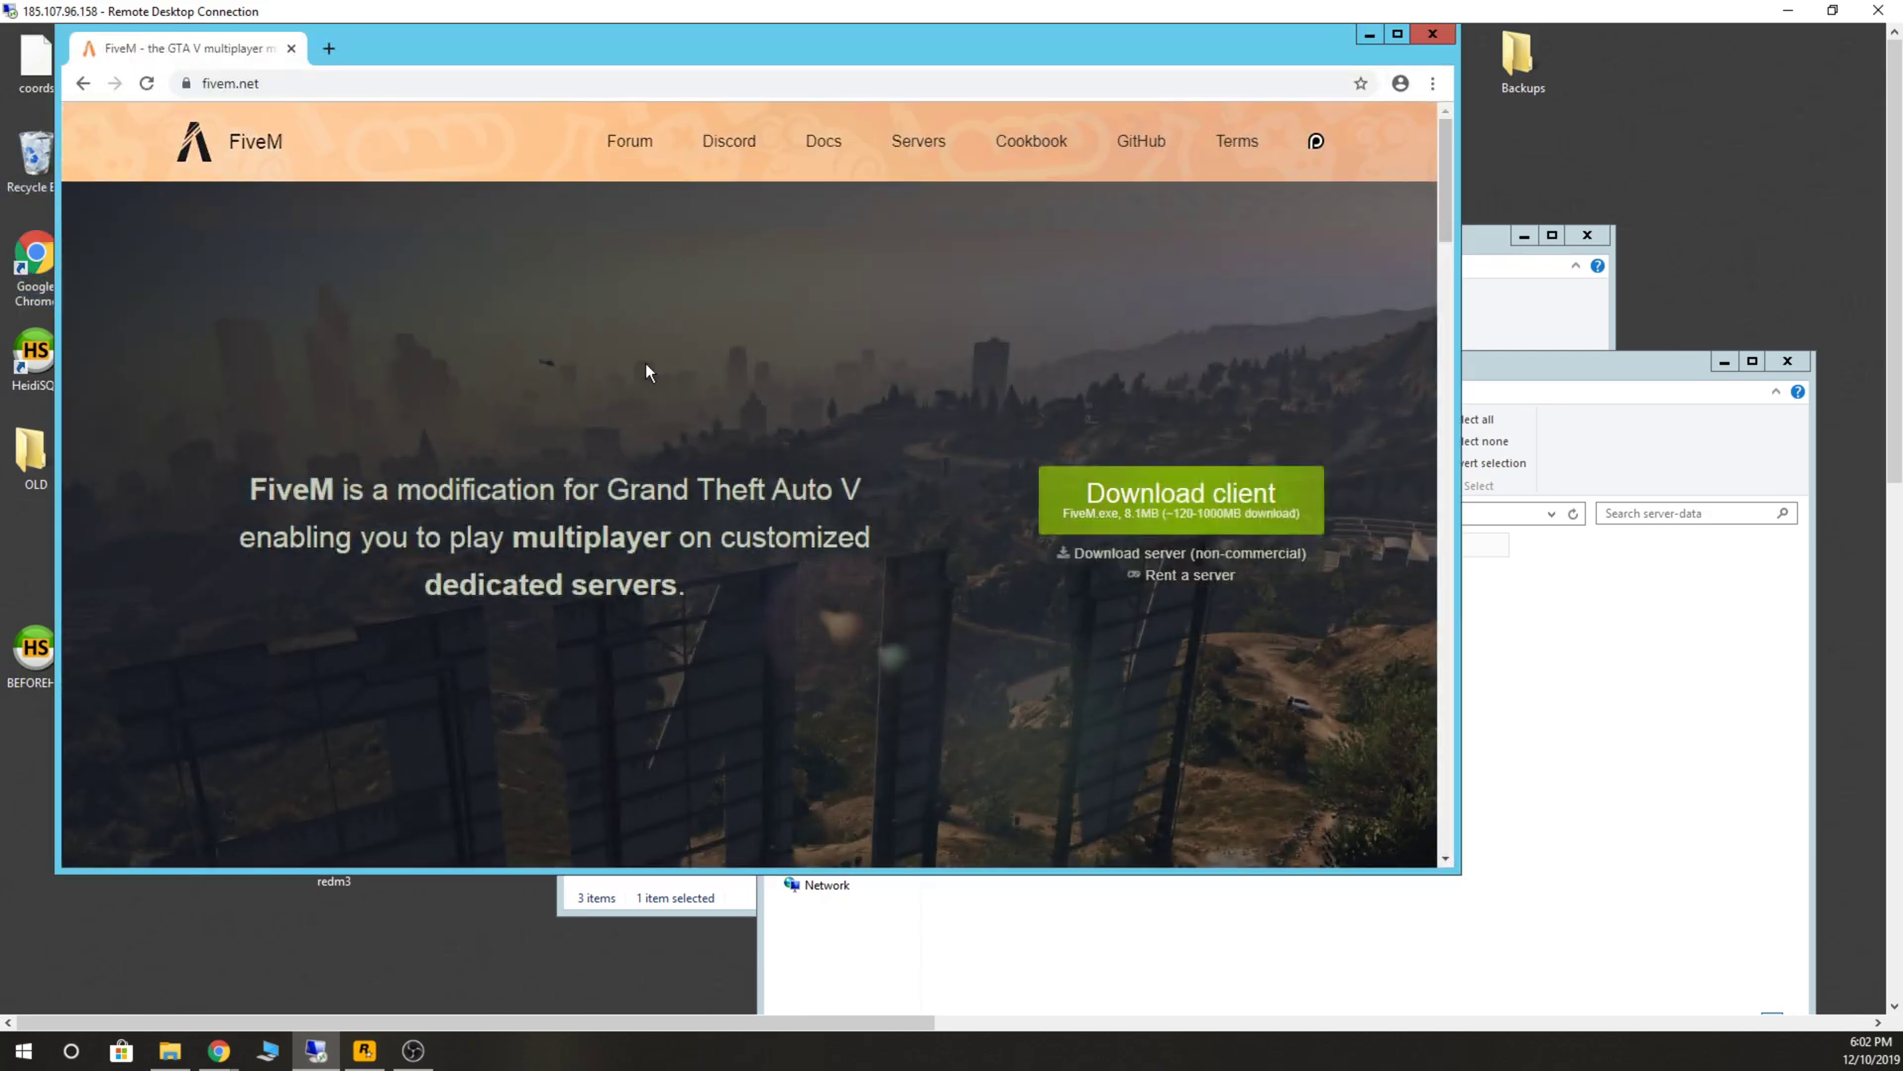
{"action": "mouse_move", "coordinate": [1122, 559]}
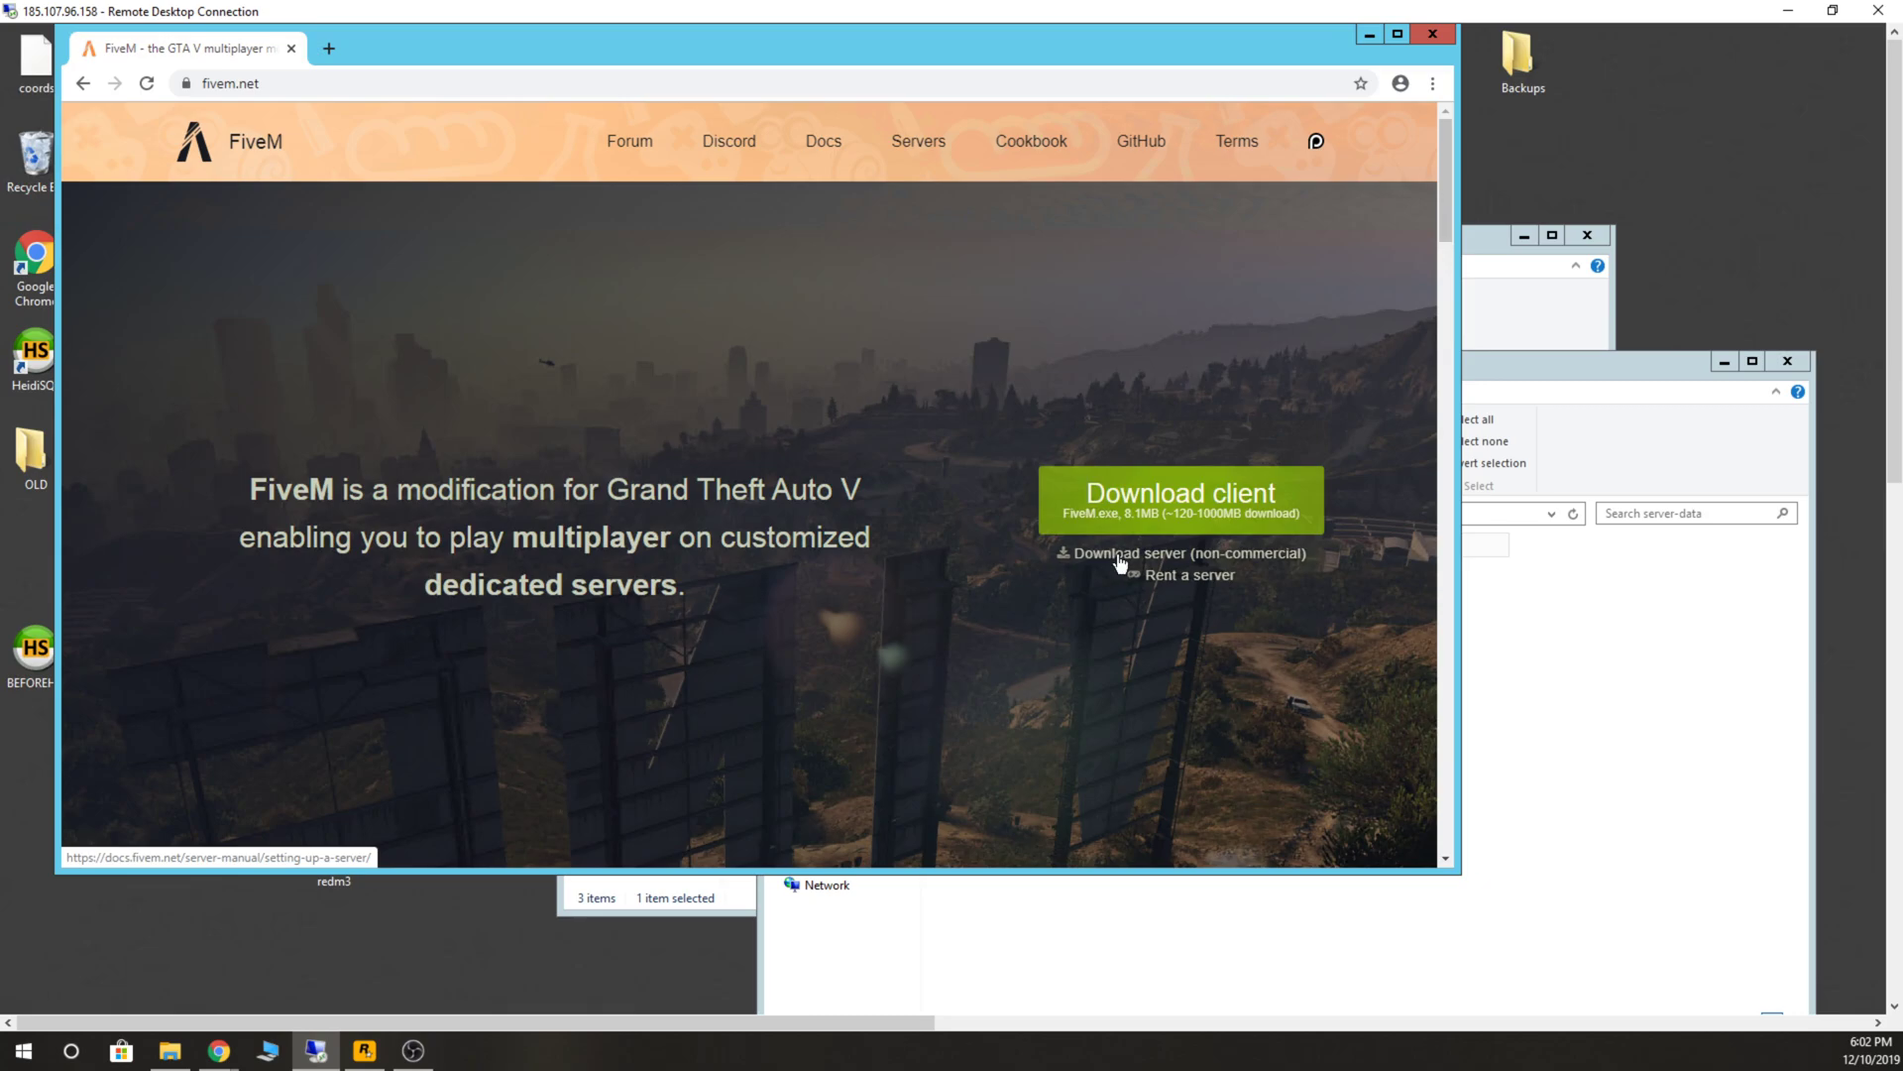
Open the FiveM server setup guide and scroll to the example server.cfg.
{"action": "left_click", "coordinate": [1177, 553]}
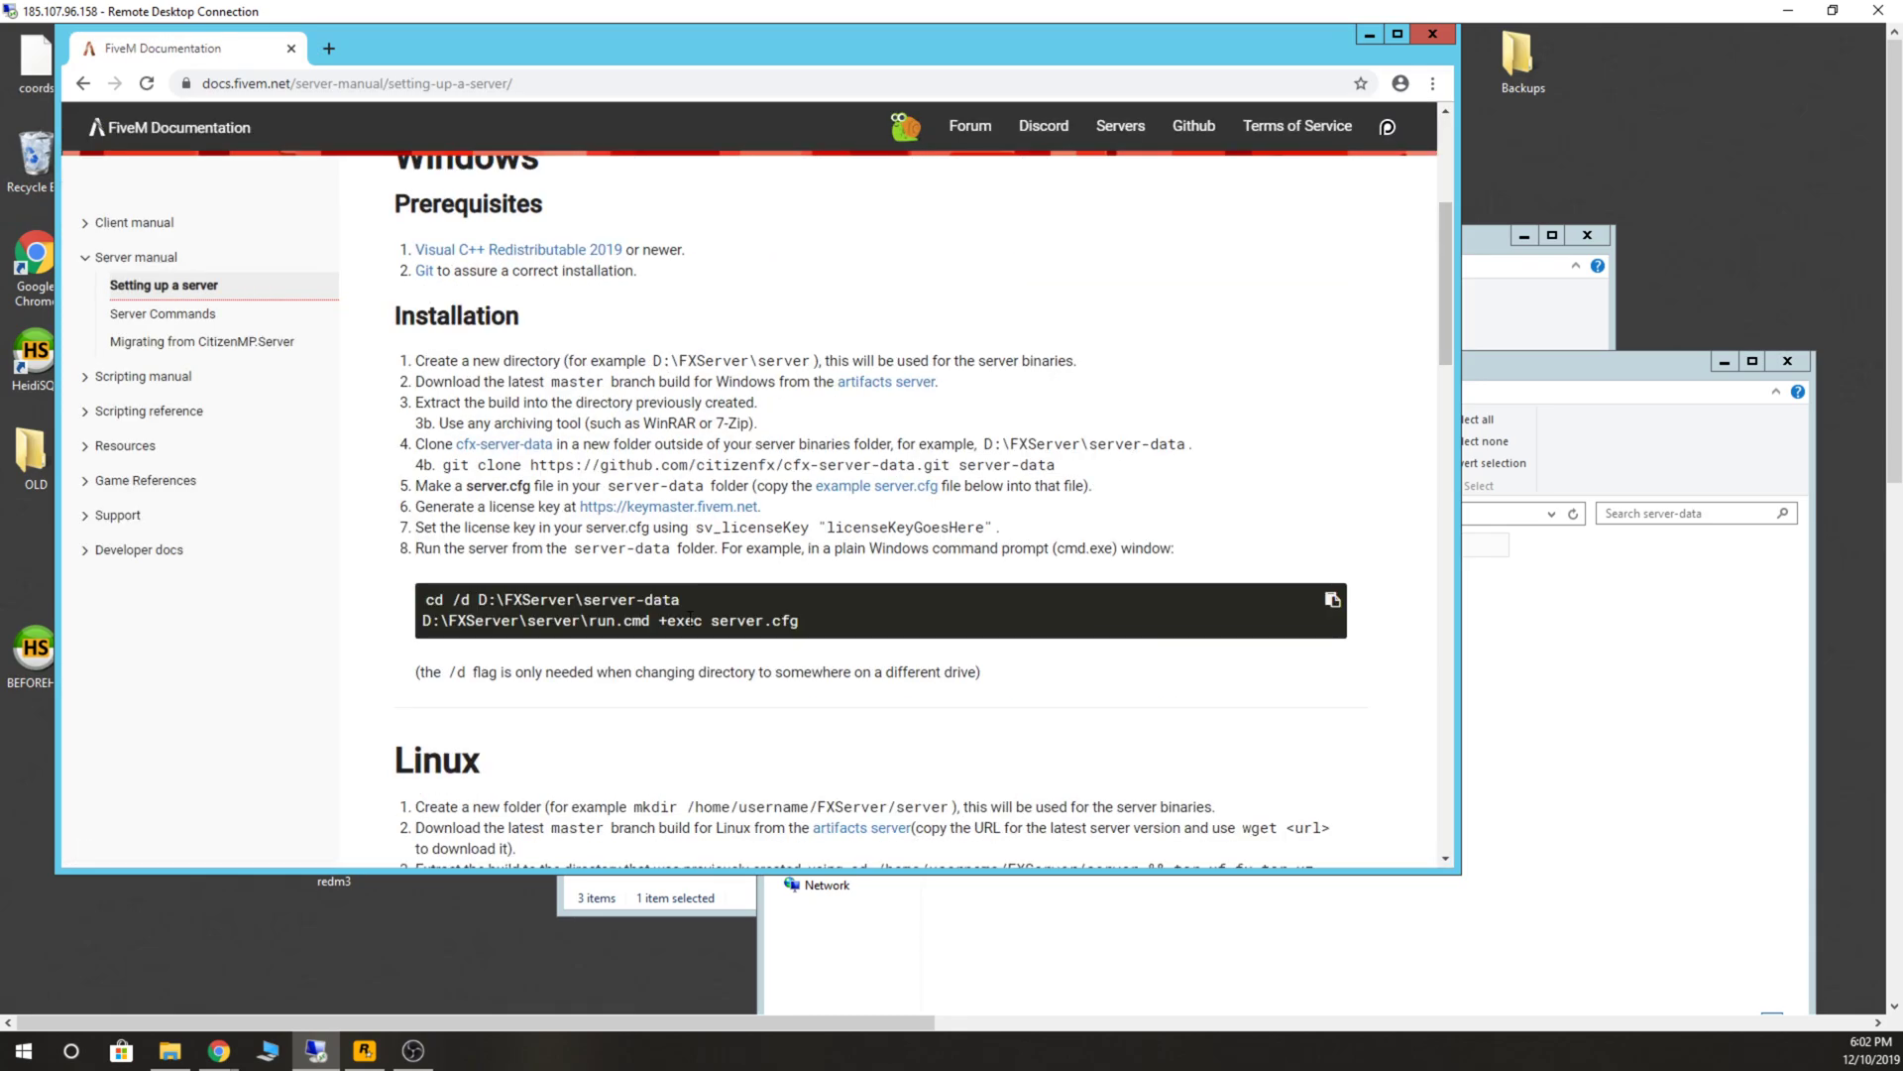
{"action": "scroll", "scroll_direction": "down", "scroll_amount": 3}
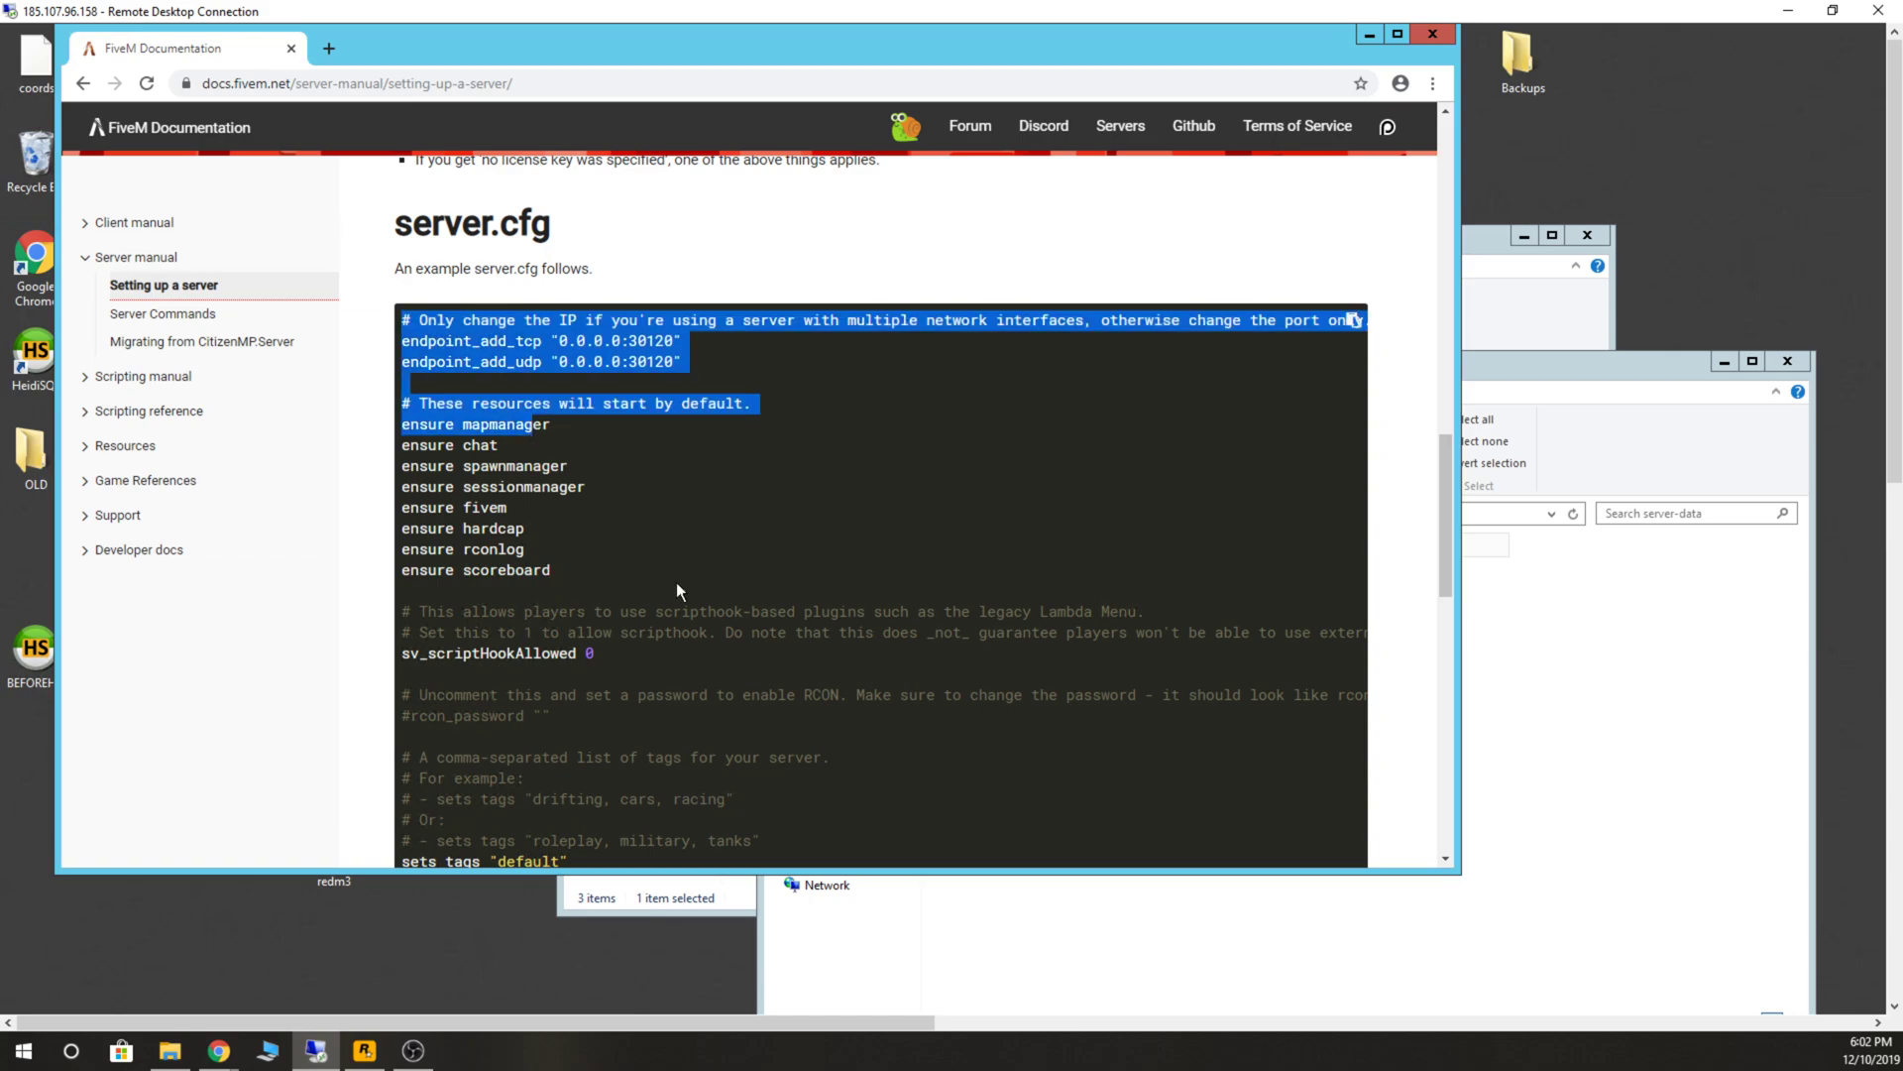
{"action": "scroll", "scroll_direction": "down", "scroll_amount": 3}
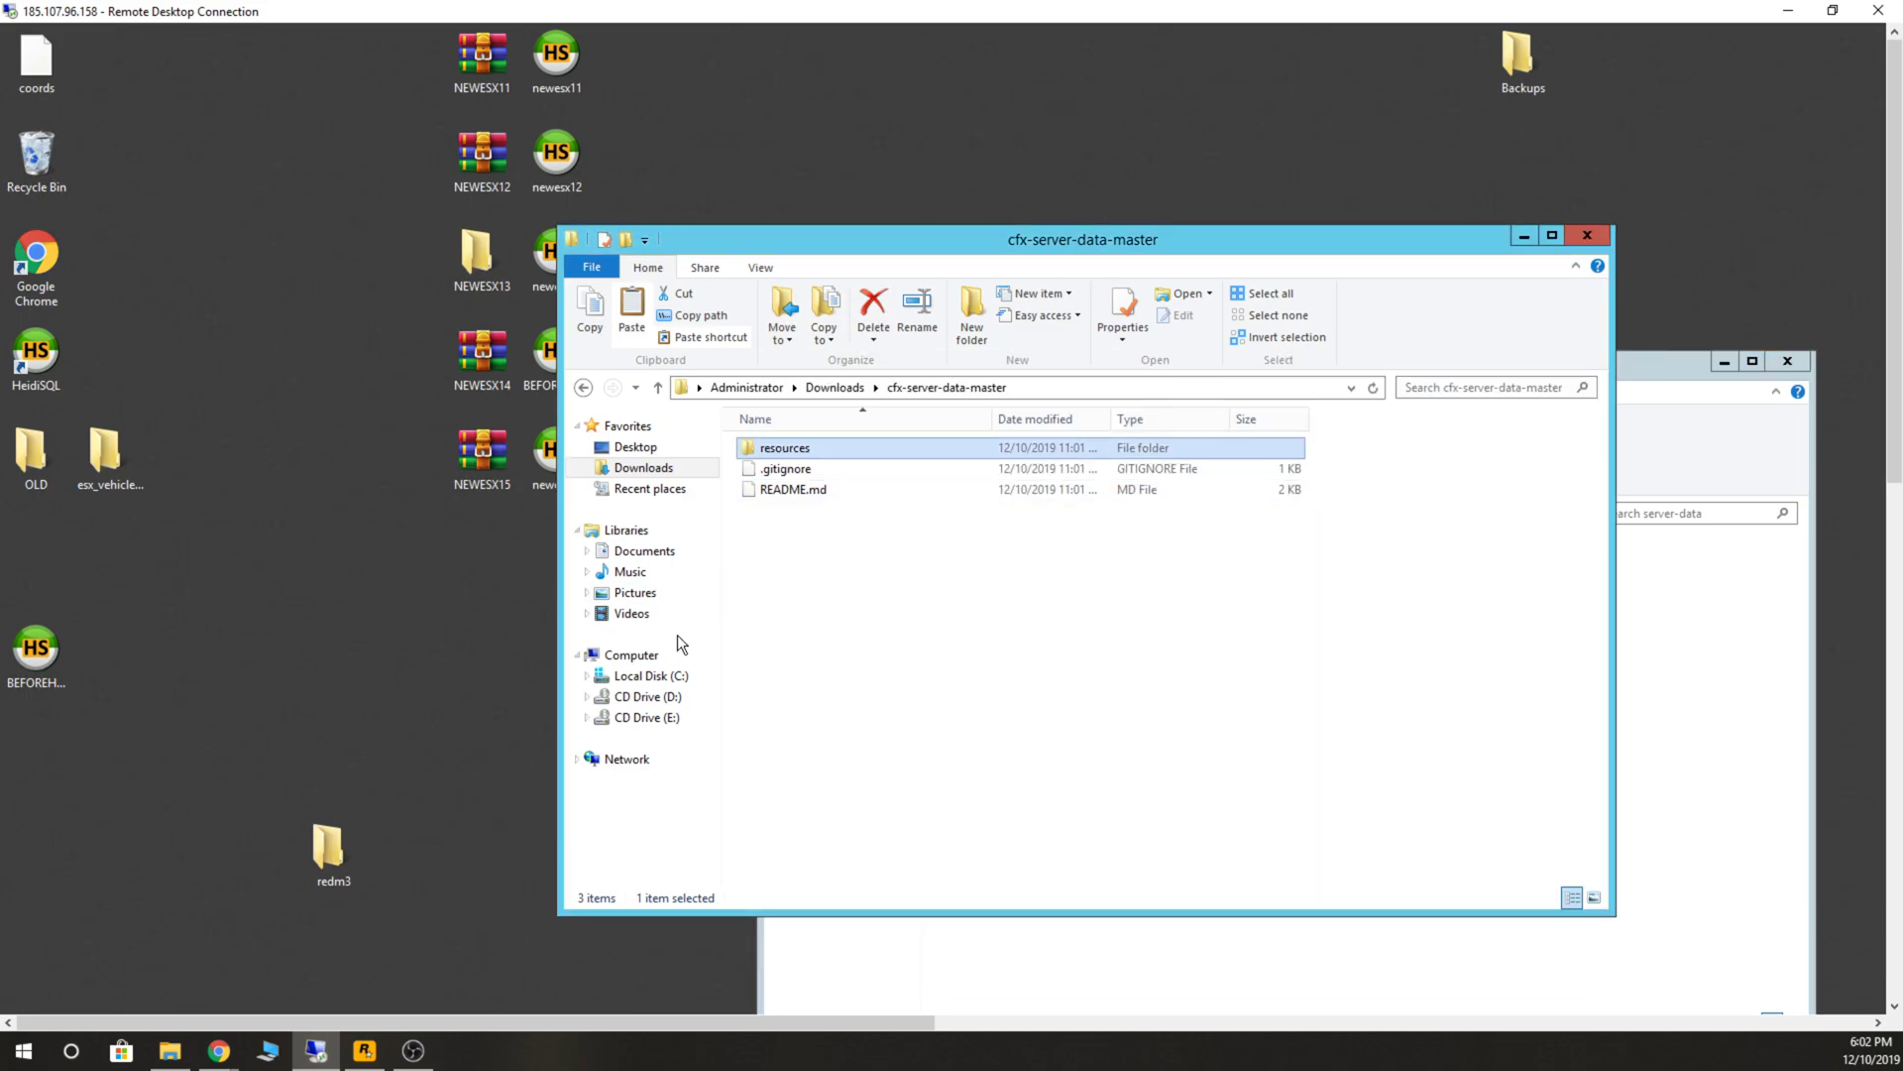
Copy server.cfg from C:\redm2\server-data into redm3's server-data beside resources.
{"action": "left_click", "coordinate": [650, 674]}
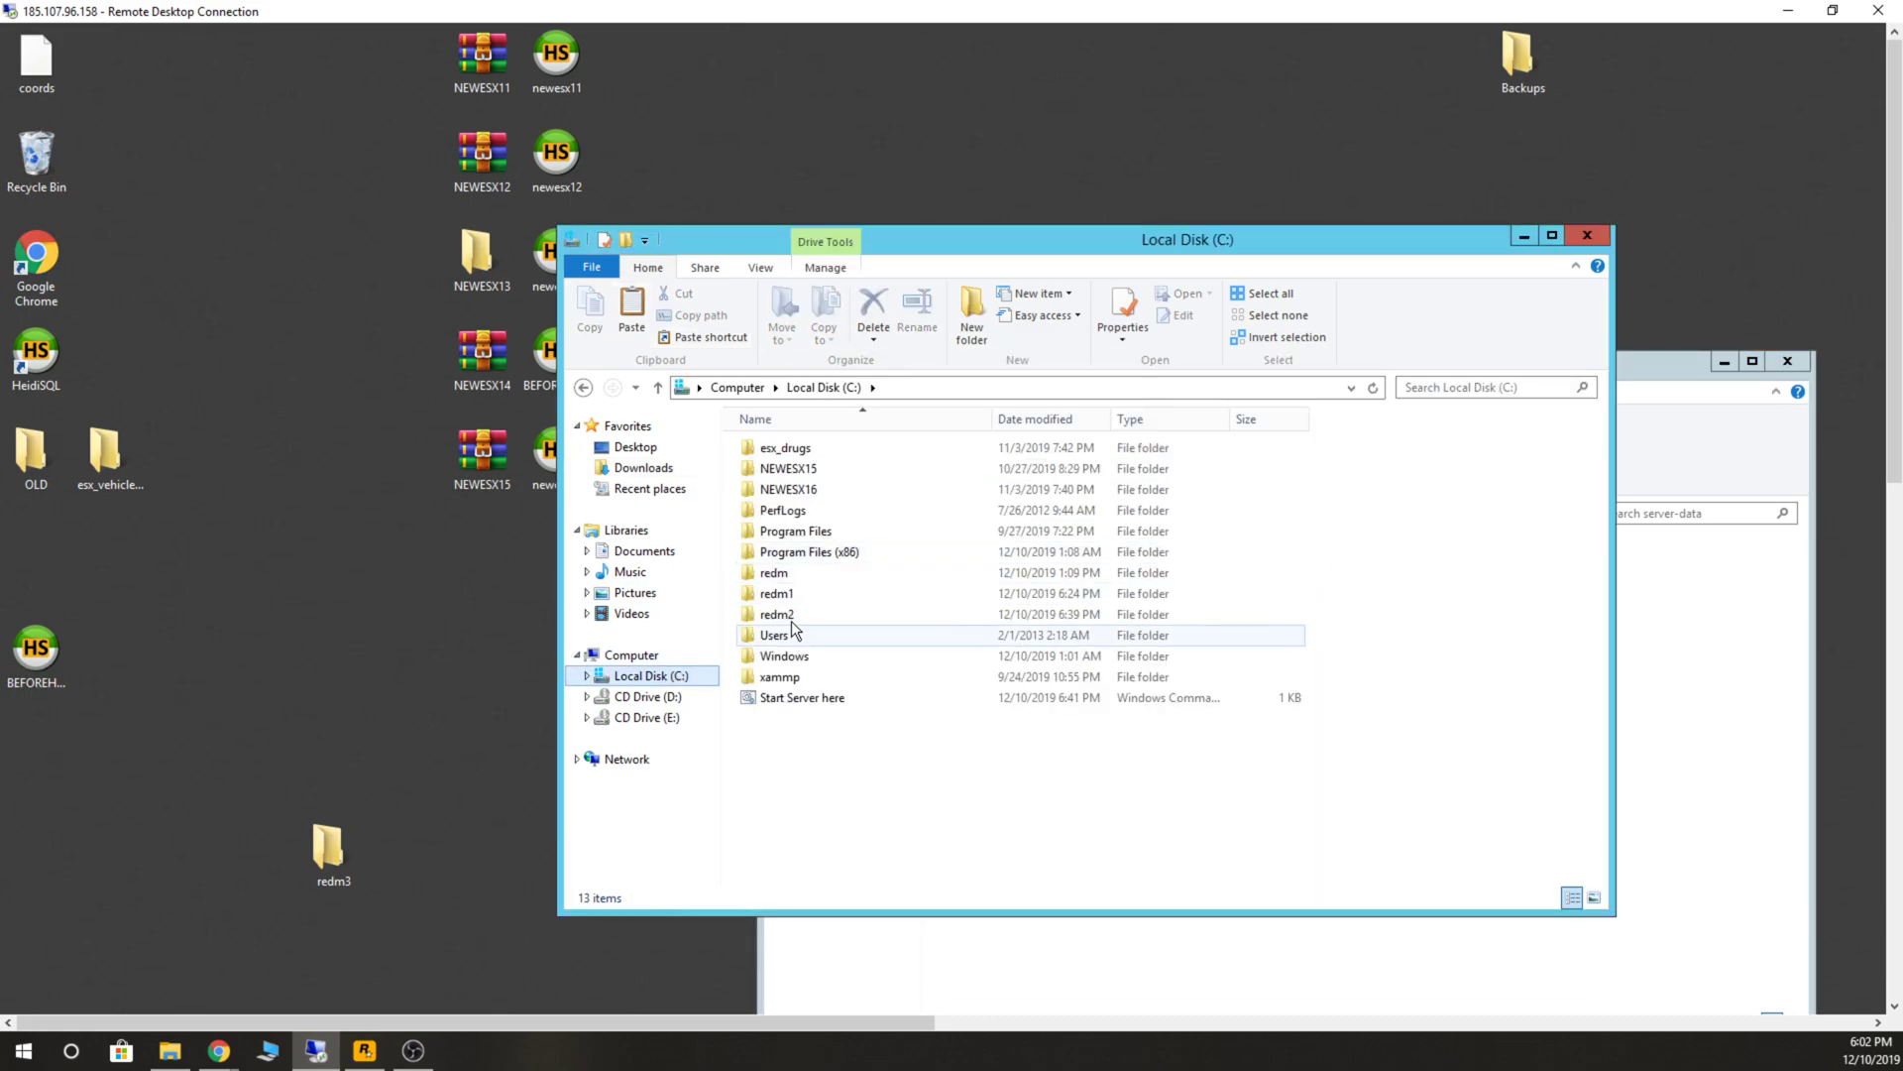
{"action": "double_click", "coordinate": [777, 613]}
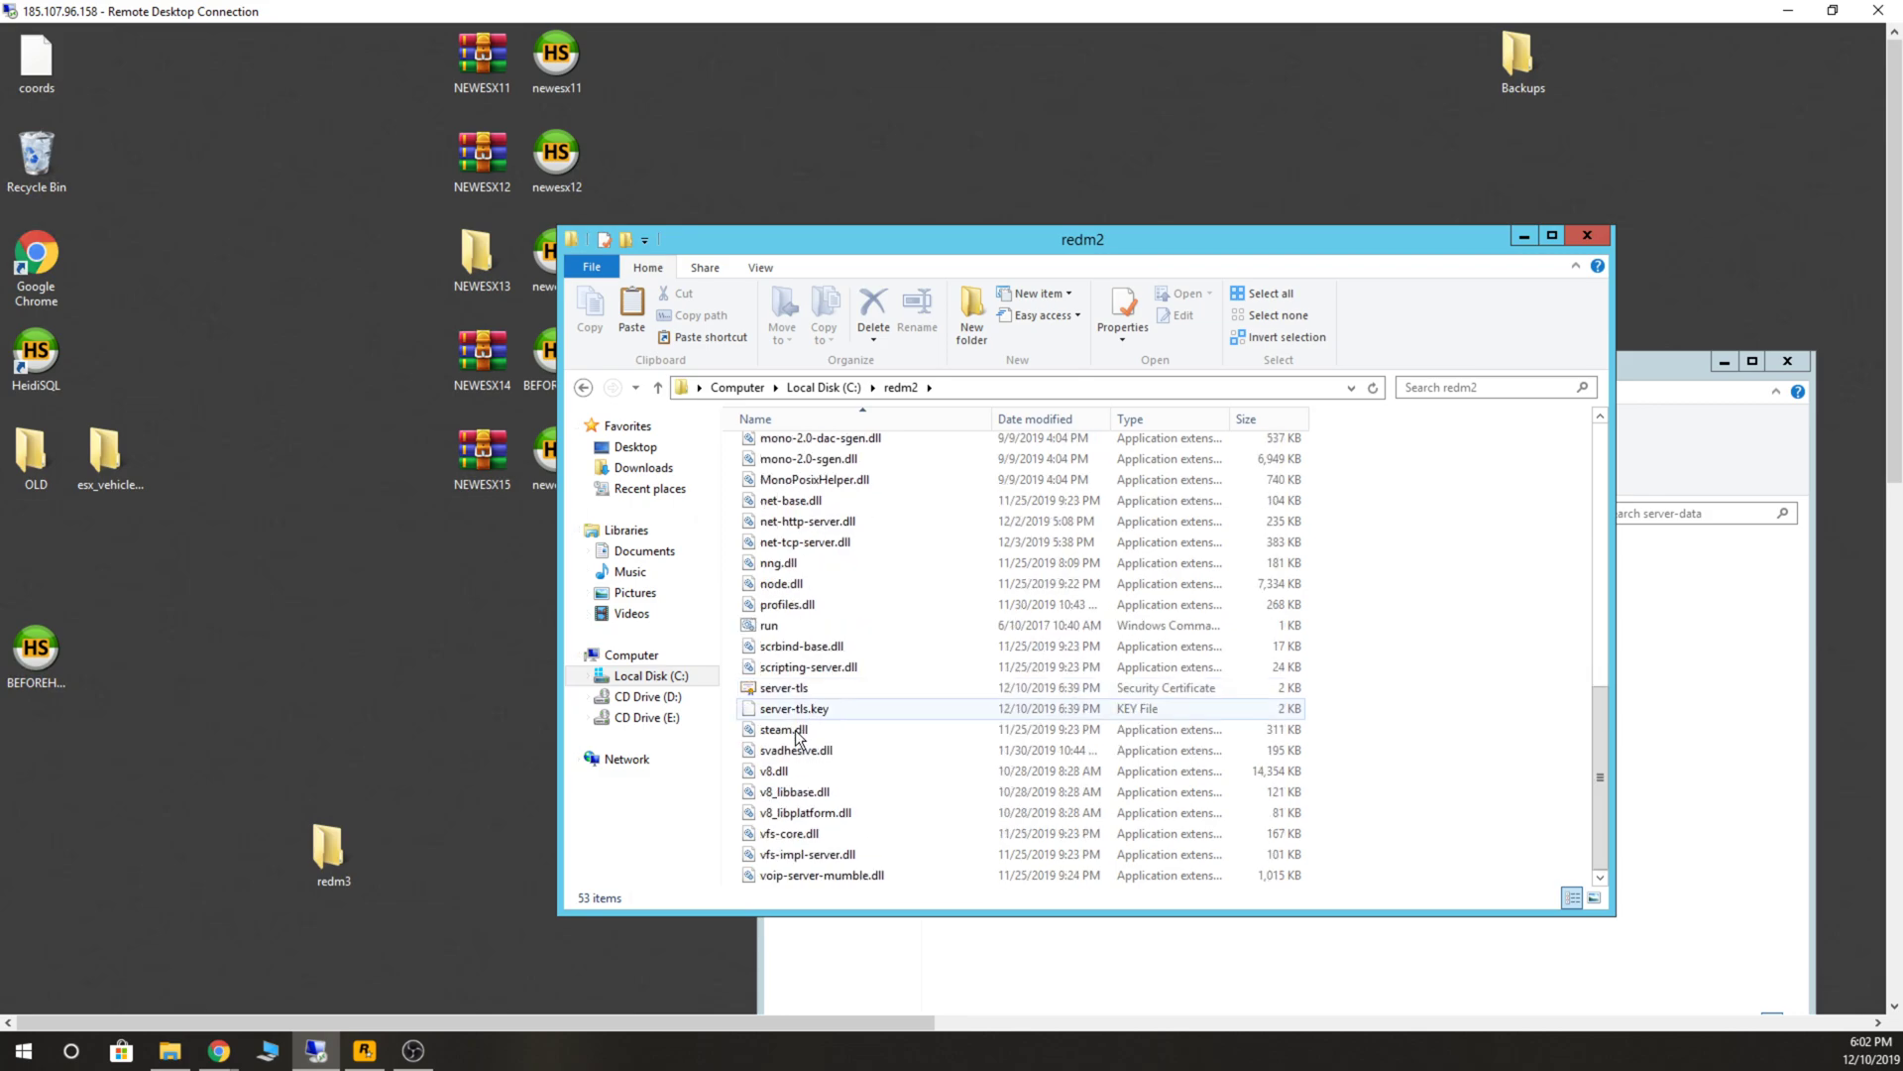
{"action": "left_click", "coordinate": [807, 666]}
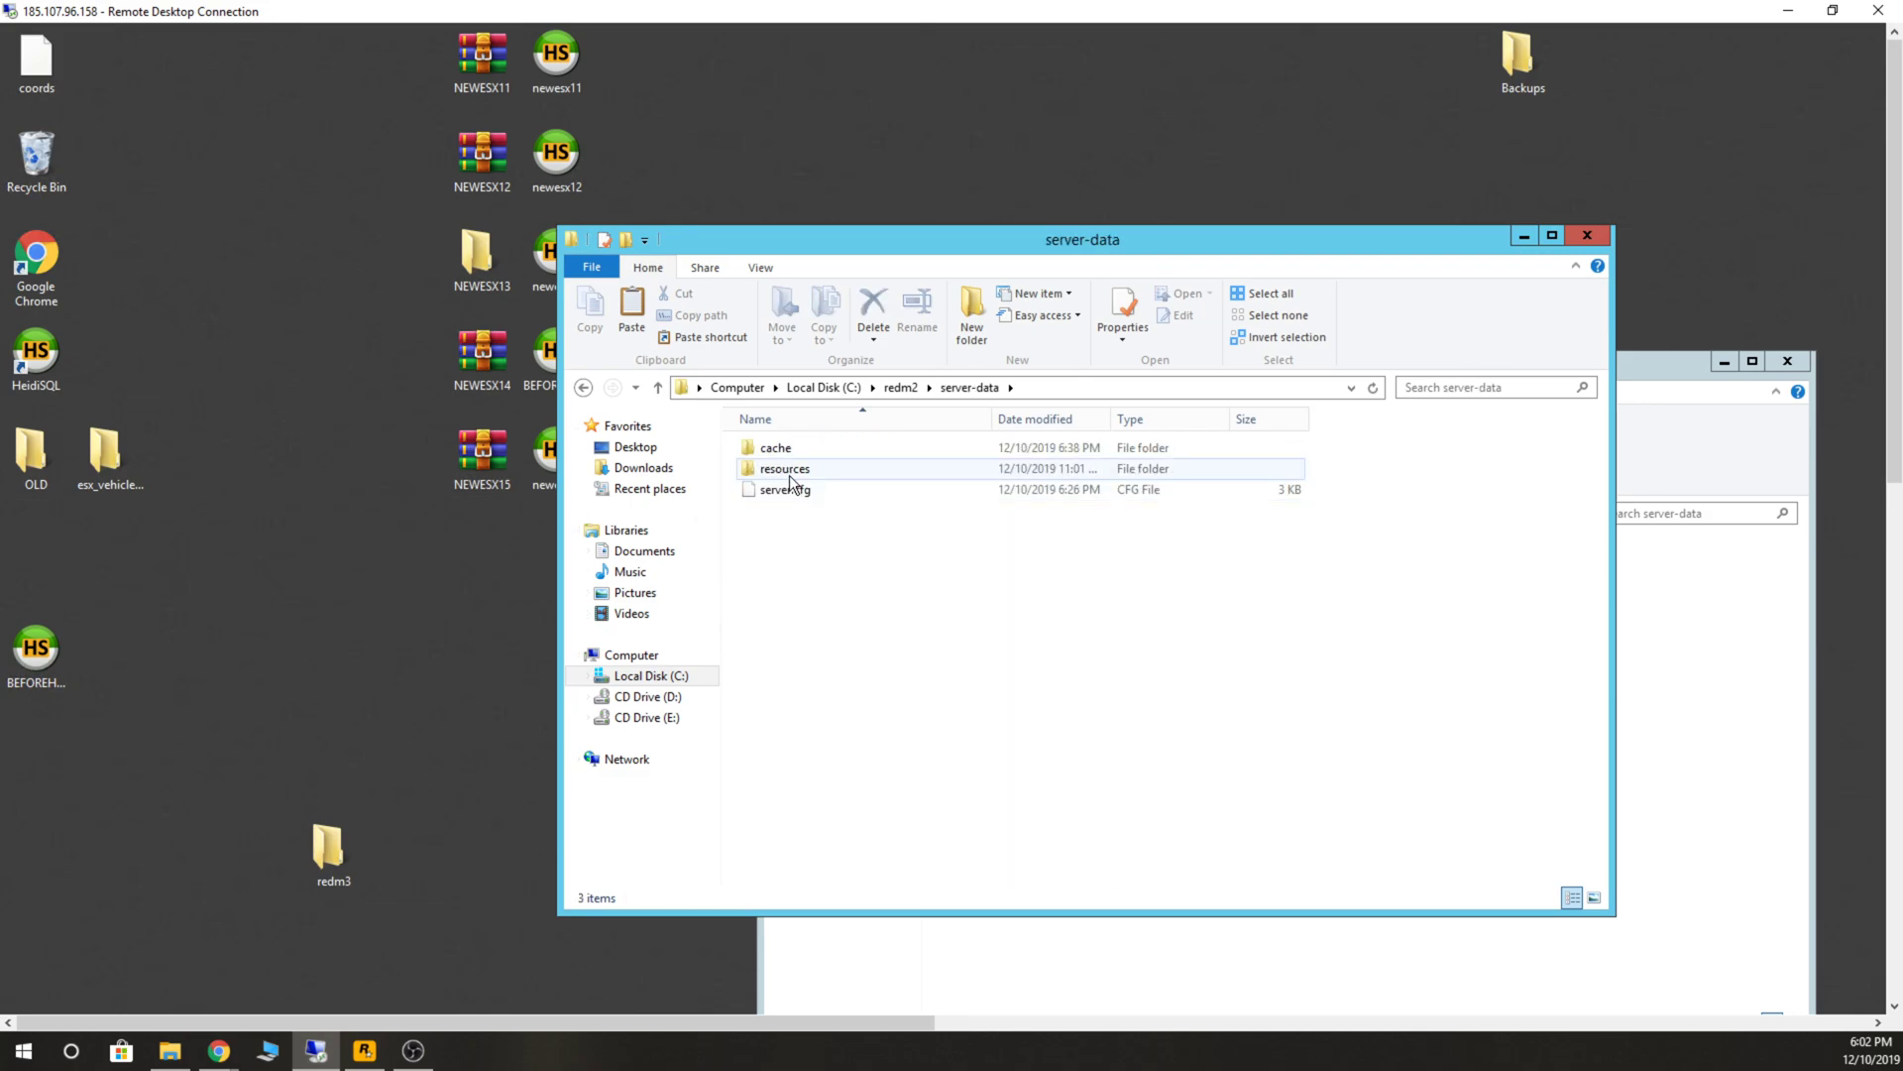
{"action": "left_click", "coordinate": [785, 490]}
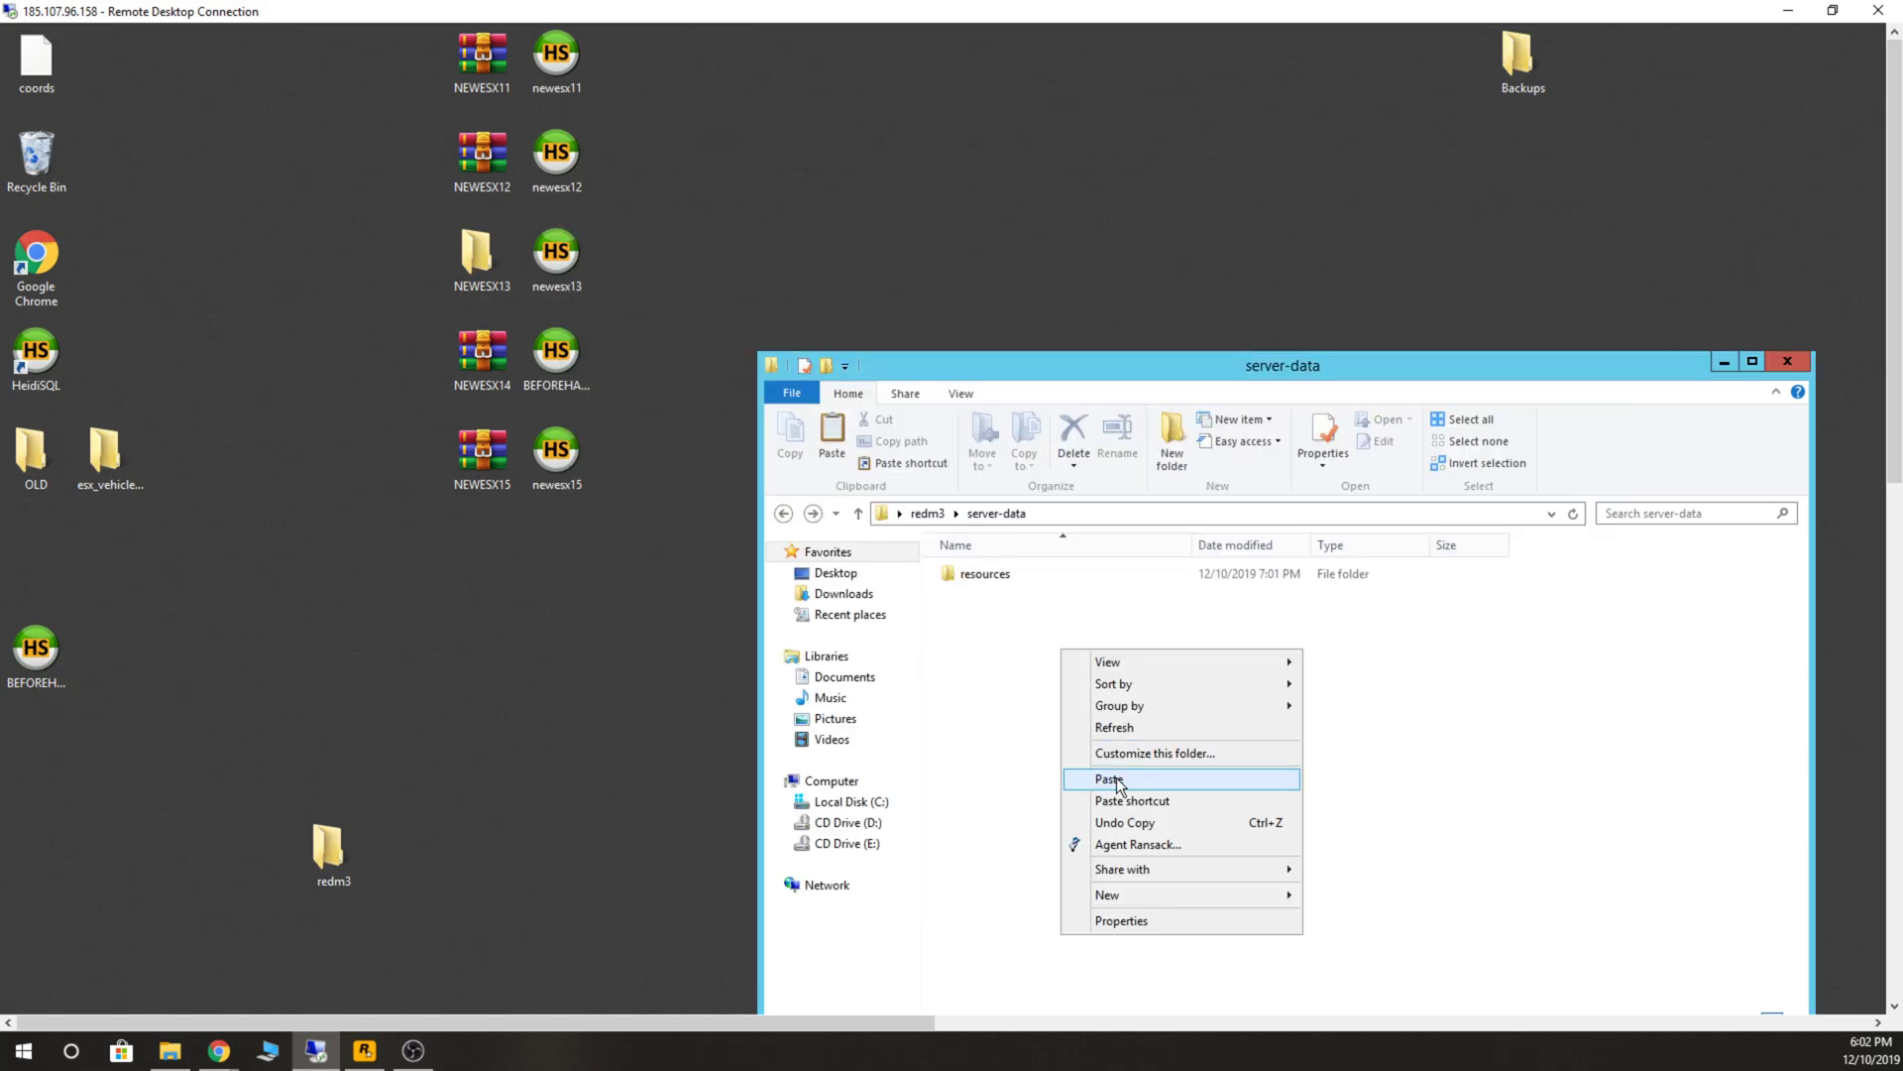
{"action": "left_click", "coordinate": [1106, 777]}
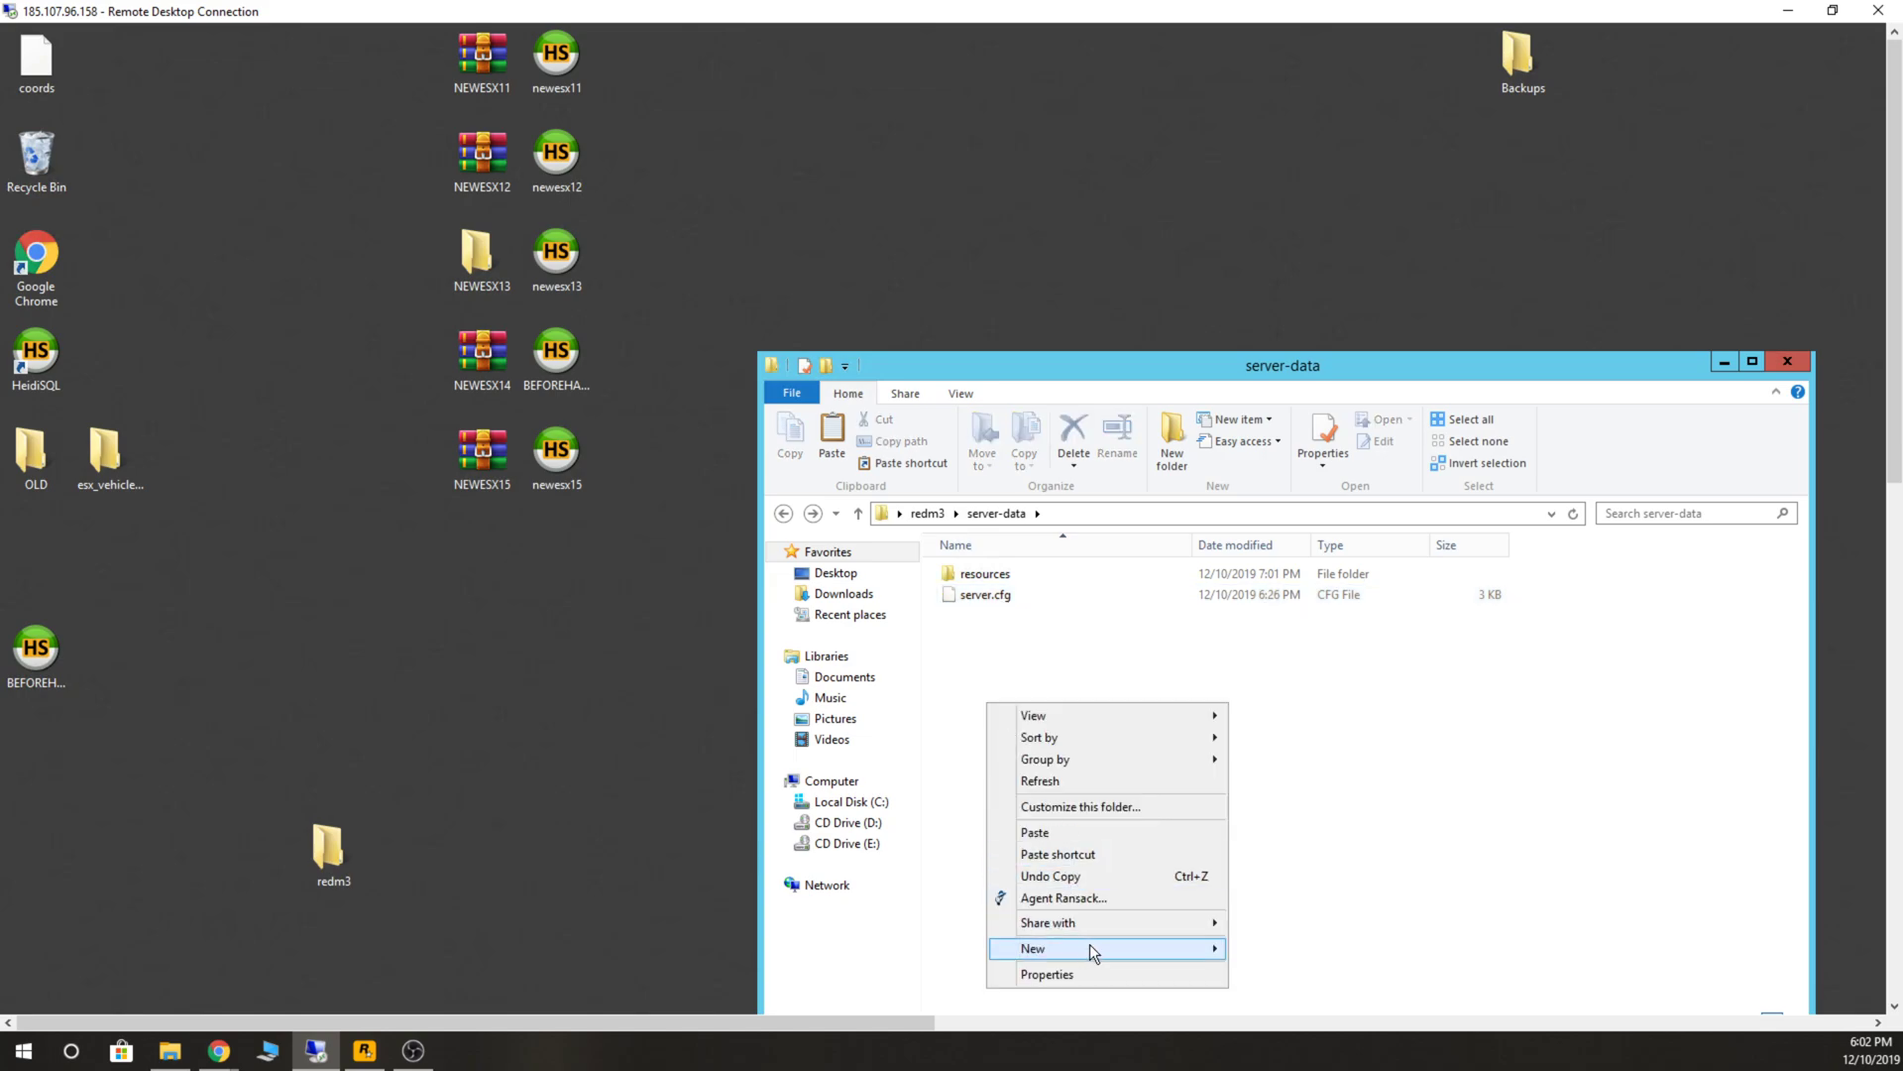
{"action": "left_click", "coordinate": [984, 593]}
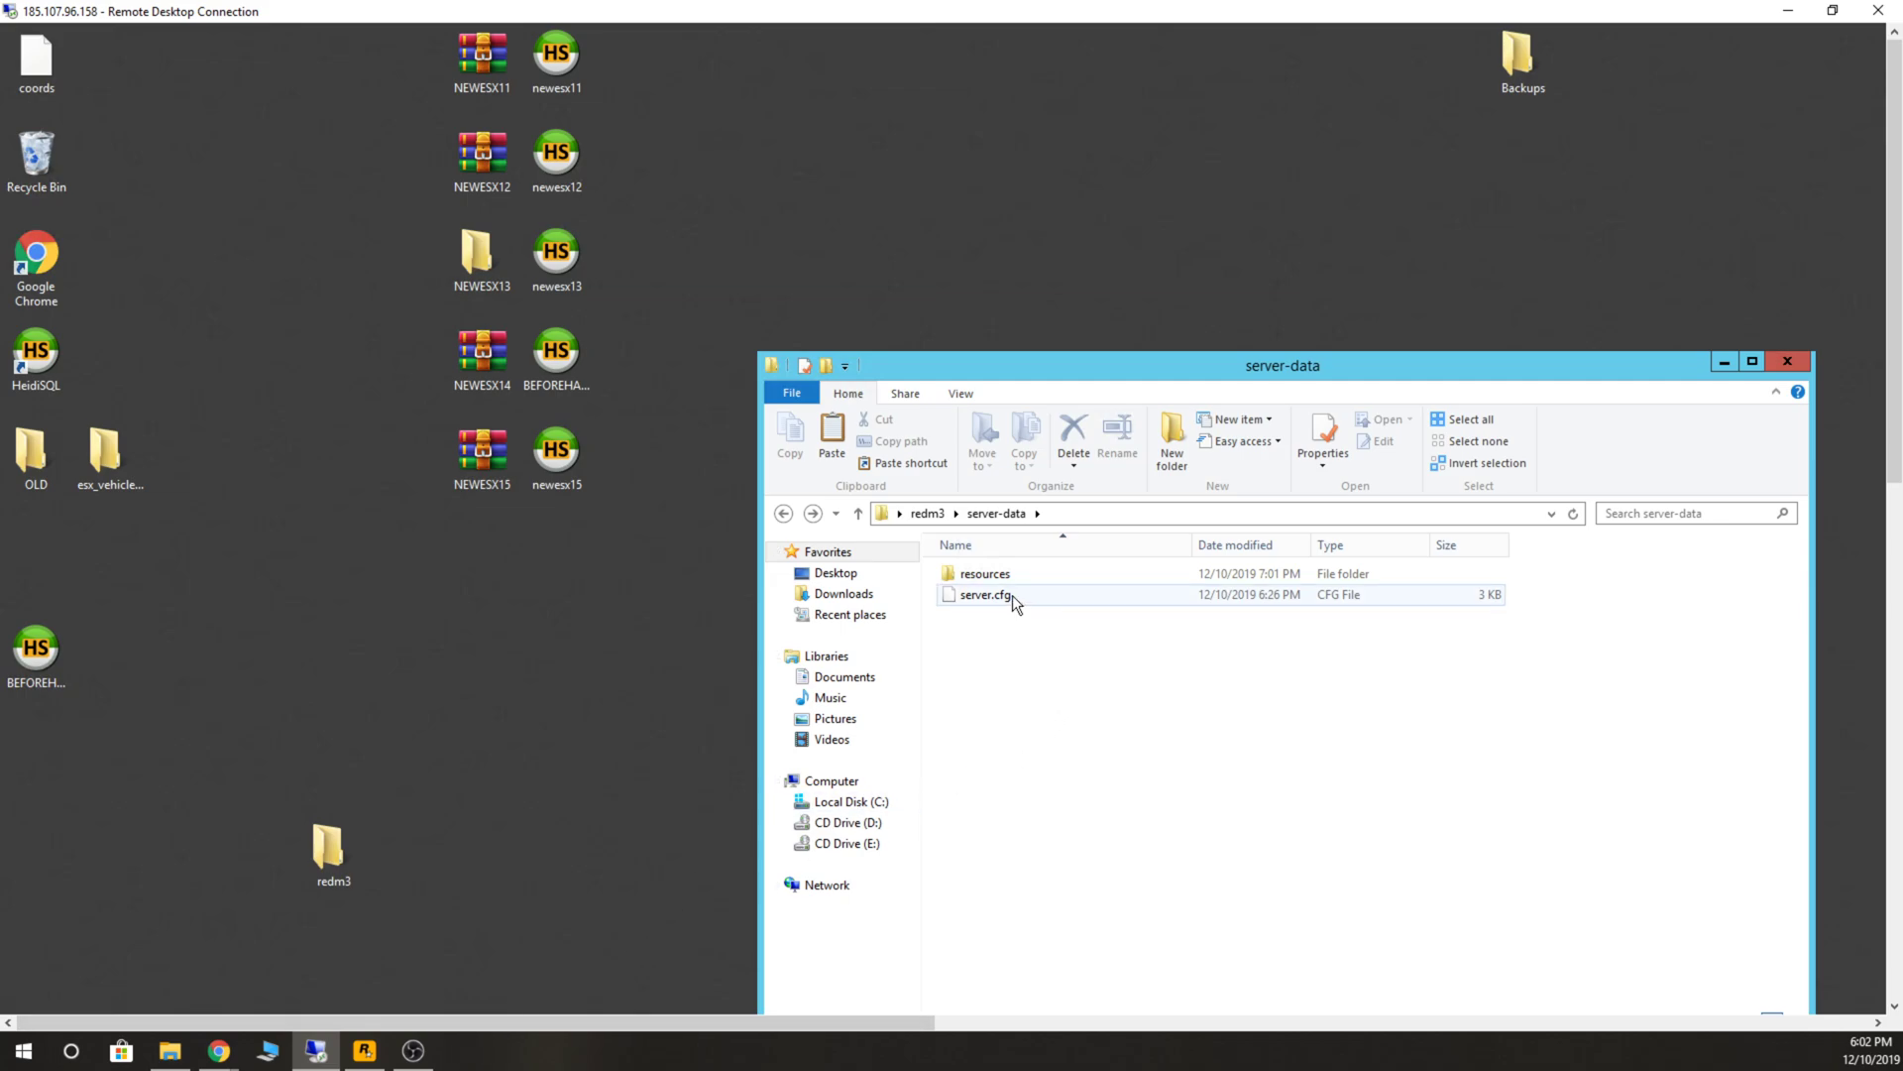
{"action": "mouse_move", "coordinate": [1010, 601]}
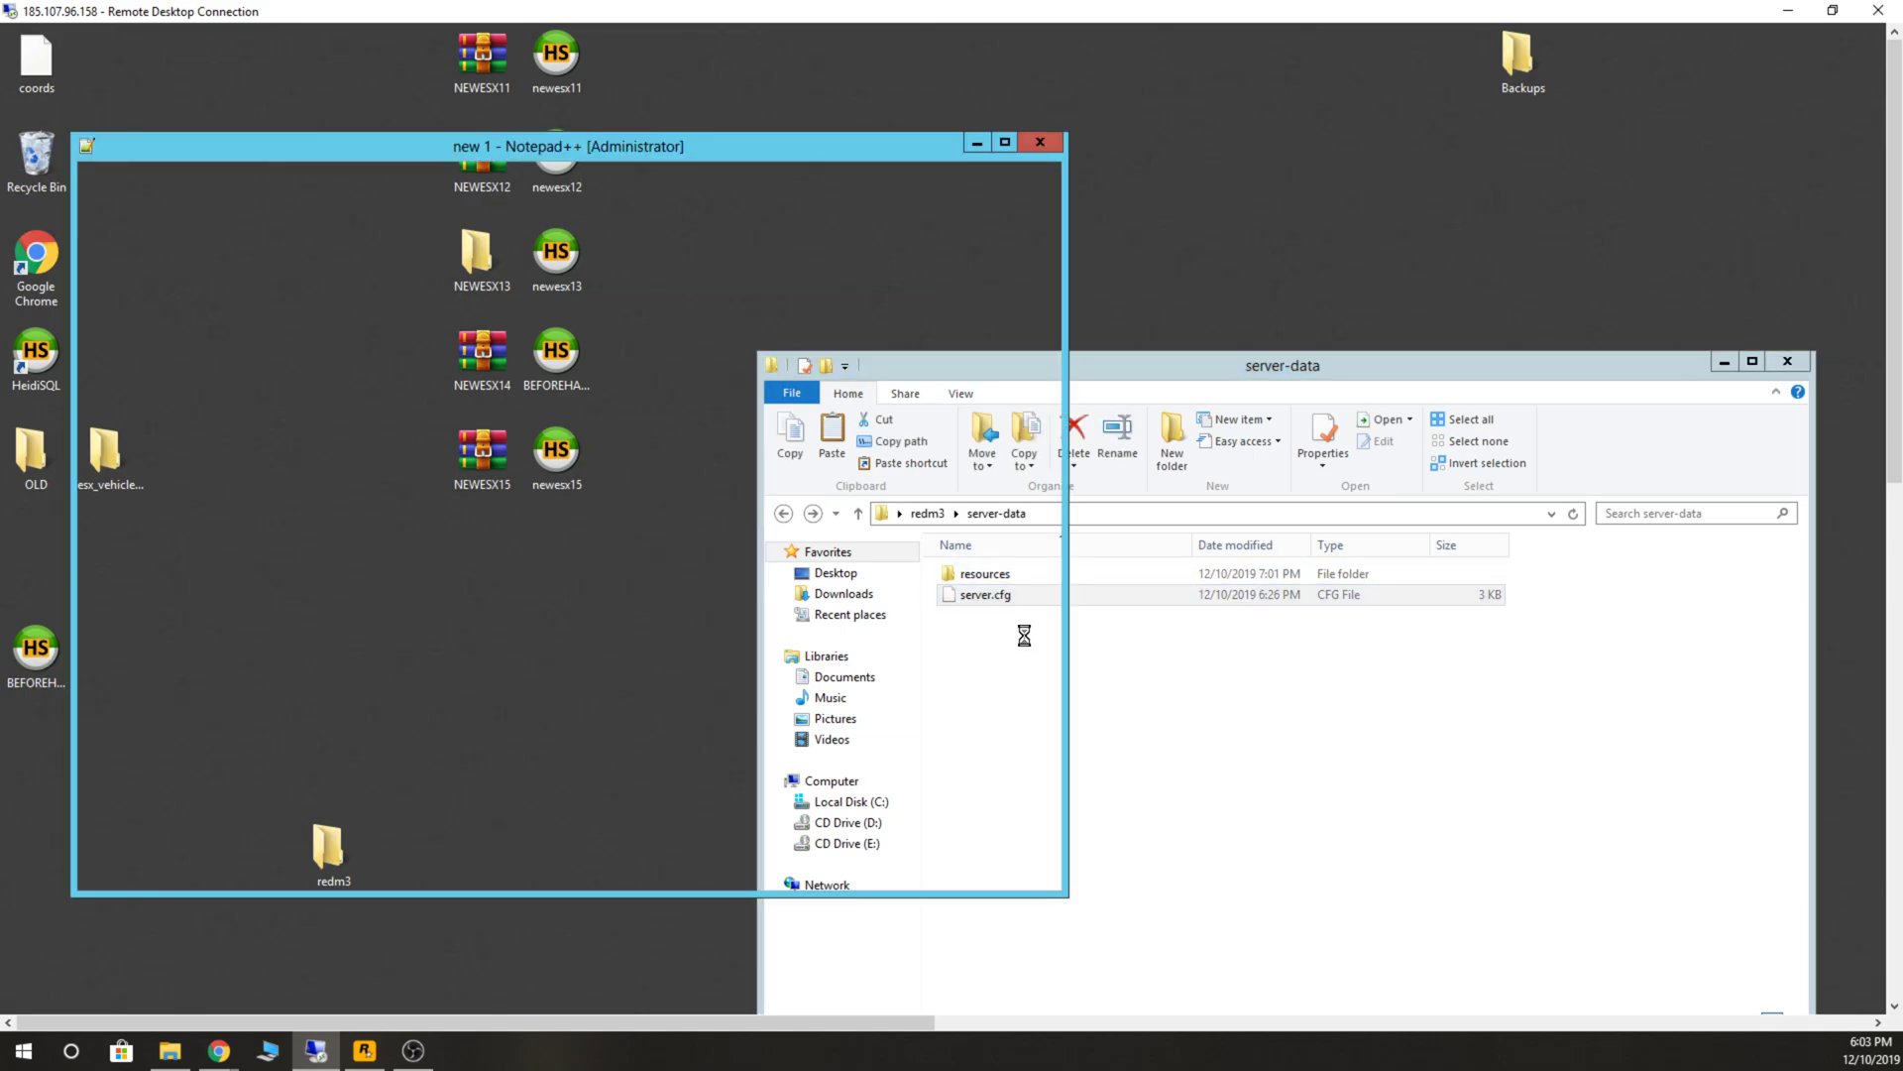
Review the redm3 server.cfg in Notepad++, checking the stop resource lines and scrolling through settings.
{"action": "double_click", "coordinate": [984, 593]}
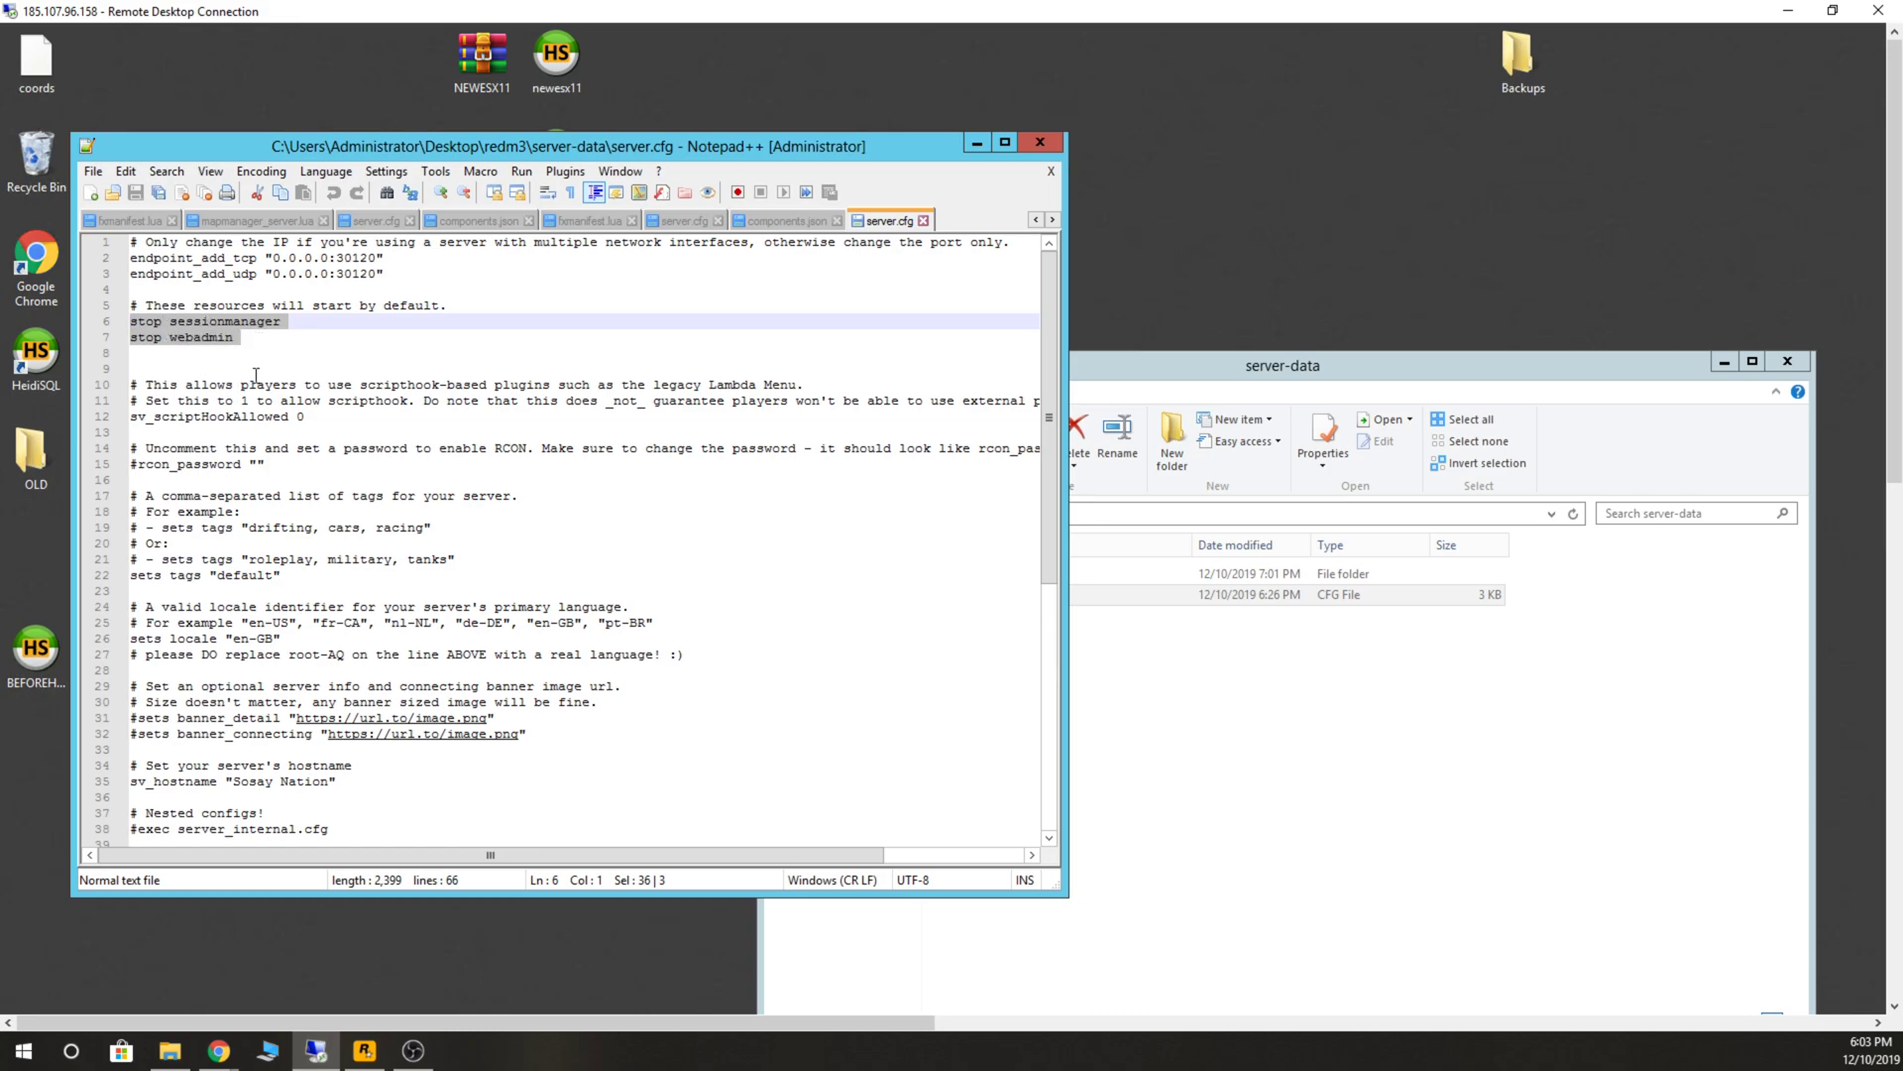
{"action": "left_click", "coordinate": [176, 353]}
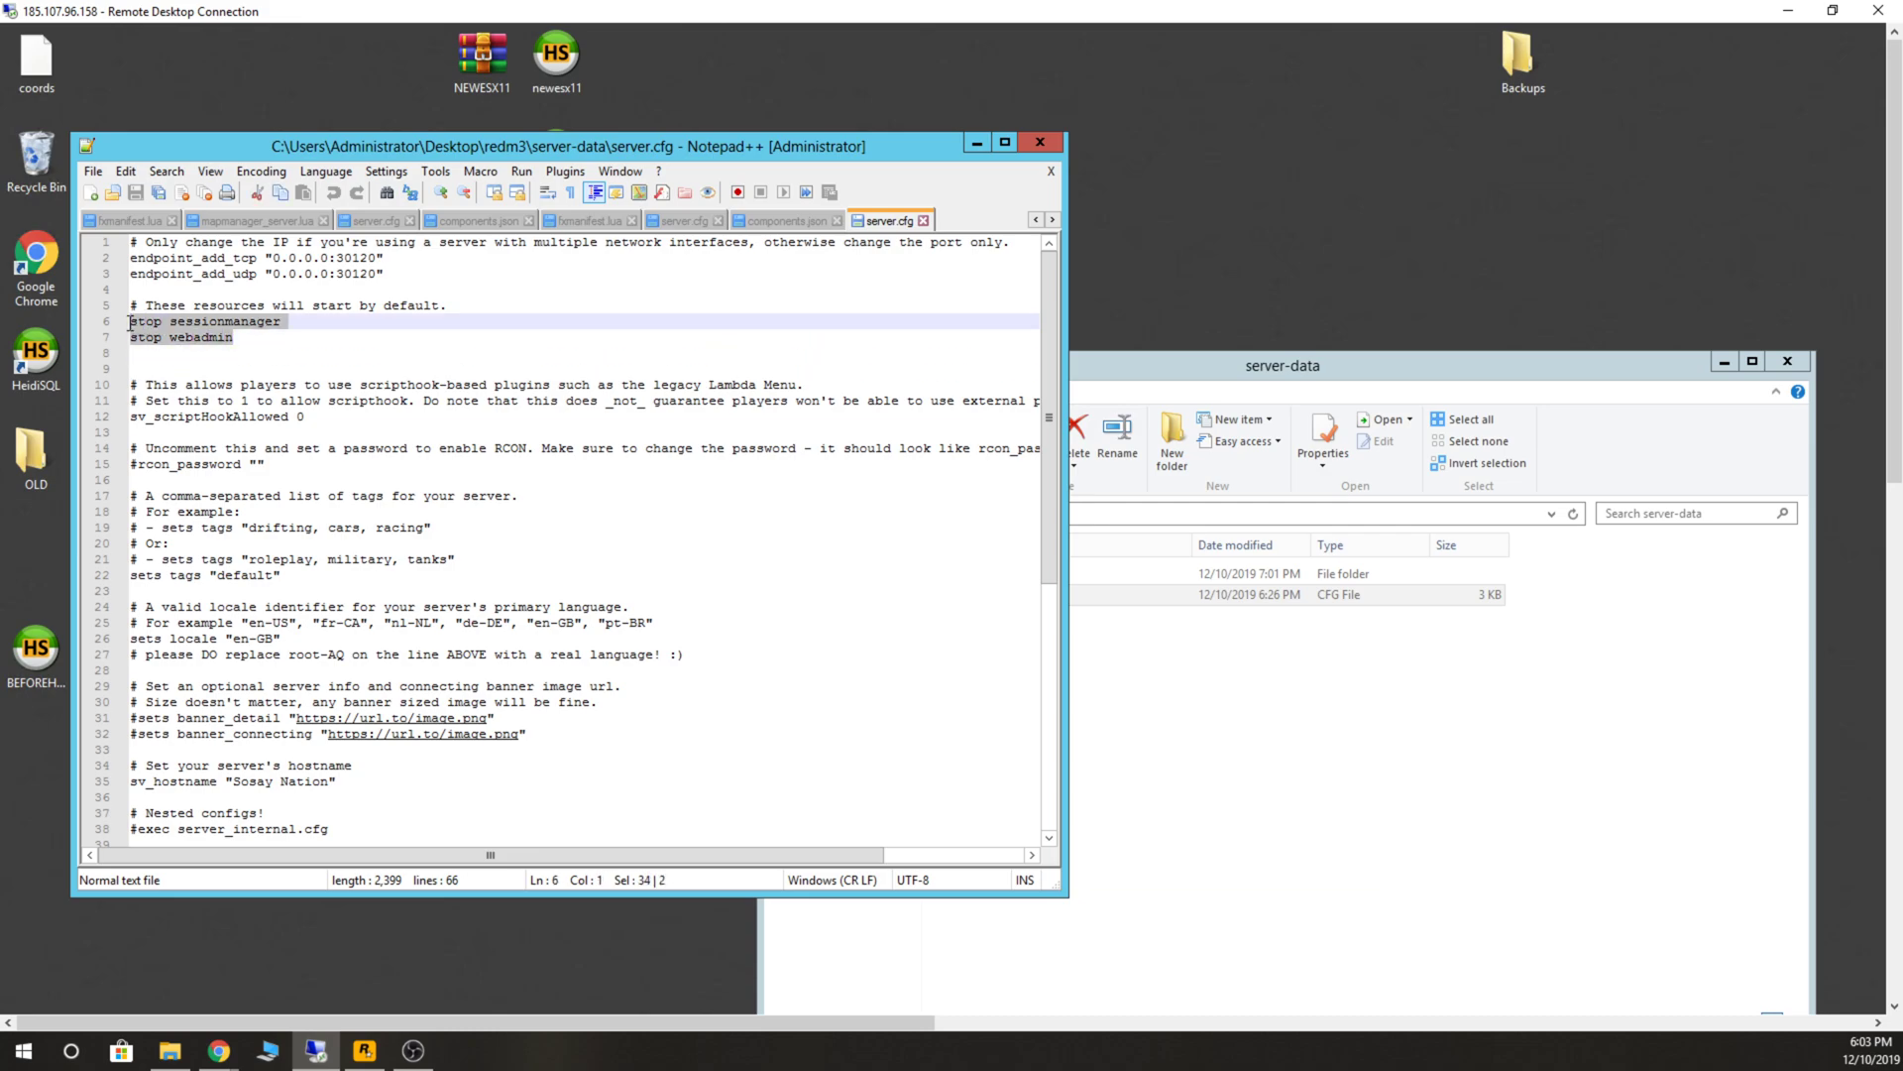
{"action": "left_click", "coordinate": [195, 337]}
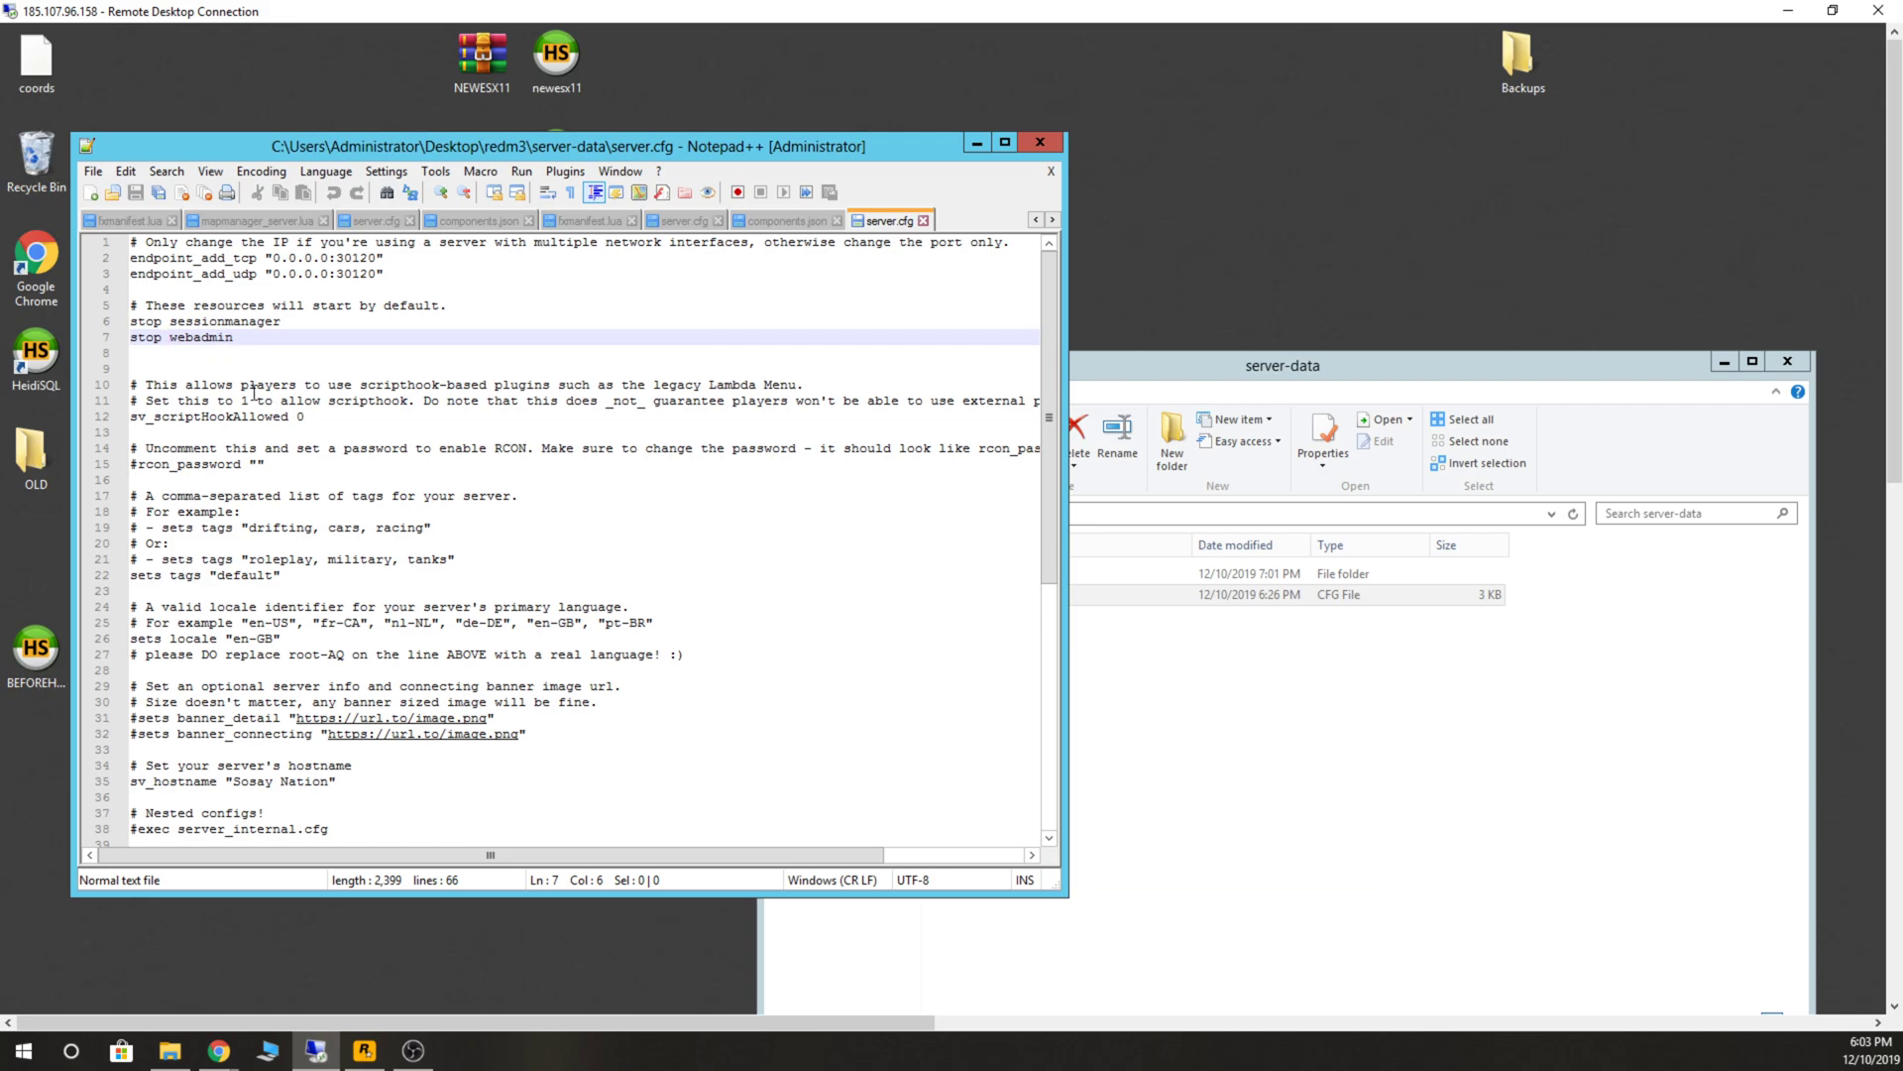
{"action": "scroll", "scroll_direction": "down", "scroll_amount": 3}
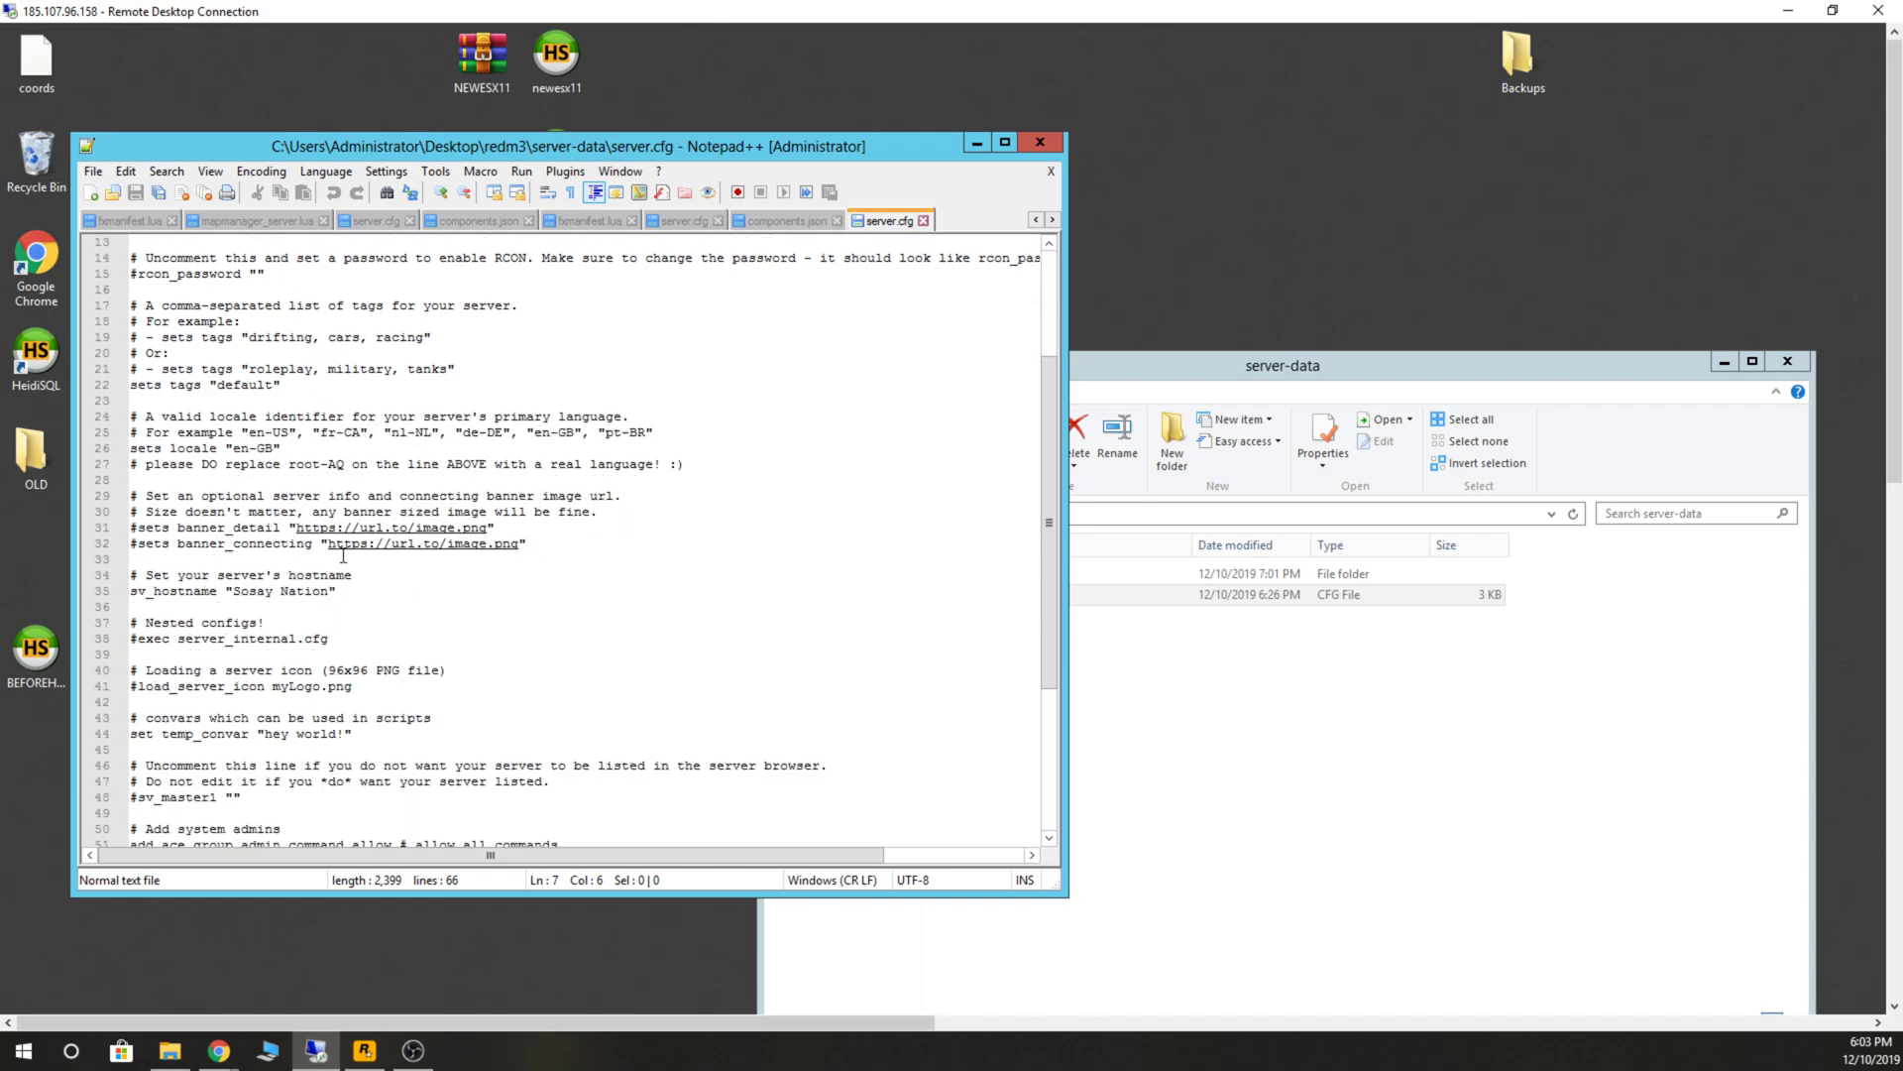
{"action": "scroll", "scroll_direction": "down", "scroll_amount": 3}
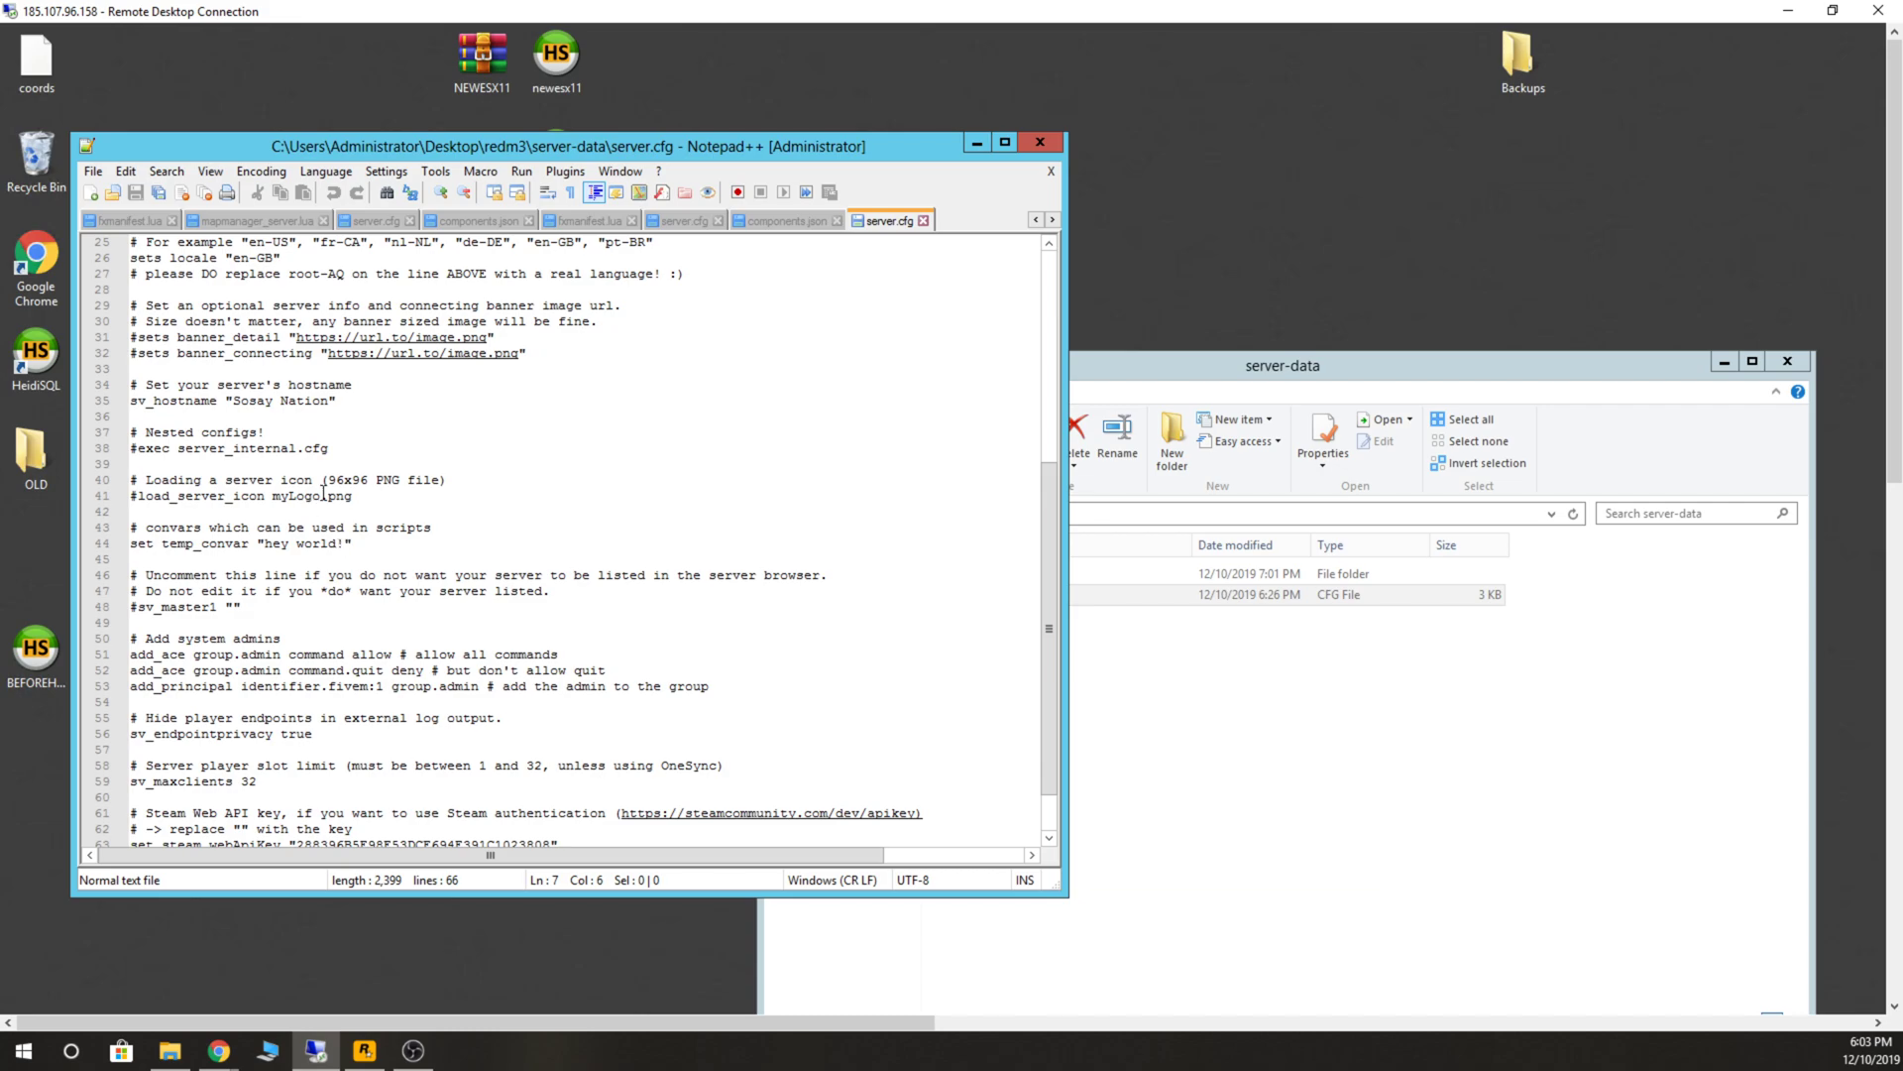
Inspect the server icon line and highlight the sv_licenseKey value before scrolling back up.
{"action": "left_click", "coordinate": [353, 495]}
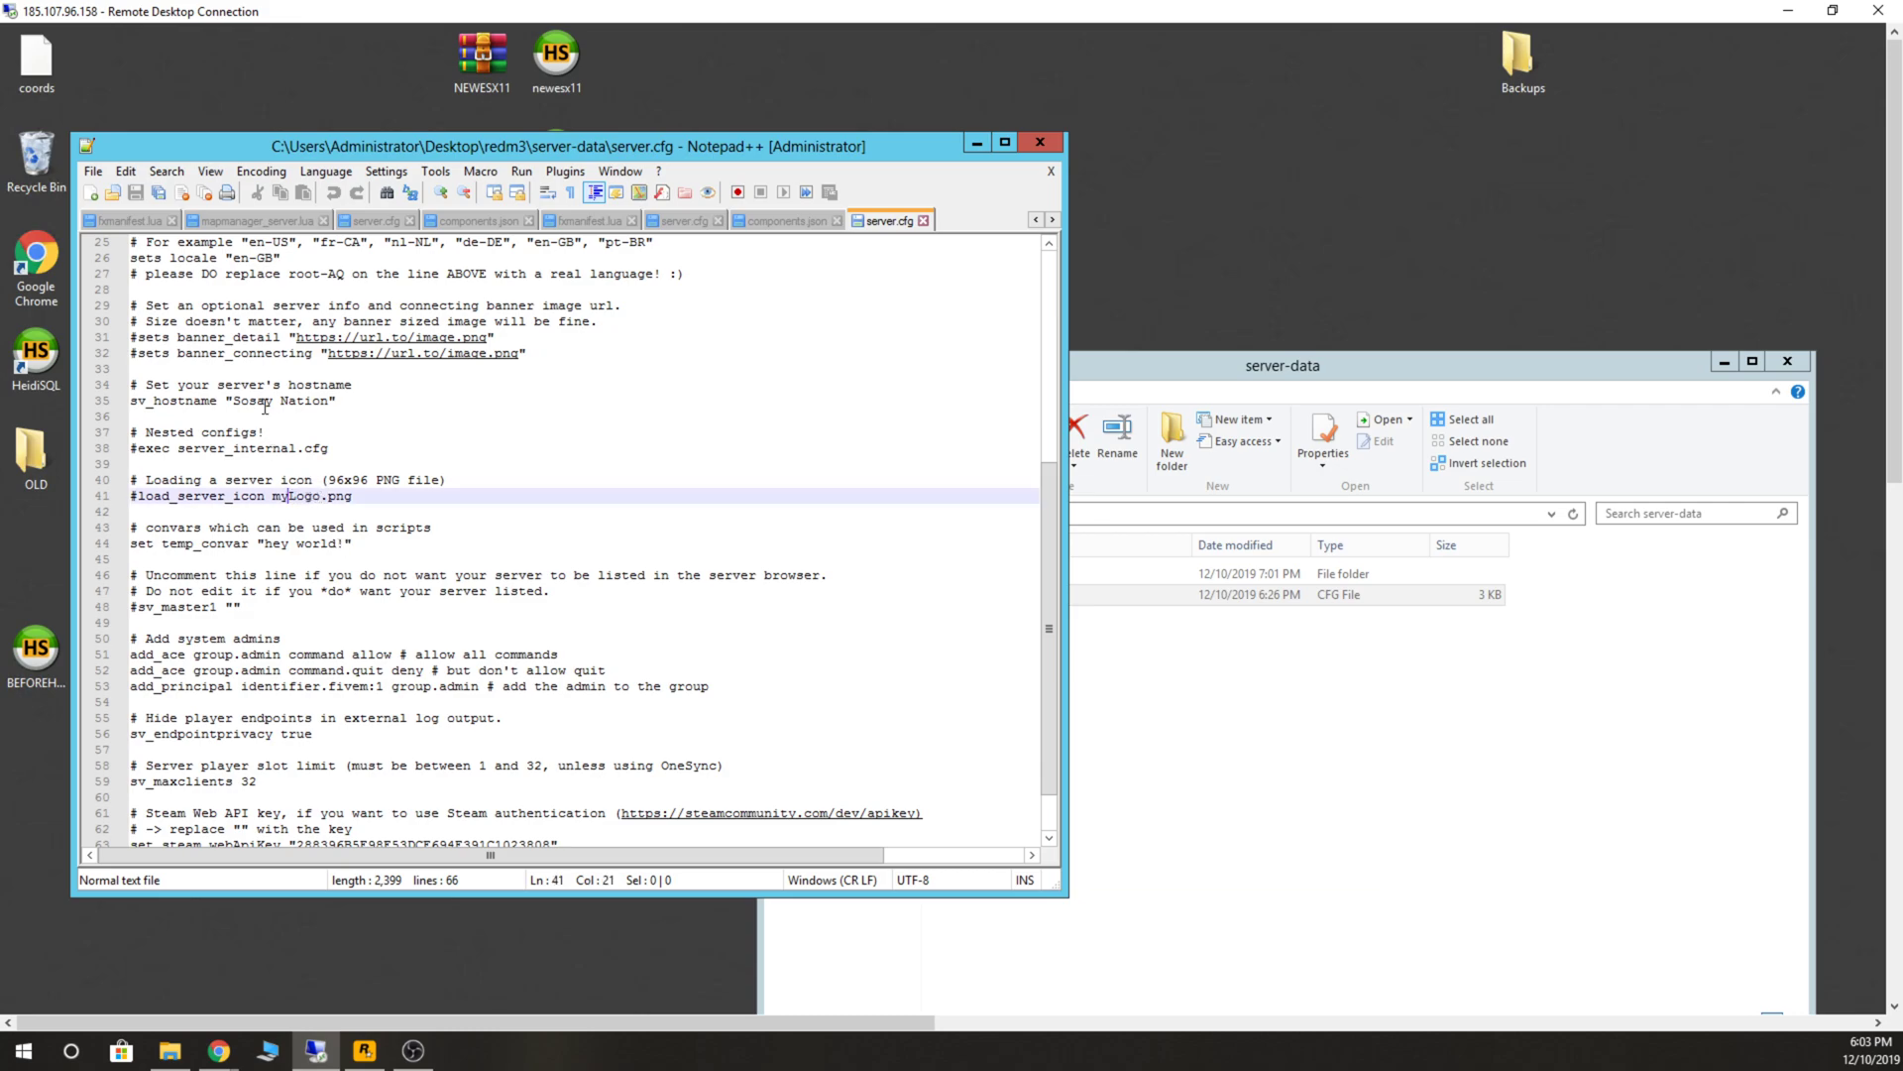
{"action": "left_click", "coordinate": [272, 400]}
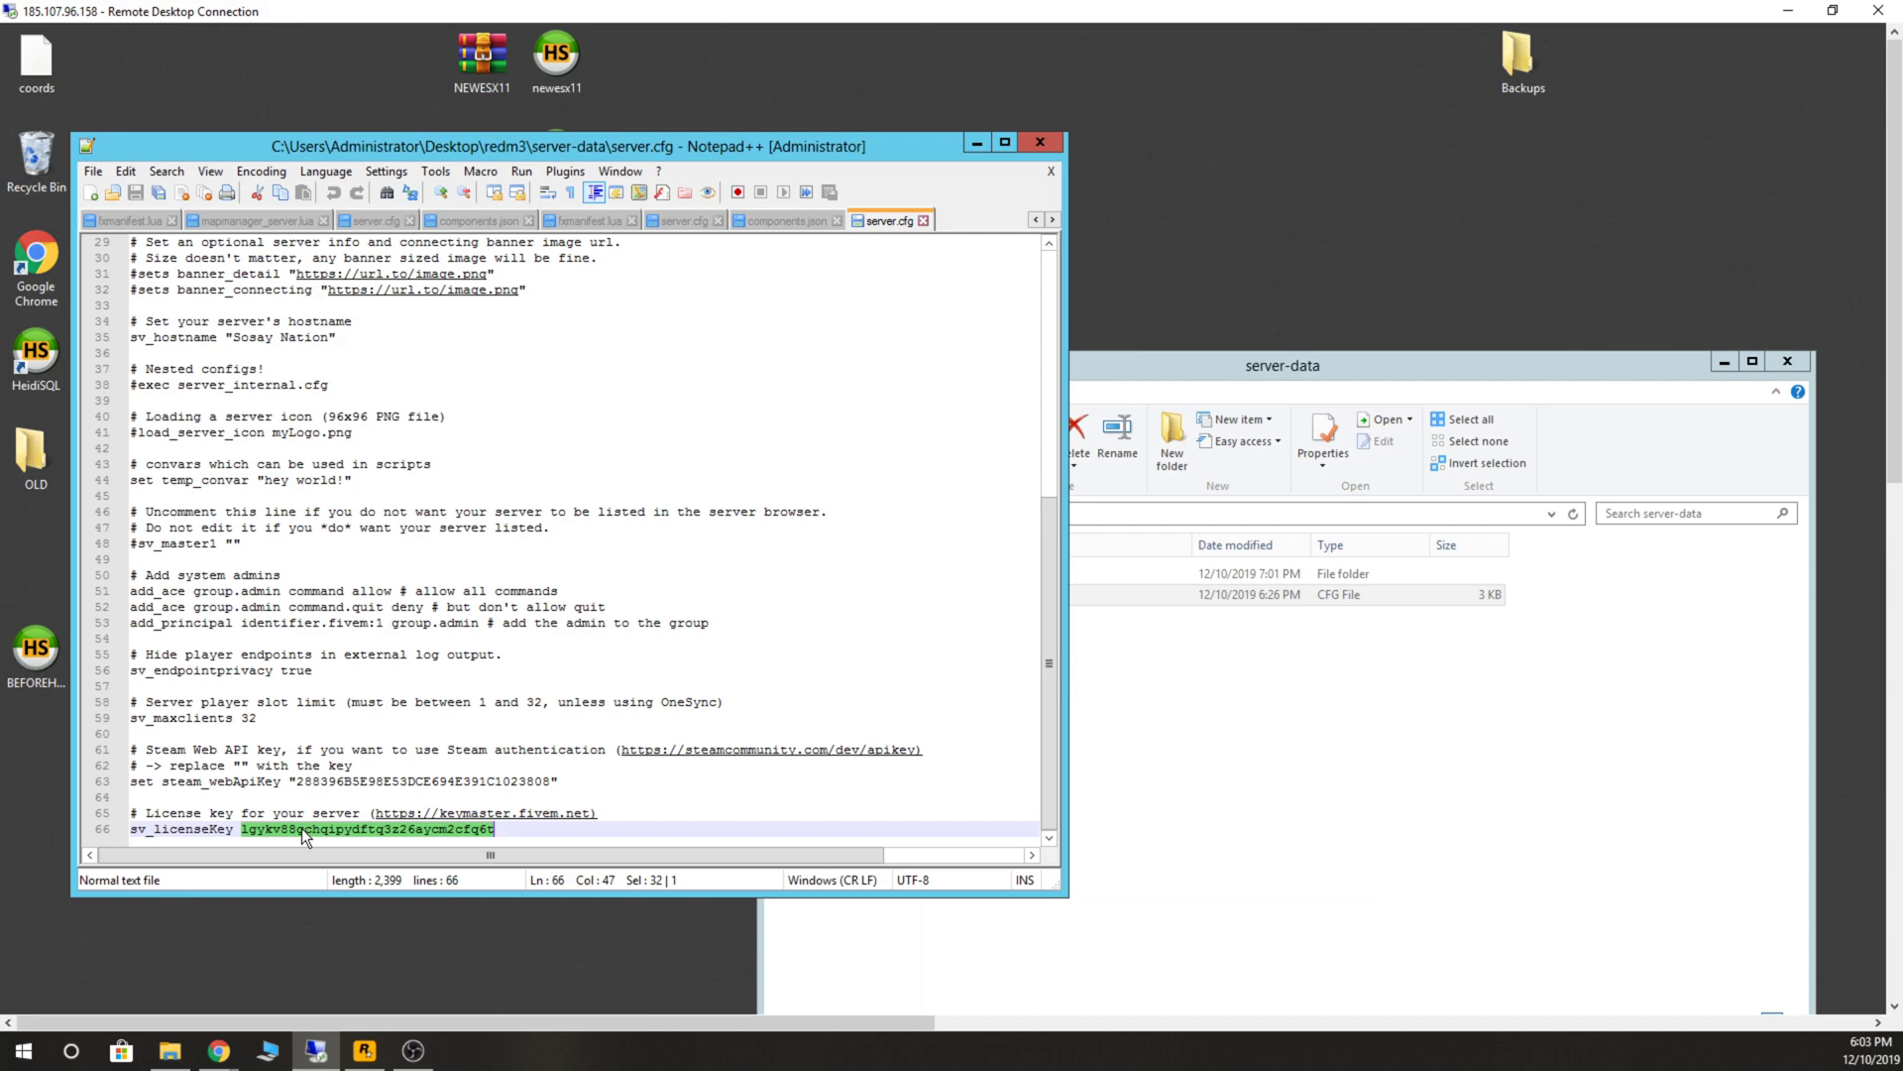
{"action": "scroll", "scroll_direction": "up", "scroll_amount": 3}
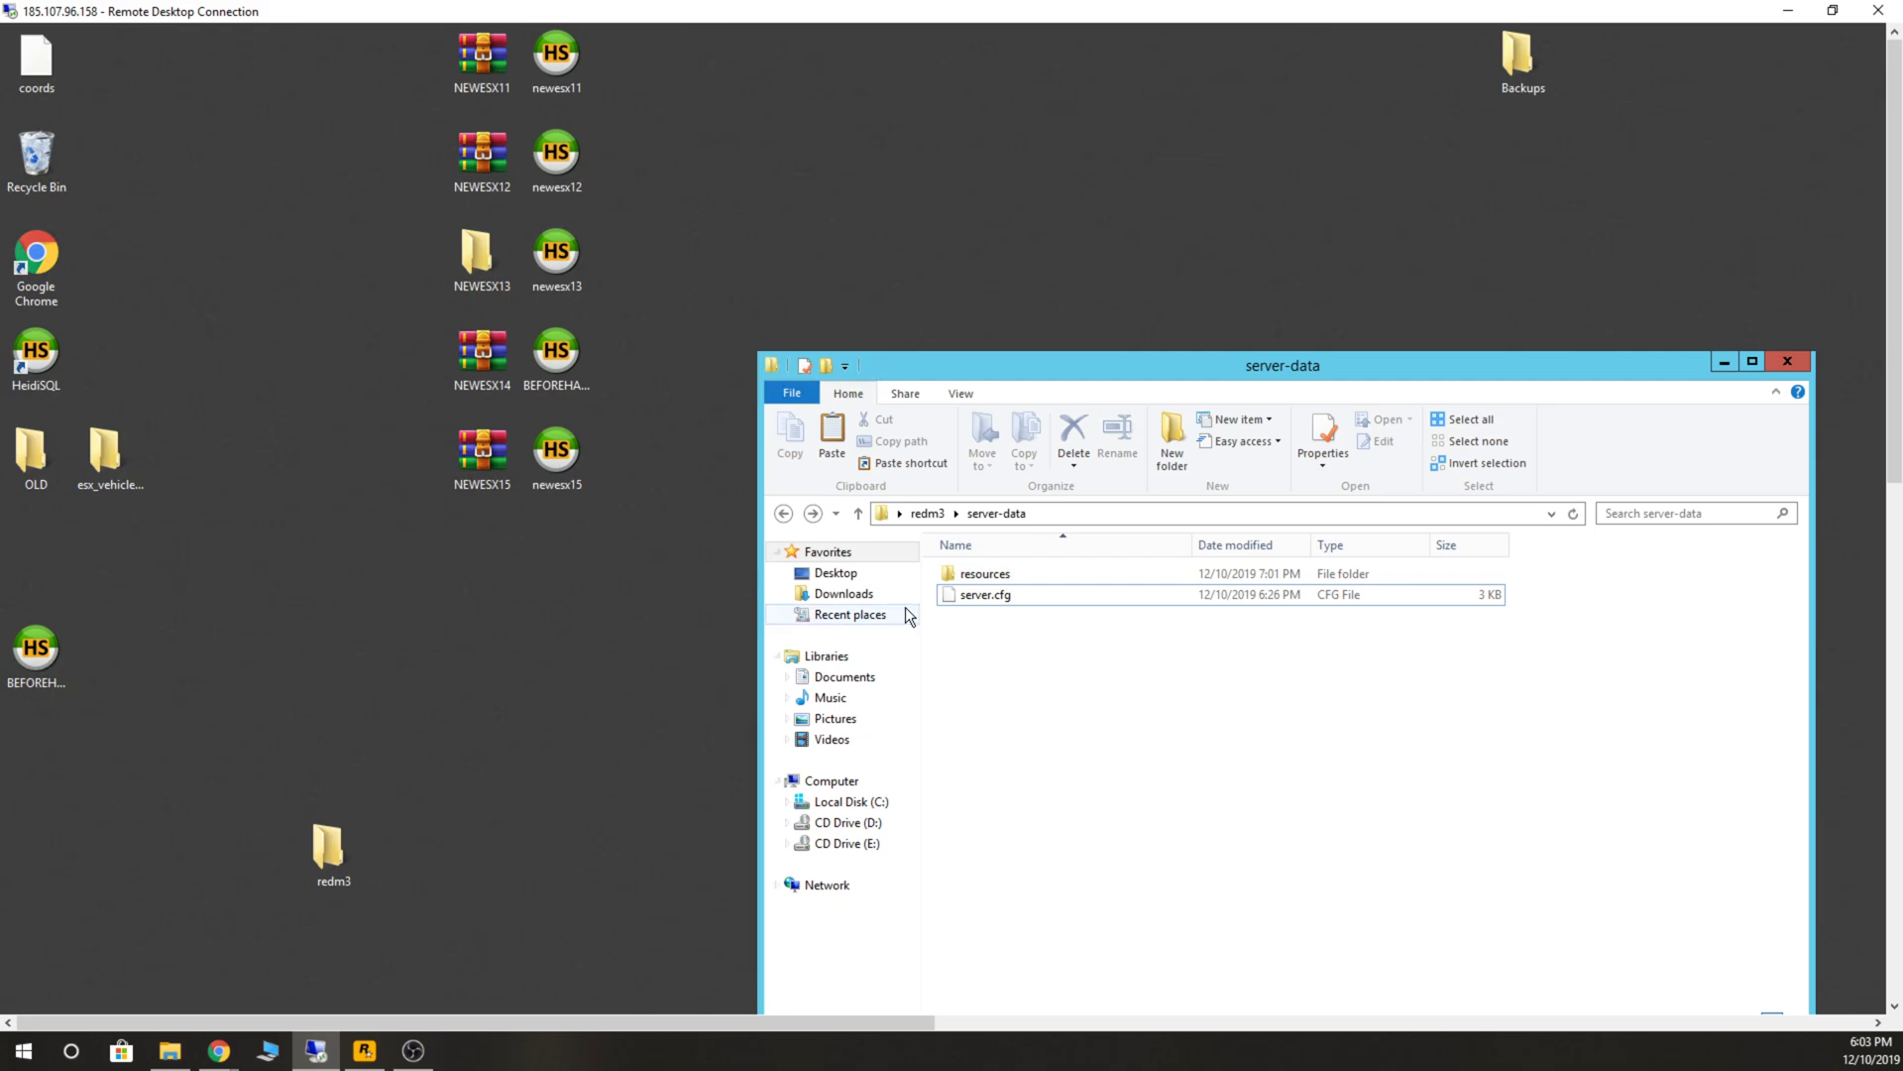
{"action": "mouse_move", "coordinate": [784, 511]}
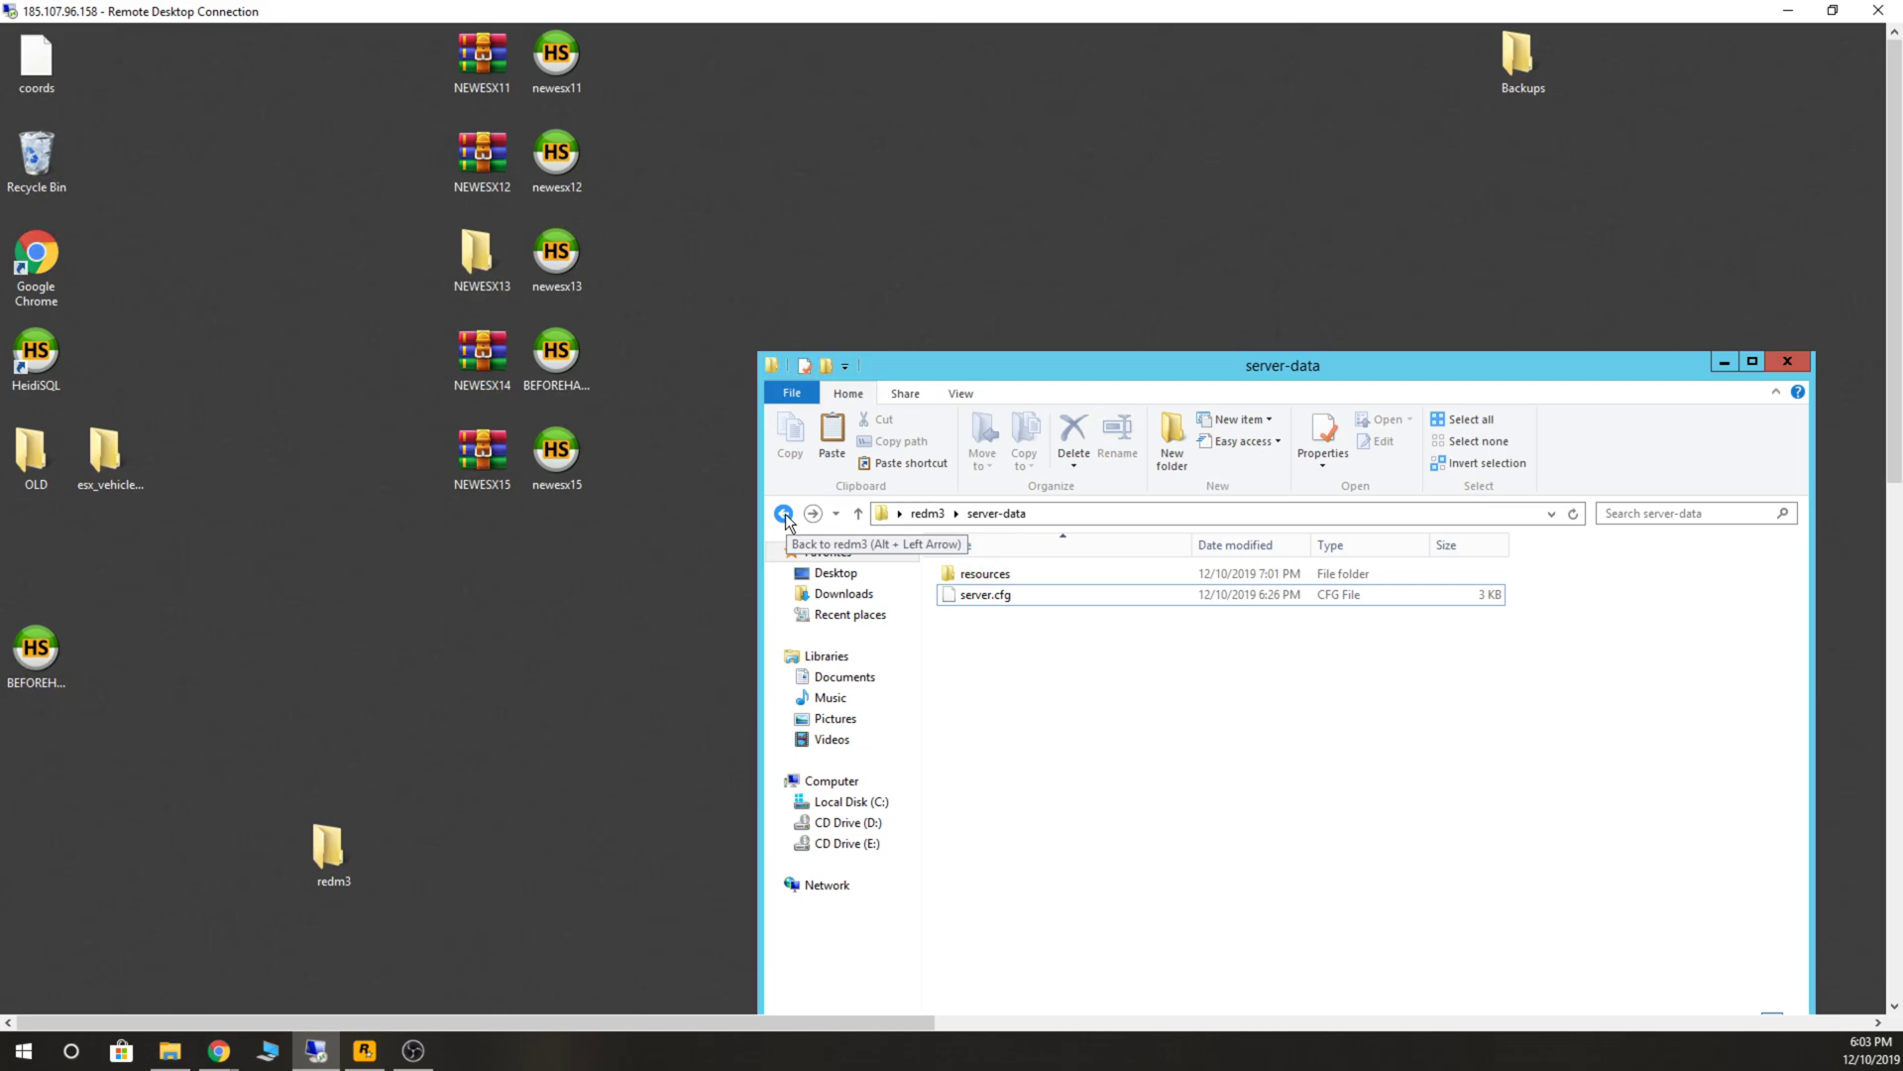
Return from server-data through redm3 to the root of Local Disk (C:).
{"action": "left_click", "coordinate": [785, 511]}
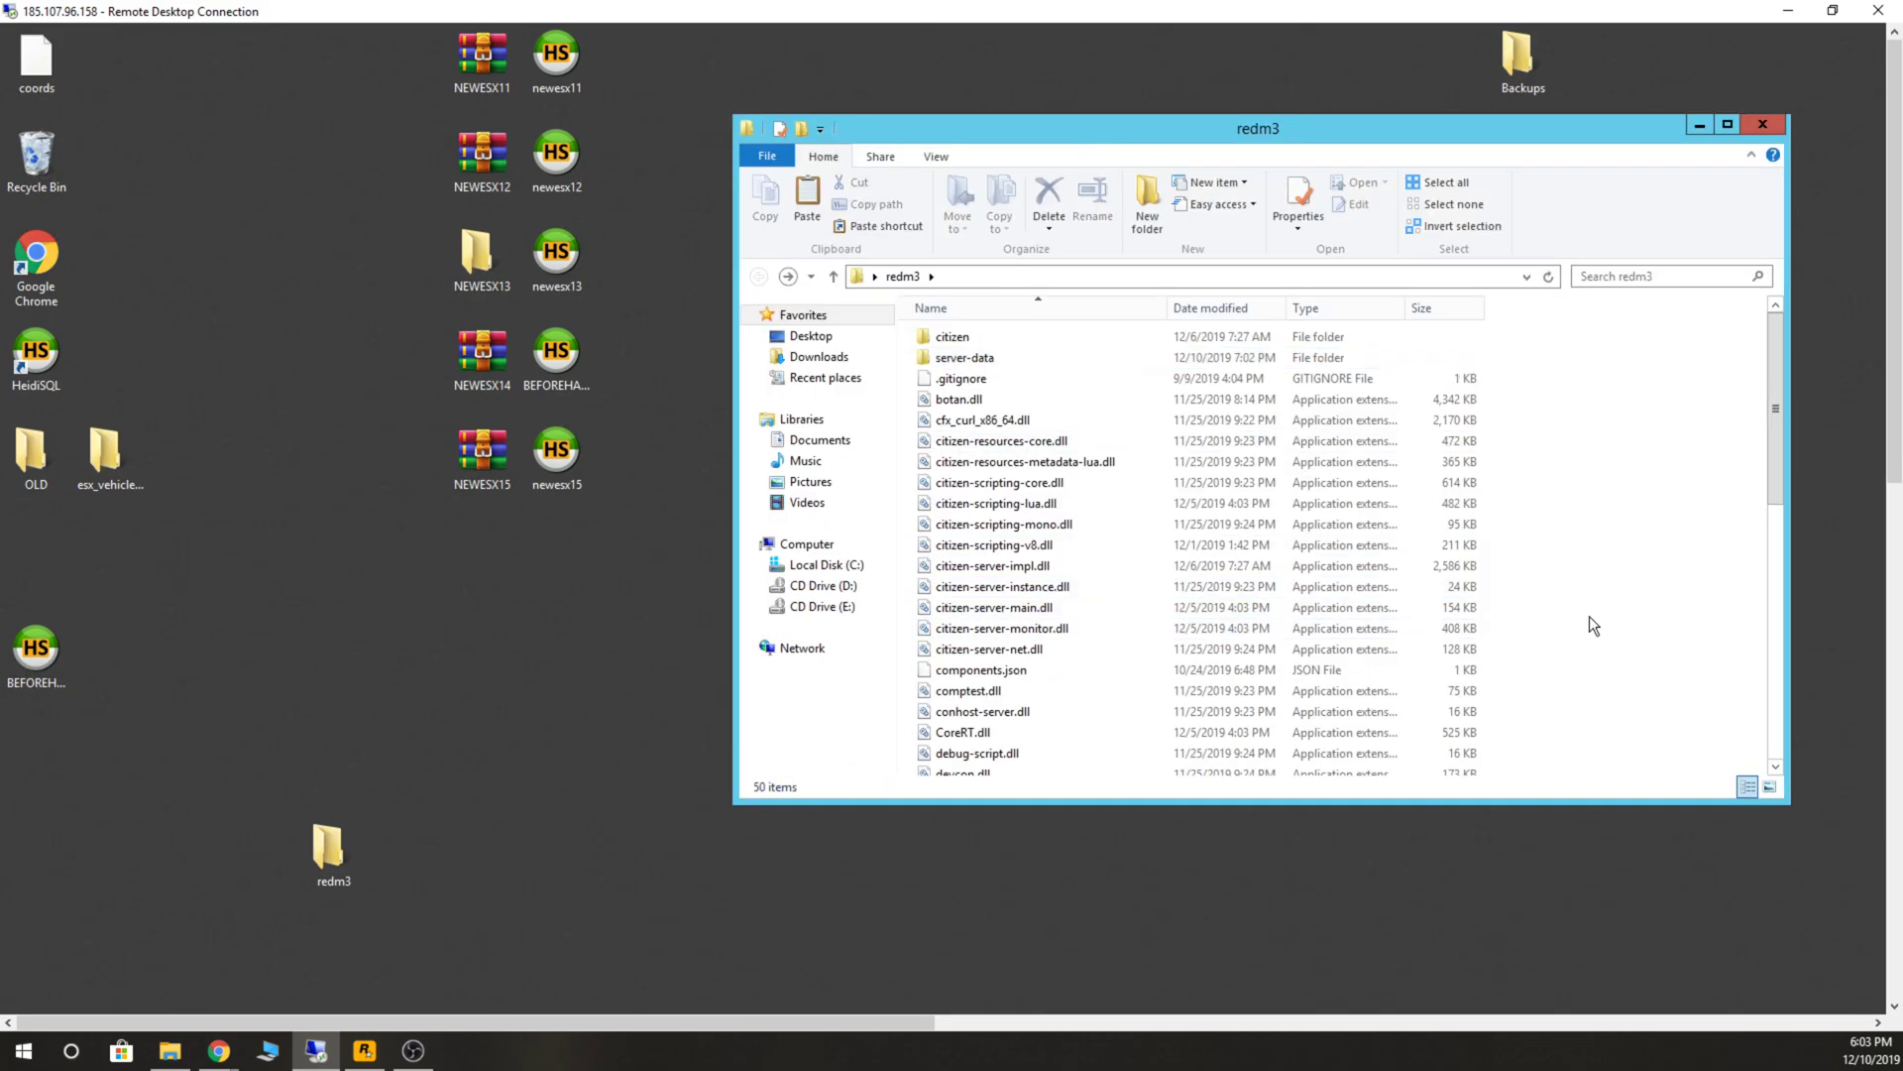
{"action": "right_click", "coordinate": [1534, 650]}
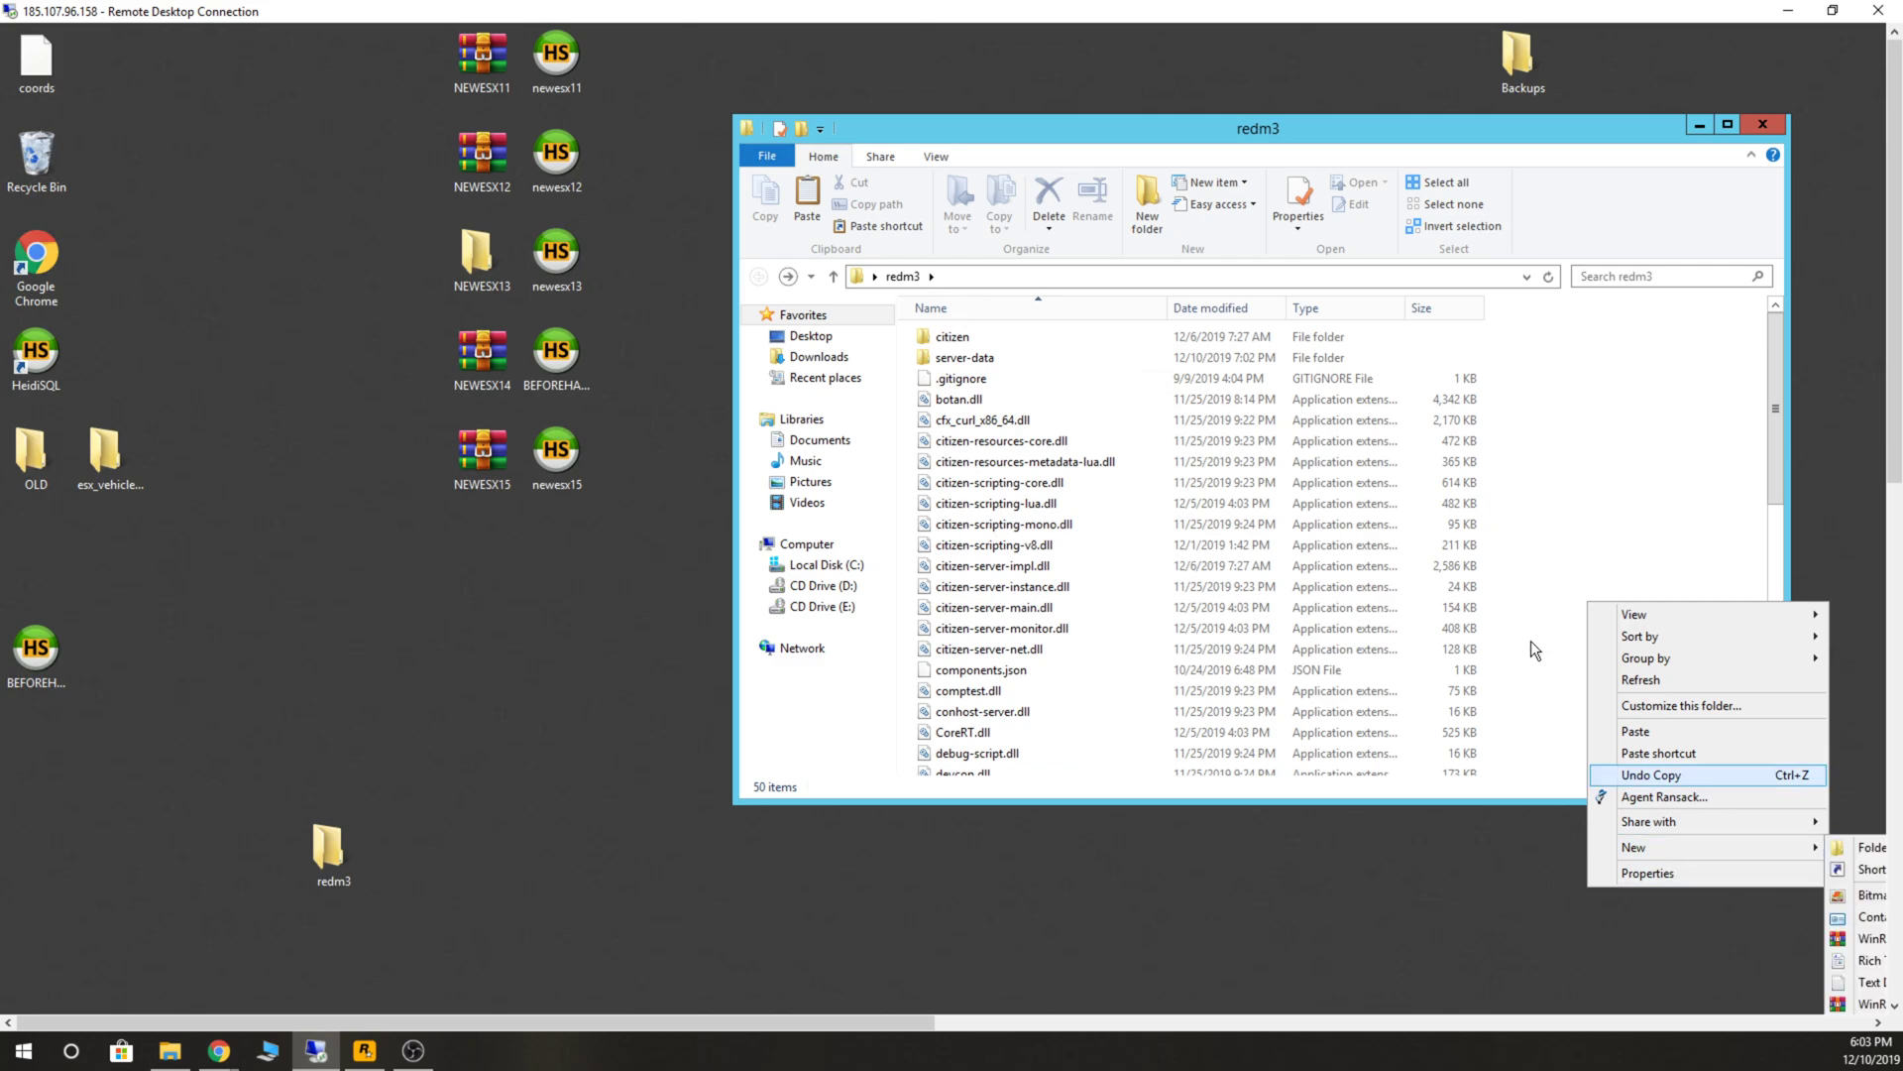
{"action": "left_click", "coordinate": [829, 565]}
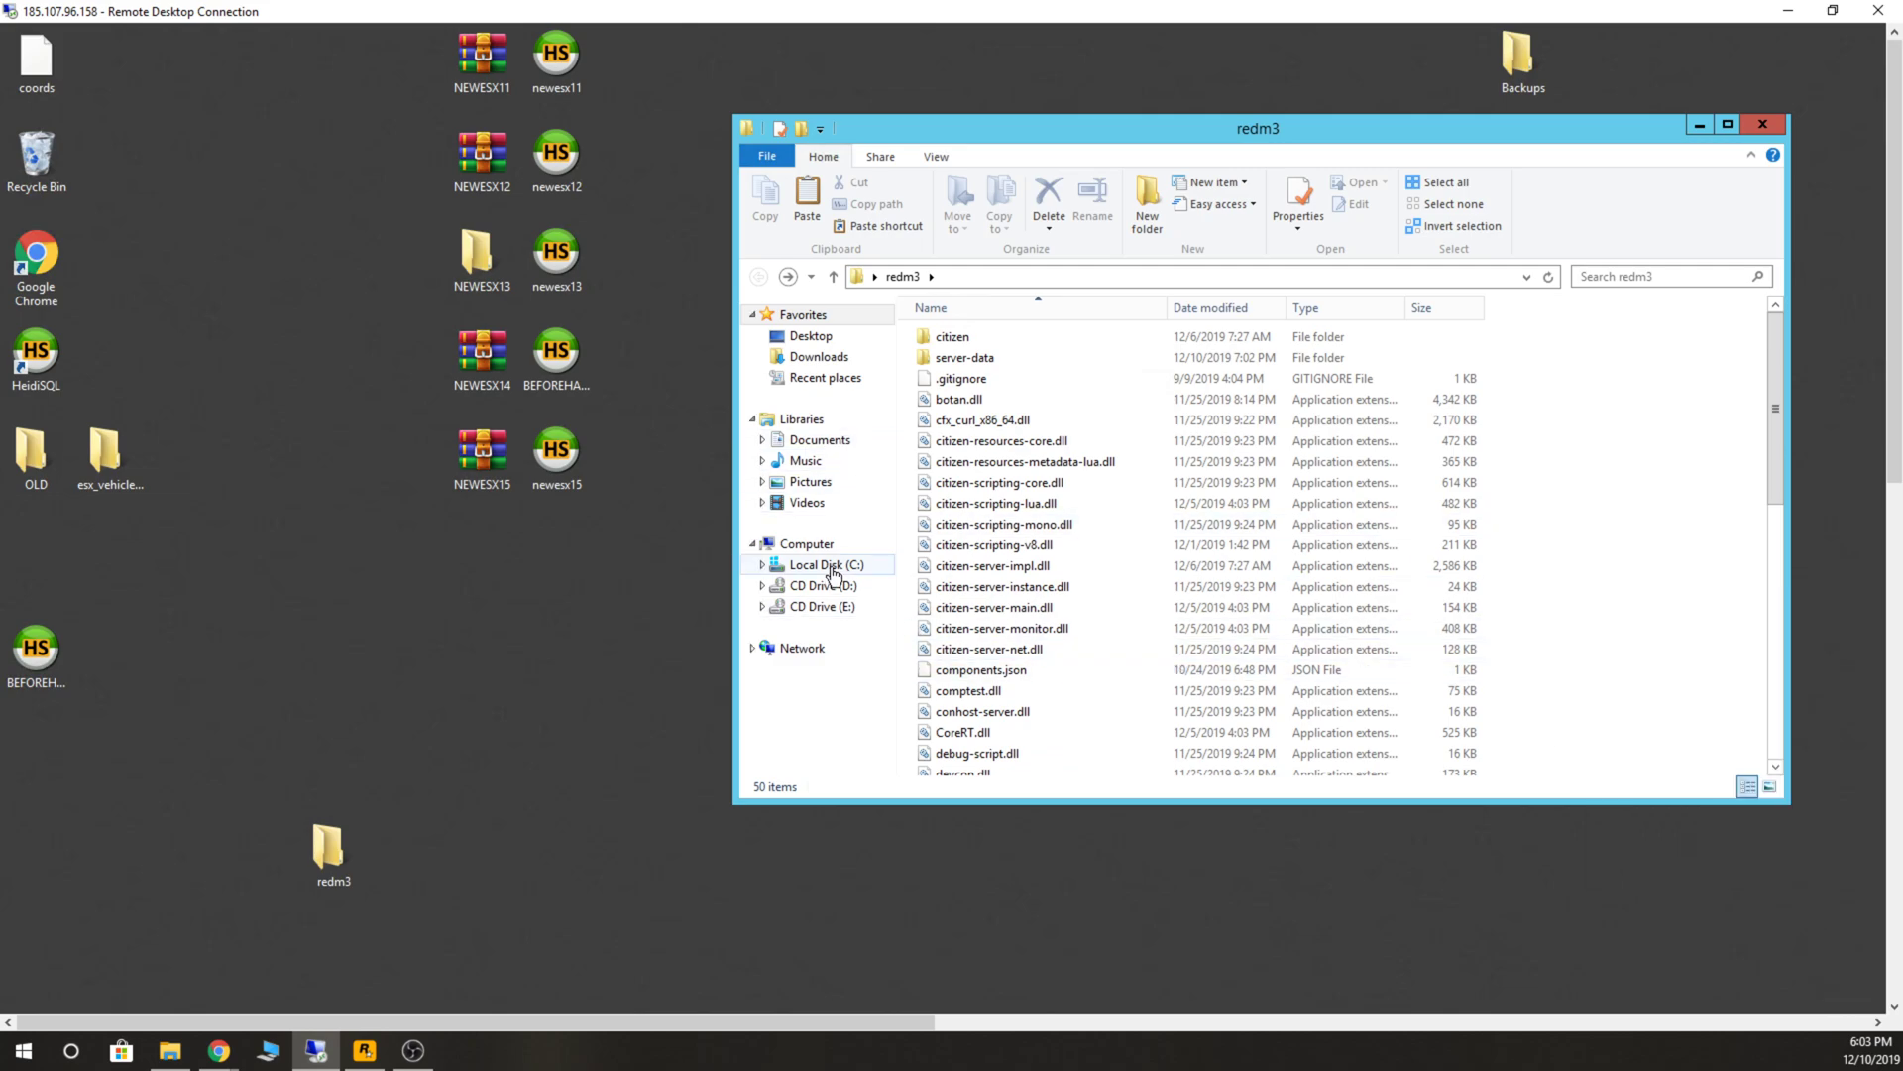
{"action": "left_click", "coordinate": [833, 565]}
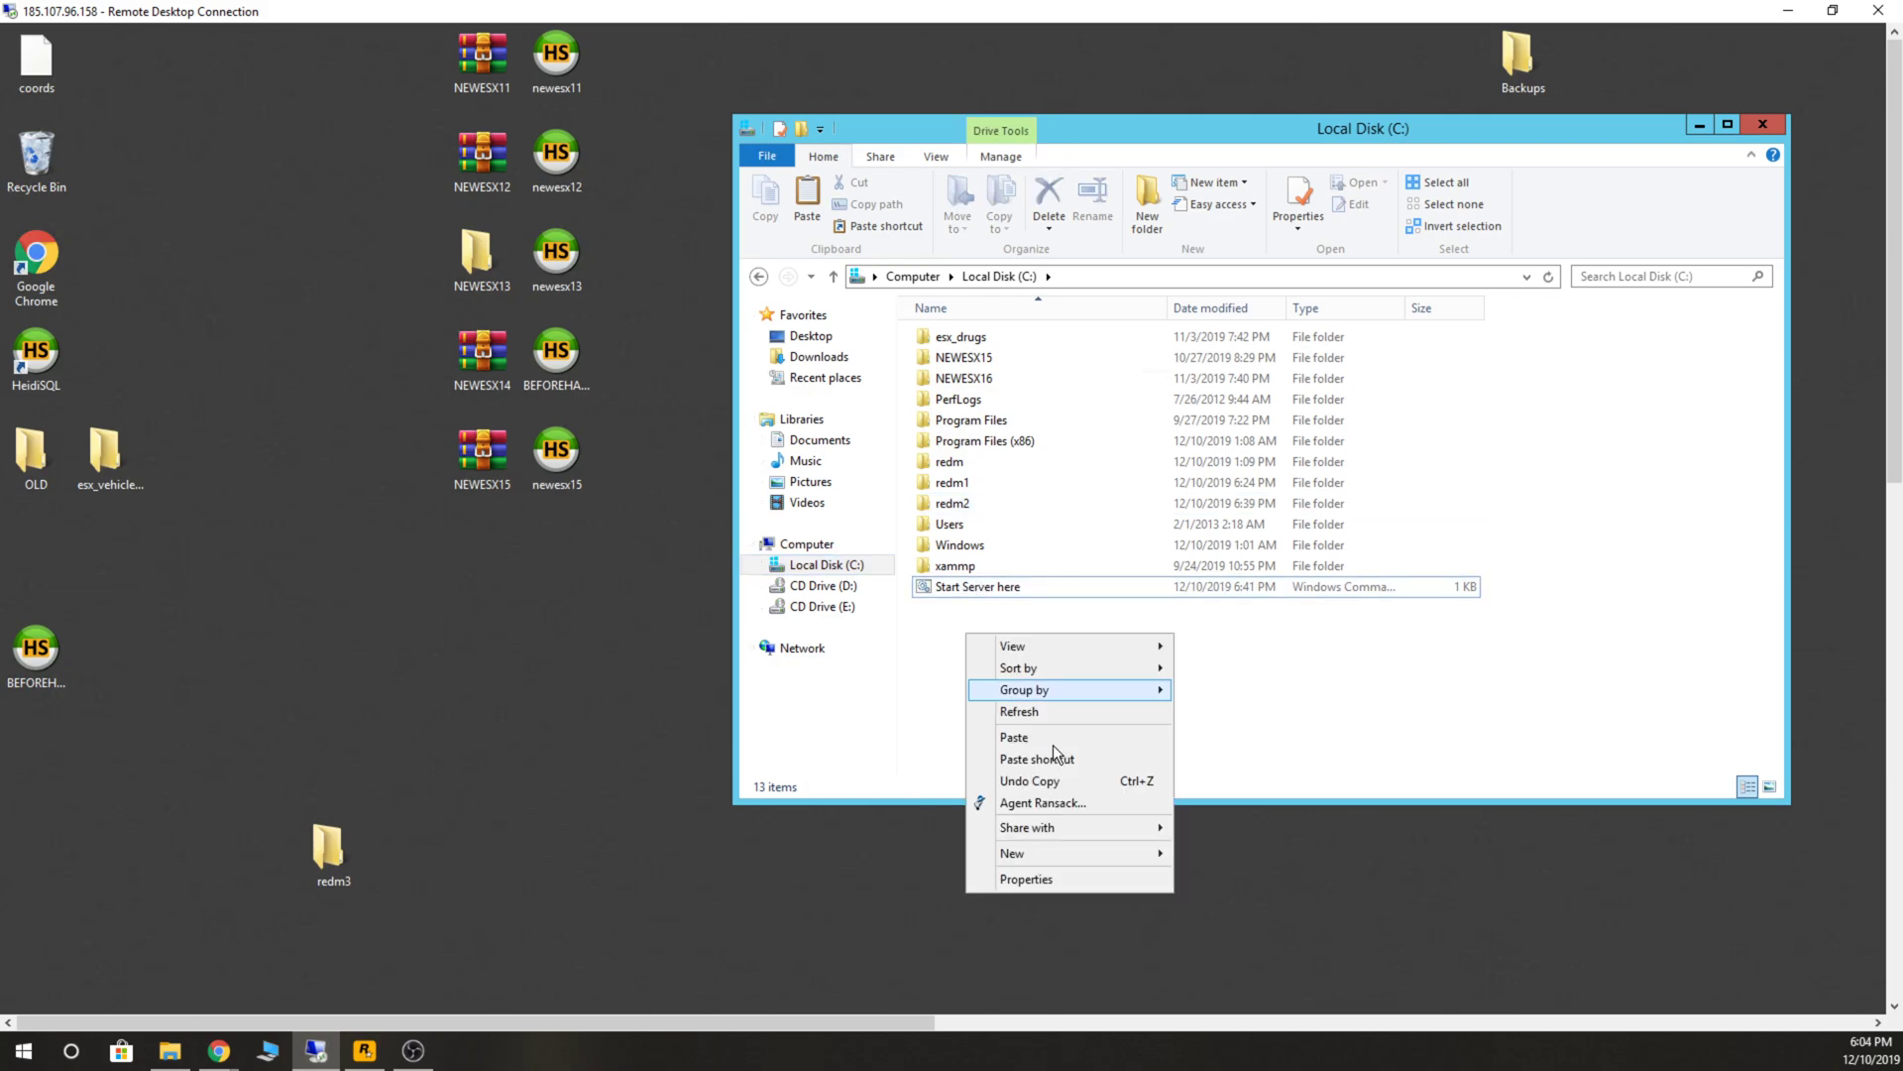
Edit Start Server here with Notepad++, then bring up the FiveM website in Chrome.
{"action": "right_click", "coordinate": [975, 587]}
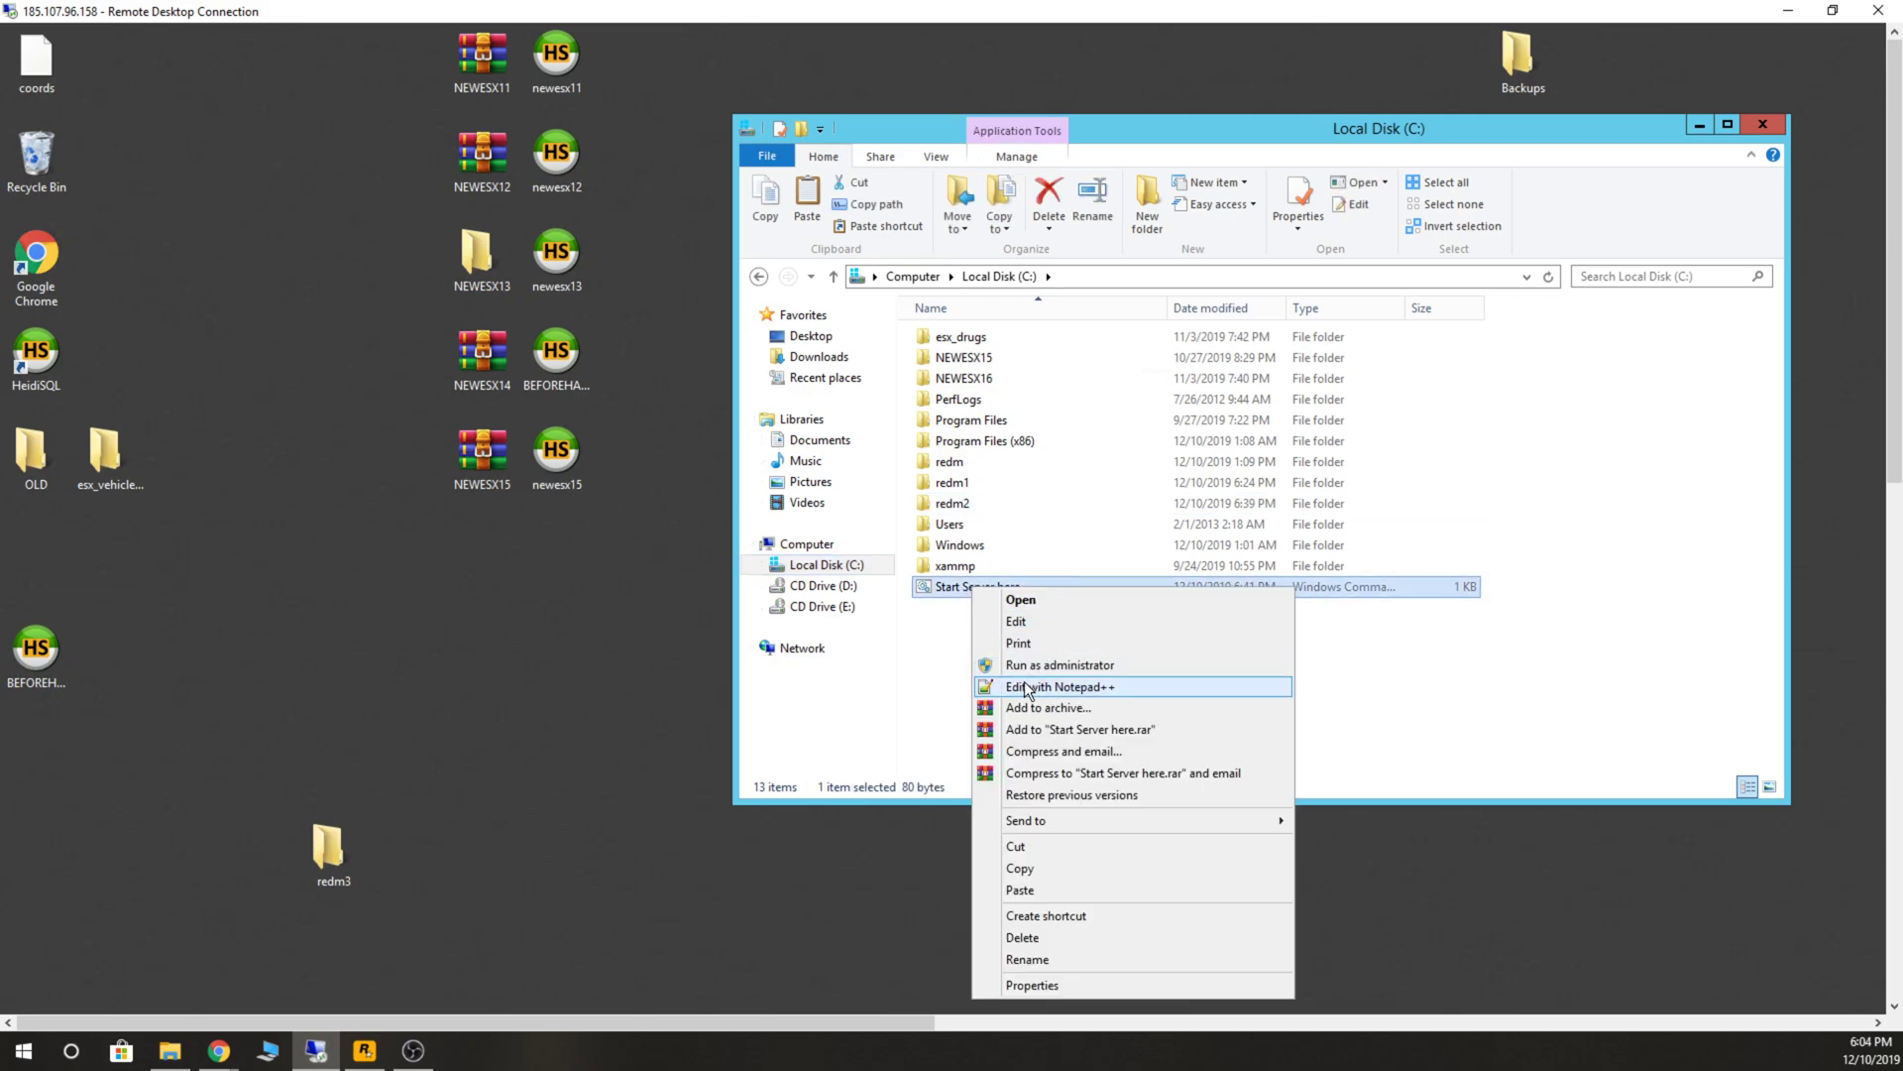
{"action": "left_click", "coordinate": [1058, 686]}
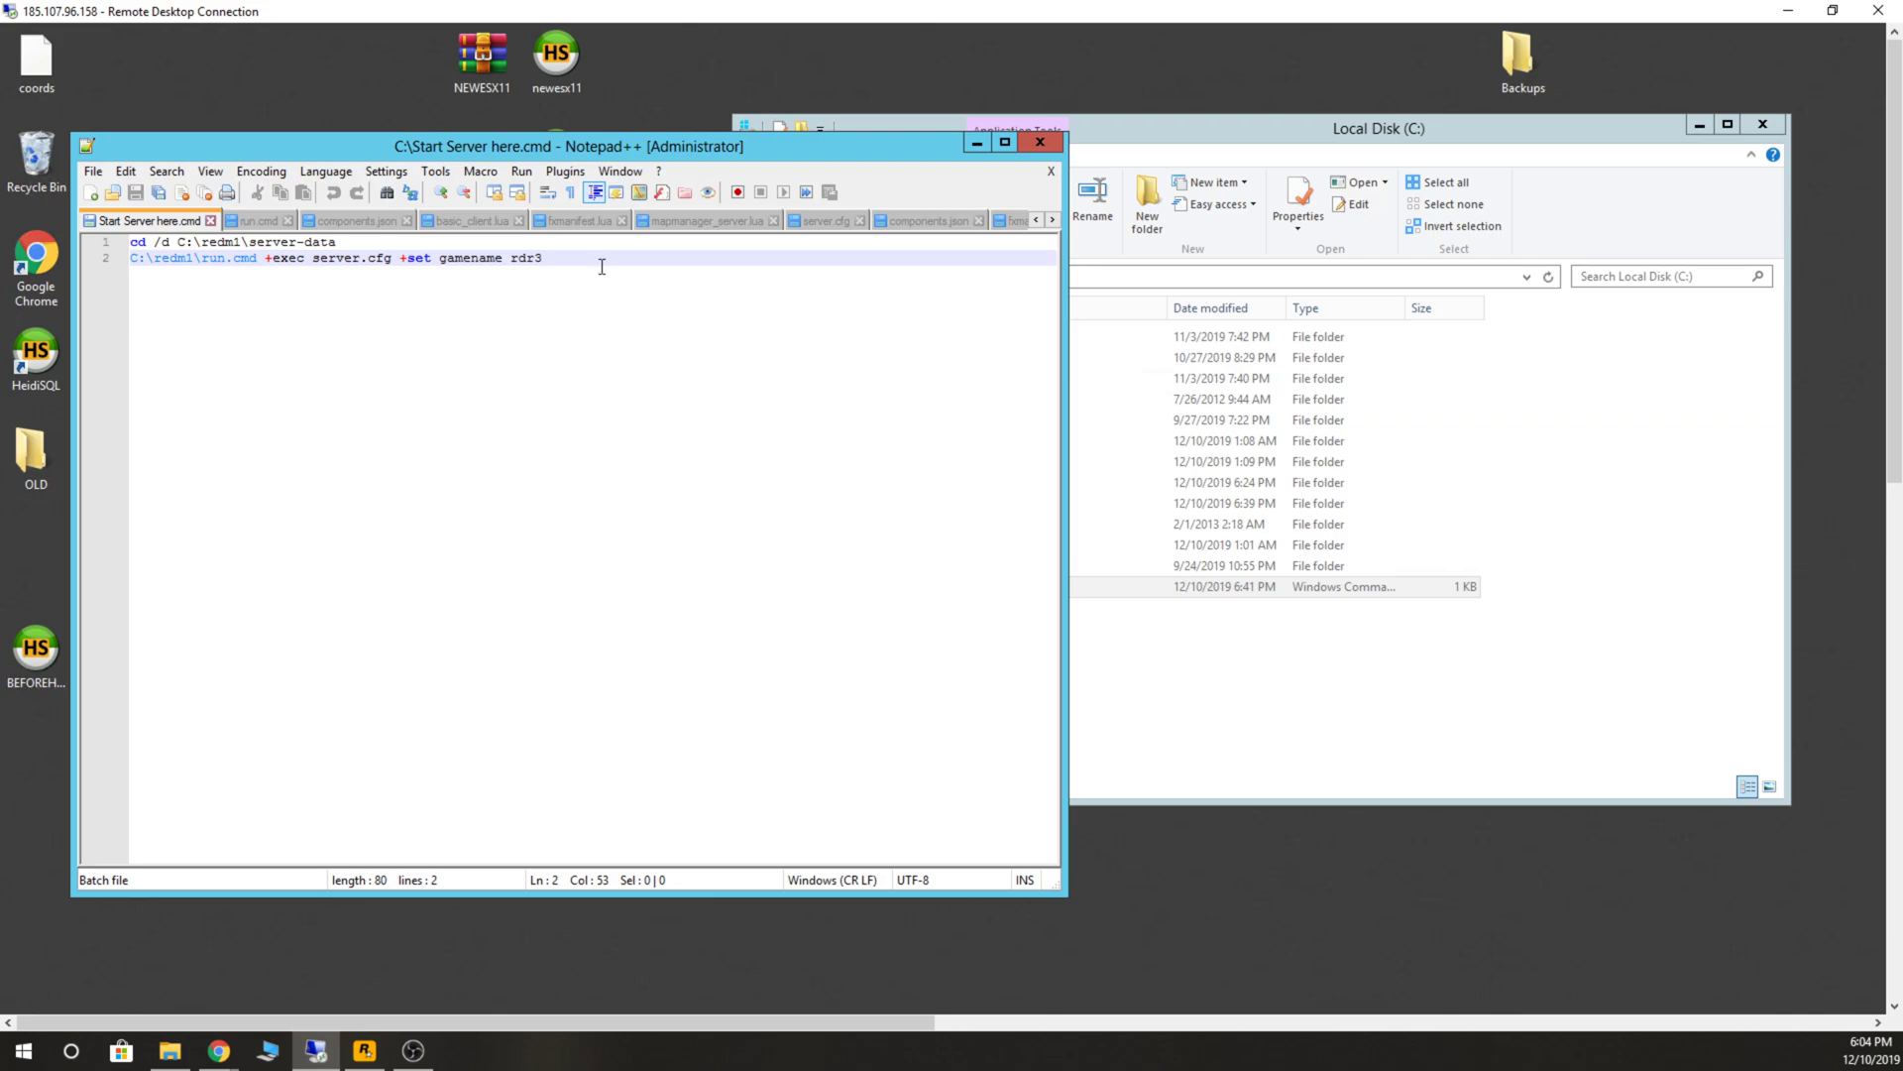
{"action": "left_click_drag", "start_coordinate": [561, 144], "coordinate": [779, 164]}
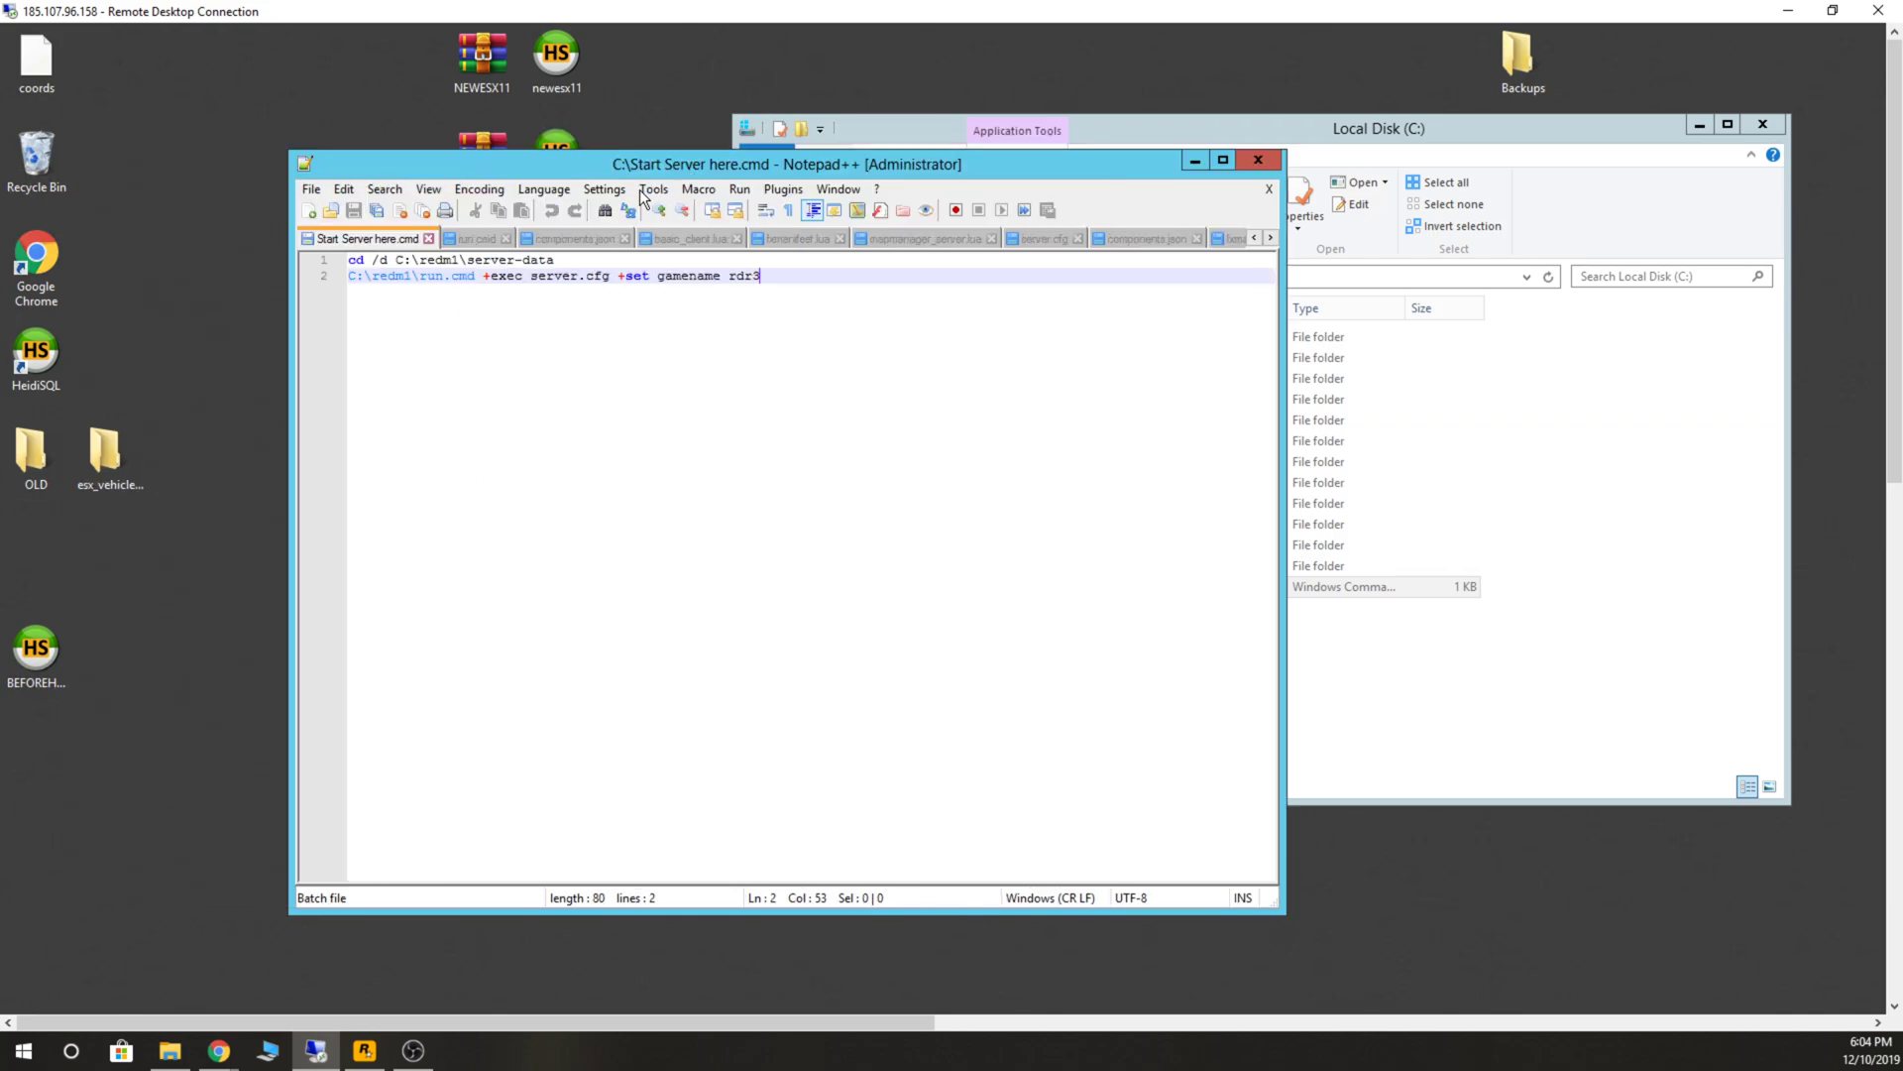
{"action": "left_click", "coordinate": [218, 1051]}
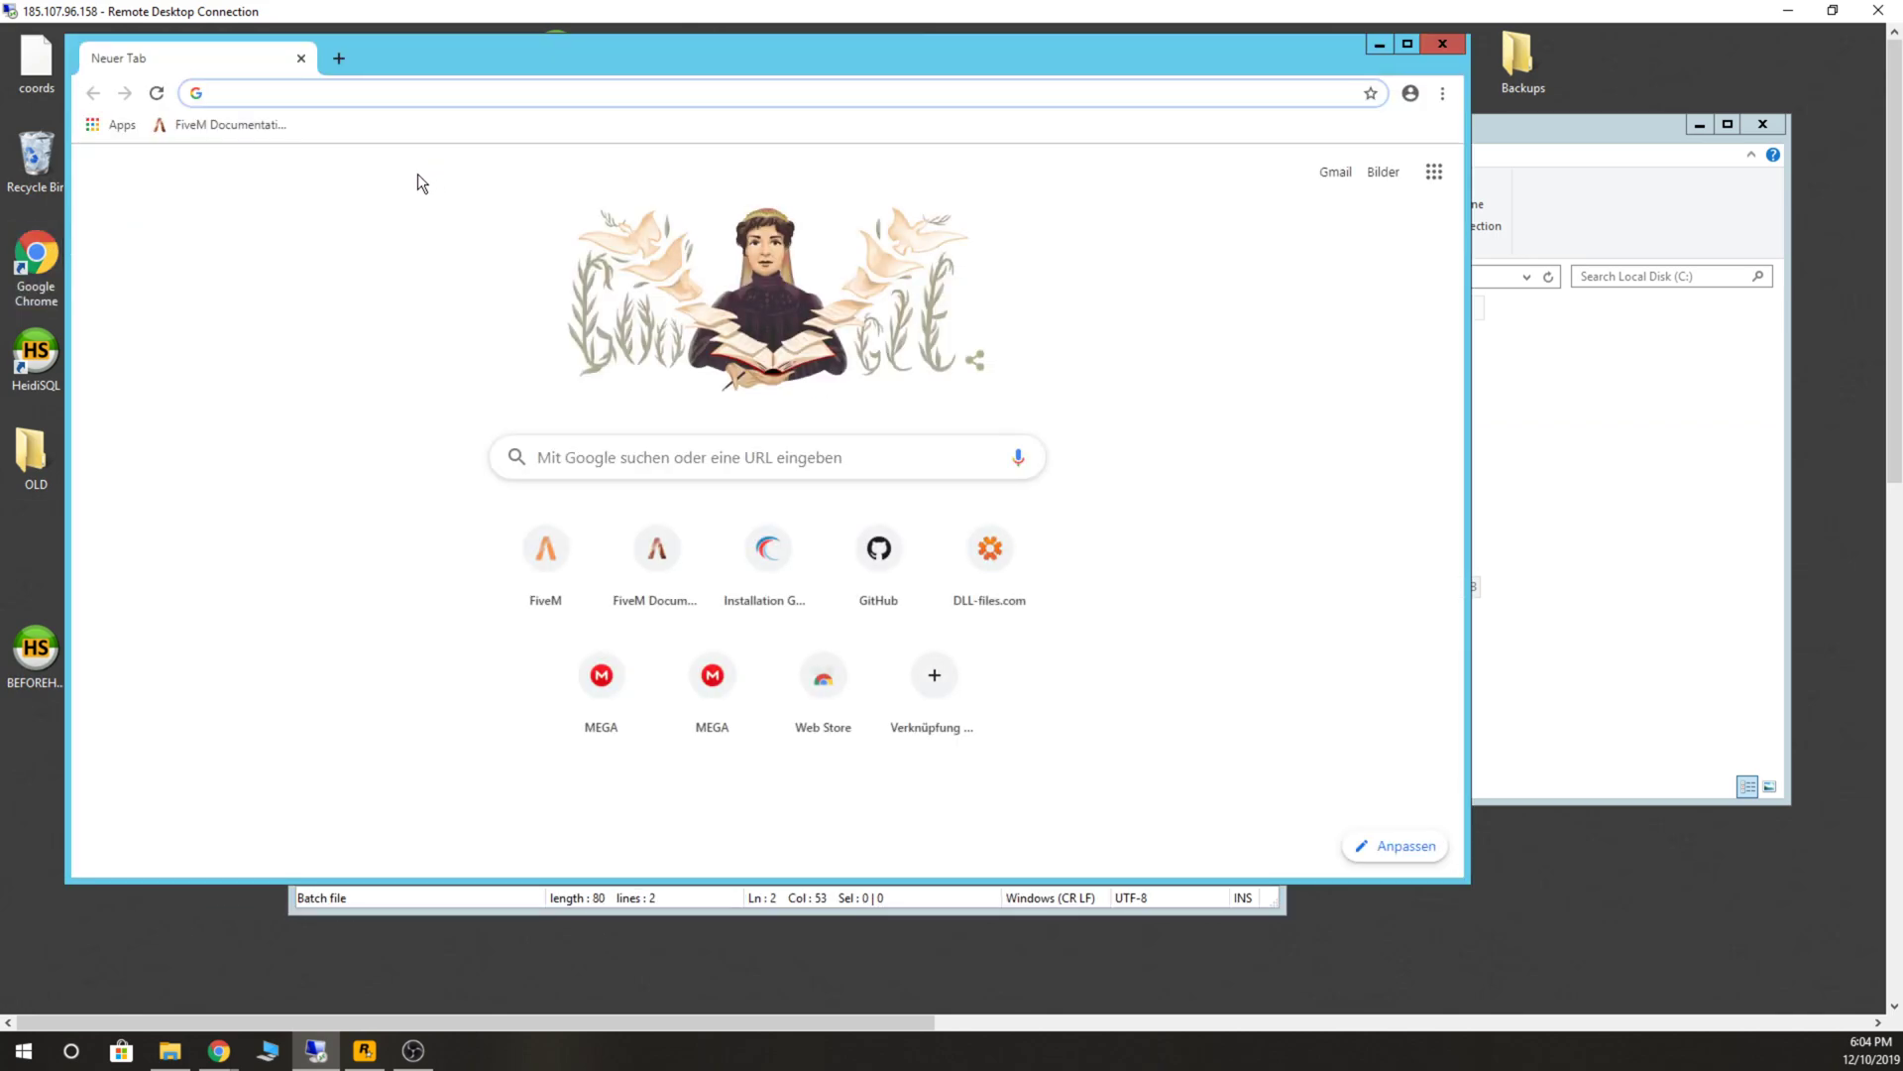
{"action": "left_click", "coordinate": [545, 547]}
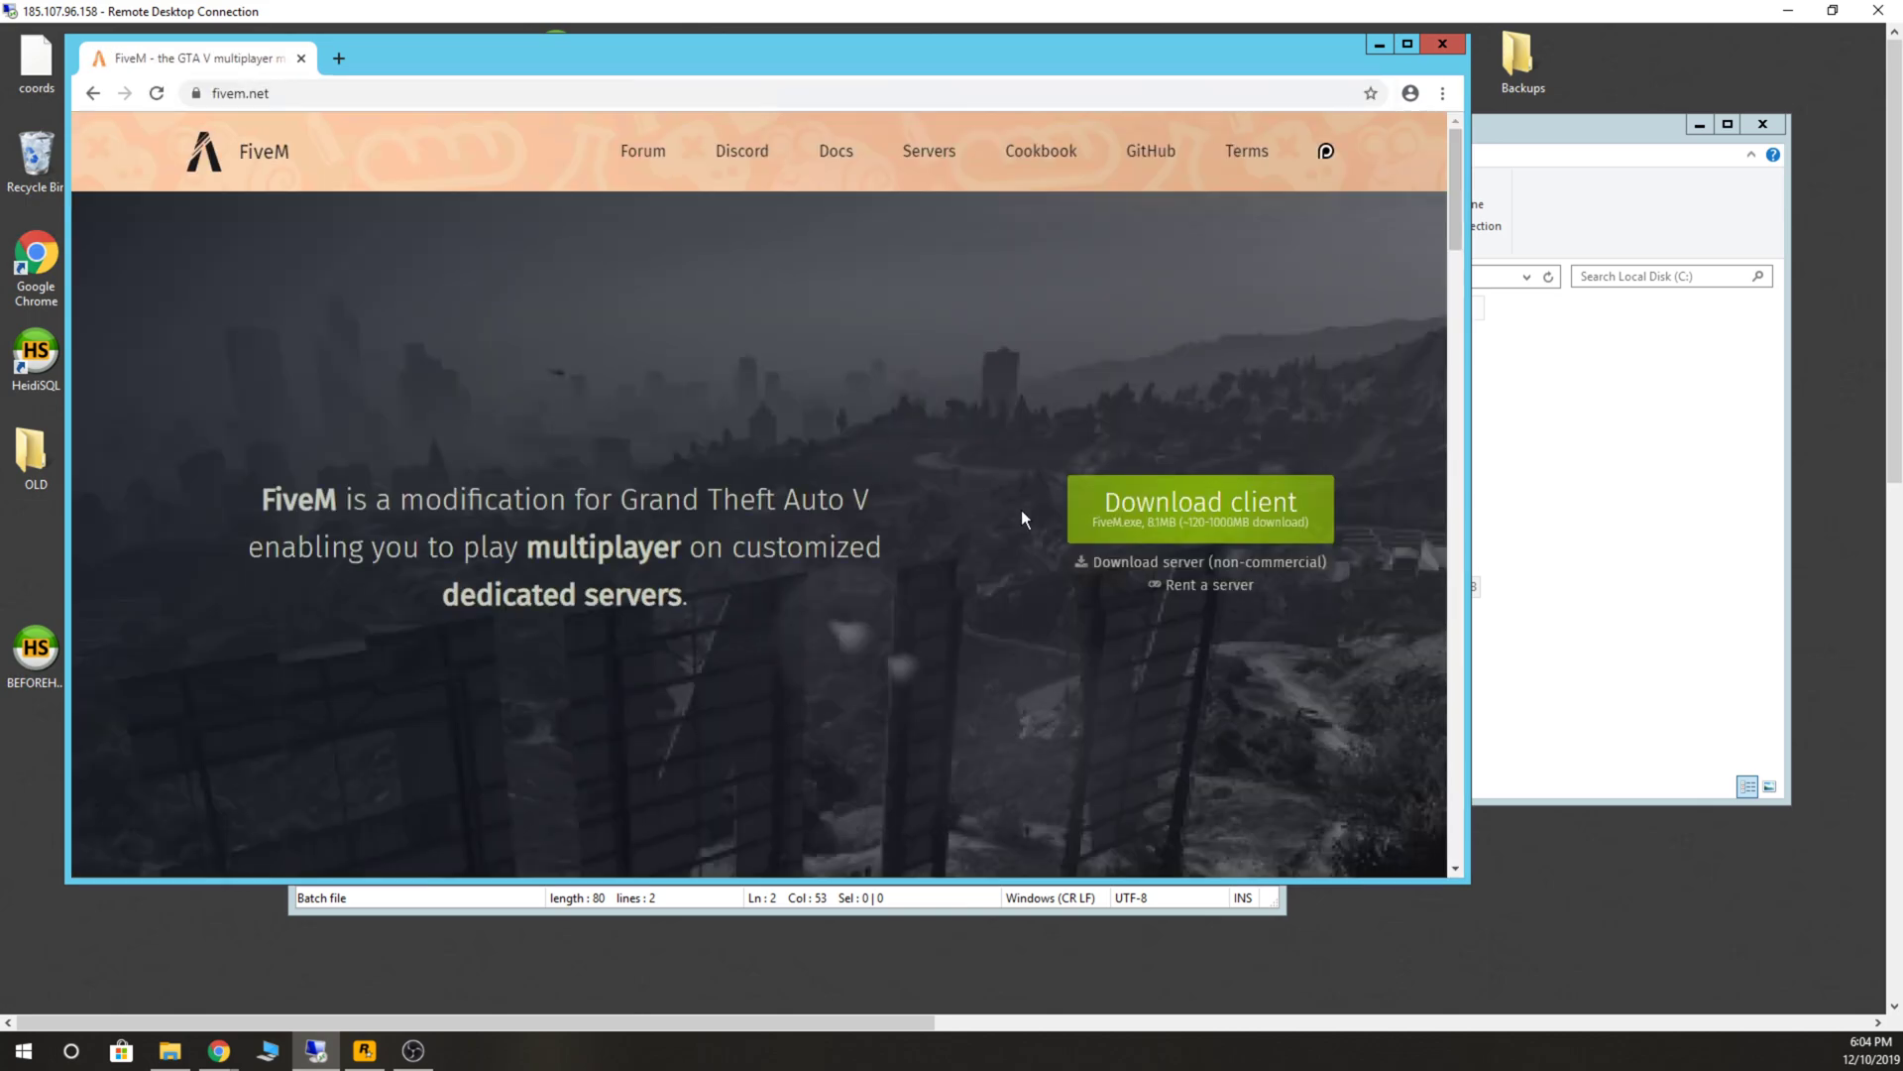
Look up the Windows run commands in the FiveM server setup docs, then minimize Chrome.
{"action": "scroll", "scroll_direction": "down", "scroll_amount": 3}
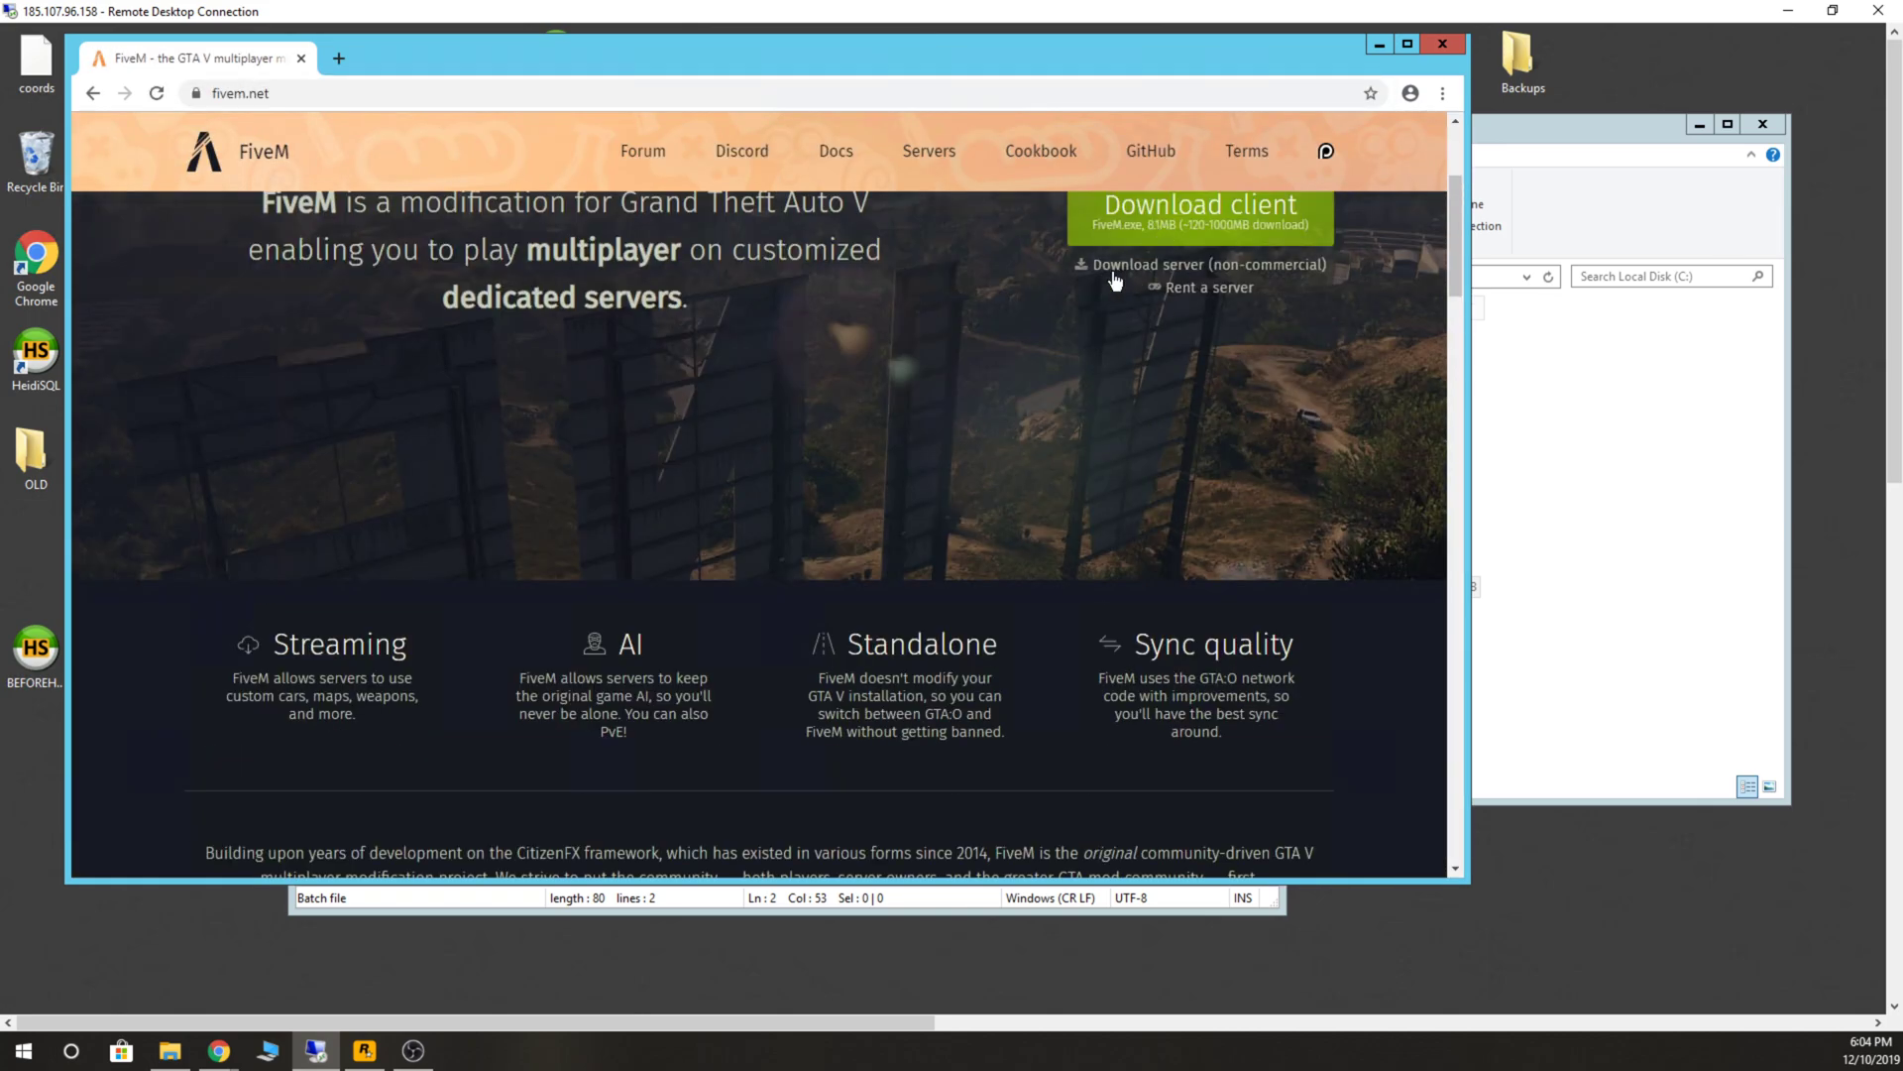
{"action": "left_click", "coordinate": [1203, 263]}
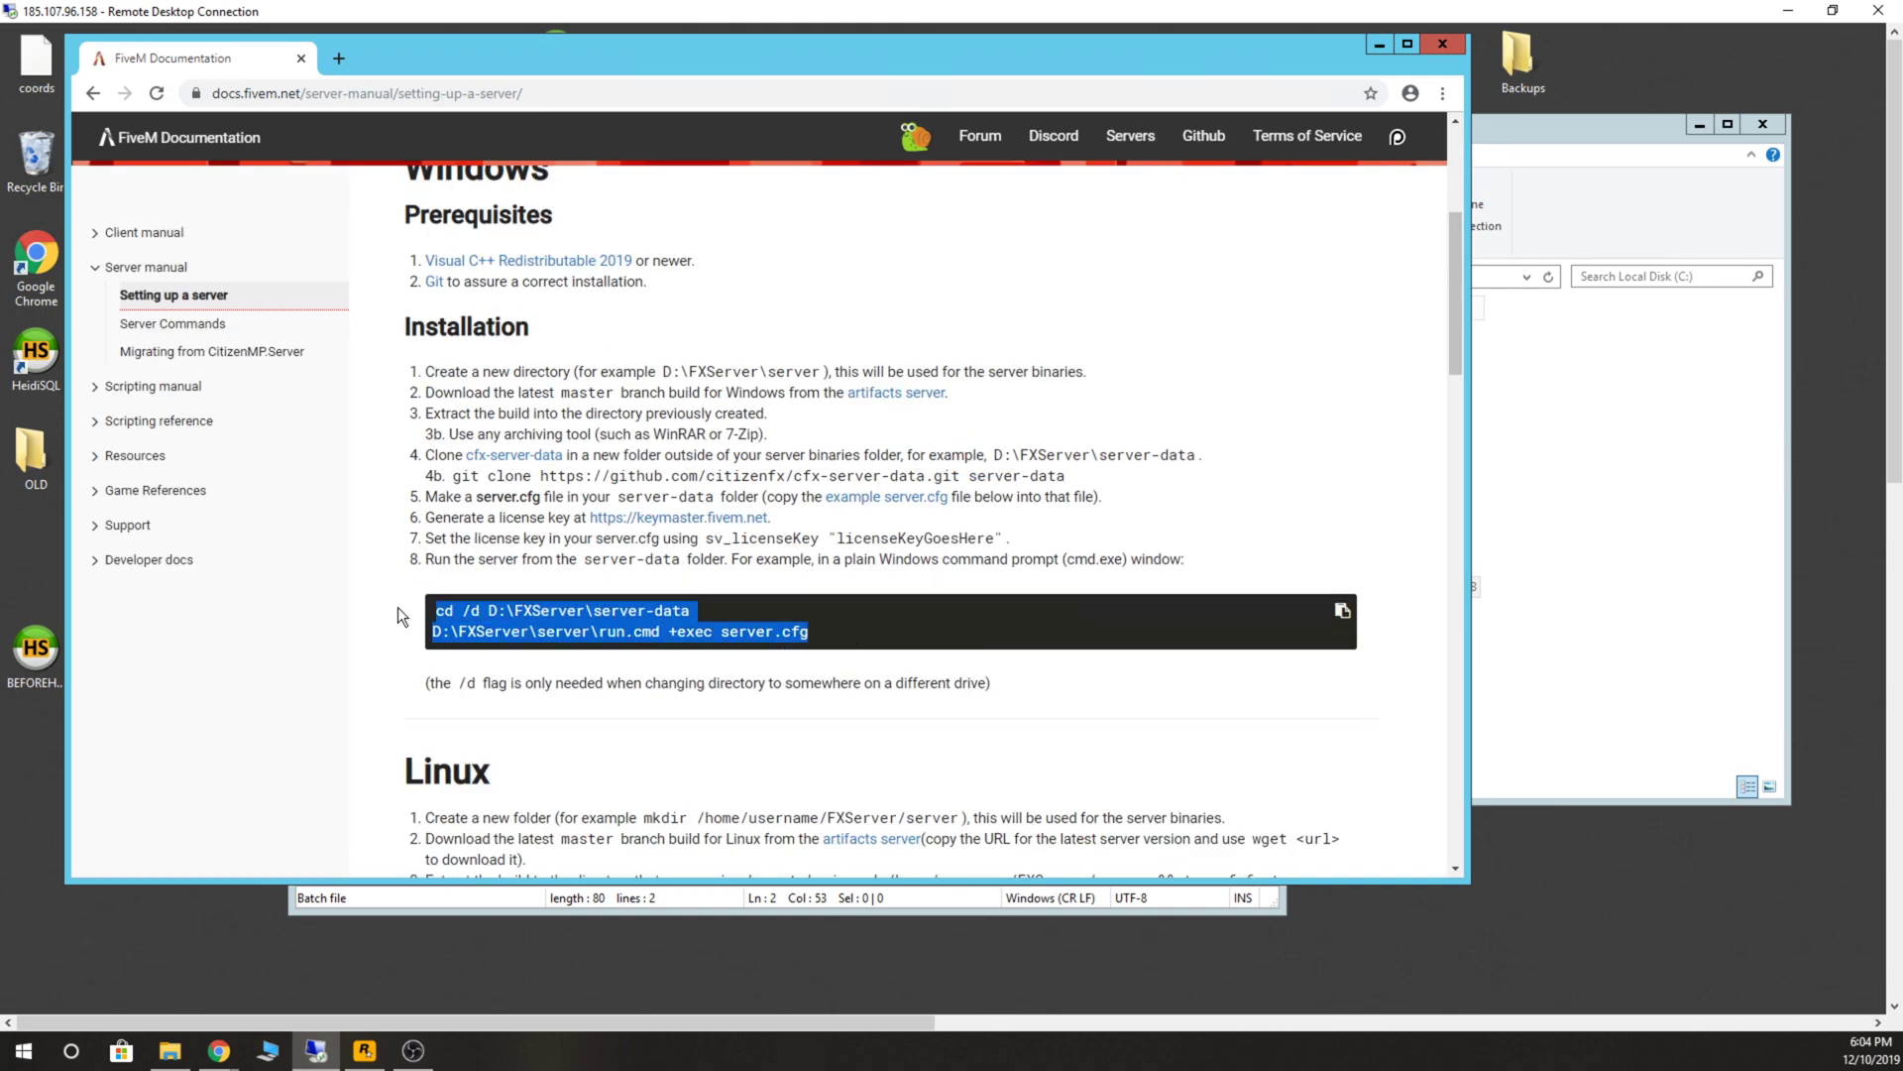
{"action": "mouse_move", "coordinate": [1441, 43]}
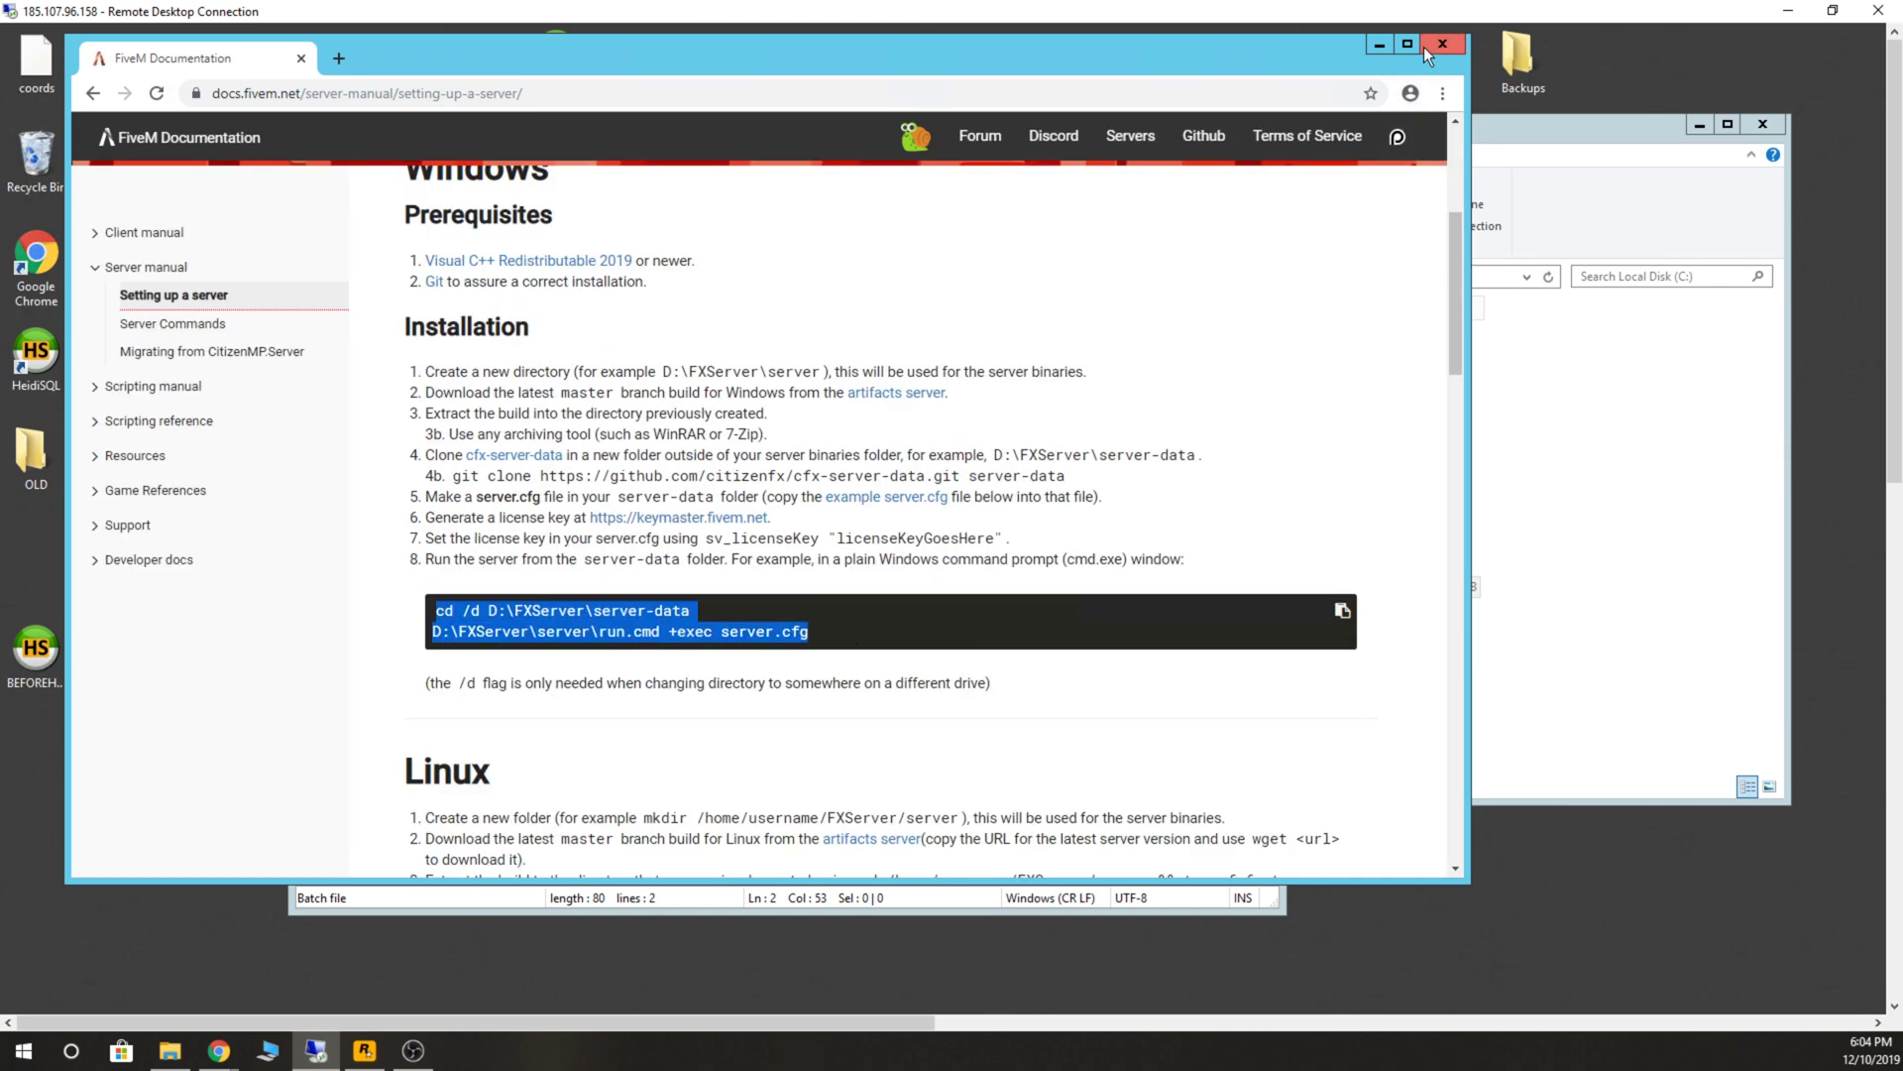
{"action": "left_click", "coordinate": [1441, 43]}
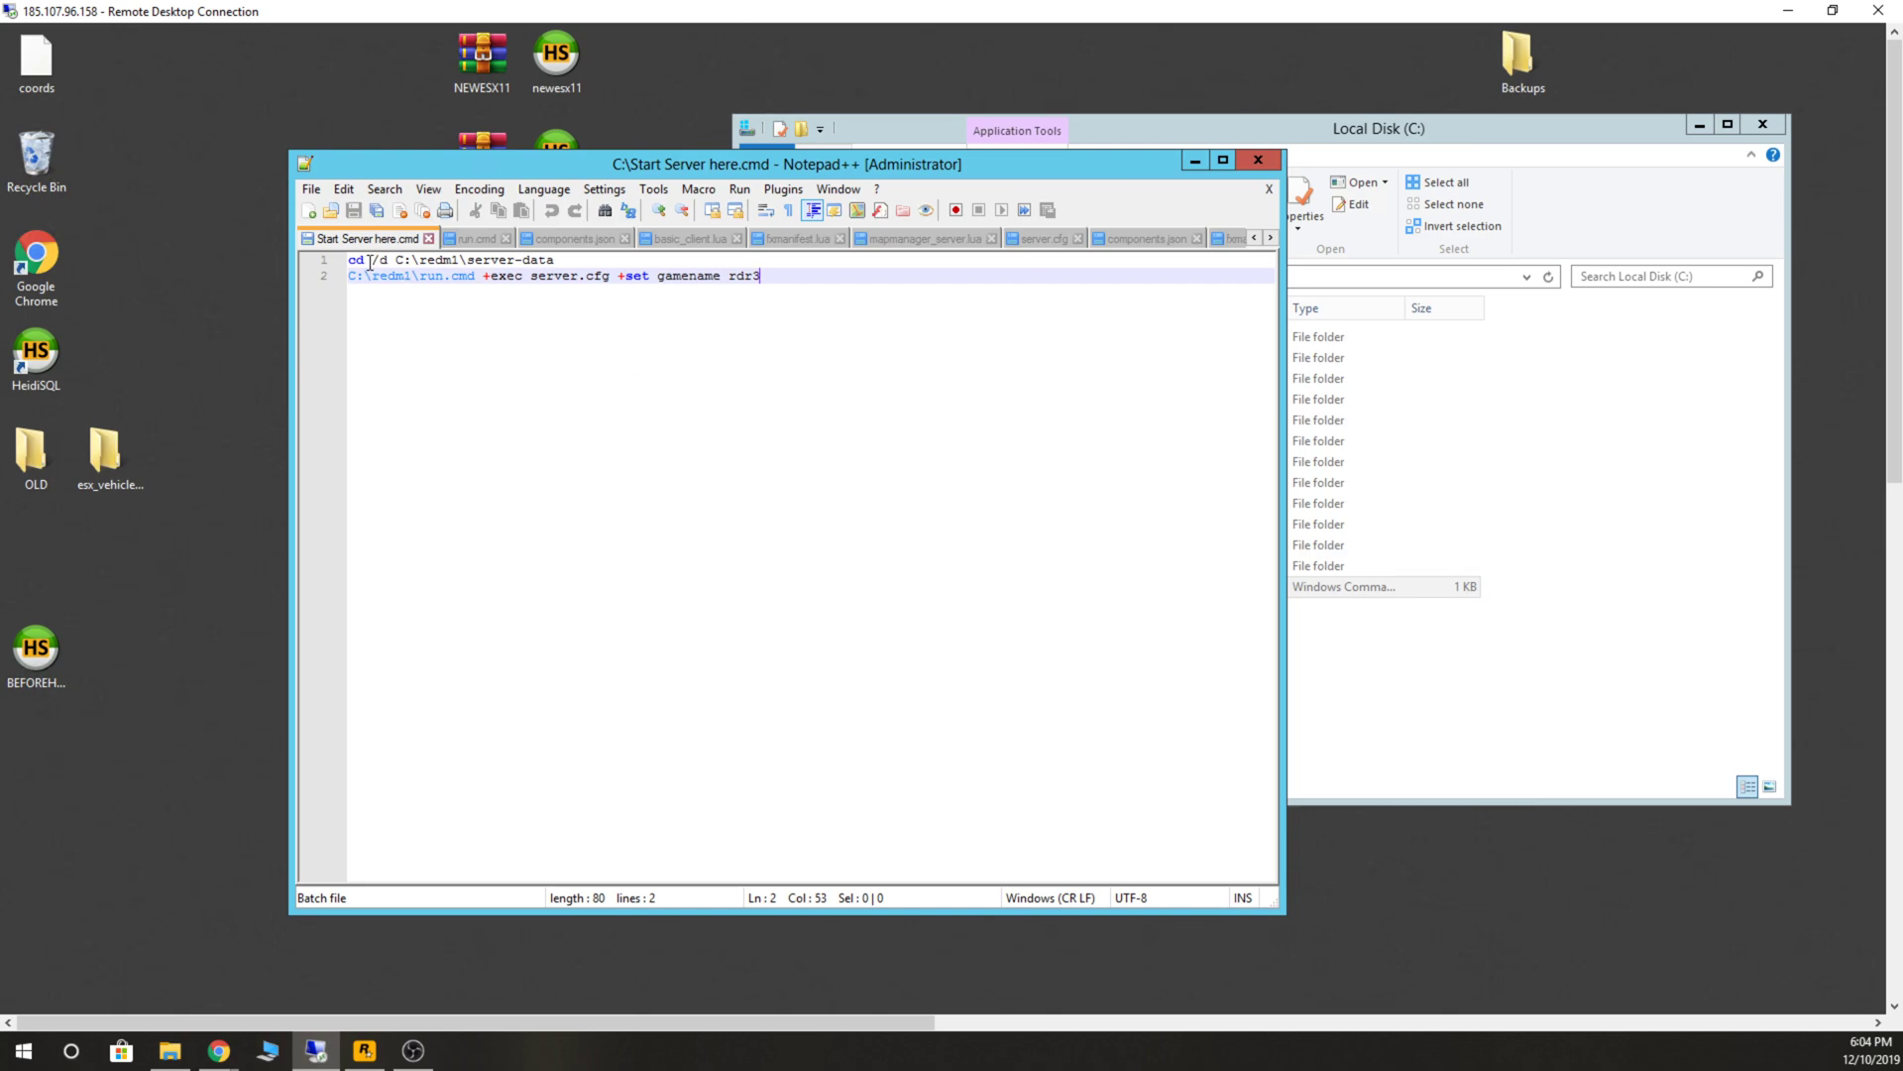
Point the cd /d line at C:\redm3\server-data, checking the redm3 folder on C: for the path.
{"action": "left_click", "coordinate": [413, 260]}
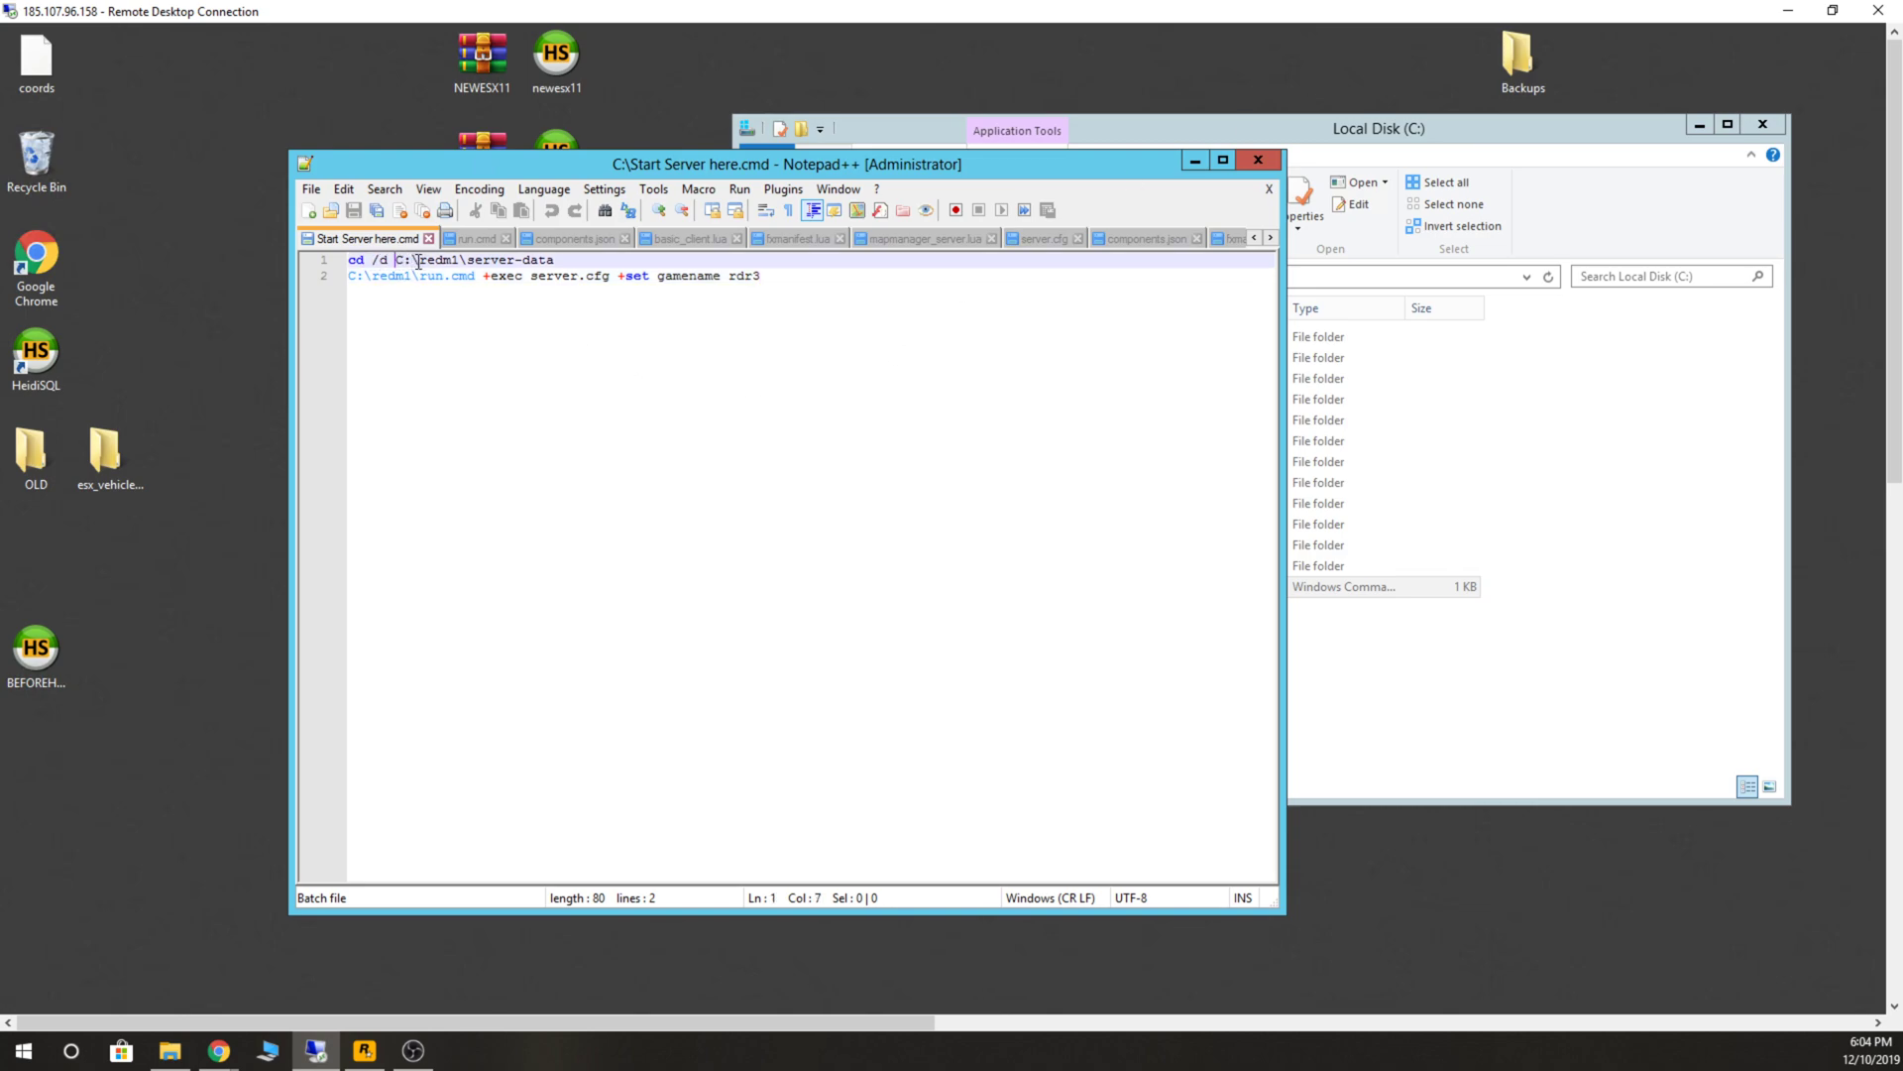
{"action": "left_click", "coordinate": [460, 260]}
{"action": "type", "text": "3"}
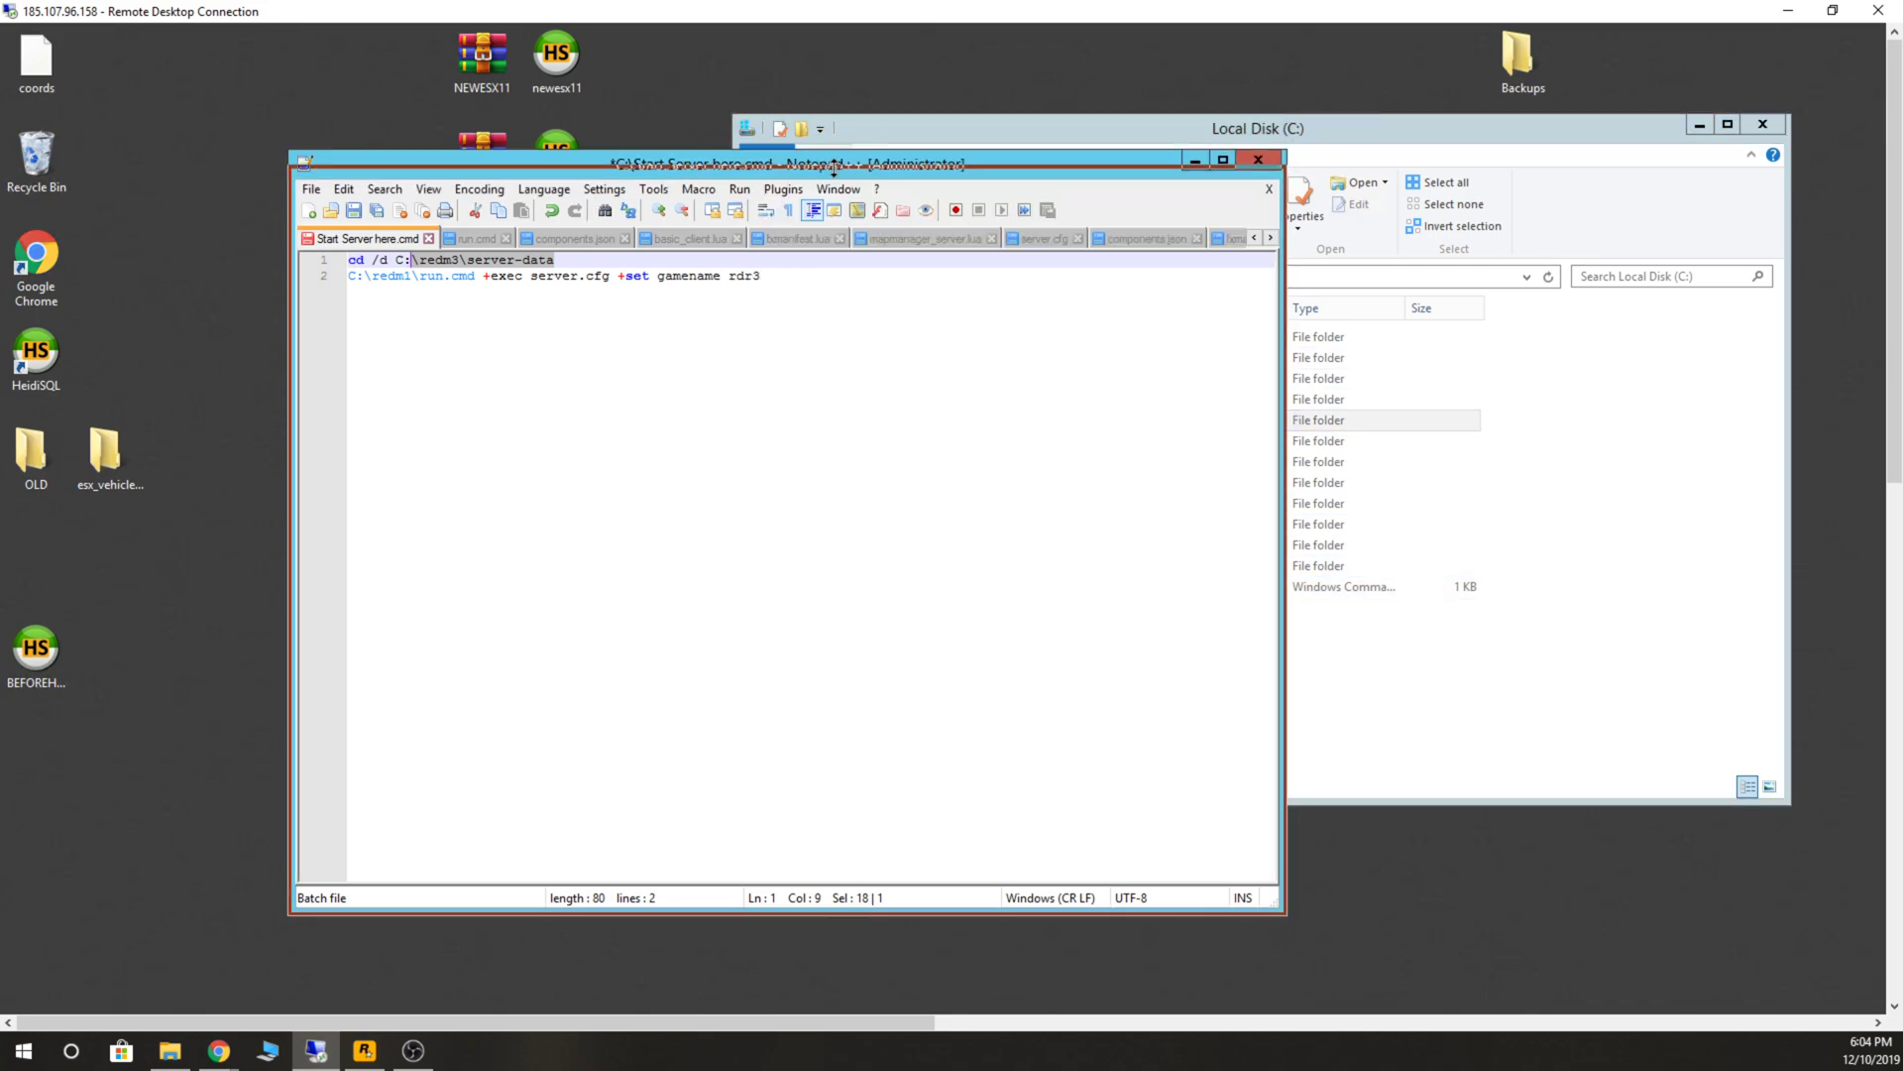
{"action": "left_click", "coordinate": [1223, 158]}
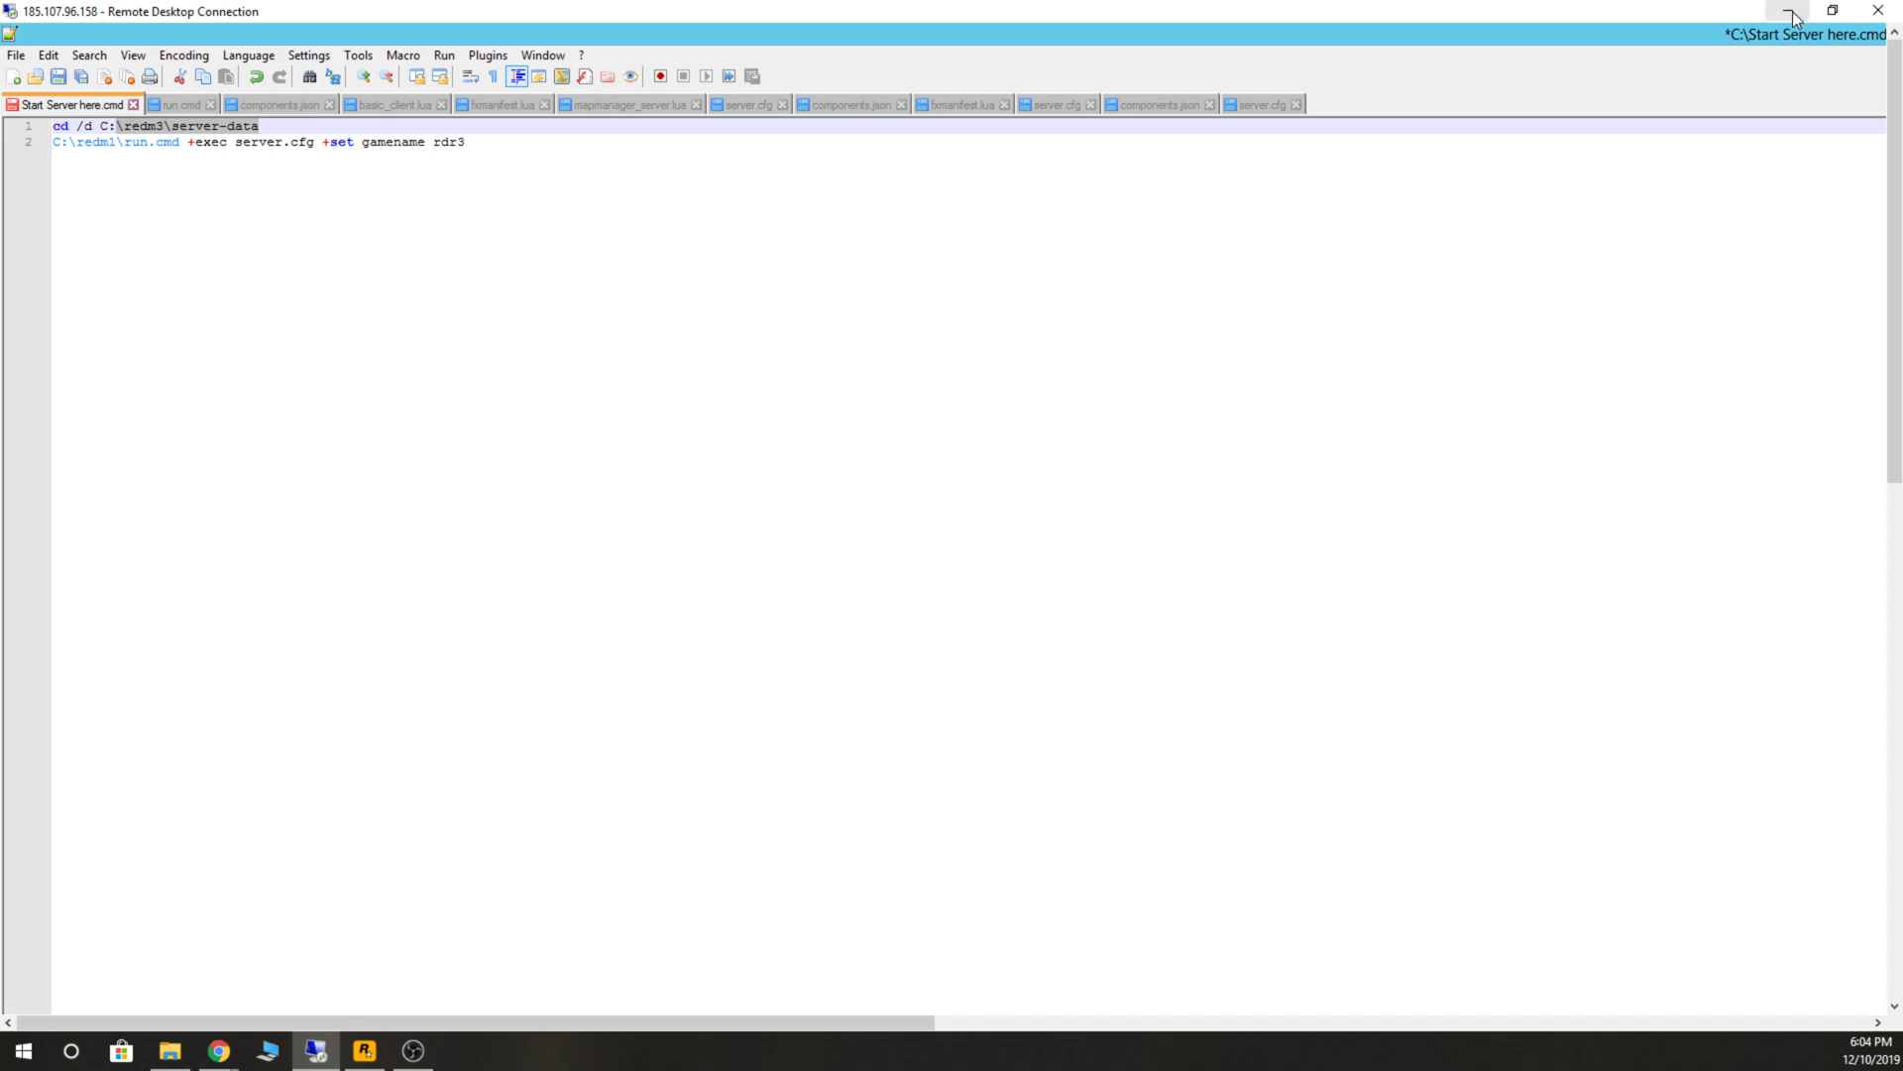
{"action": "left_click", "coordinate": [1793, 16]}
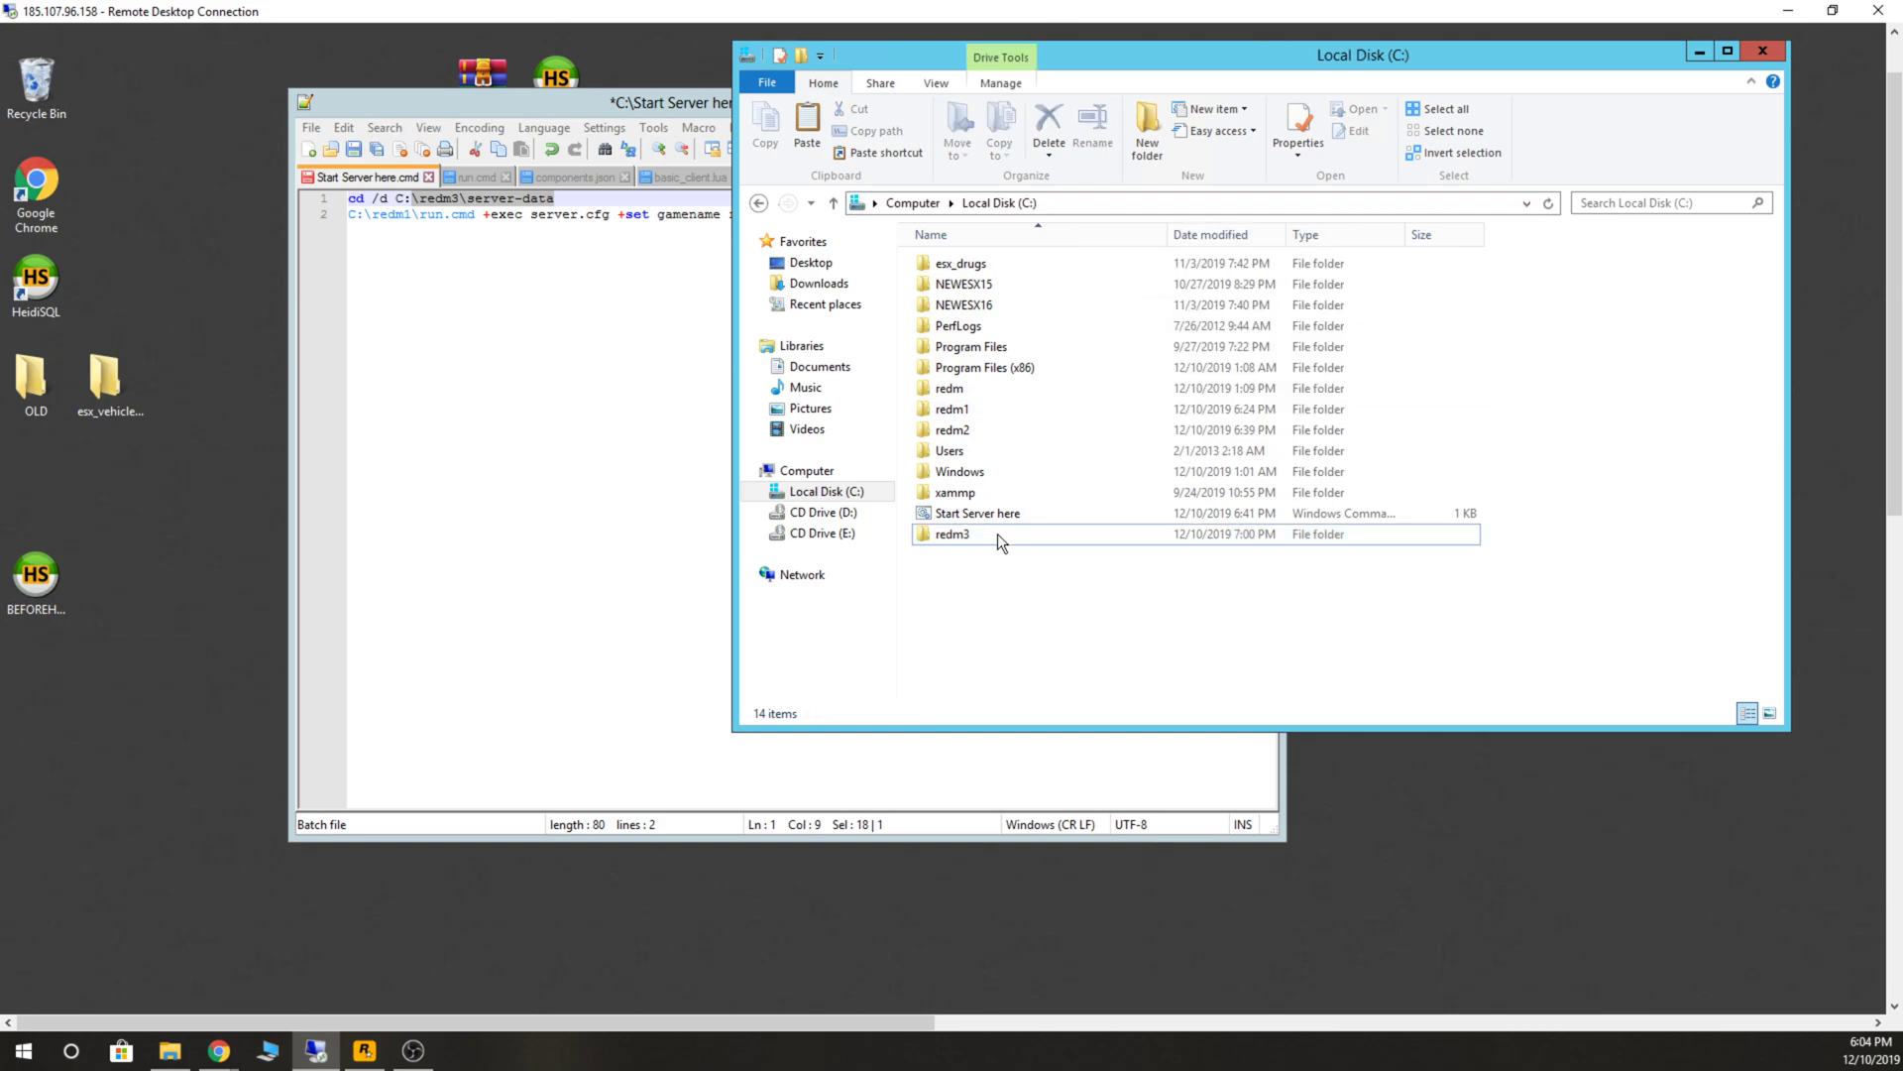
{"action": "double_click", "coordinate": [953, 533]}
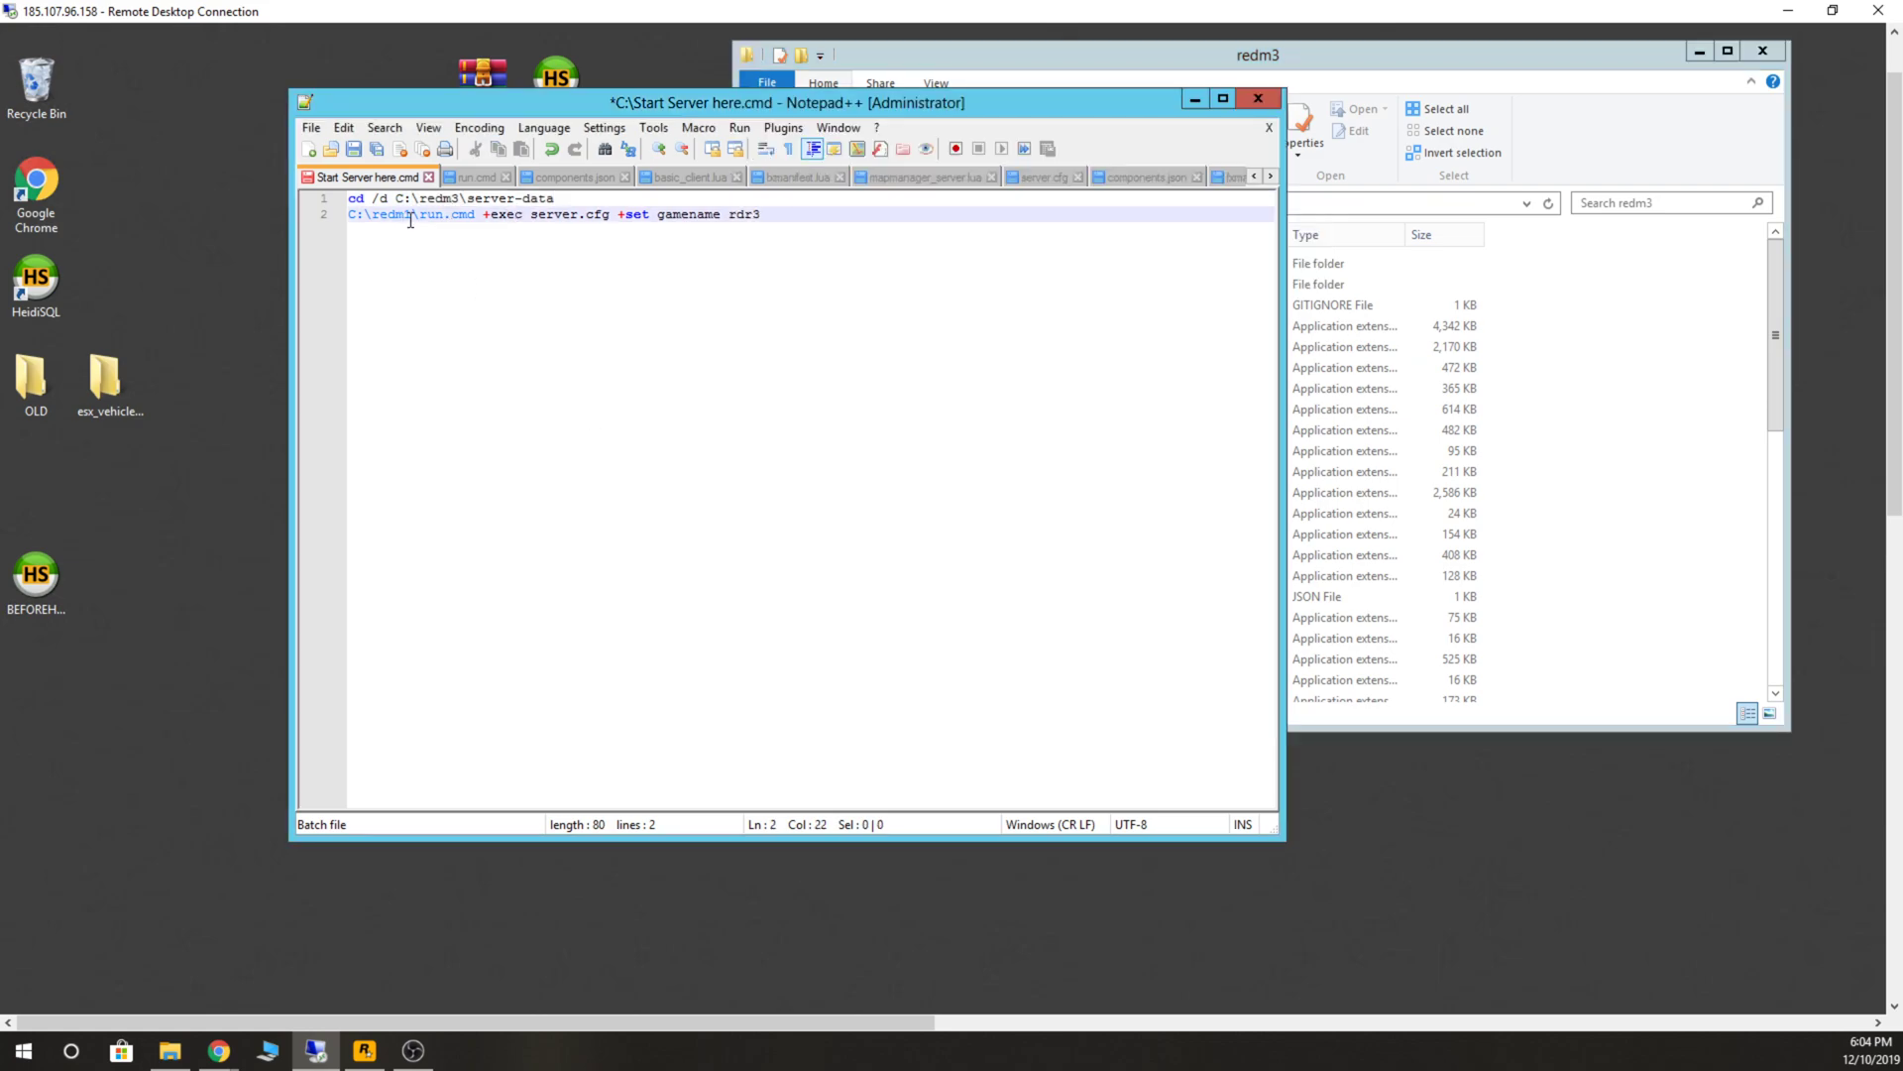
Update the run.cmd +exec server.cfg launch line with gamename rdr3, then save and close.
{"action": "left_click", "coordinate": [414, 214]}
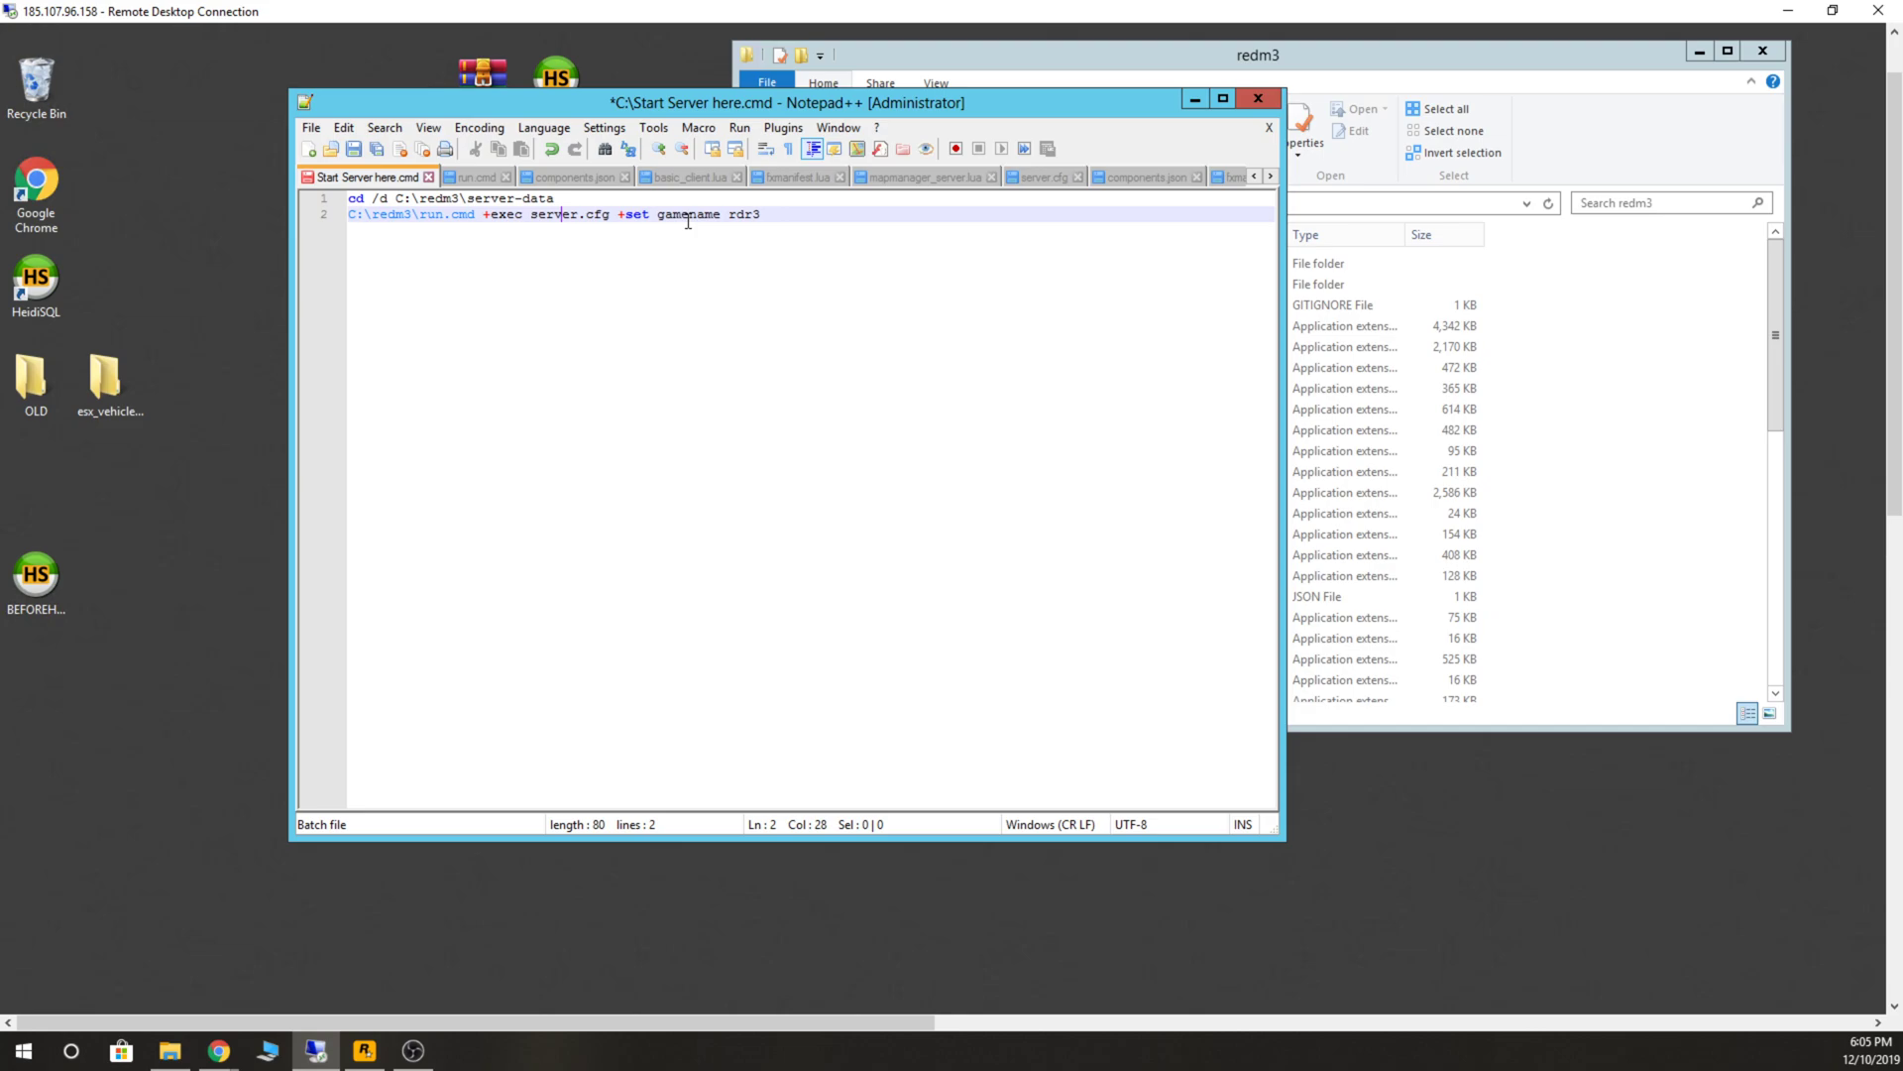
{"action": "left_click", "coordinate": [762, 214]}
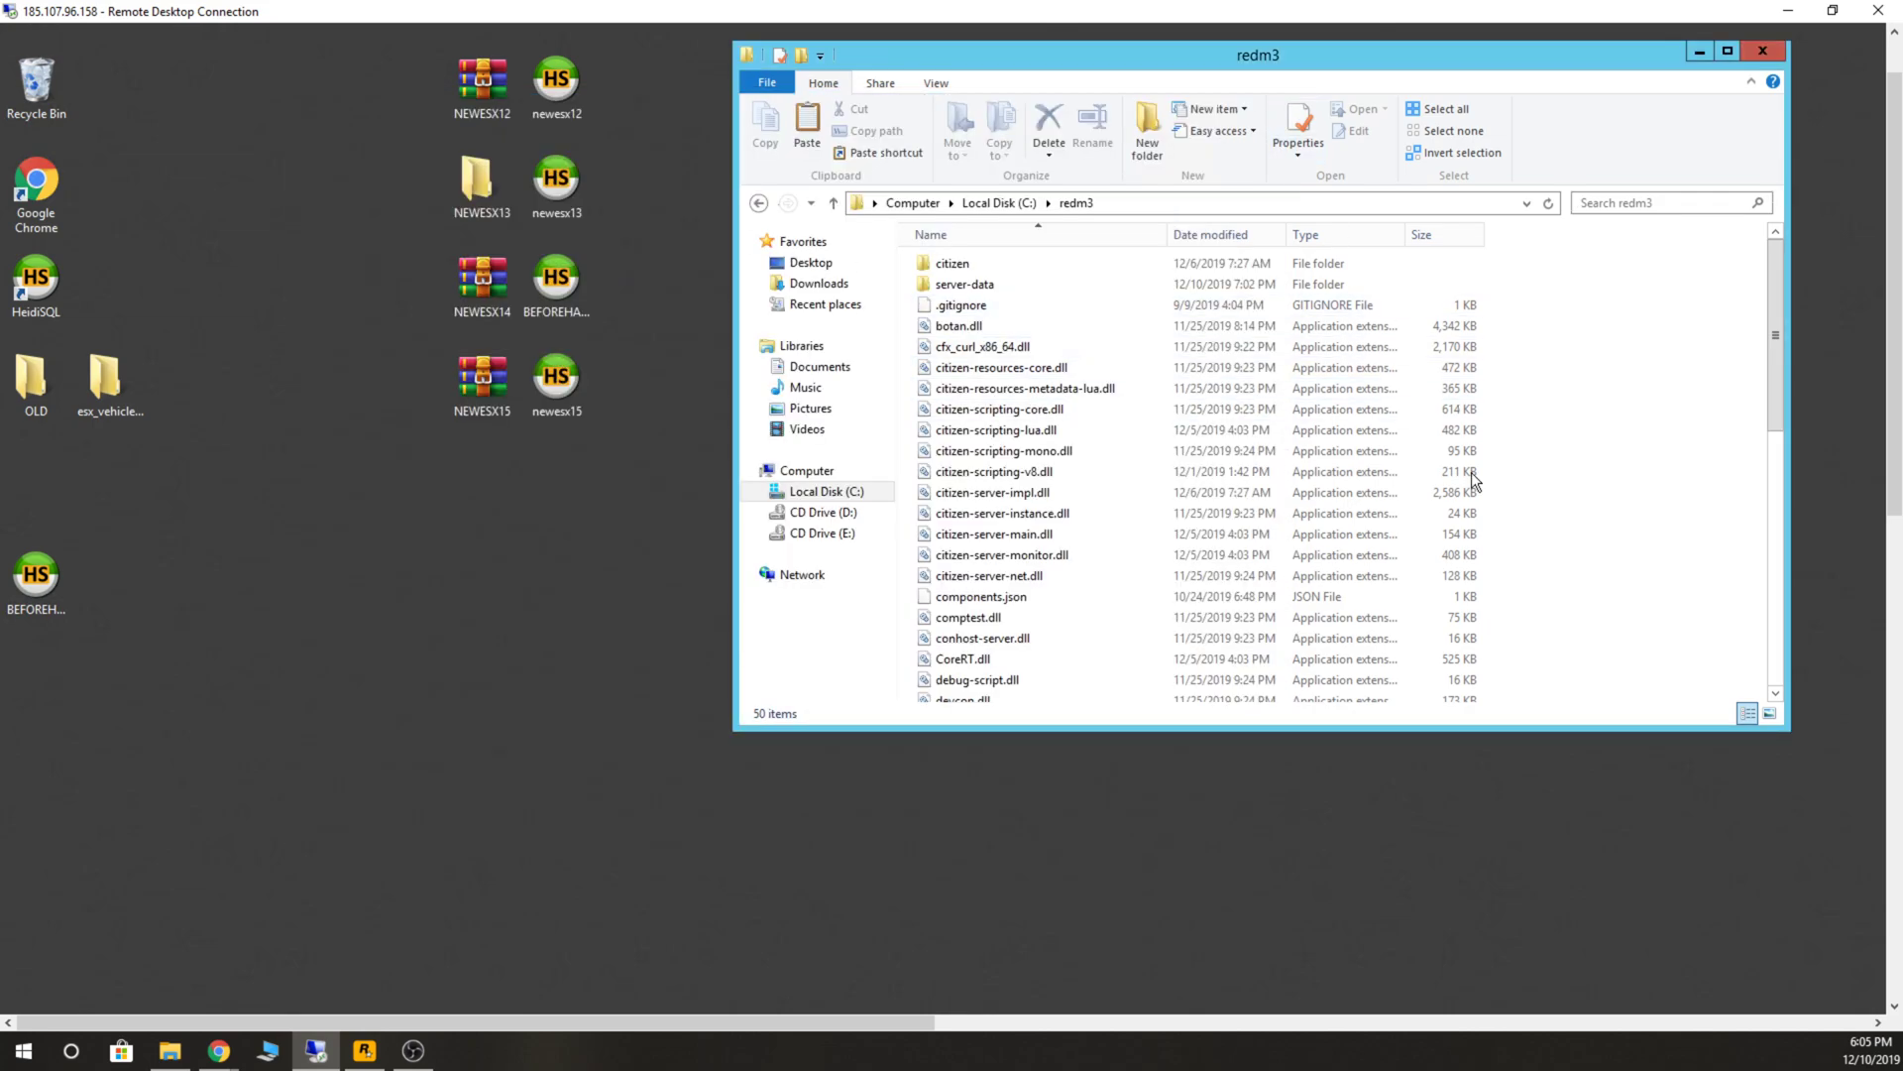
Check redm3's server-data folder, then return to the root of Local Disk (C:).
{"action": "scroll", "scroll_direction": "down", "scroll_amount": 3}
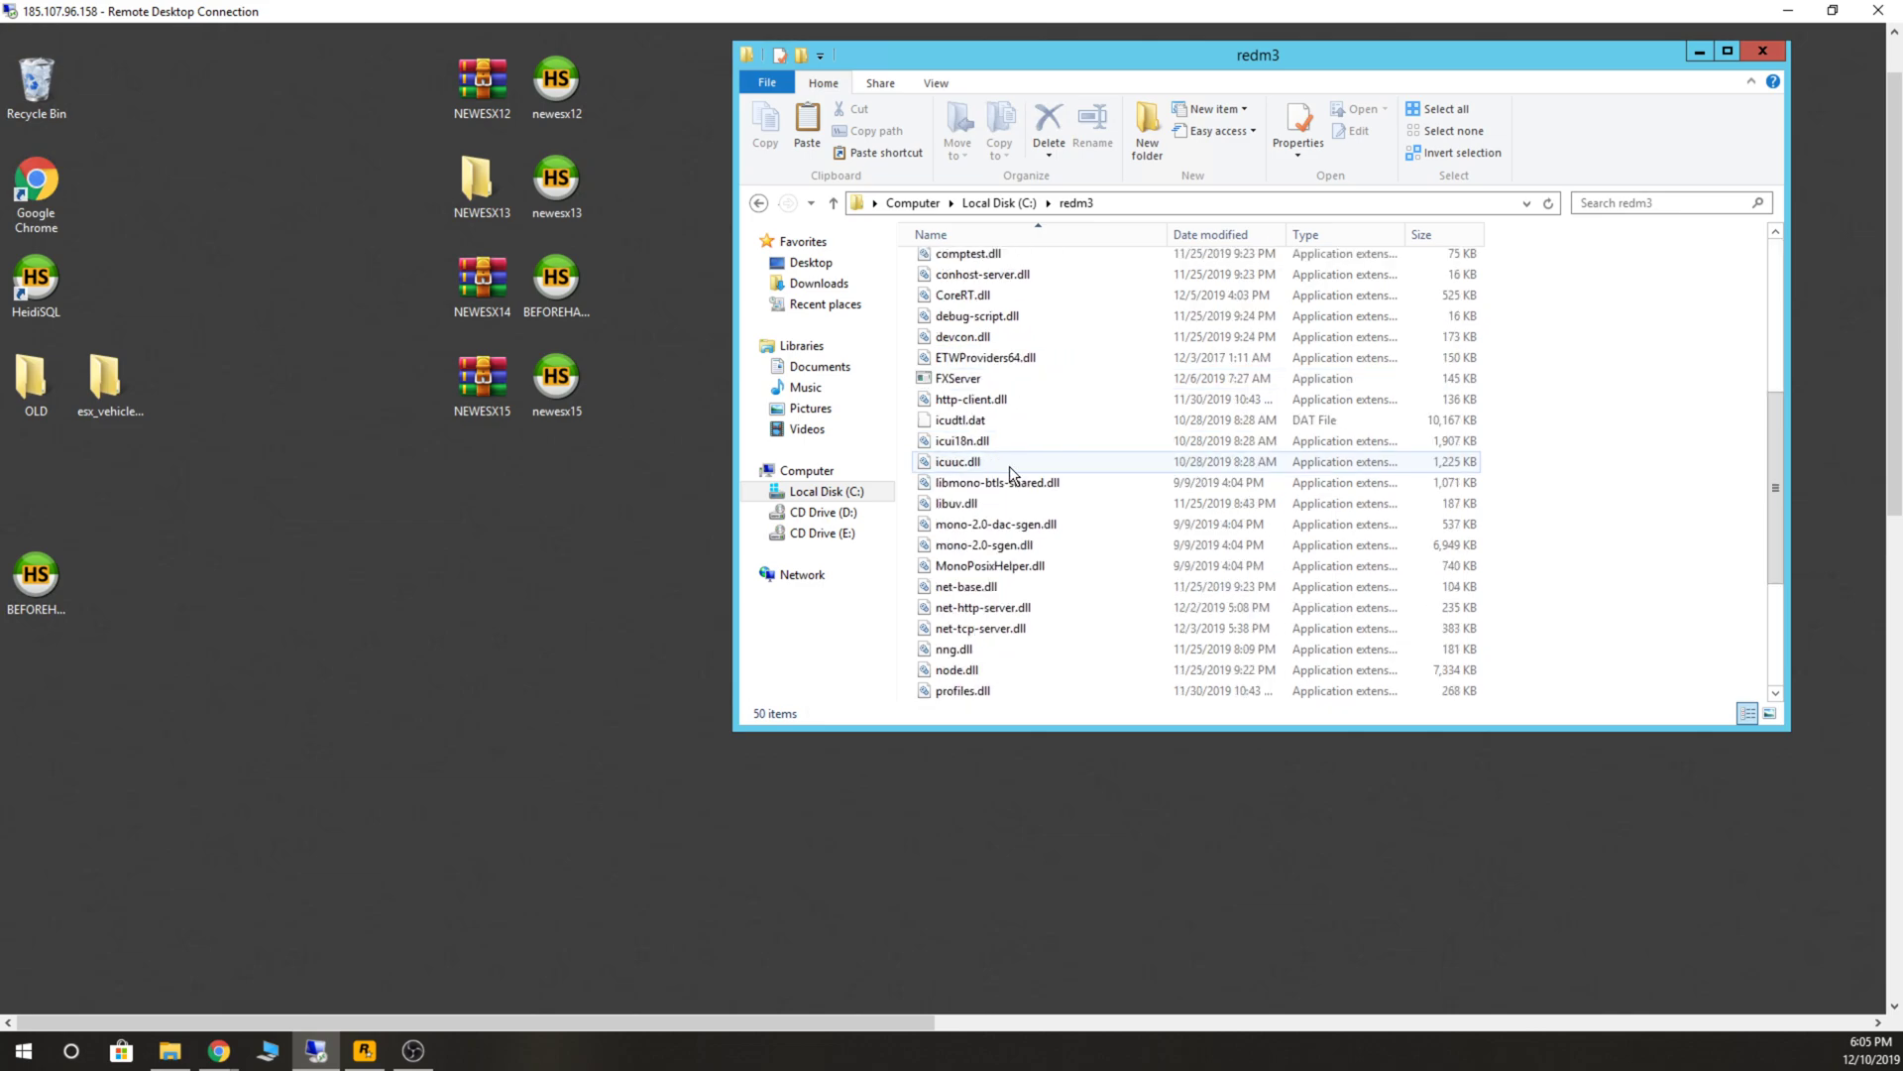
{"action": "scroll", "scroll_direction": "up", "scroll_amount": 3}
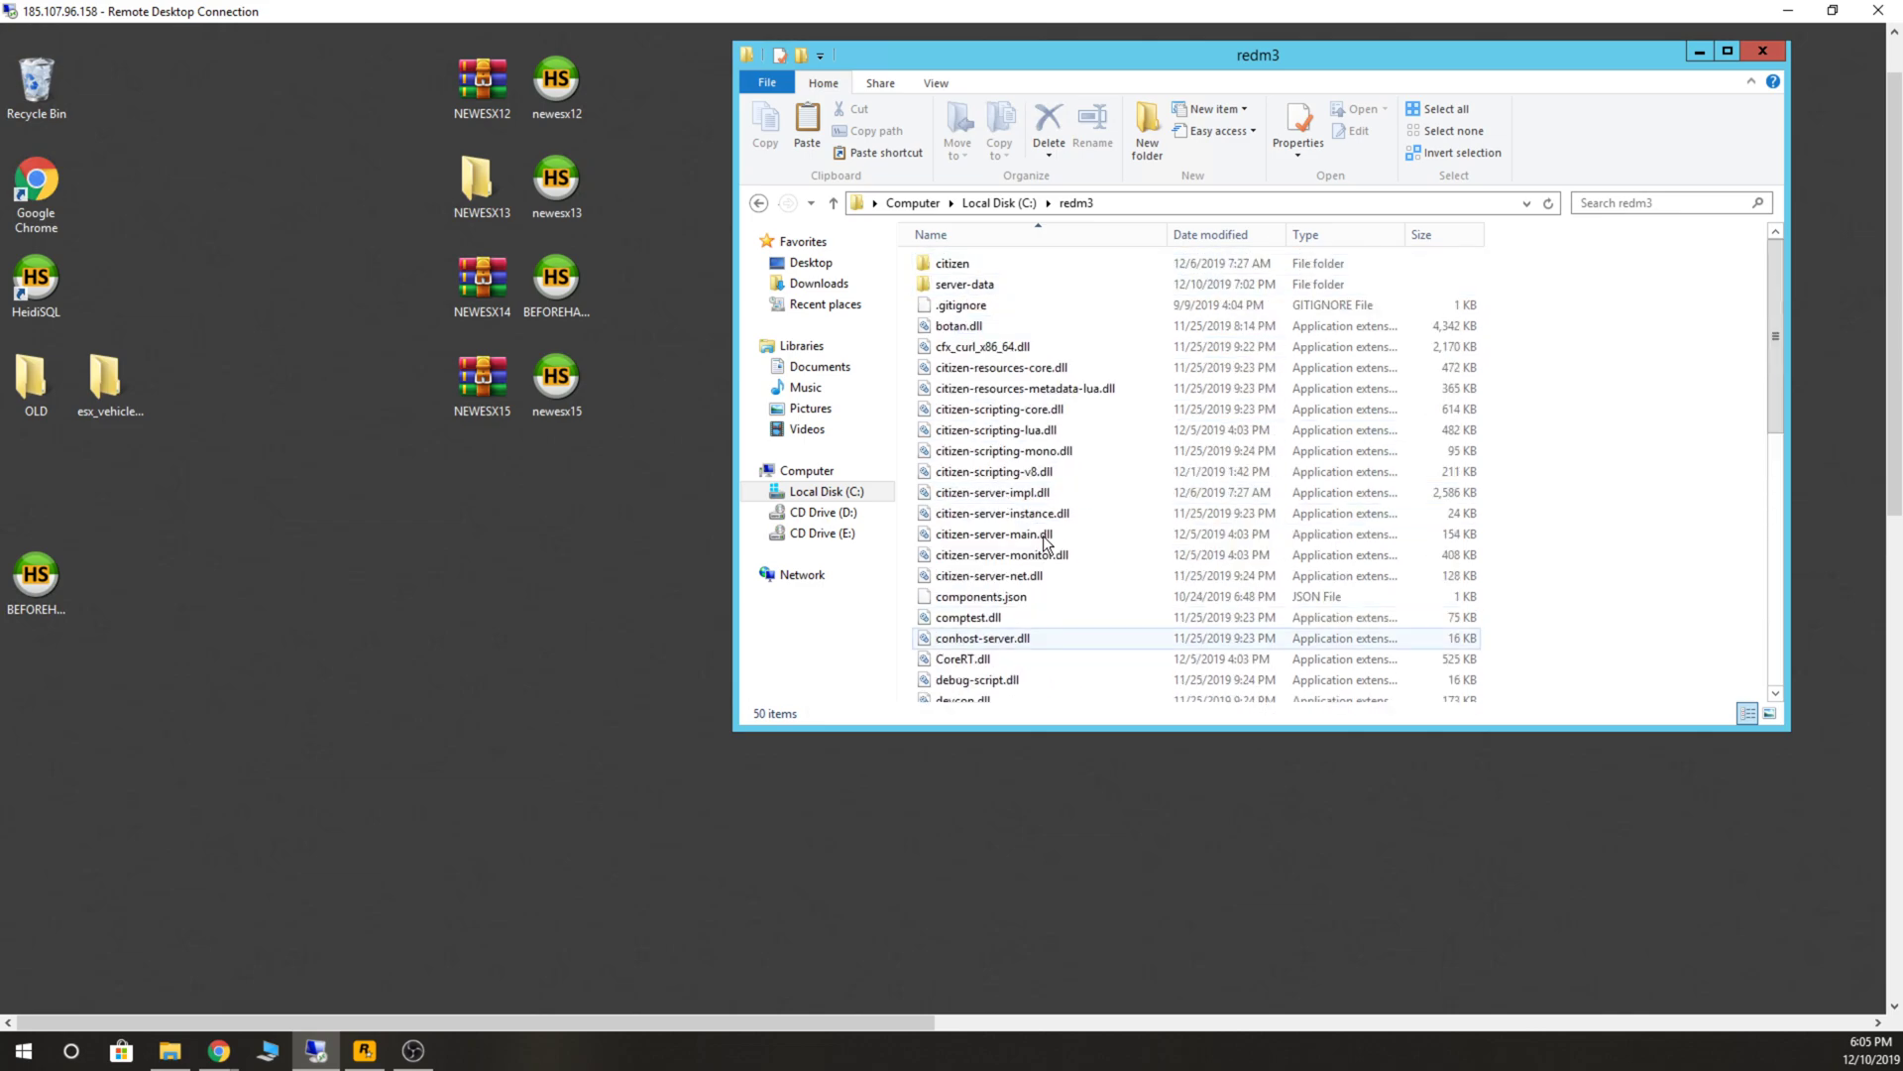
{"action": "double_click", "coordinate": [964, 284]}
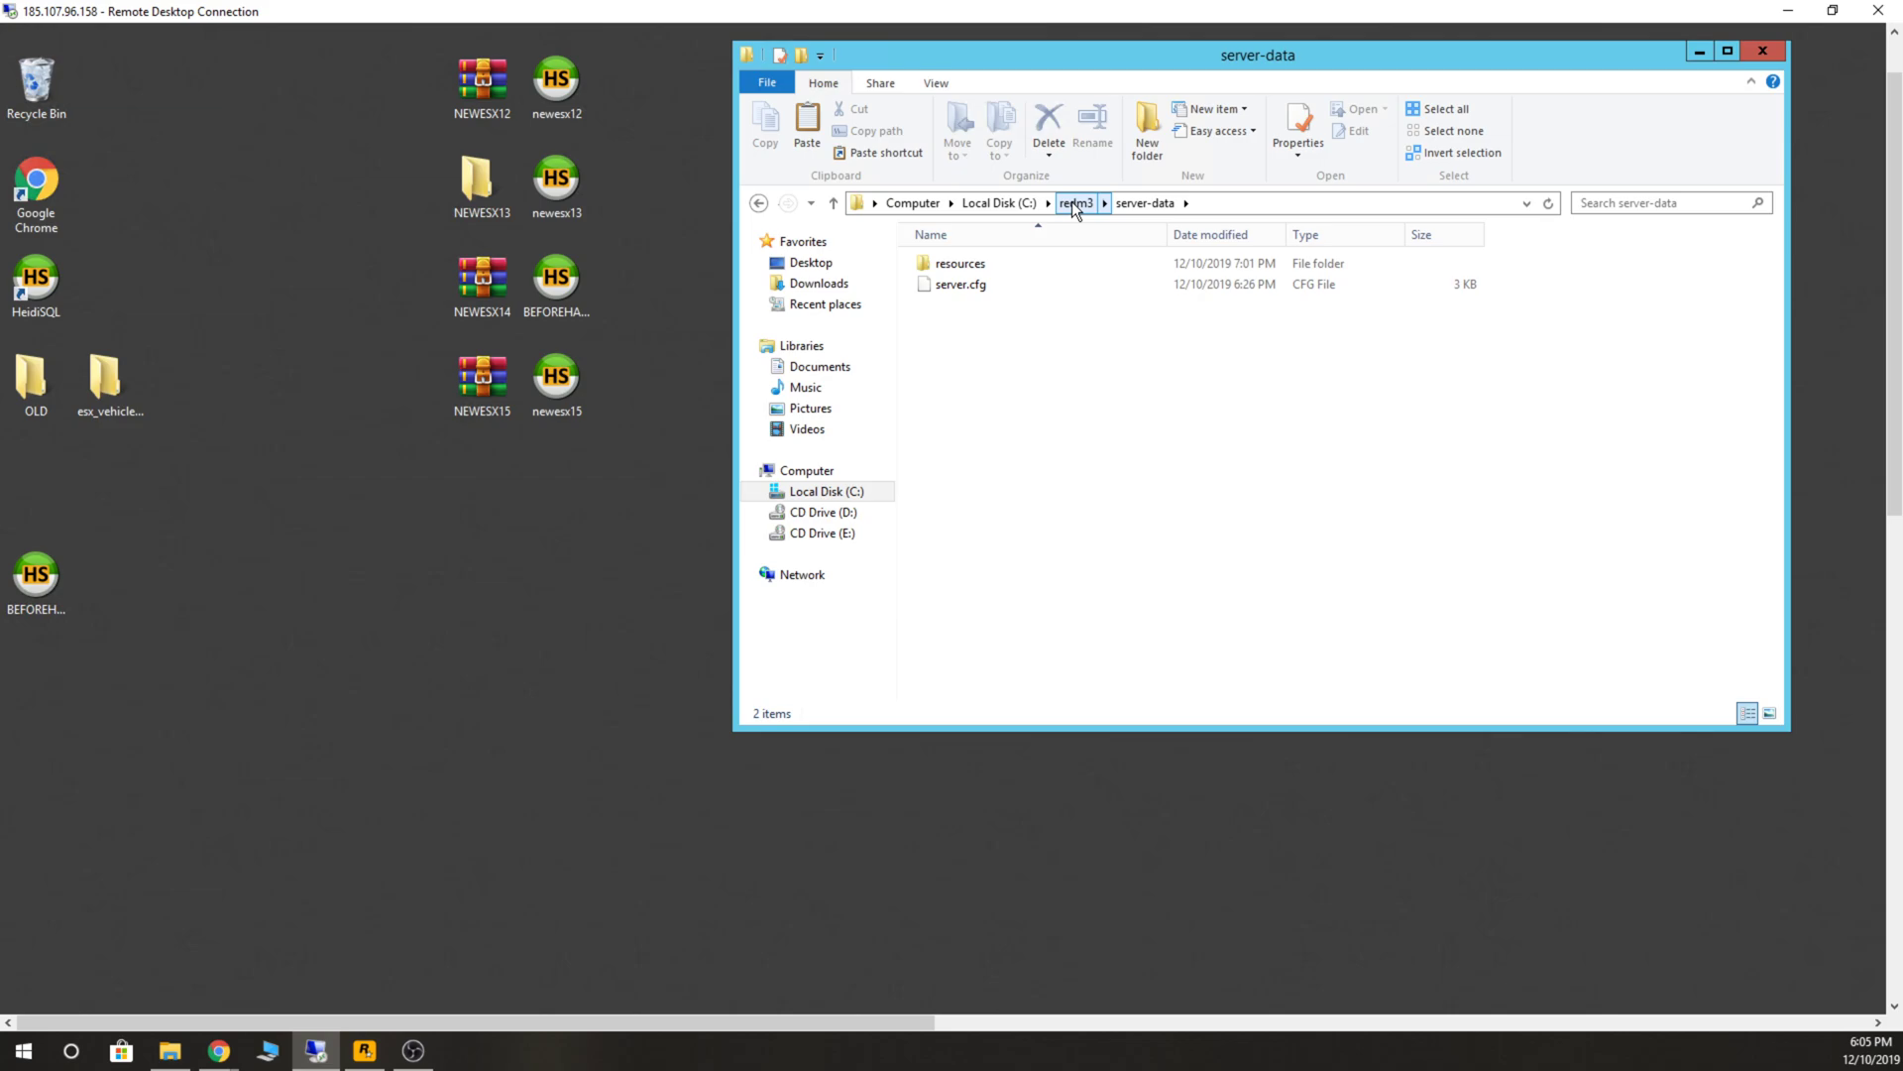
{"action": "left_click", "coordinate": [997, 203]}
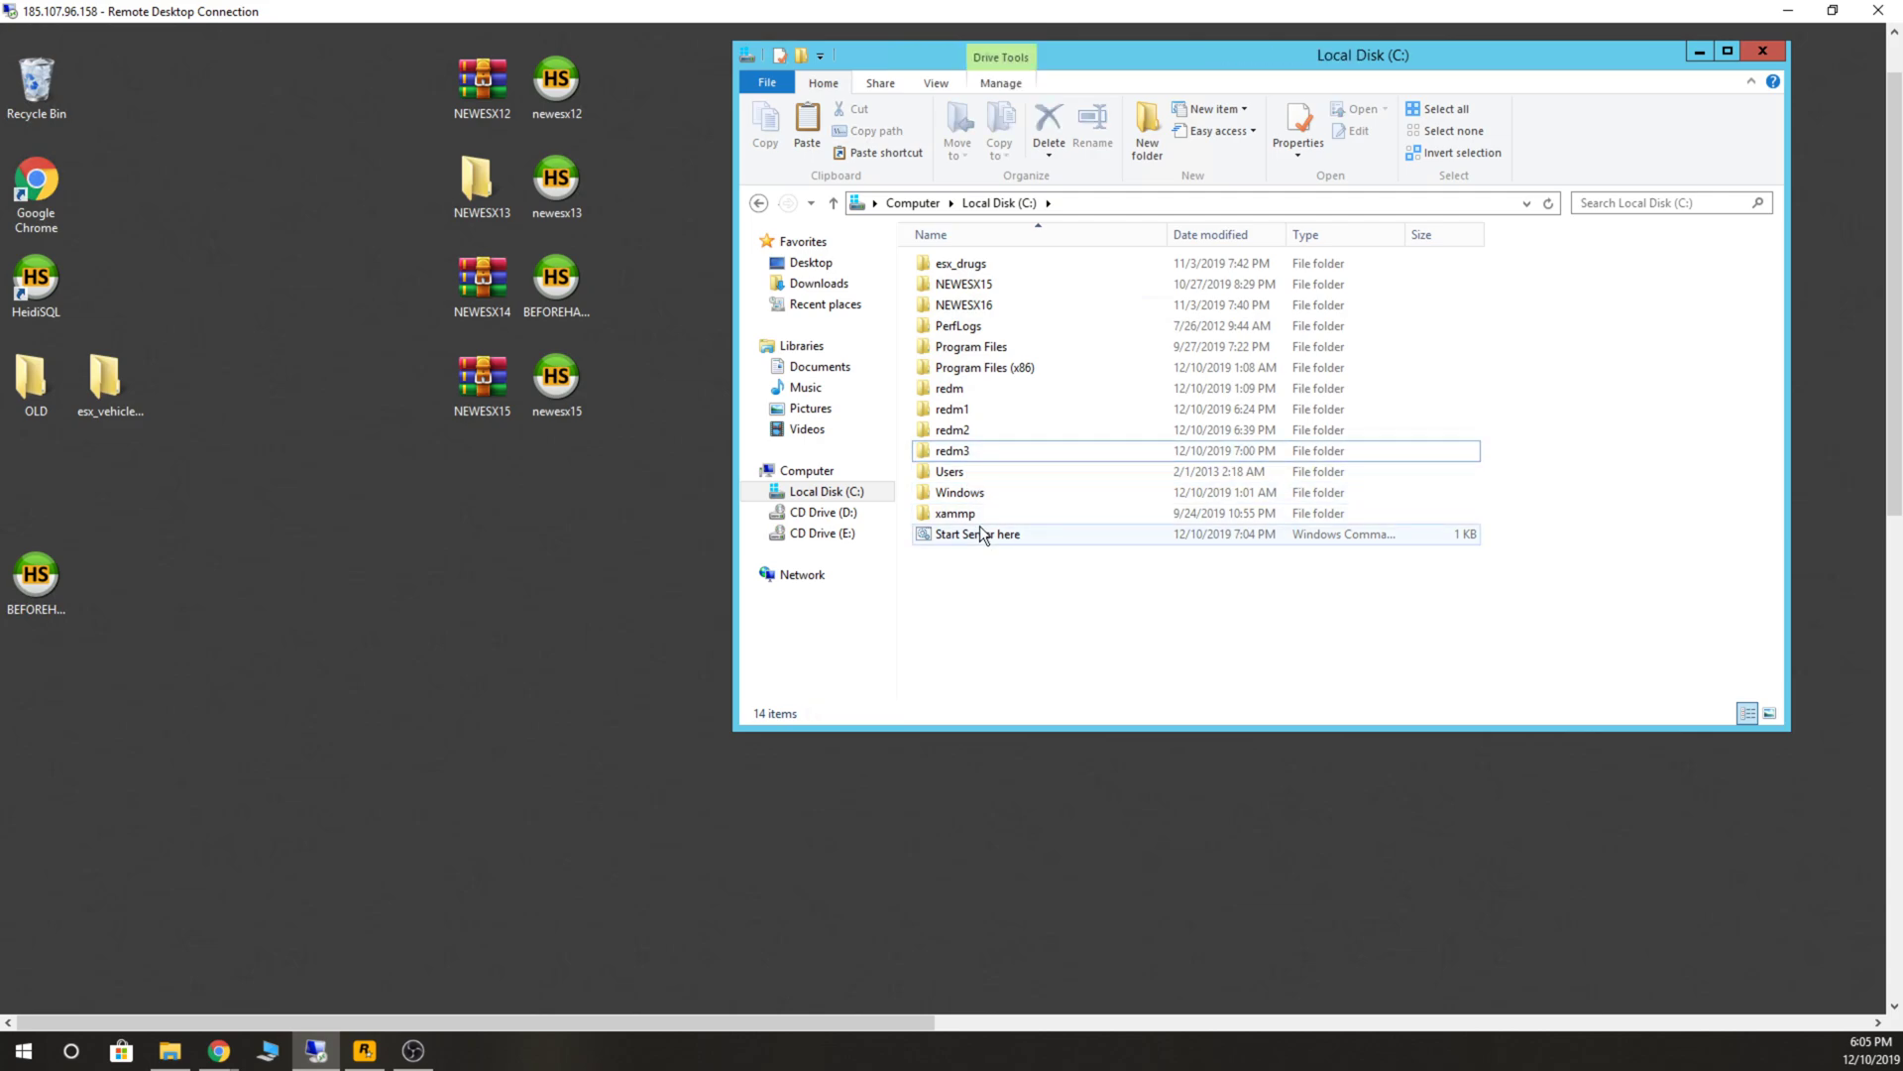
Run Start Server here to launch the redm3 server console, then move the console aside.
{"action": "double_click", "coordinate": [977, 534]}
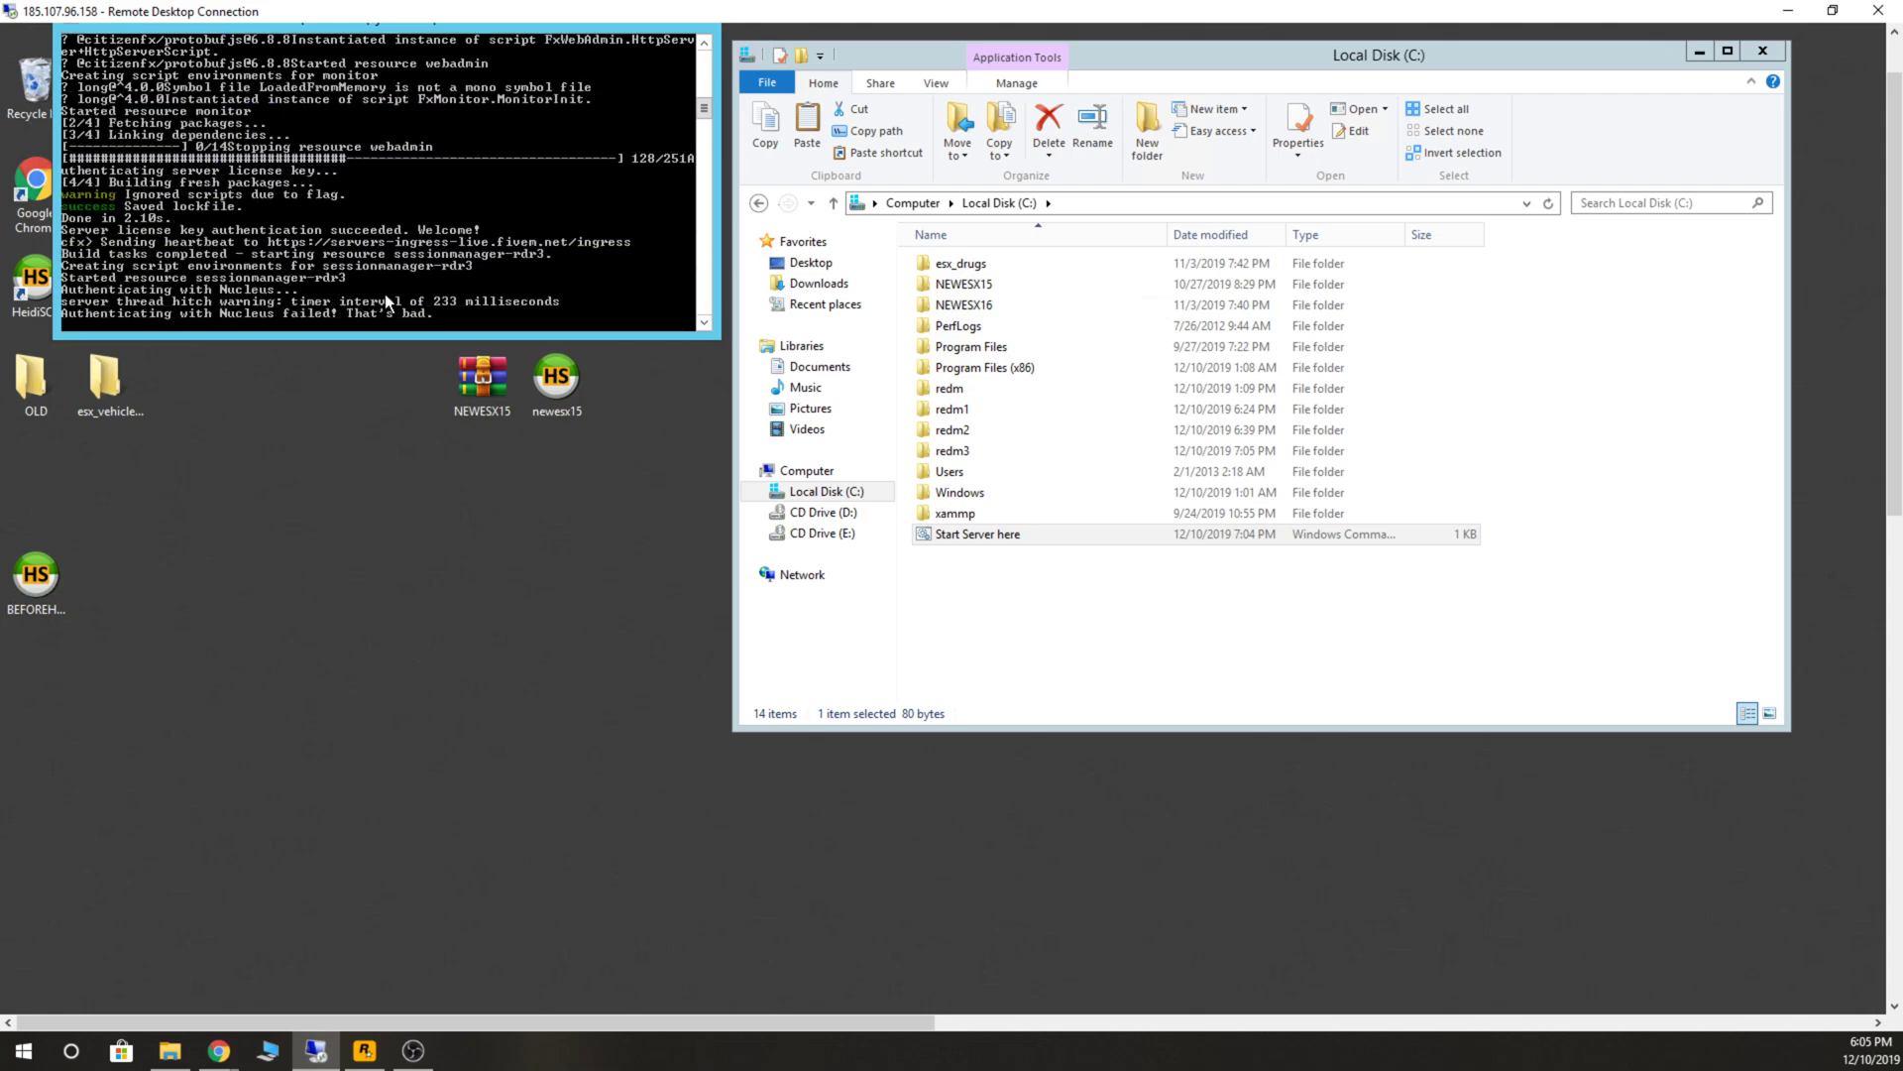
{"action": "mouse_move", "coordinate": [641, 197]}
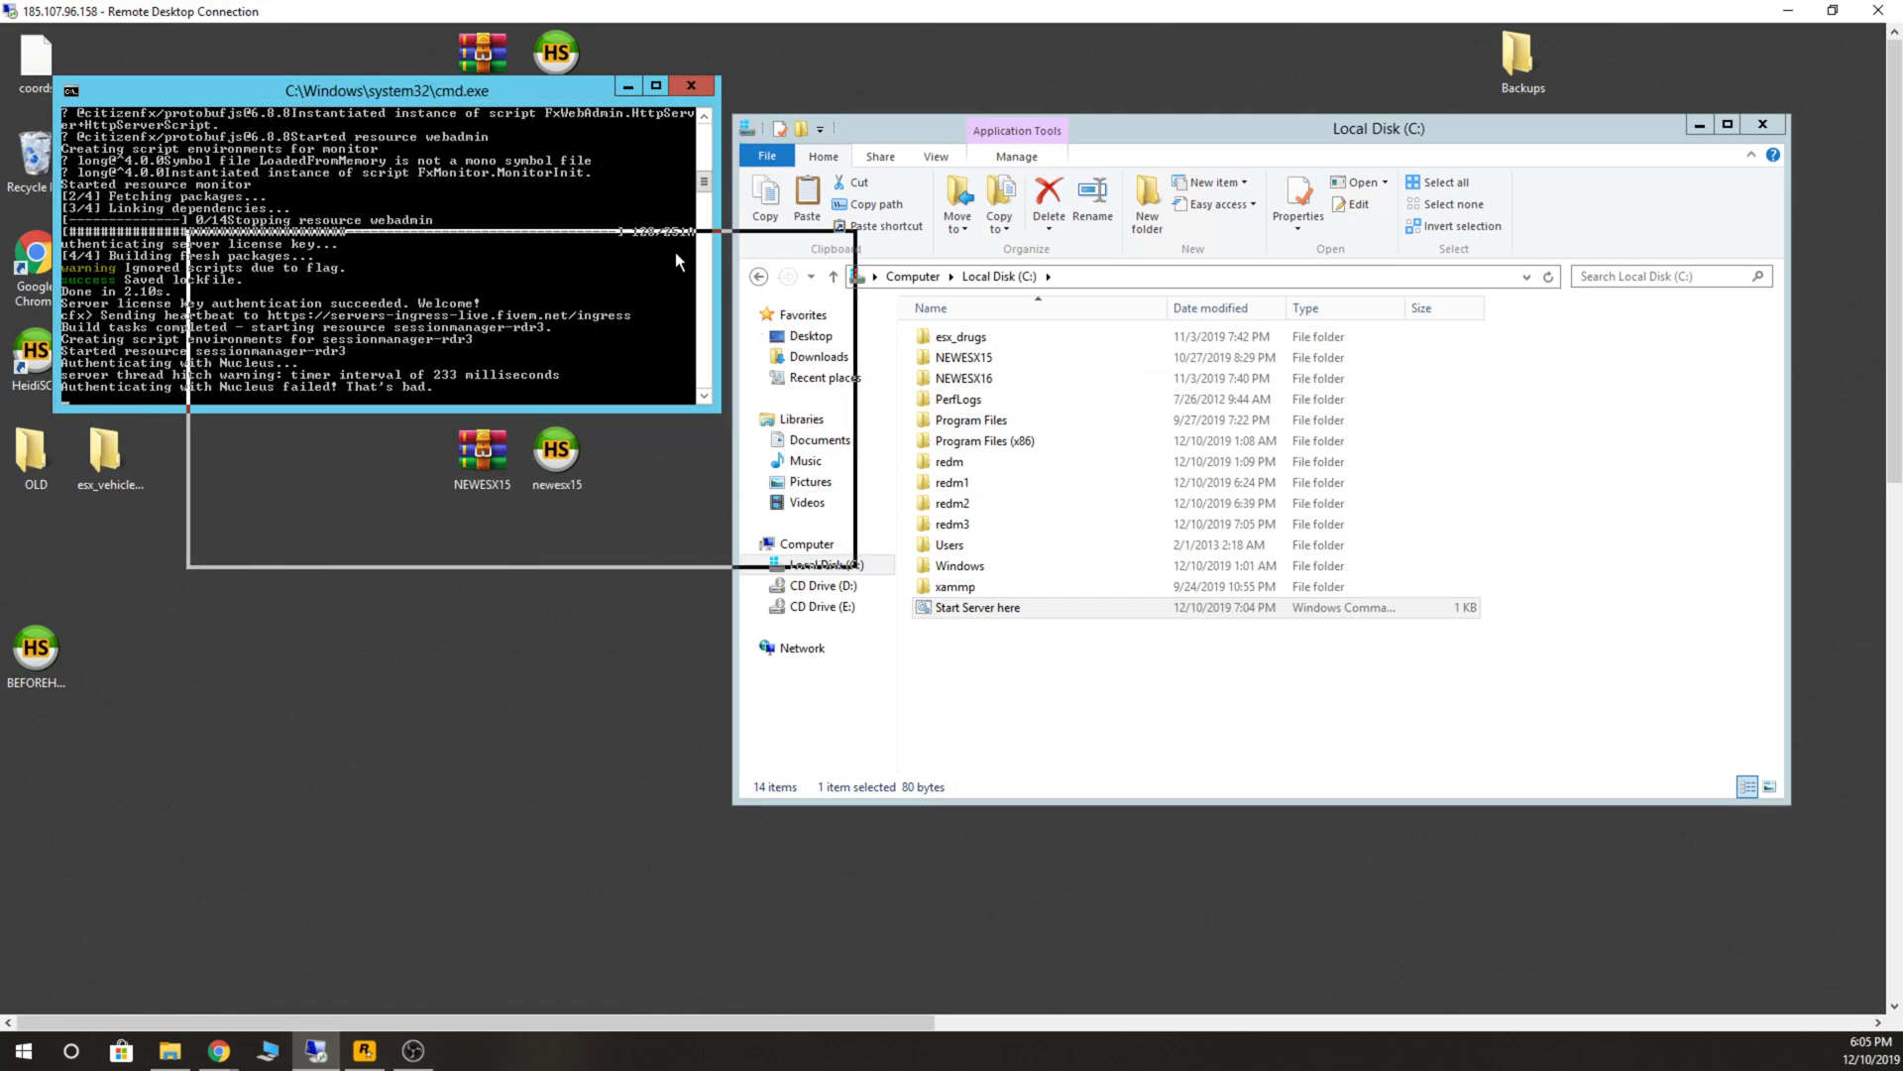
{"action": "left_click_drag", "start_coordinate": [390, 90], "coordinate": [528, 252]}
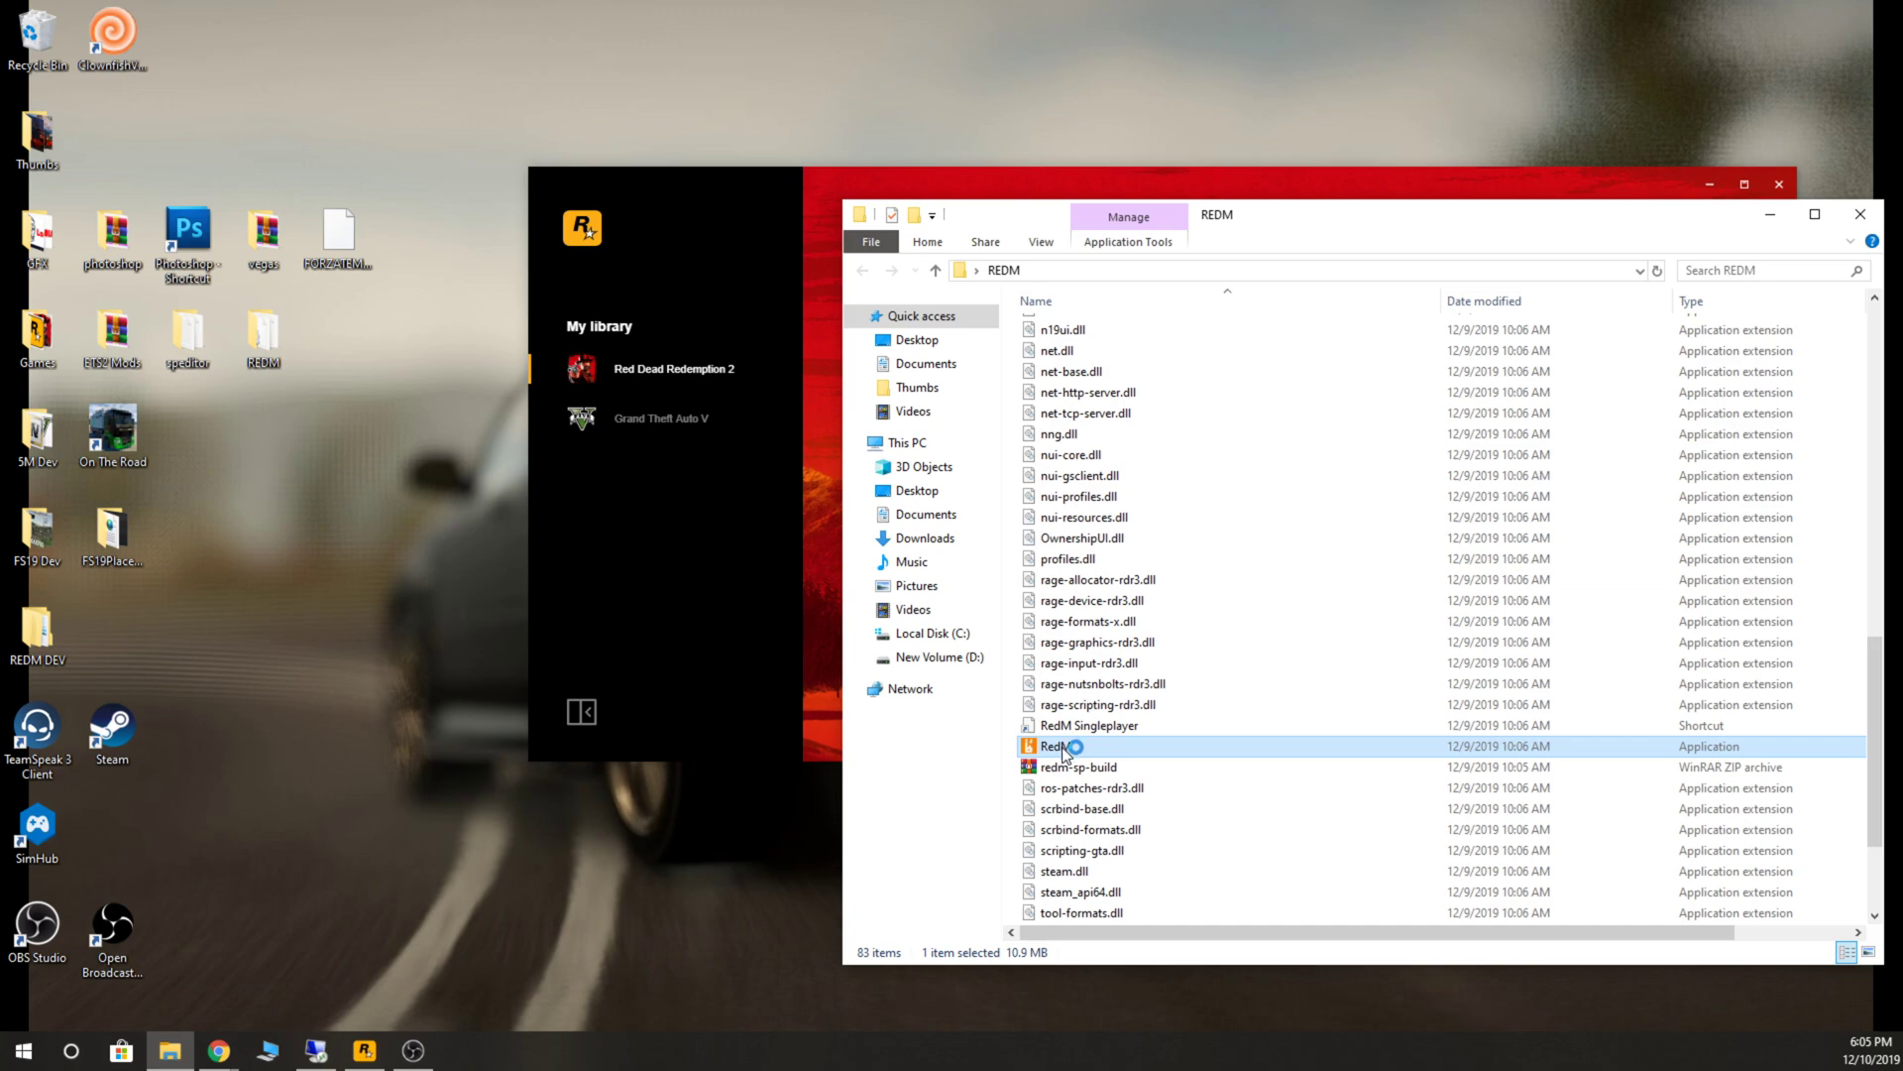
Launch the RedM client from the REDM folder to reach its server connection screen.
{"action": "double_click", "coordinate": [1051, 746]}
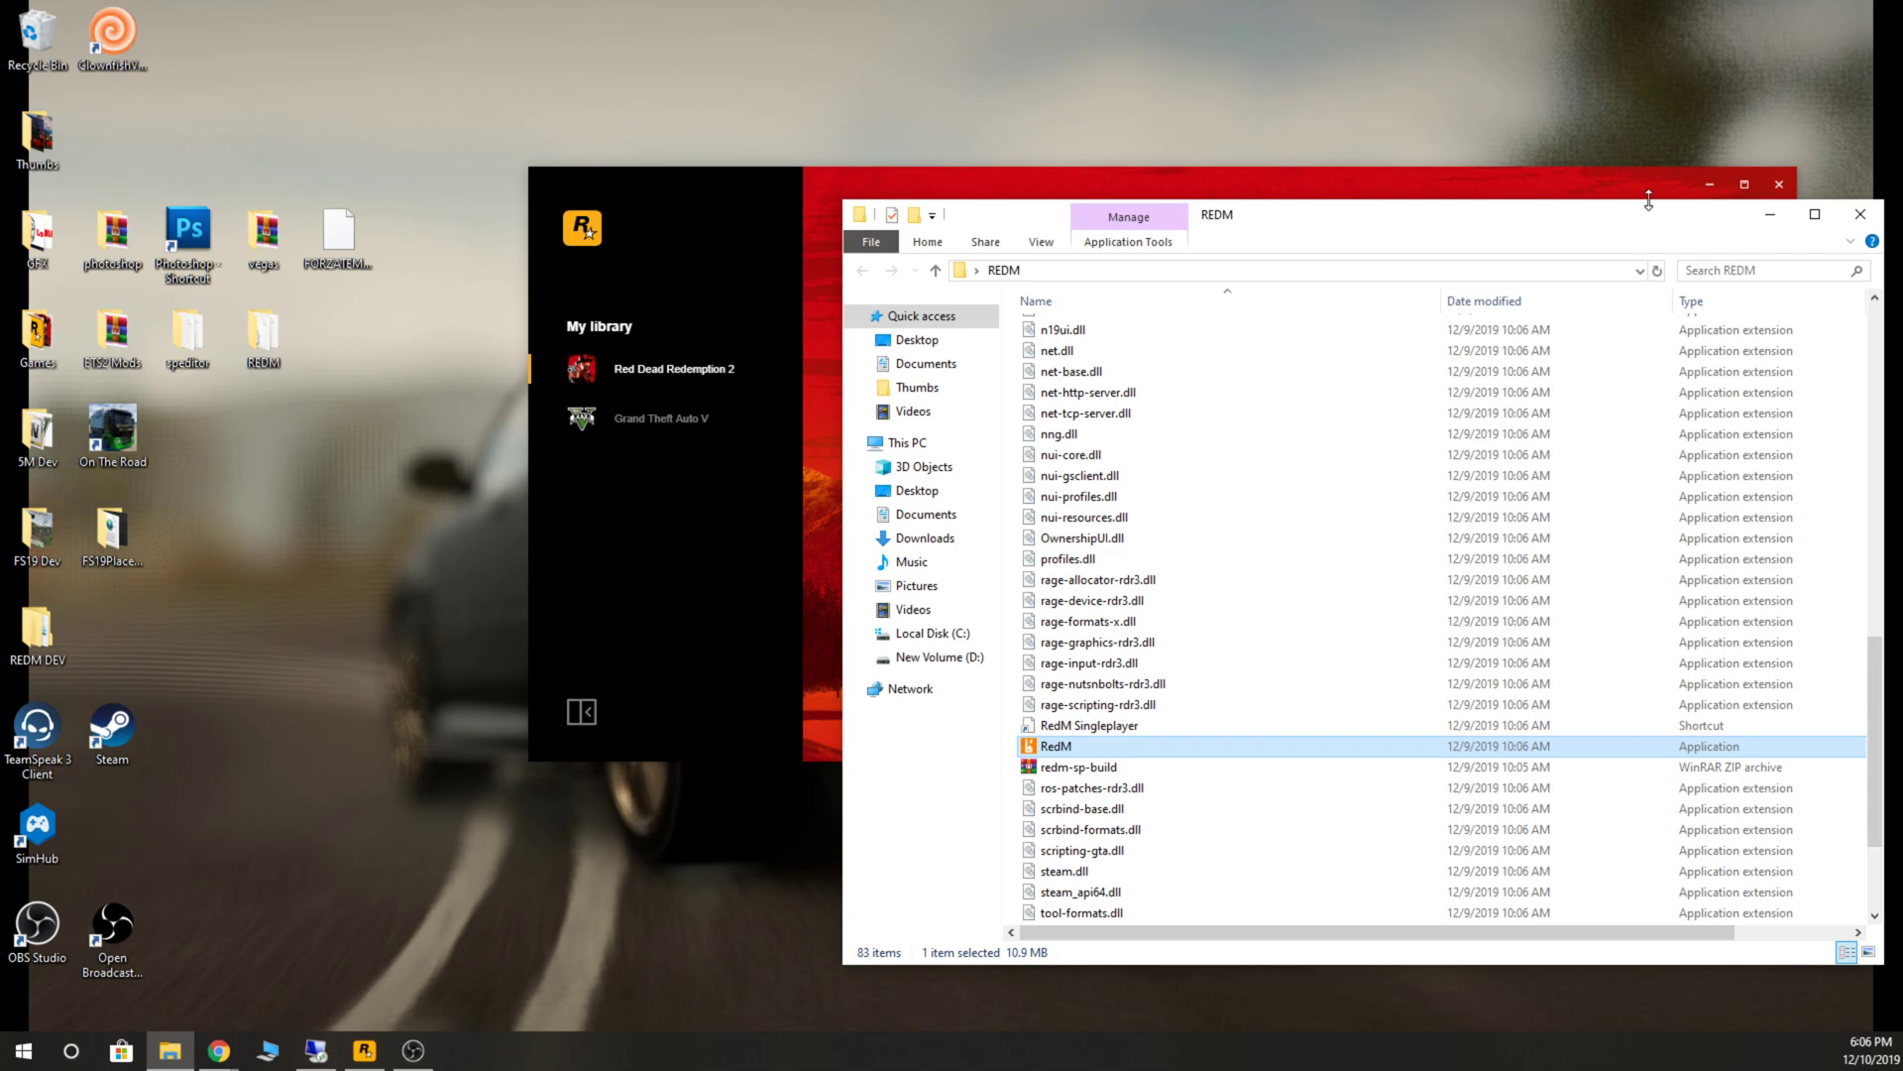
{"action": "mouse_move", "coordinate": [1645, 218]}
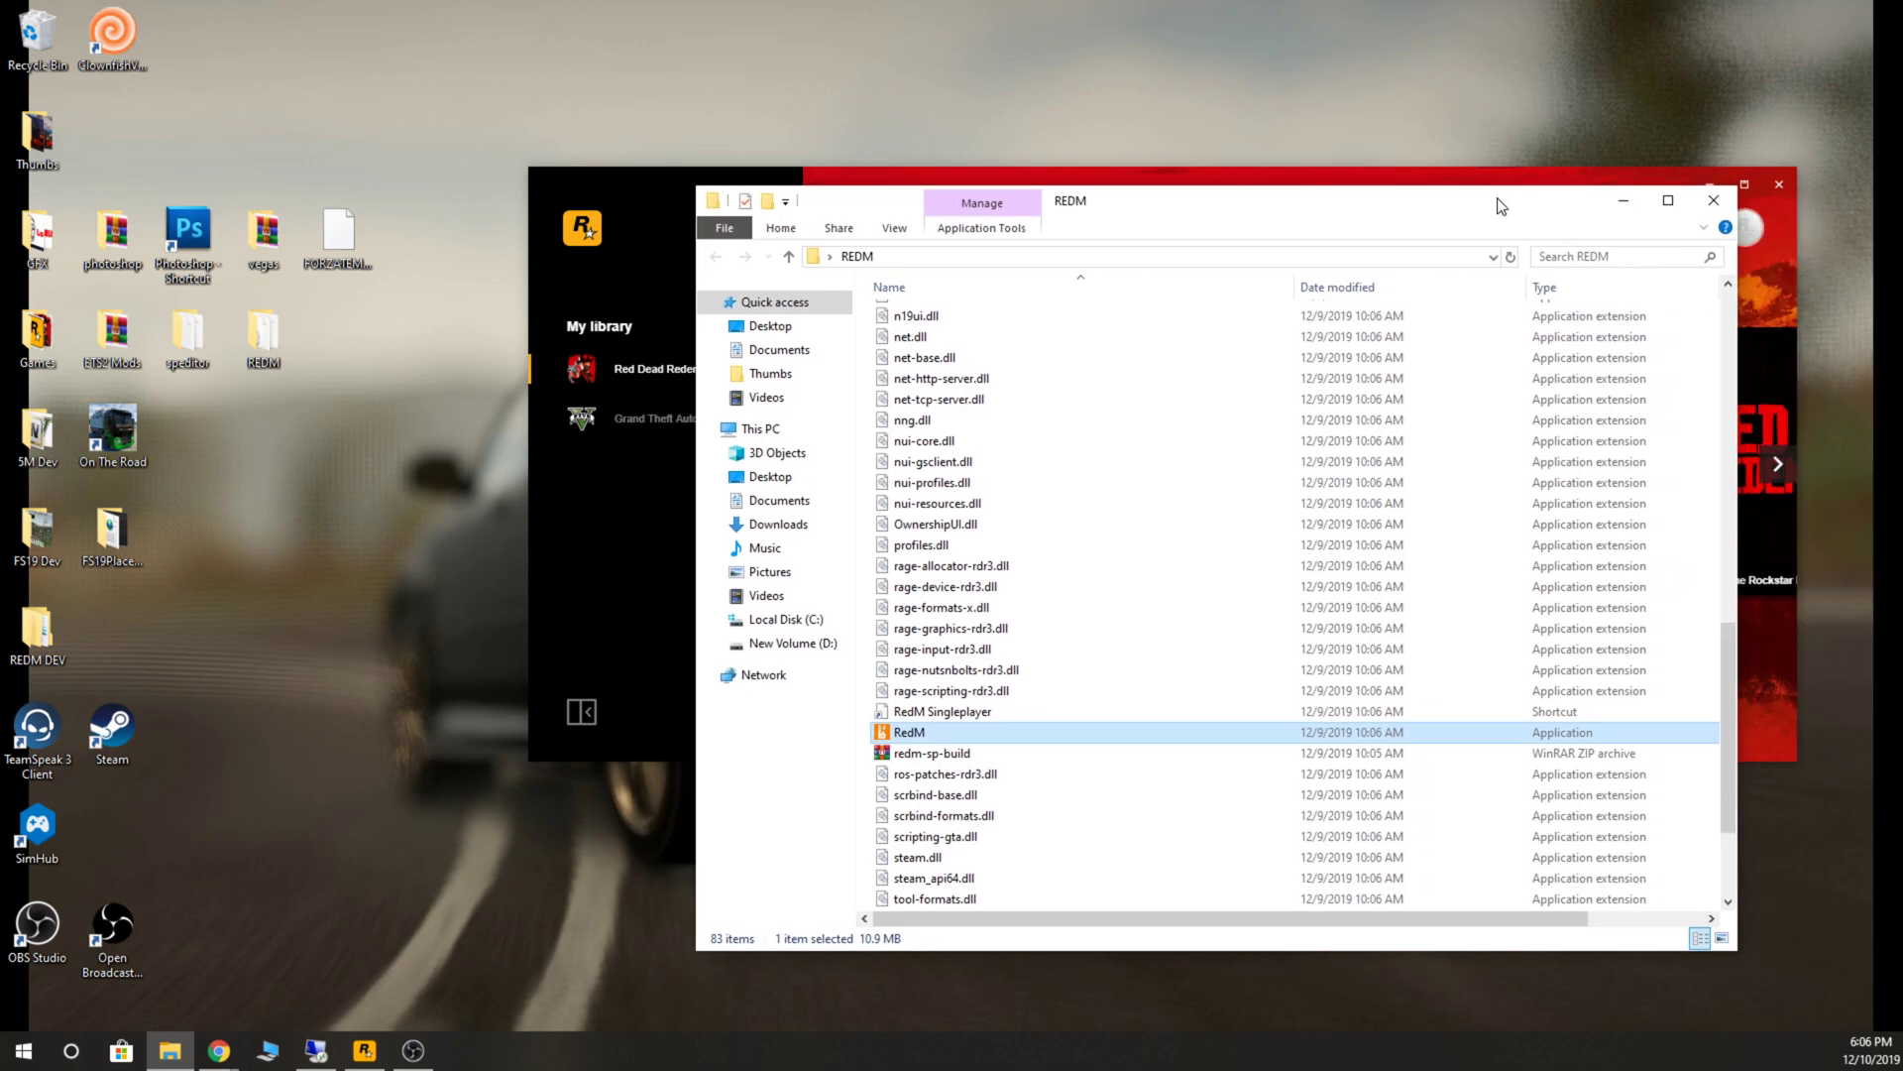
{"action": "double_click", "coordinate": [908, 731]}
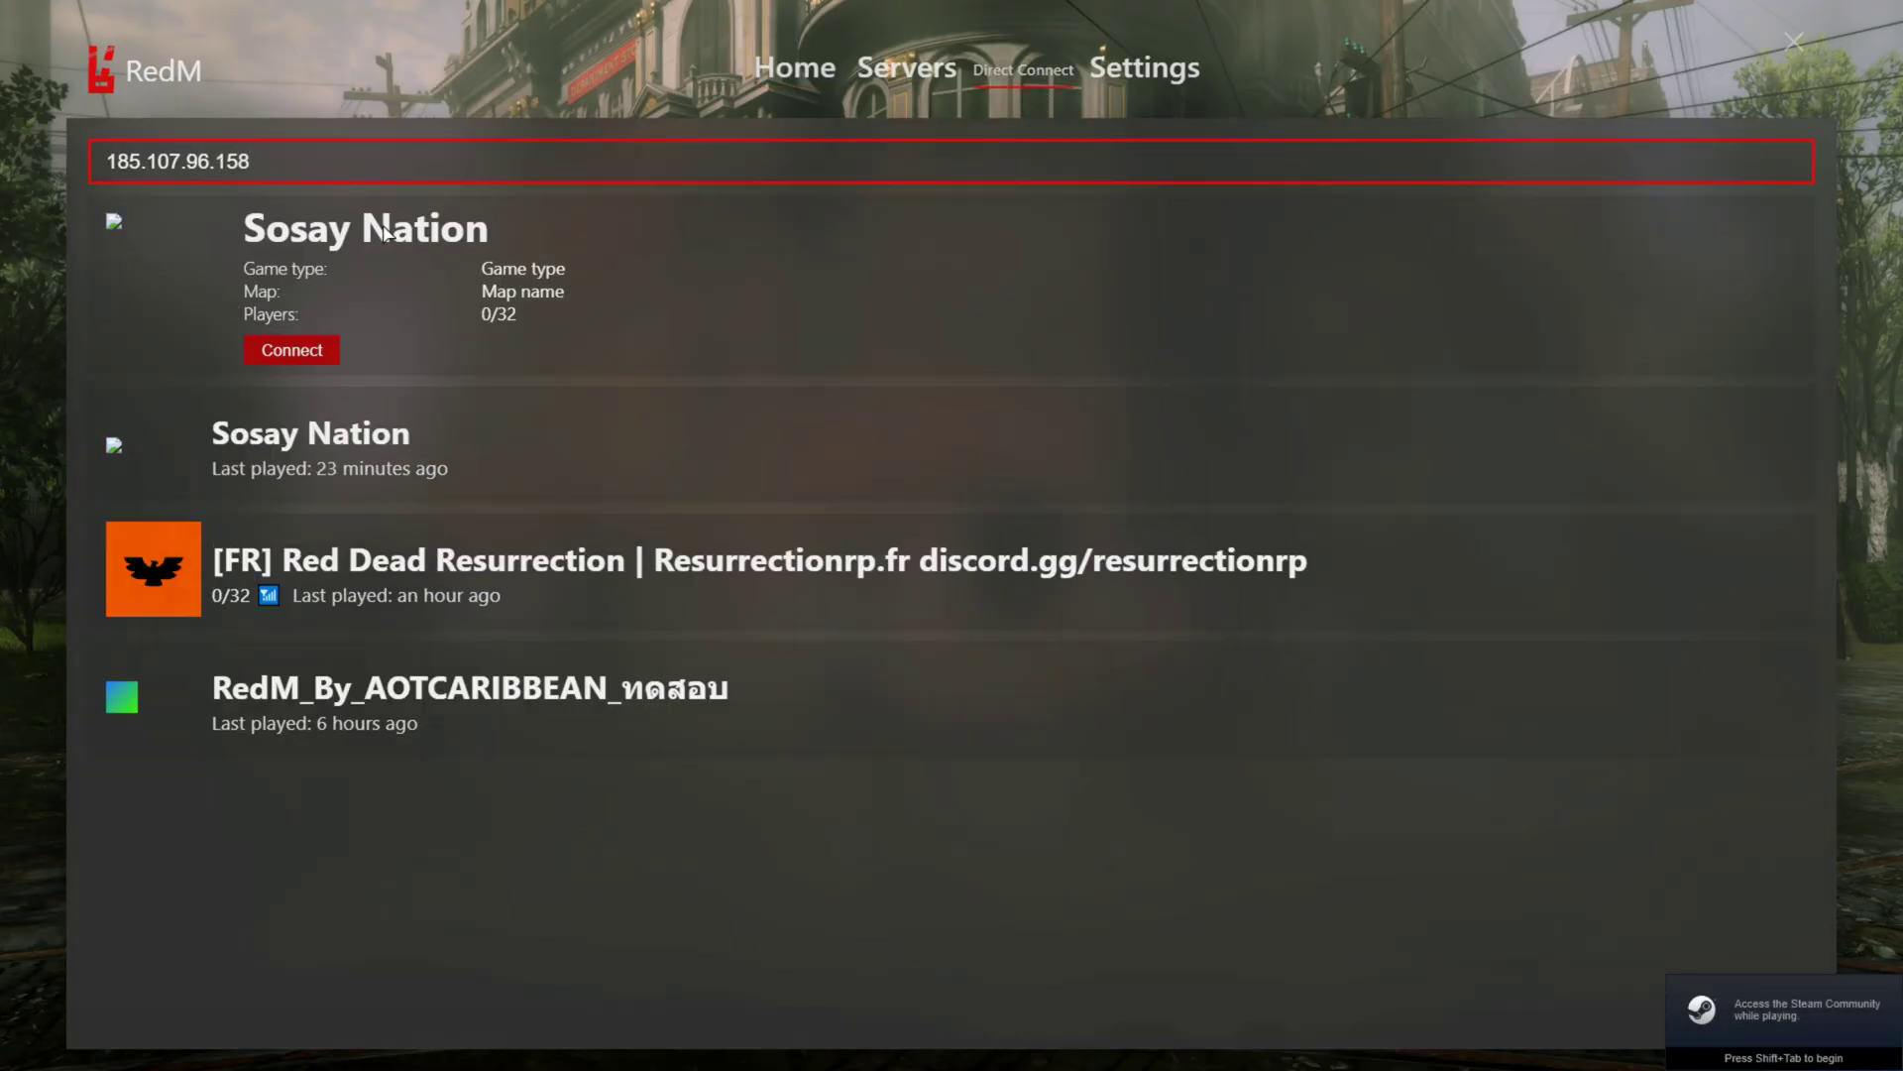
{"action": "mouse_move", "coordinate": [121, 218]}
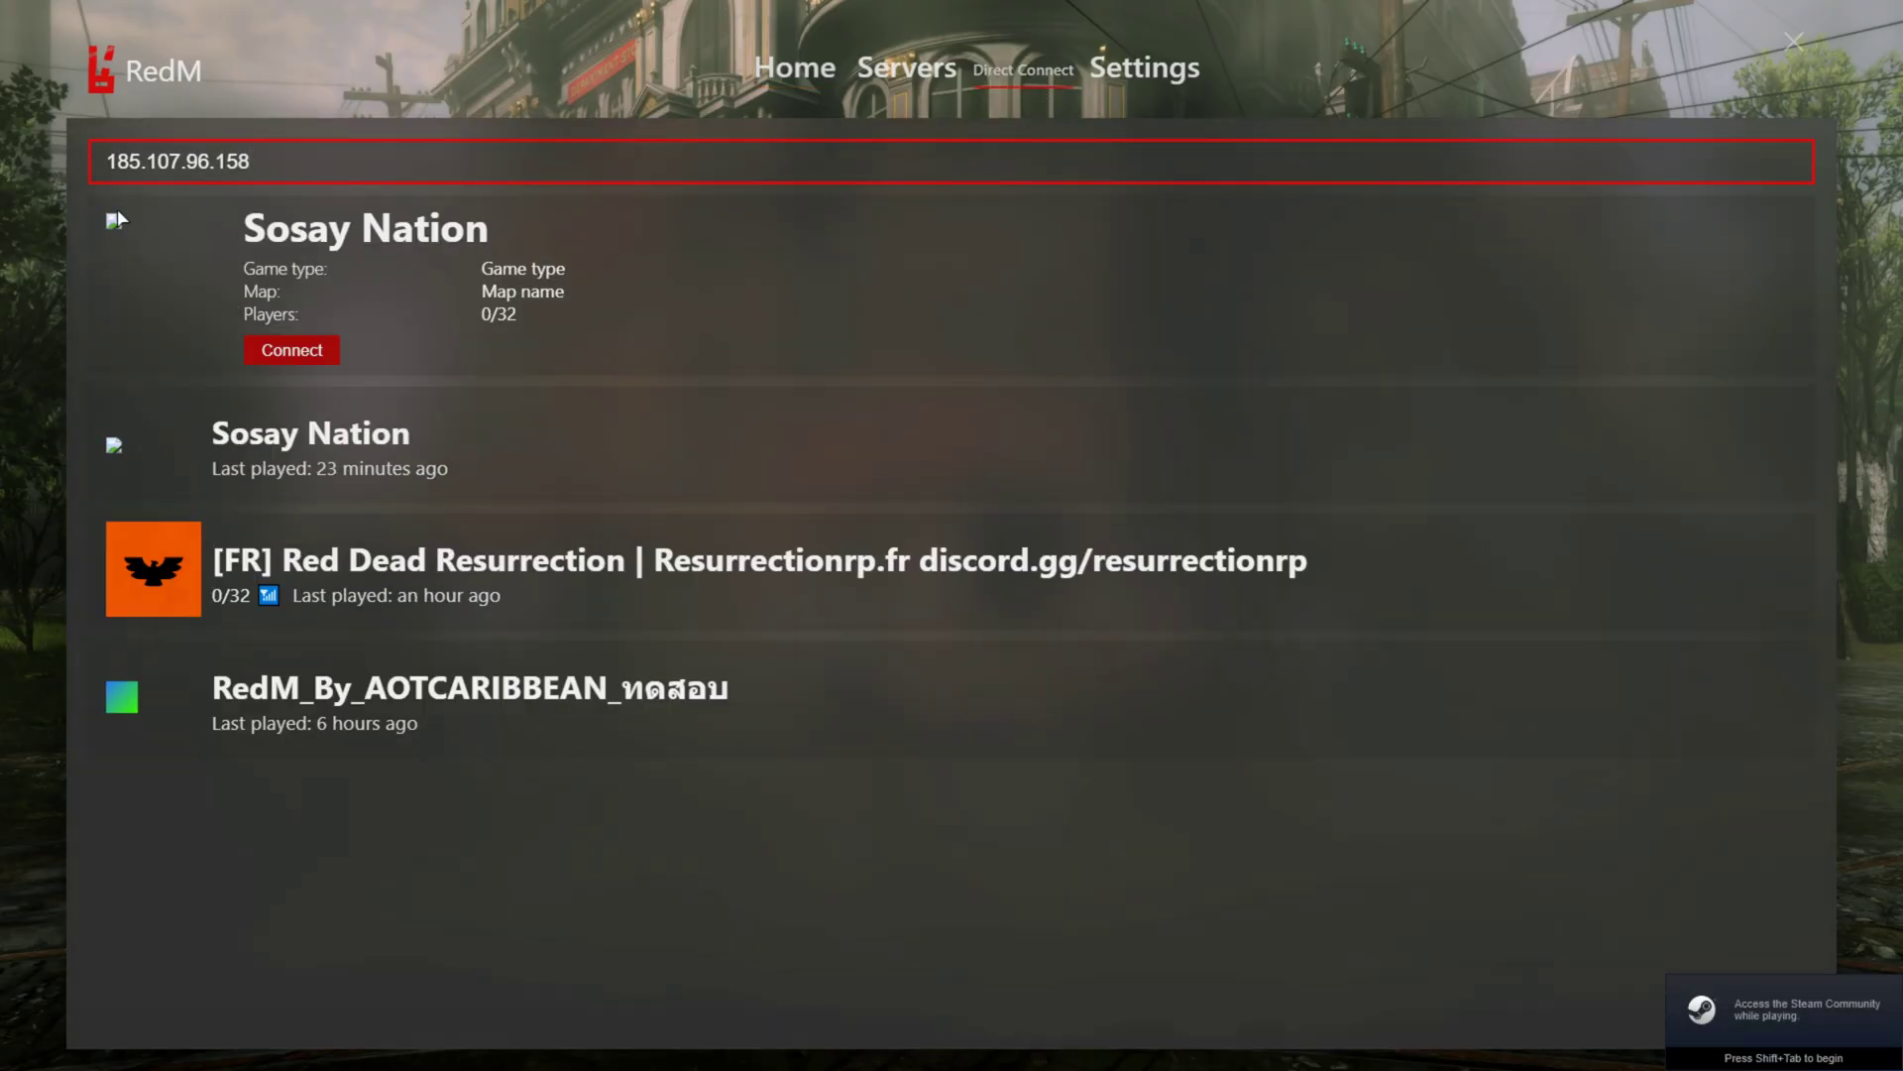
Join the Sosay Nation server at 185.107.96.158 from Direct Connect.
{"action": "left_click", "coordinate": [291, 349]}
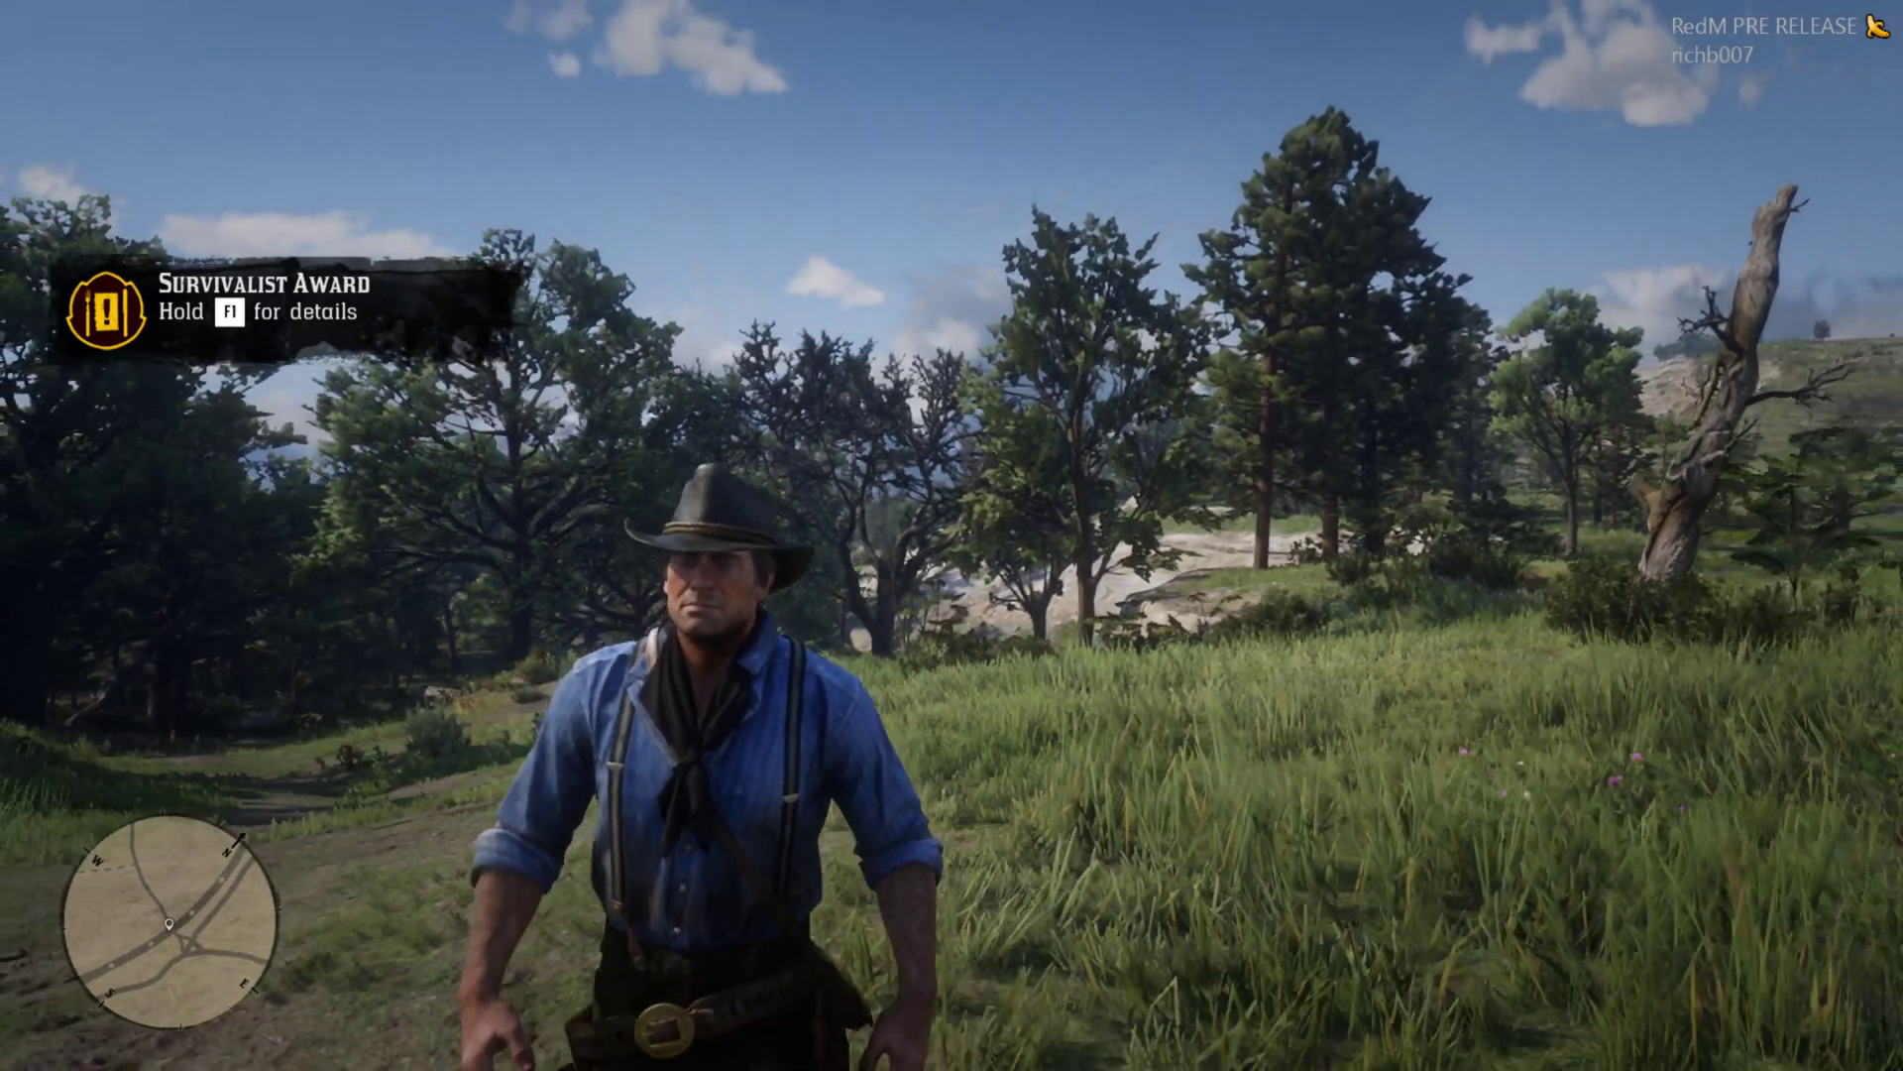
Walk the character forward with W to the railroad tracks.
{"action": "key", "text": "w"}
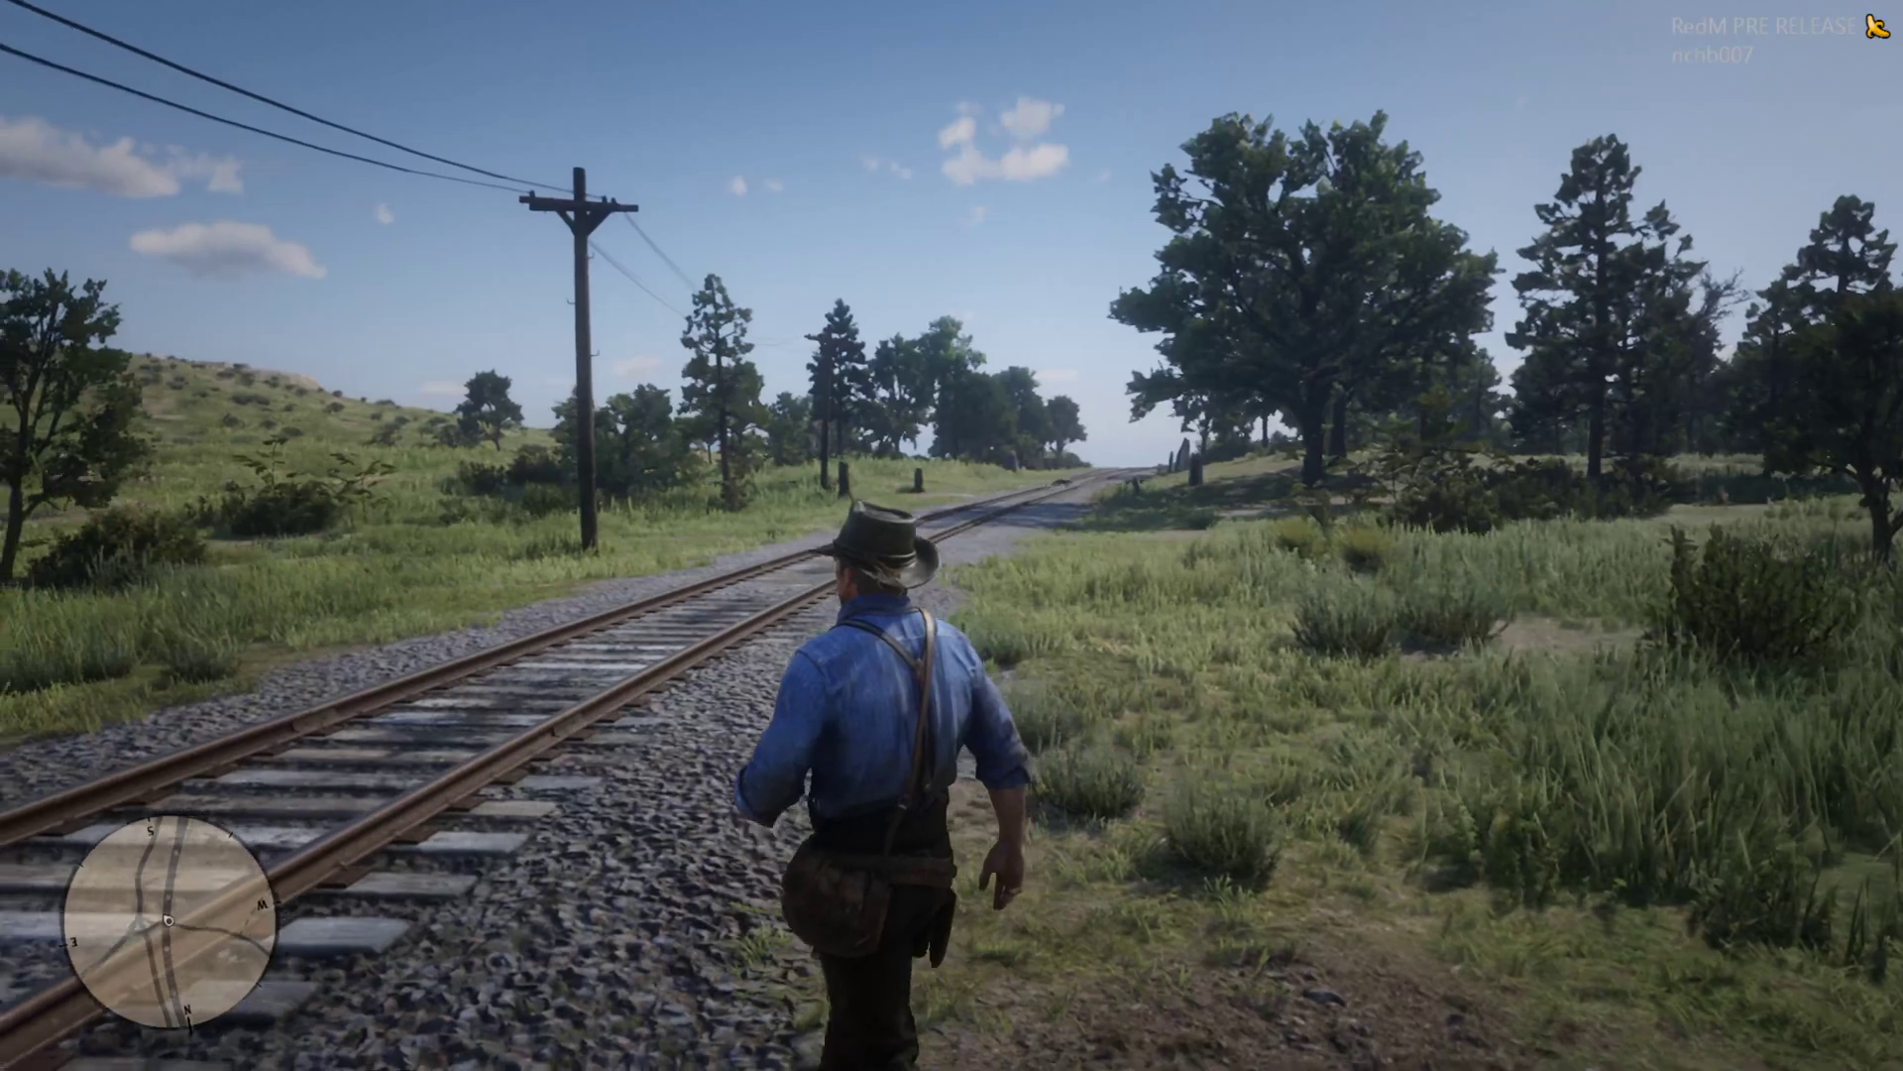
{"action": "key", "text": "w"}
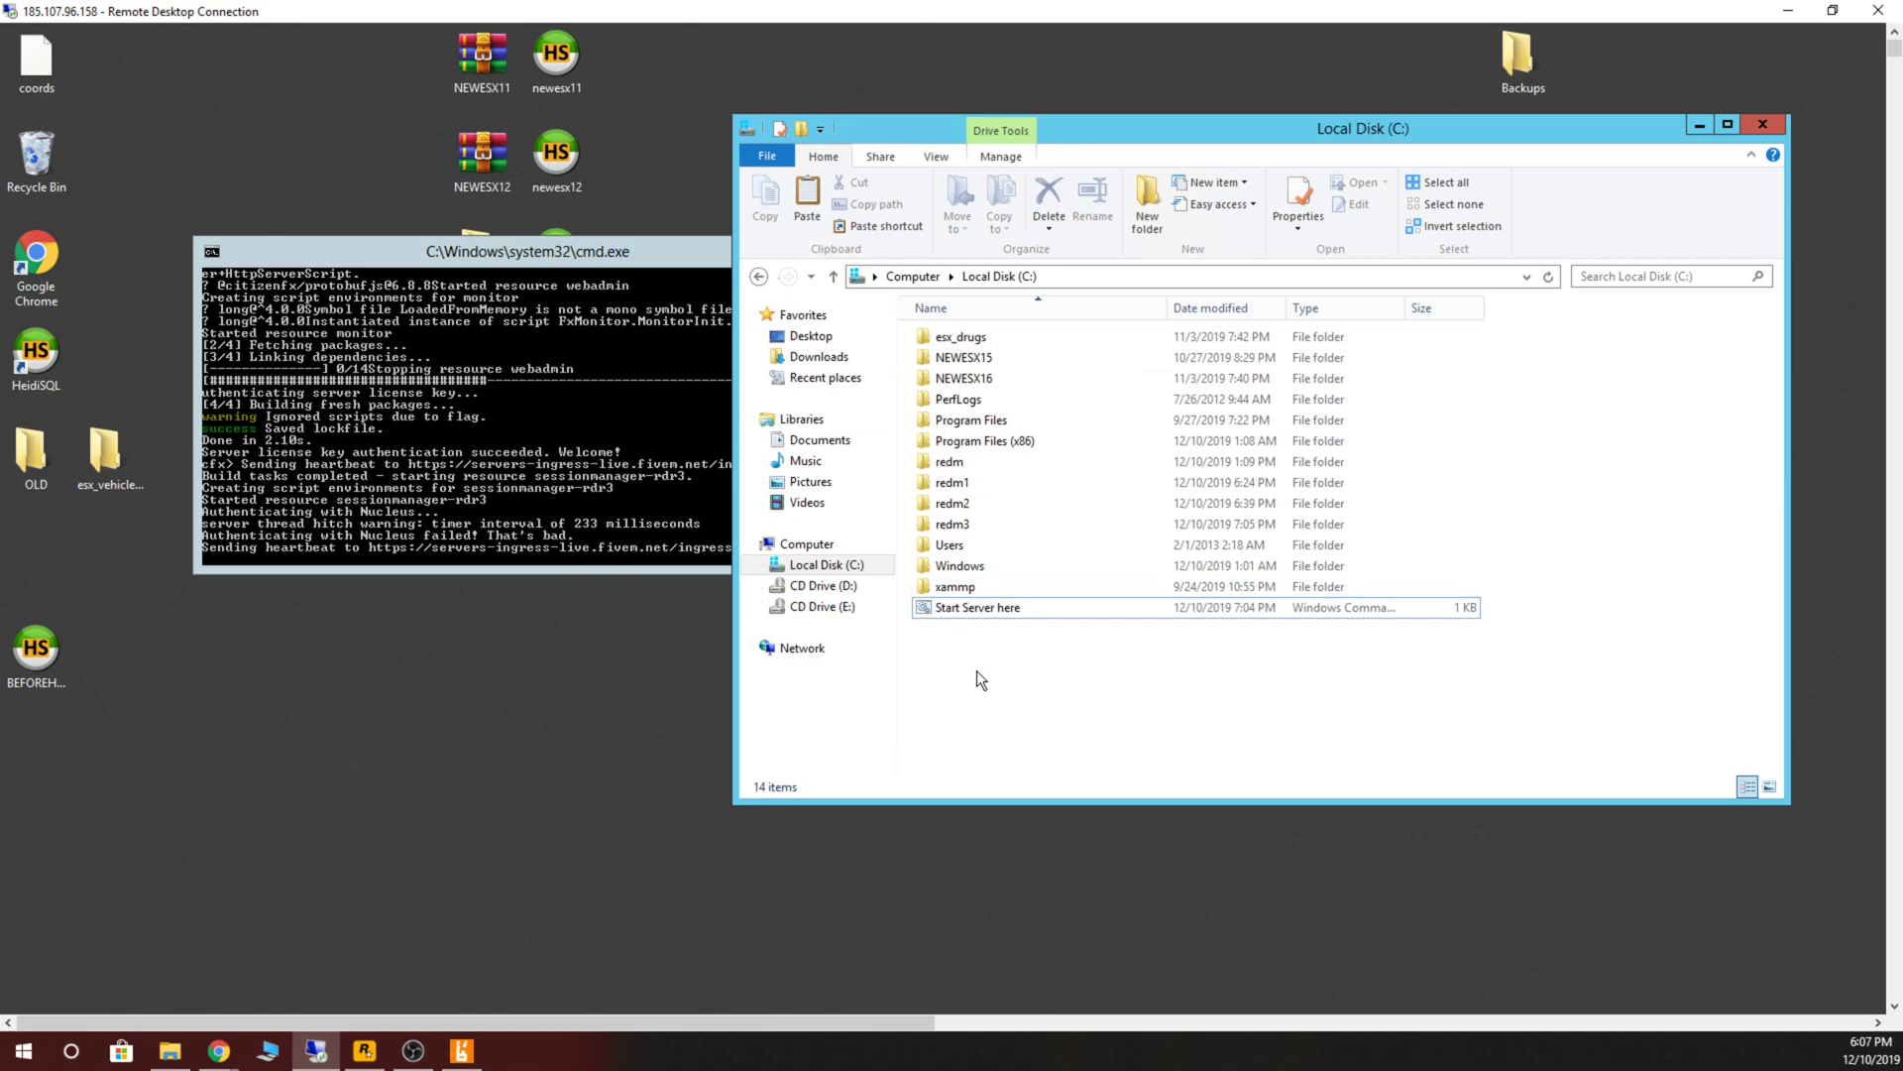
{"action": "mouse_move", "coordinate": [978, 684]}
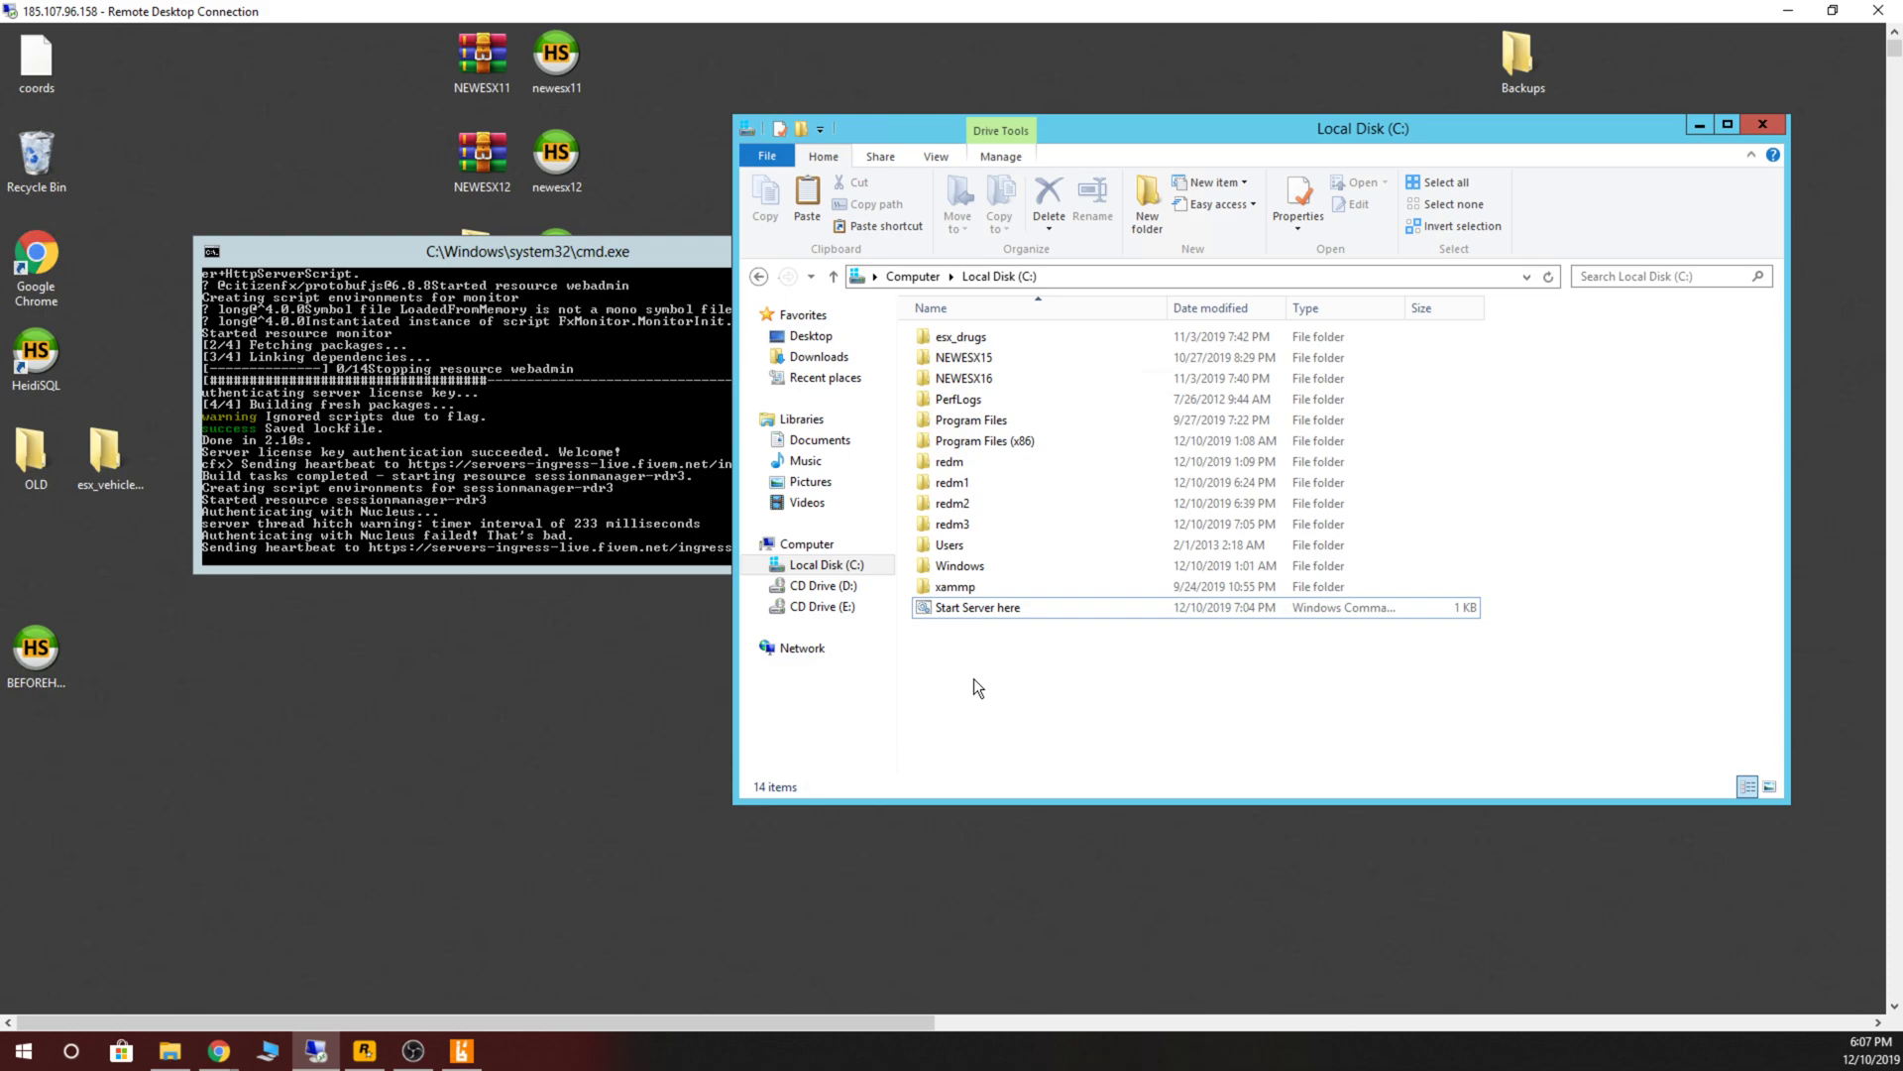
{"action": "mouse_move", "coordinate": [988, 680]}
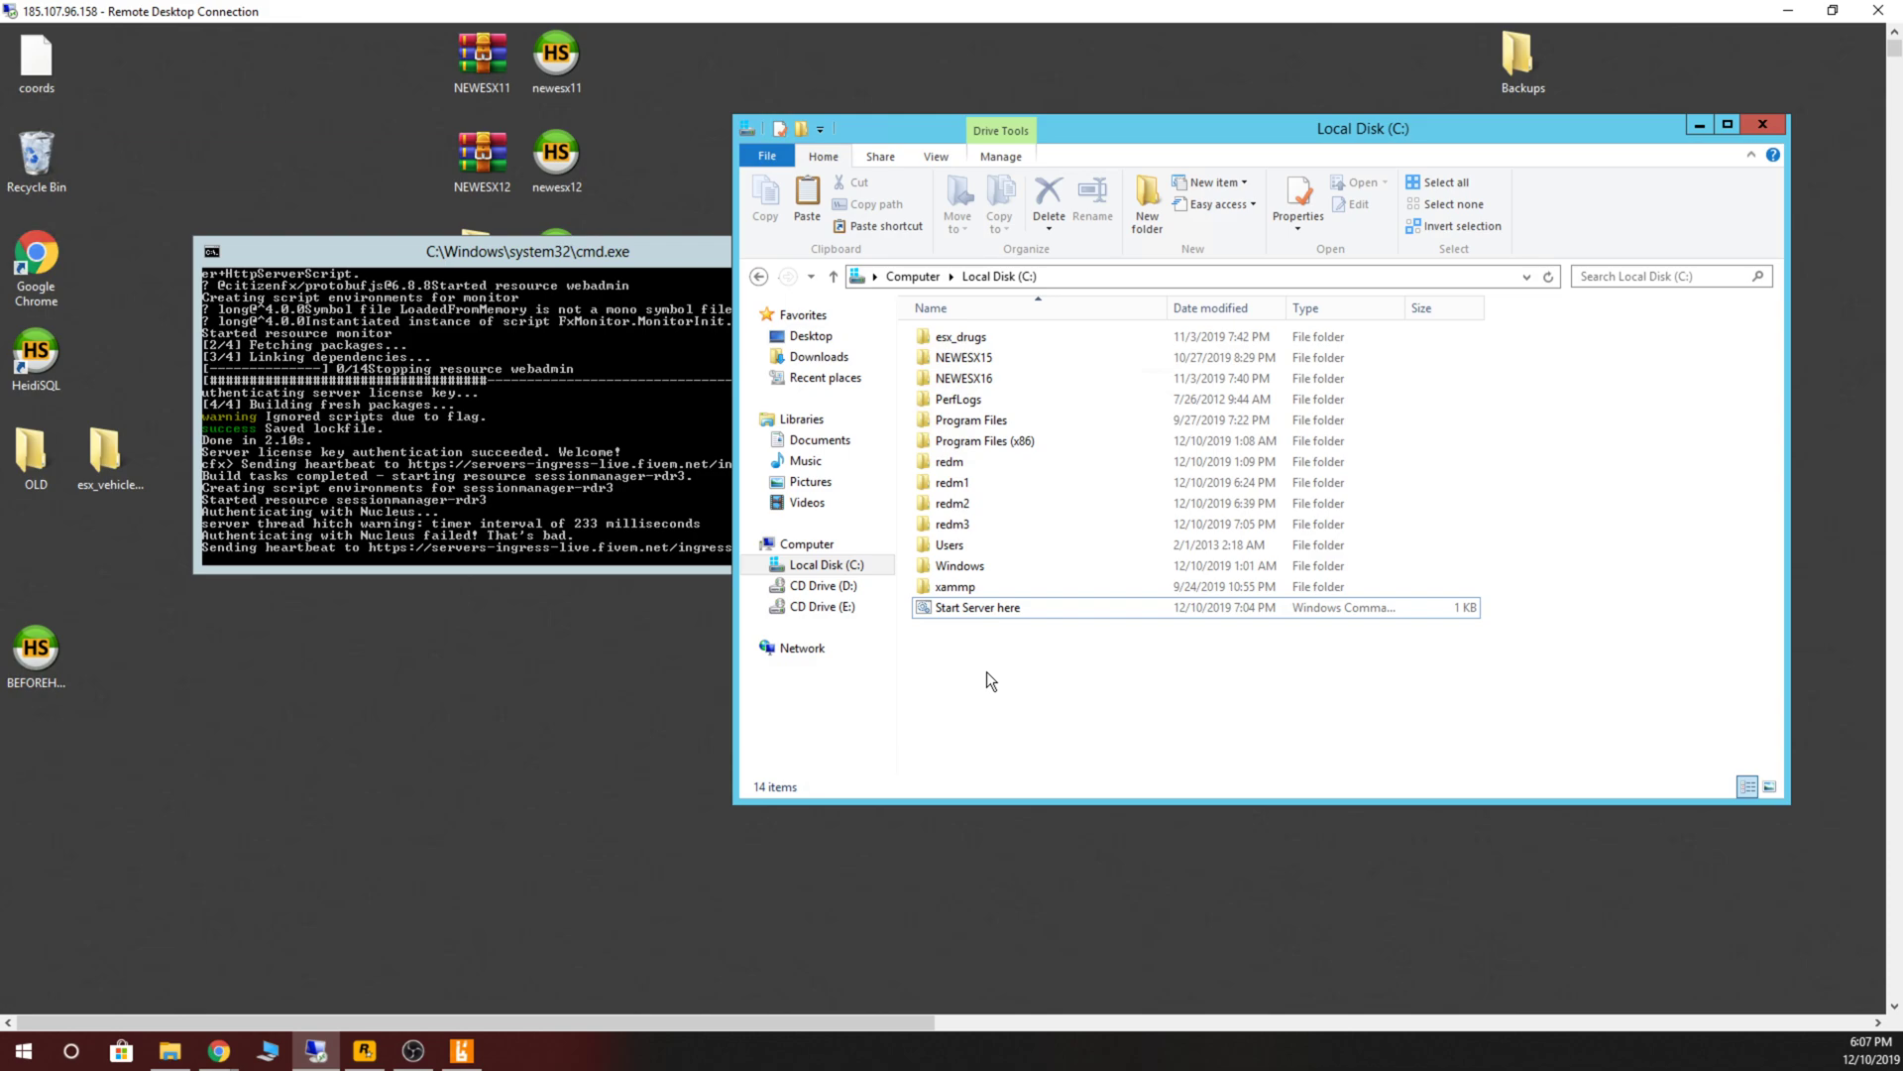
{"action": "left_click", "coordinate": [954, 523]}
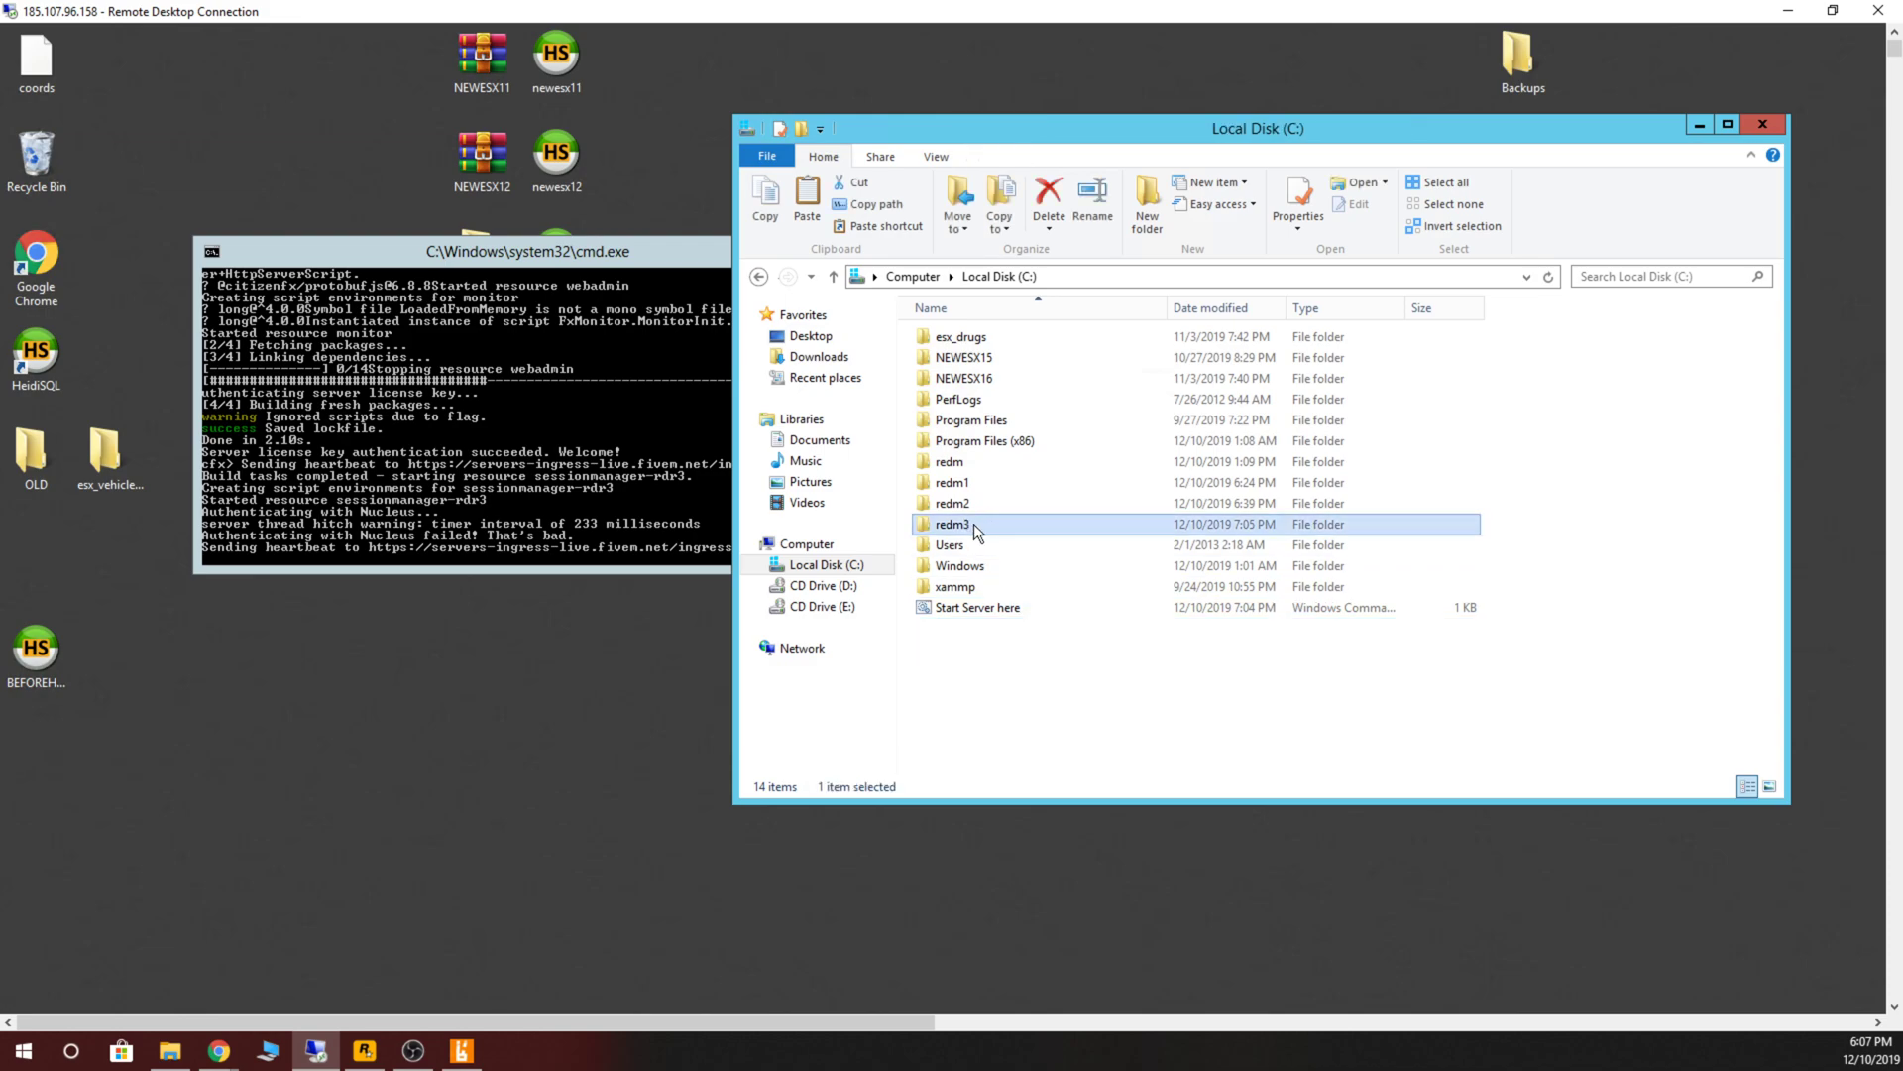
{"action": "mouse_move", "coordinate": [972, 527]}
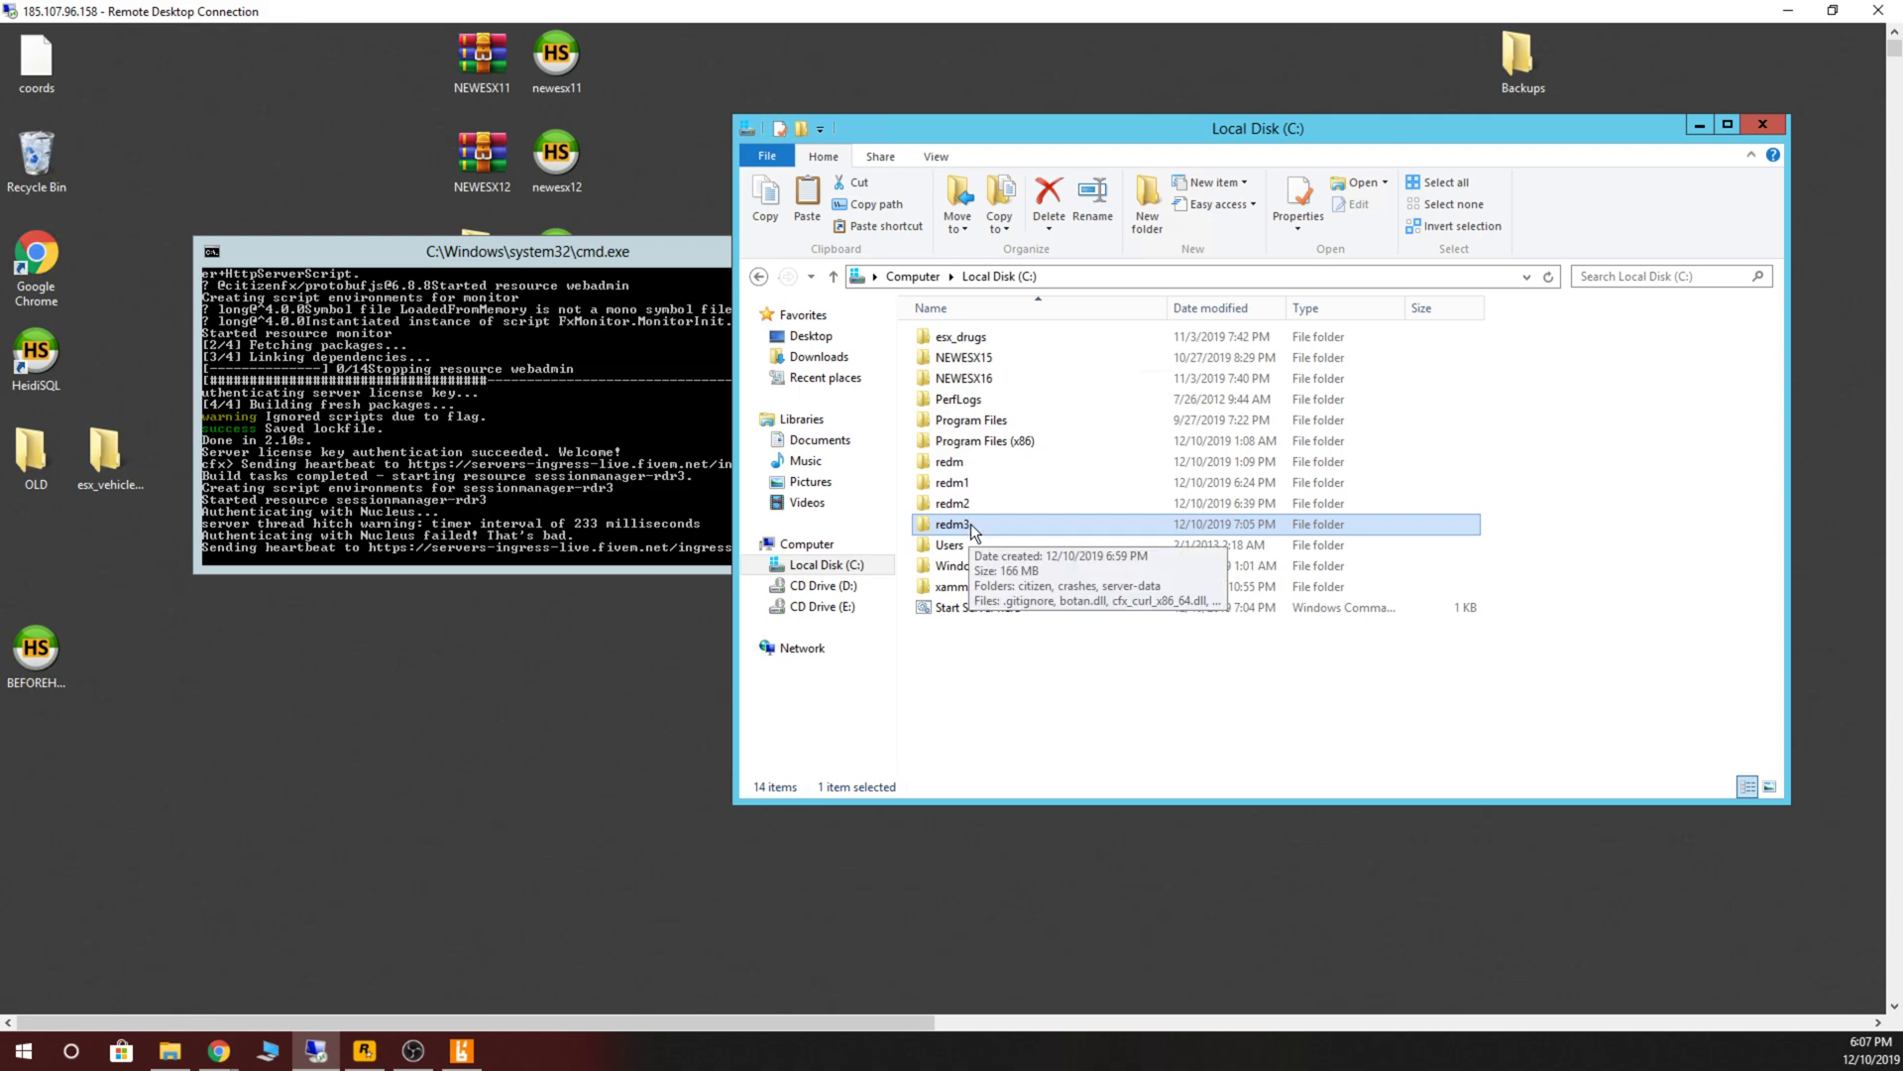
{"action": "mouse_move", "coordinate": [958, 666]}
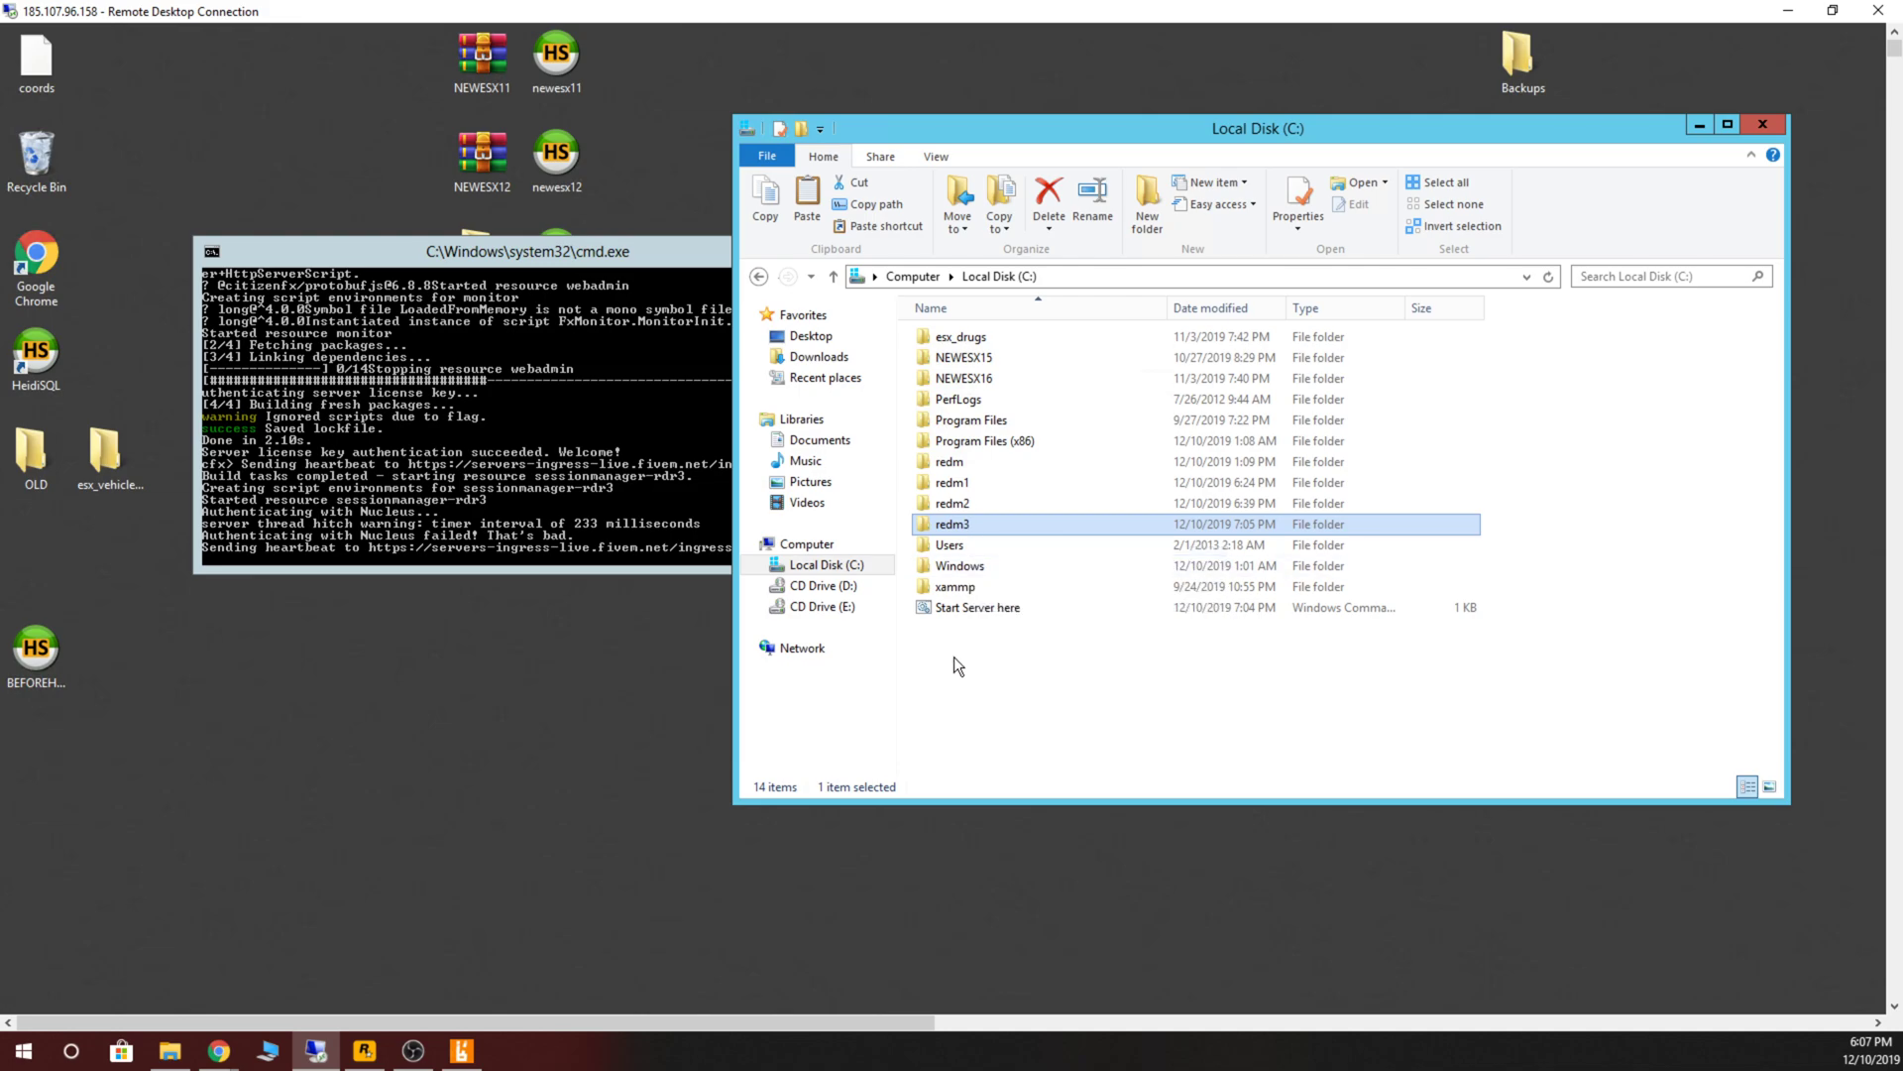
{"action": "left_click", "coordinate": [976, 607]}
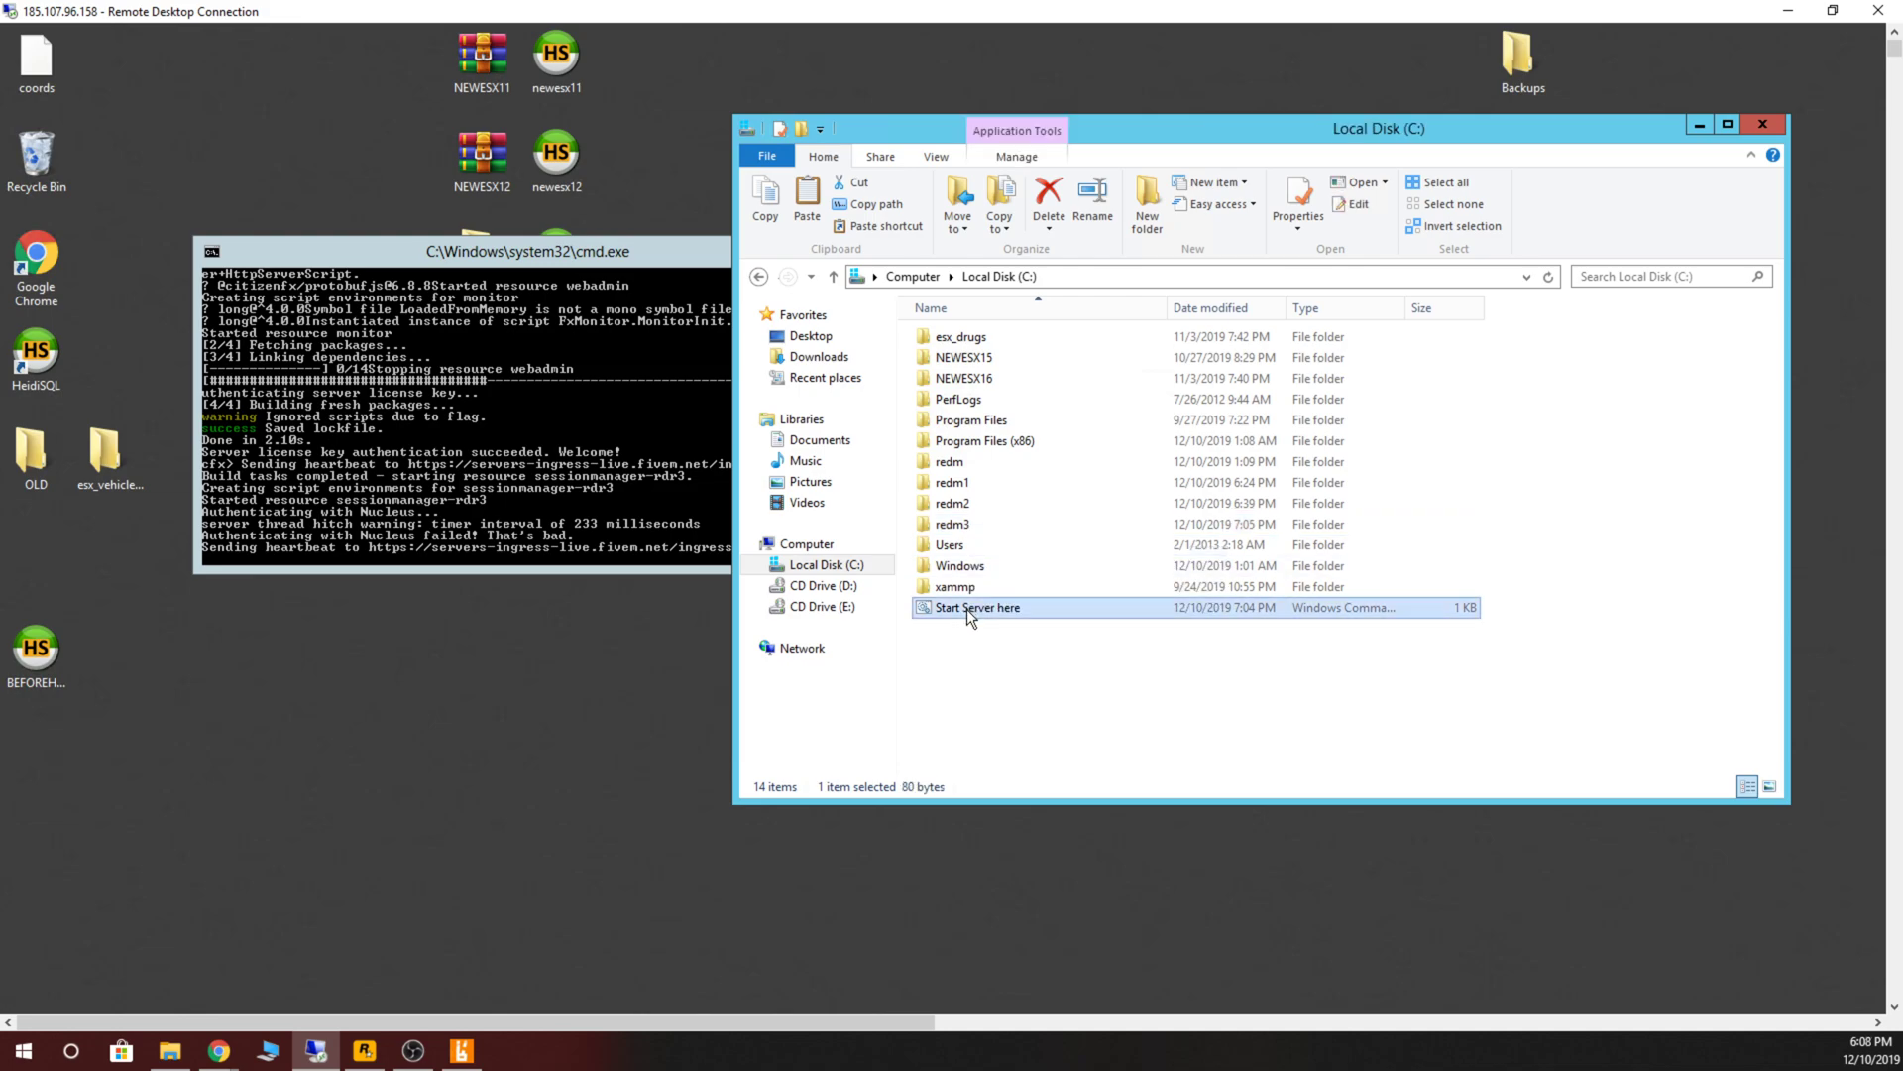
{"action": "mouse_move", "coordinate": [985, 581]}
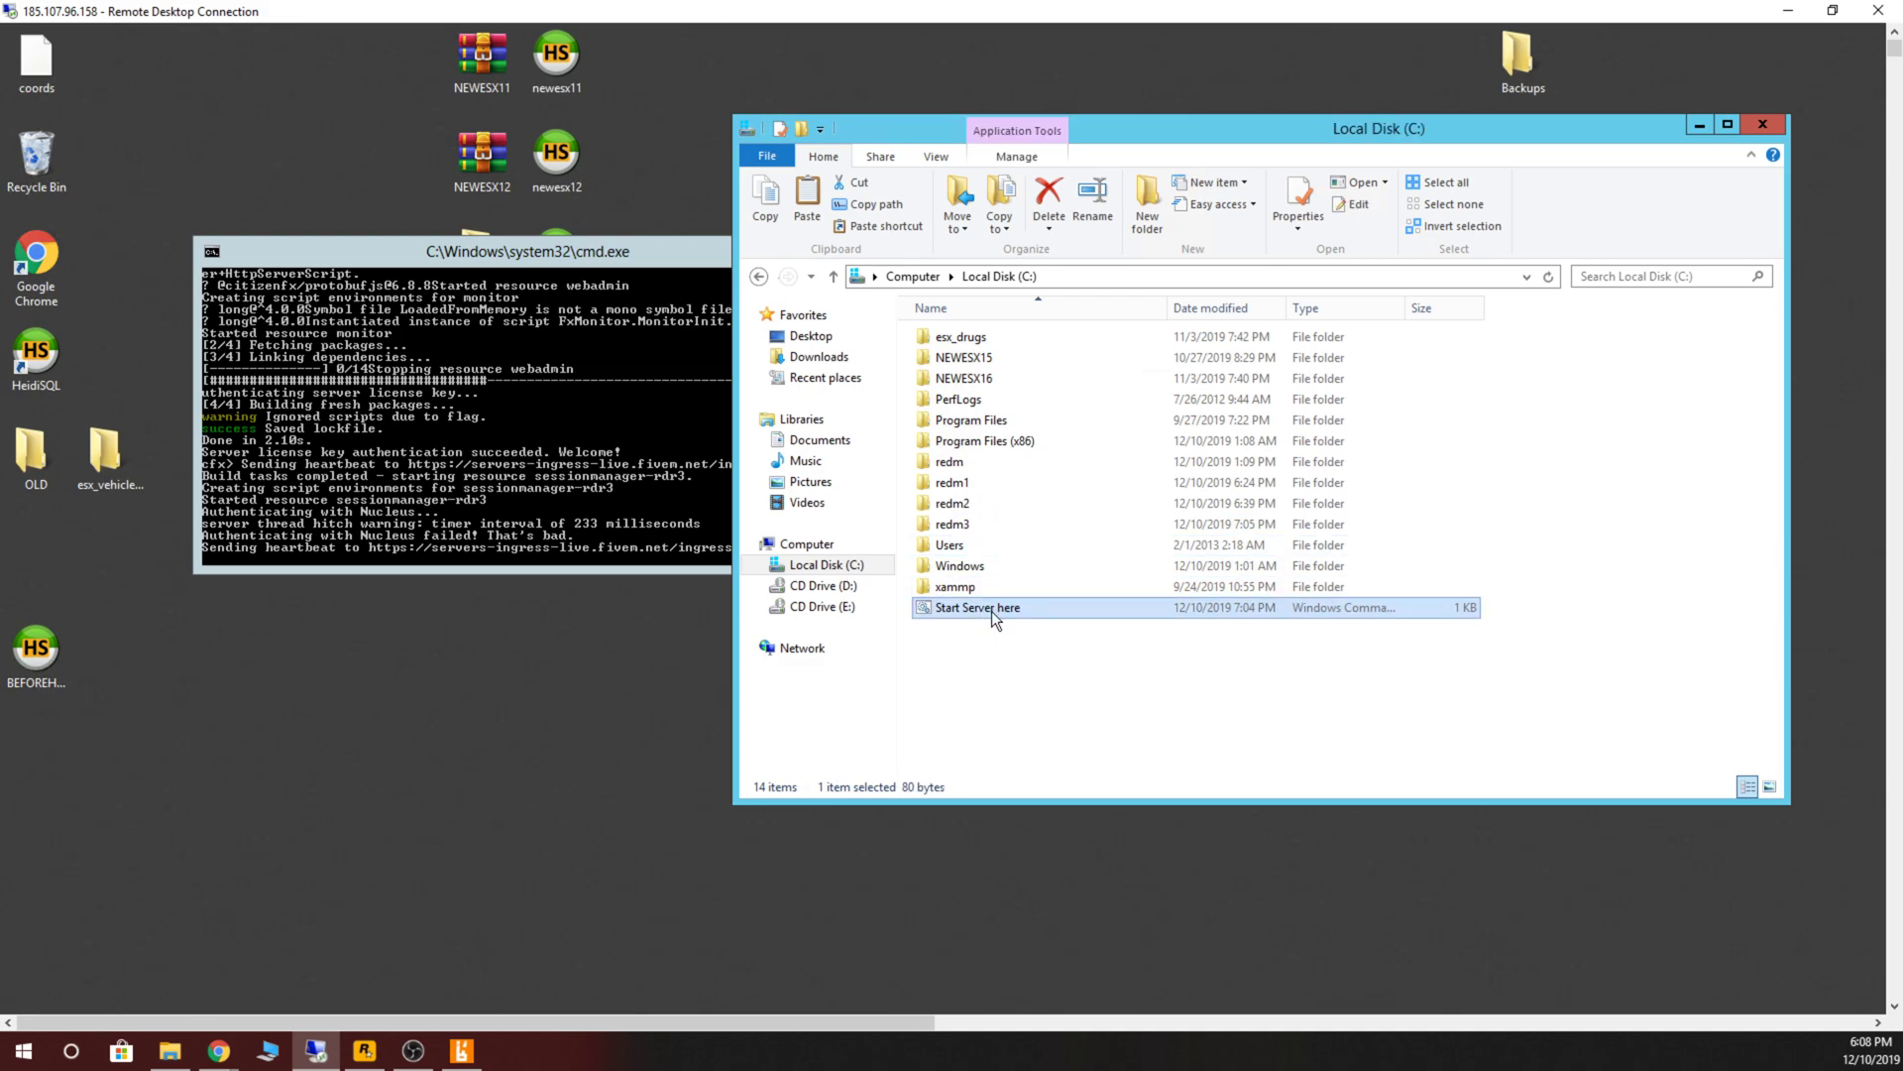
{"action": "mouse_move", "coordinate": [1015, 620]}
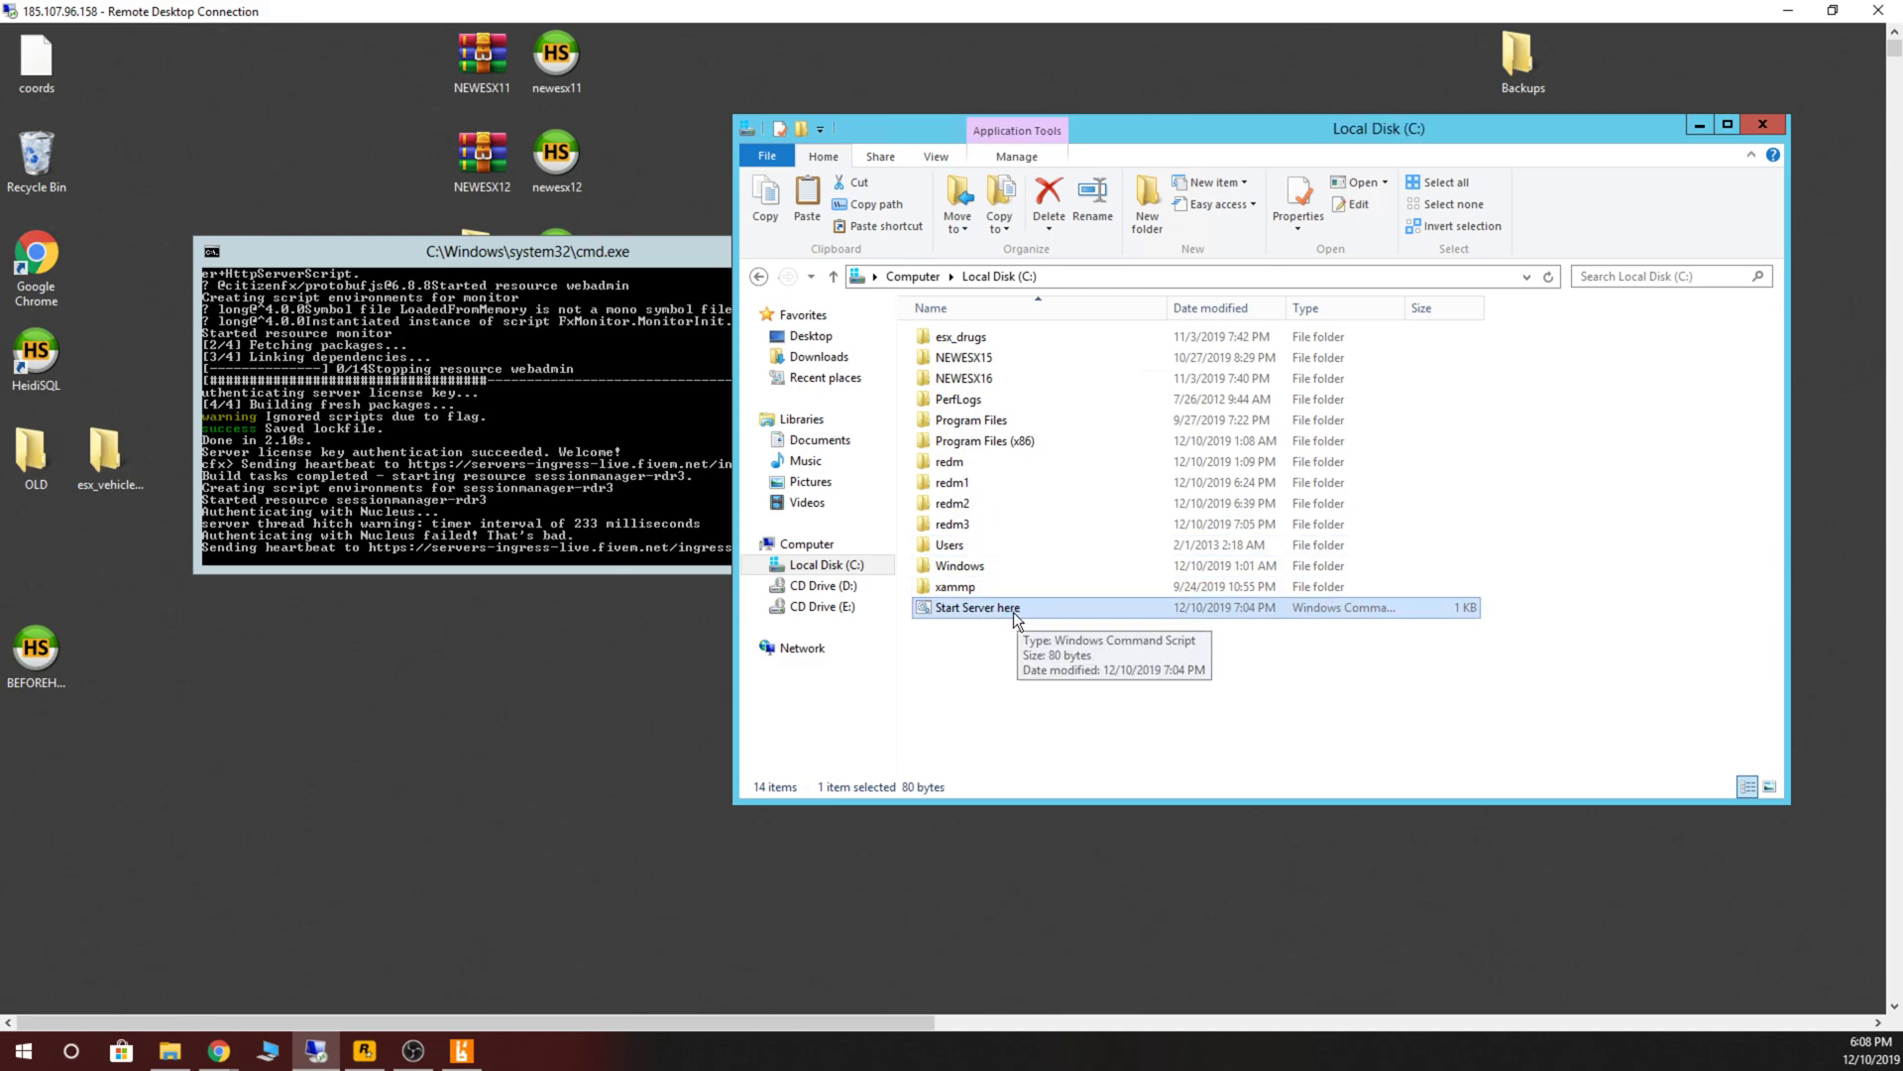